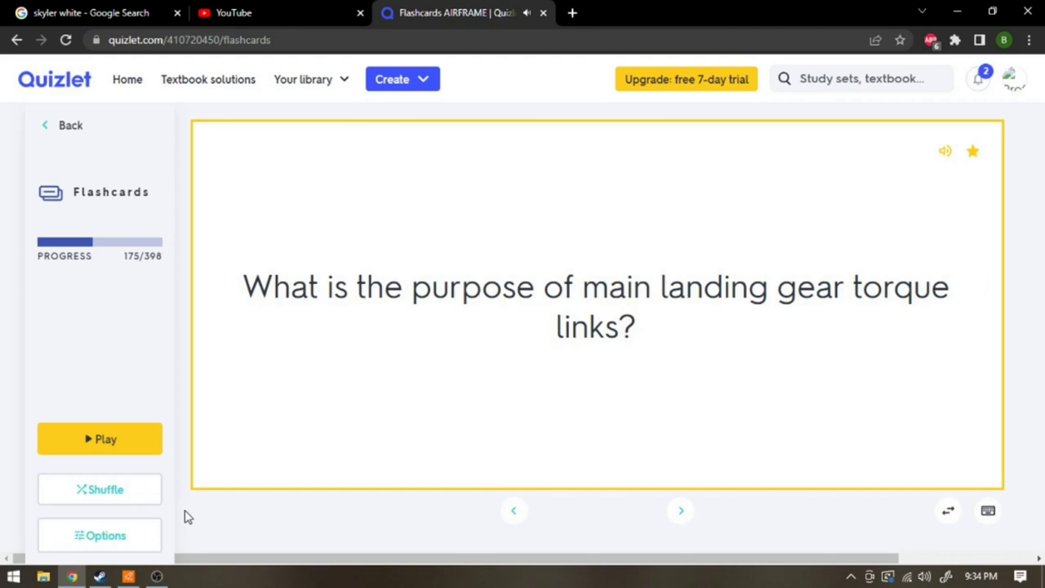
- Reveal answers on torque links, retraction power and nosewheel centering while advancing cards
click(595, 306)
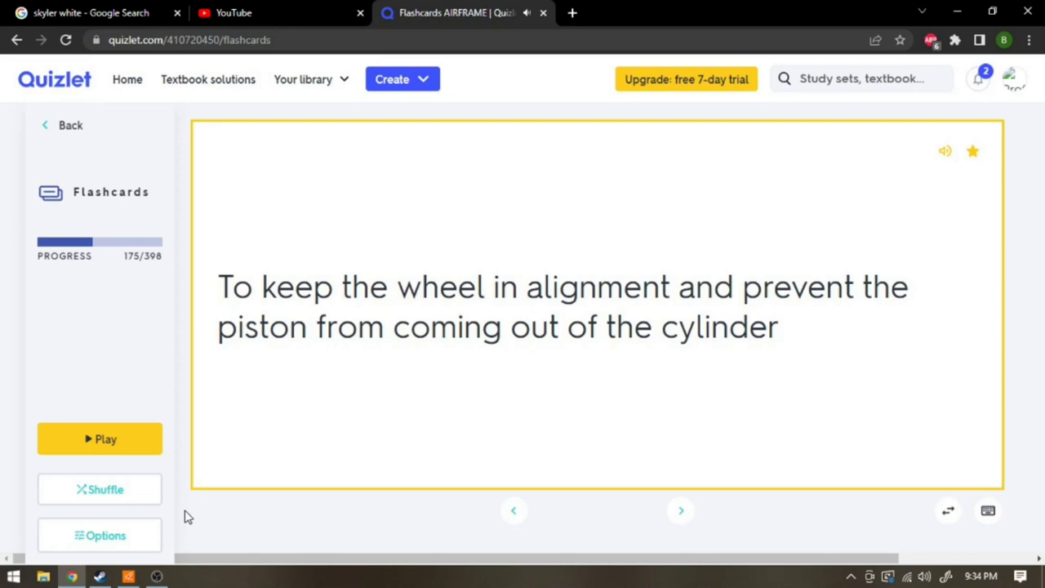
click(680, 510)
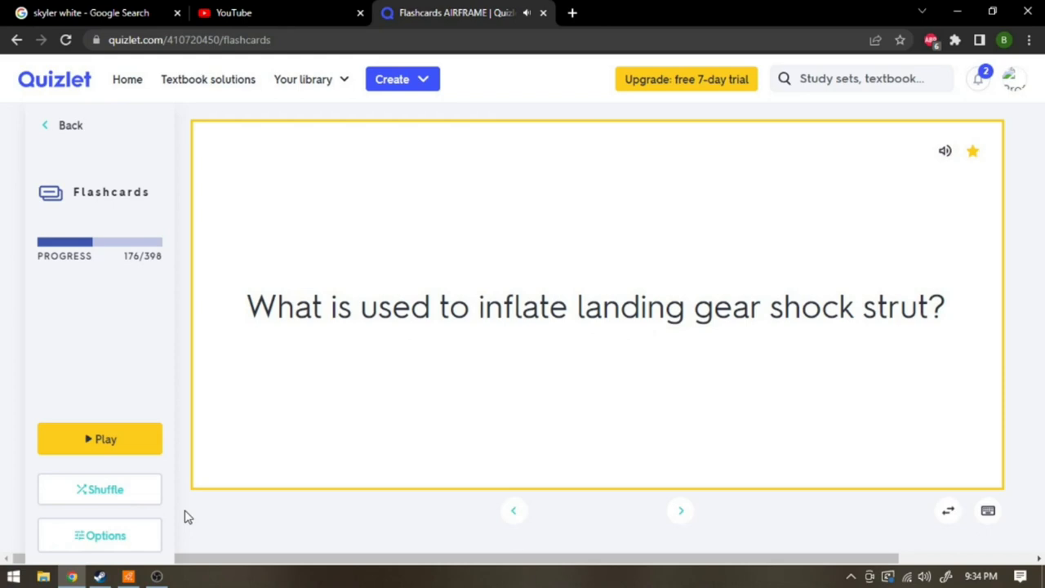
click(680, 510)
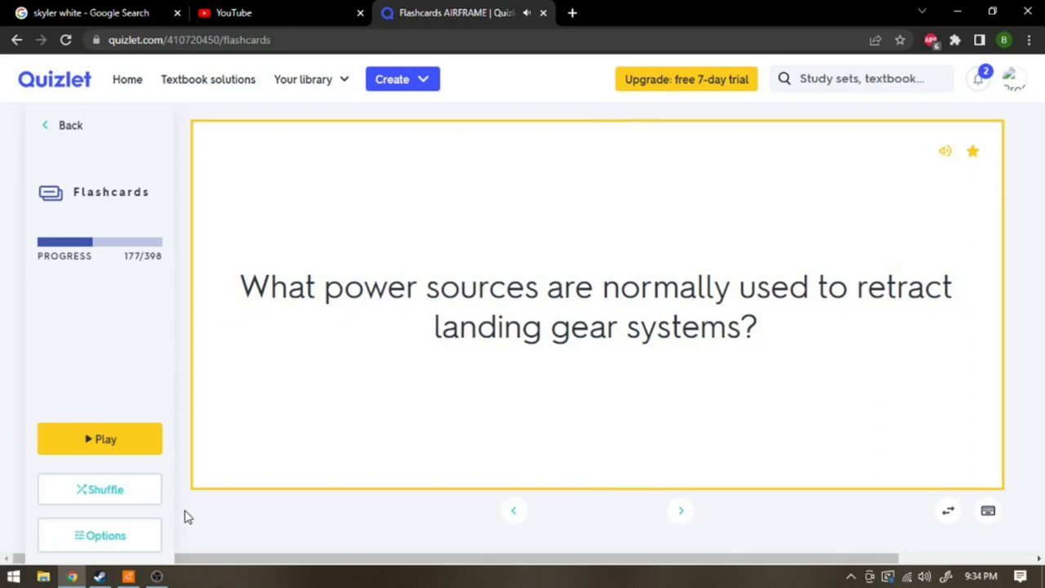
click(596, 306)
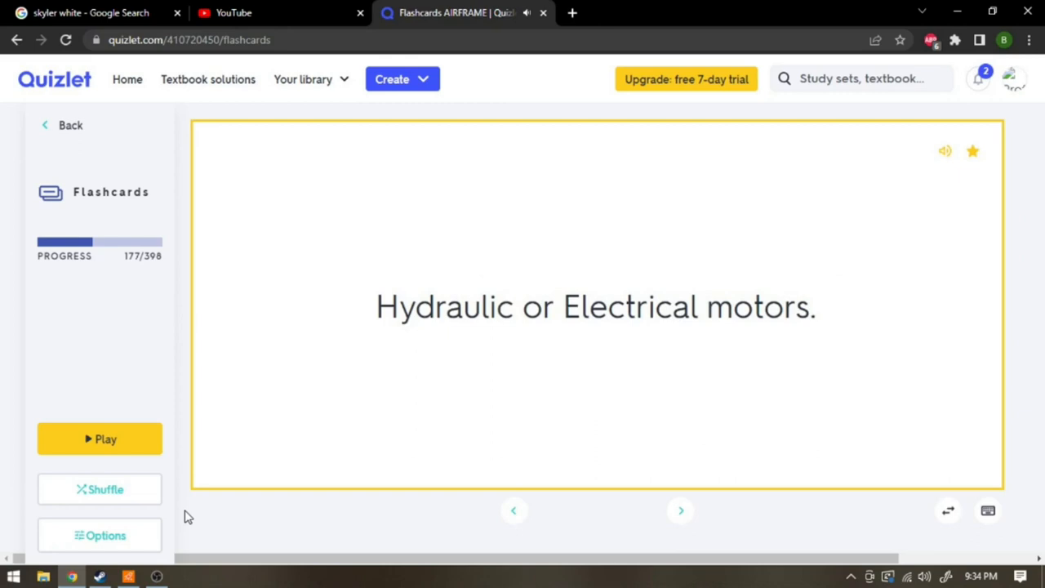
click(680, 510)
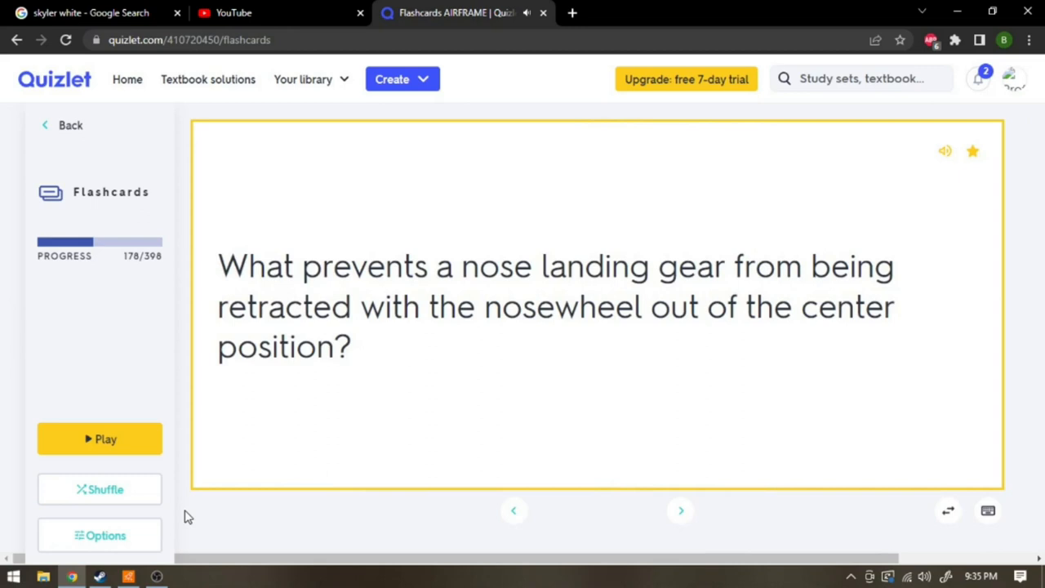
click(596, 306)
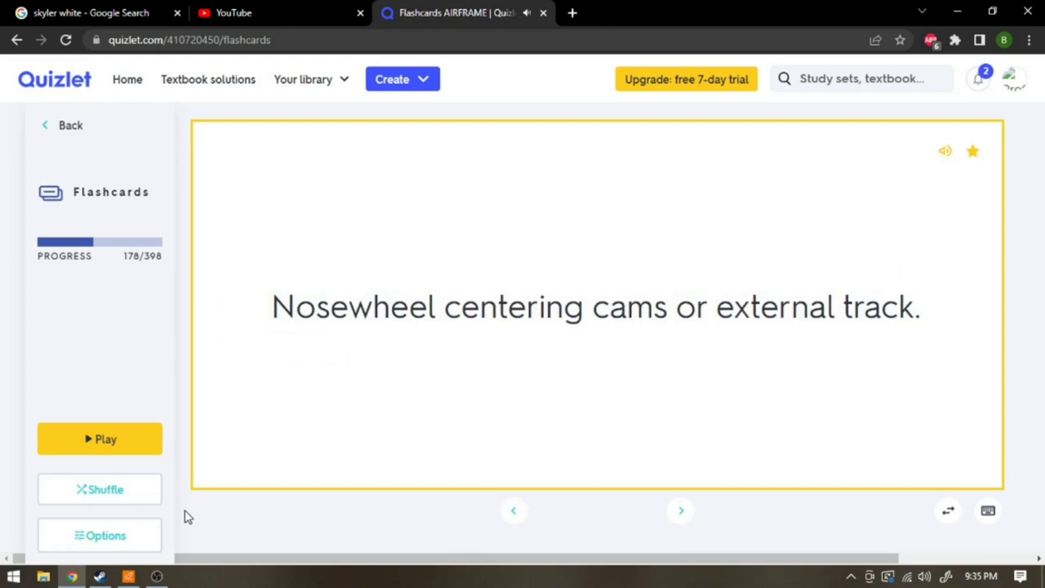
click(679, 509)
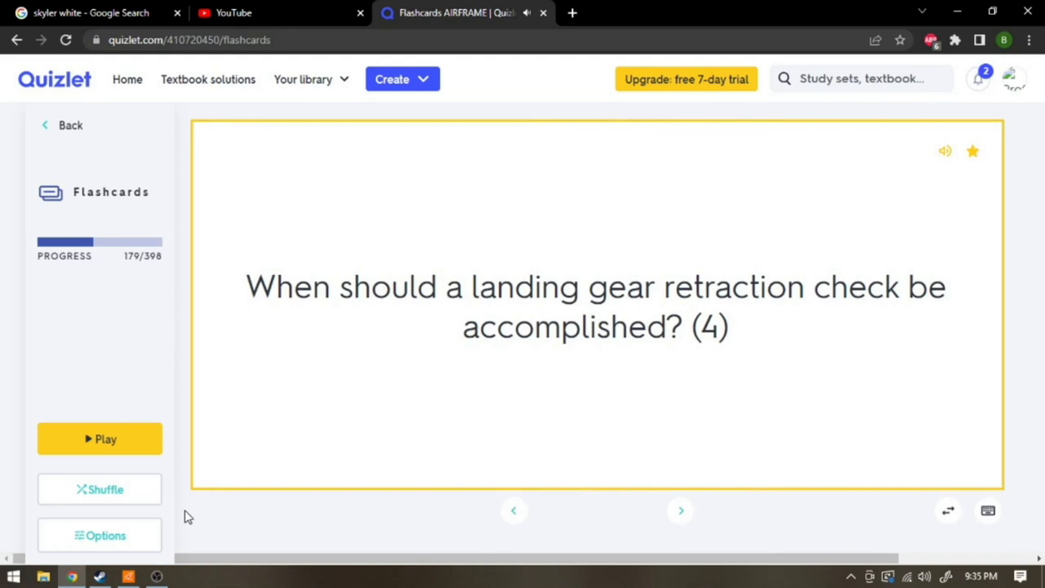
- Reveal the four retraction check occasions, then advance to card 184 on wheel bearing overheating
click(596, 306)
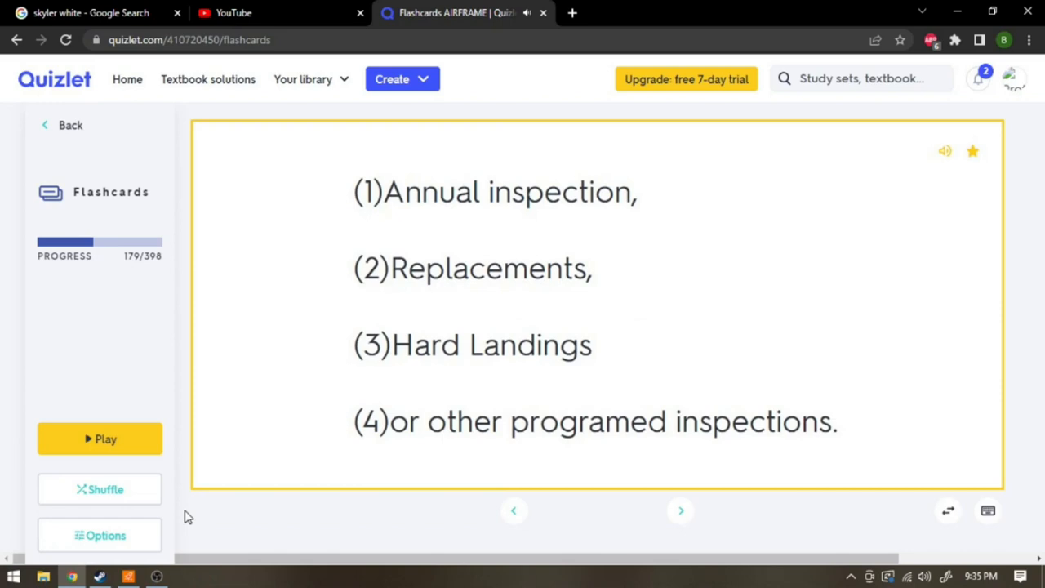
click(678, 510)
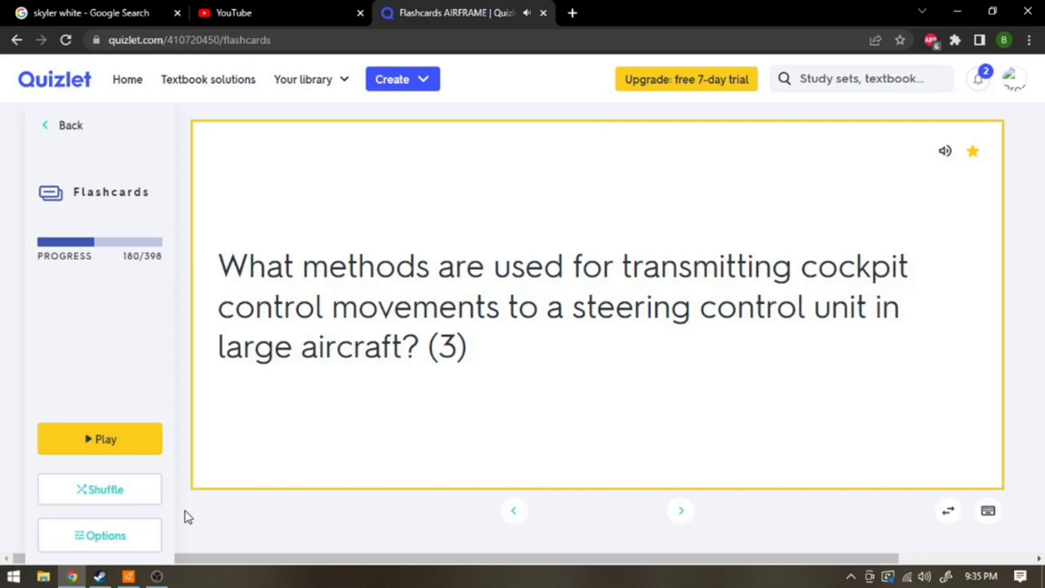
click(679, 510)
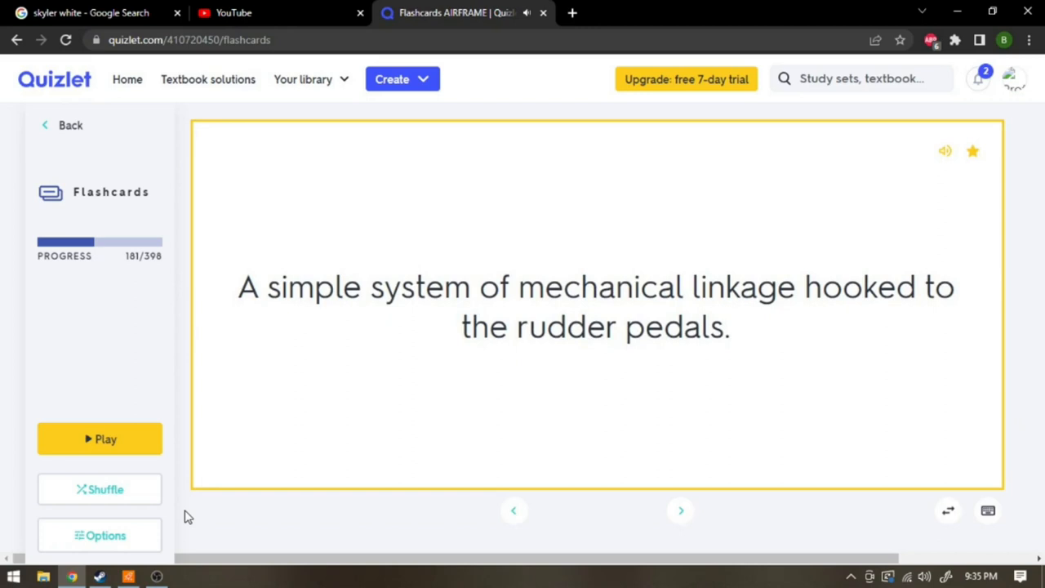
click(679, 509)
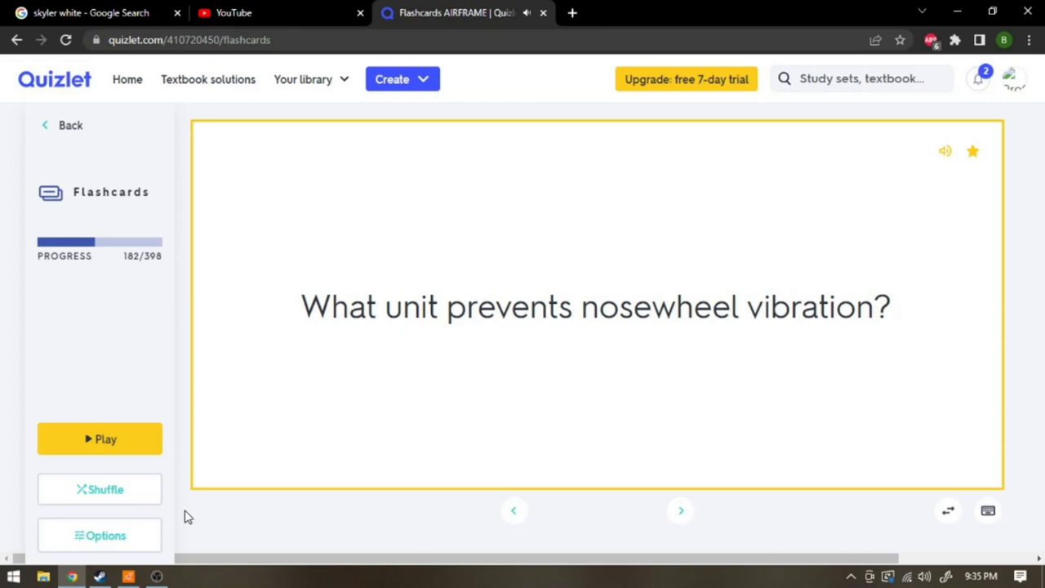
click(679, 510)
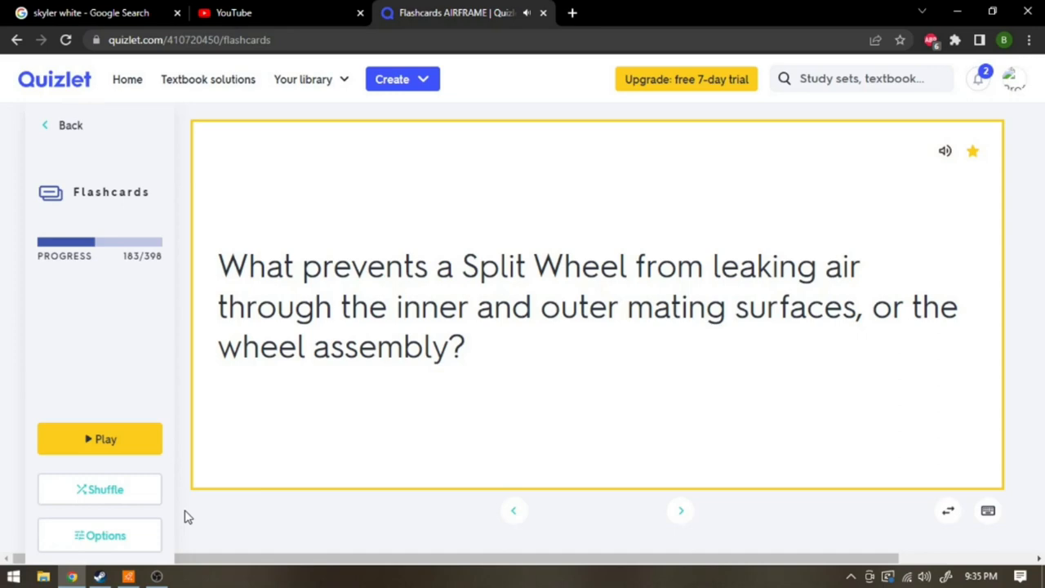
click(680, 510)
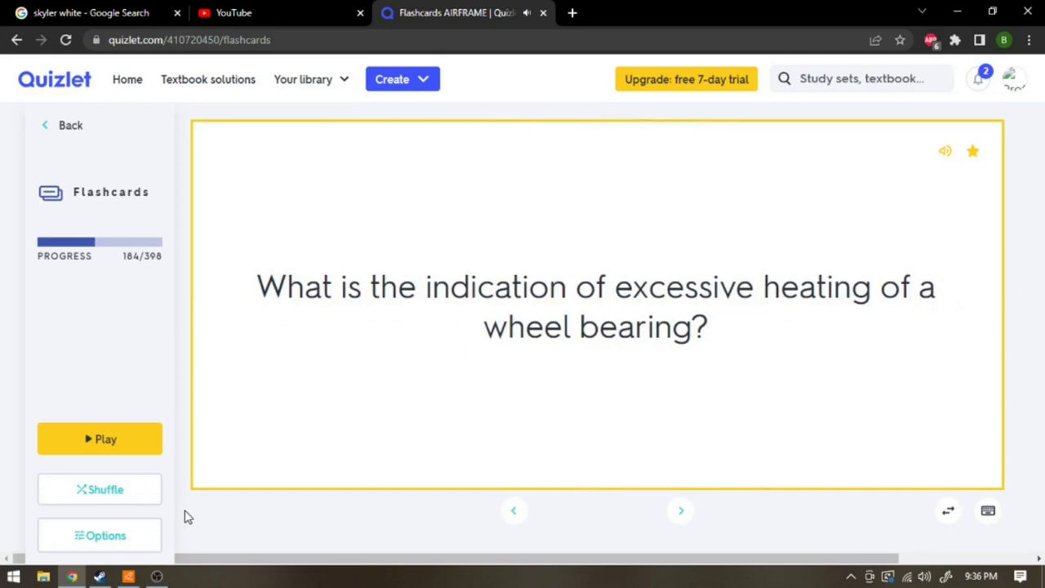
- Flip cards 184-189, revealing the three brake actuating systems and anti-skid purpose; reach card 190
click(596, 306)
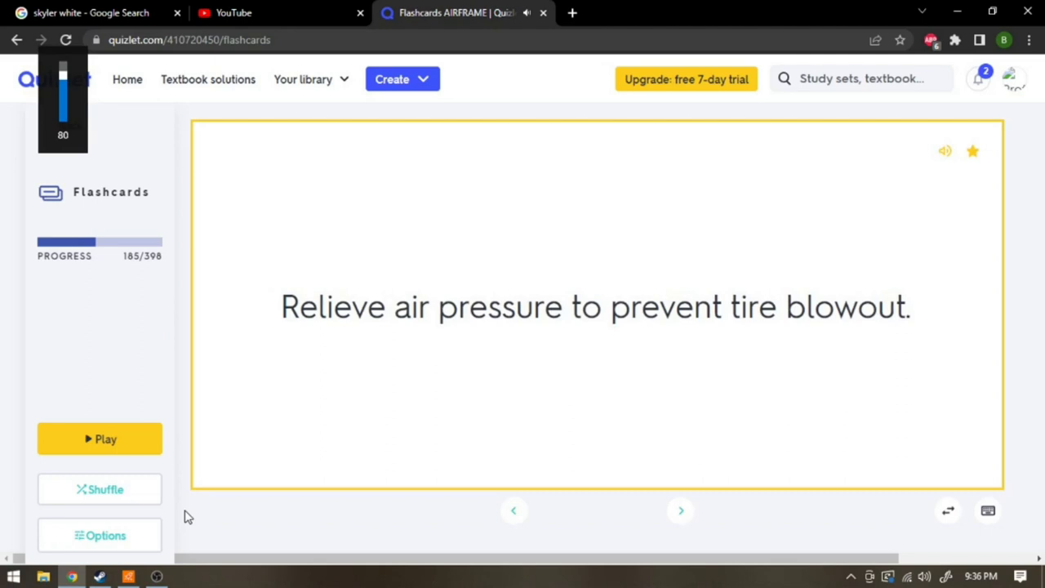
click(680, 510)
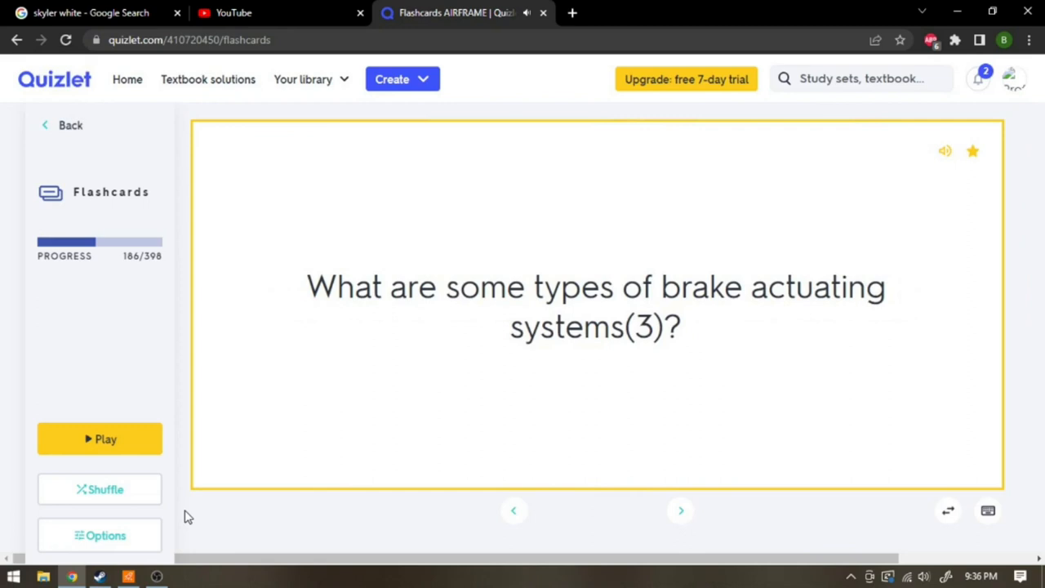
click(596, 306)
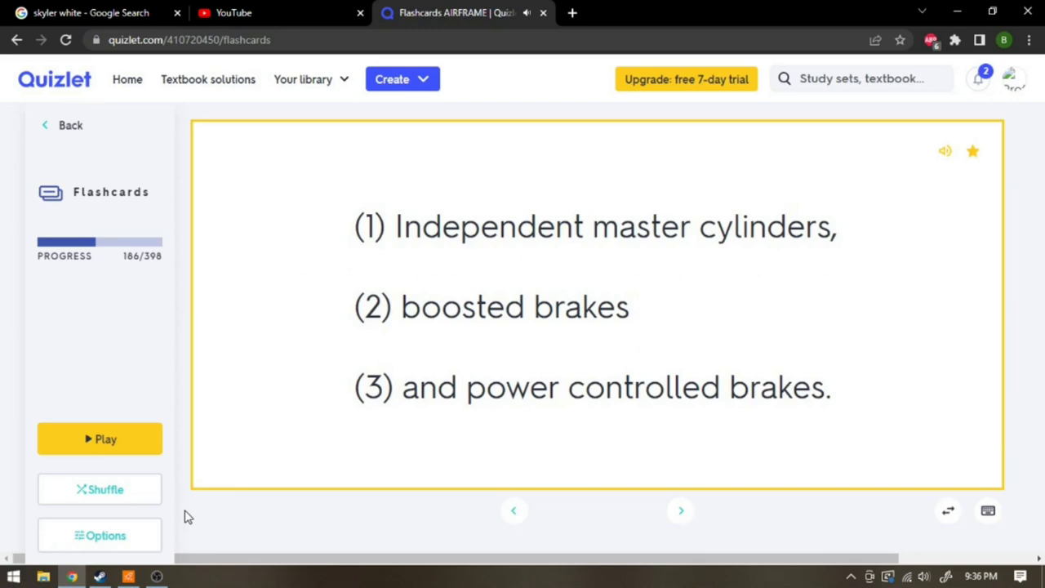
click(680, 510)
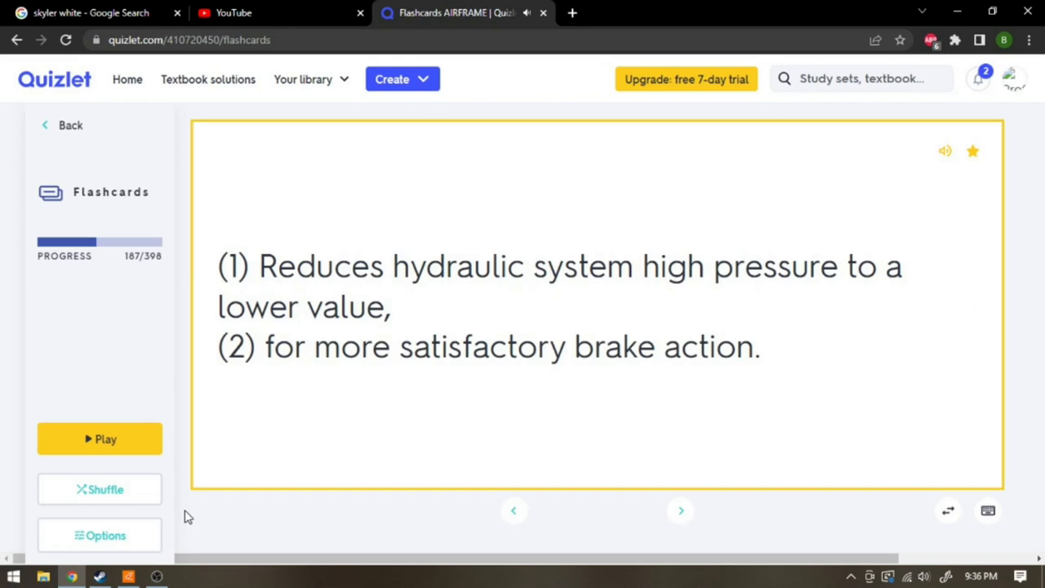
click(681, 510)
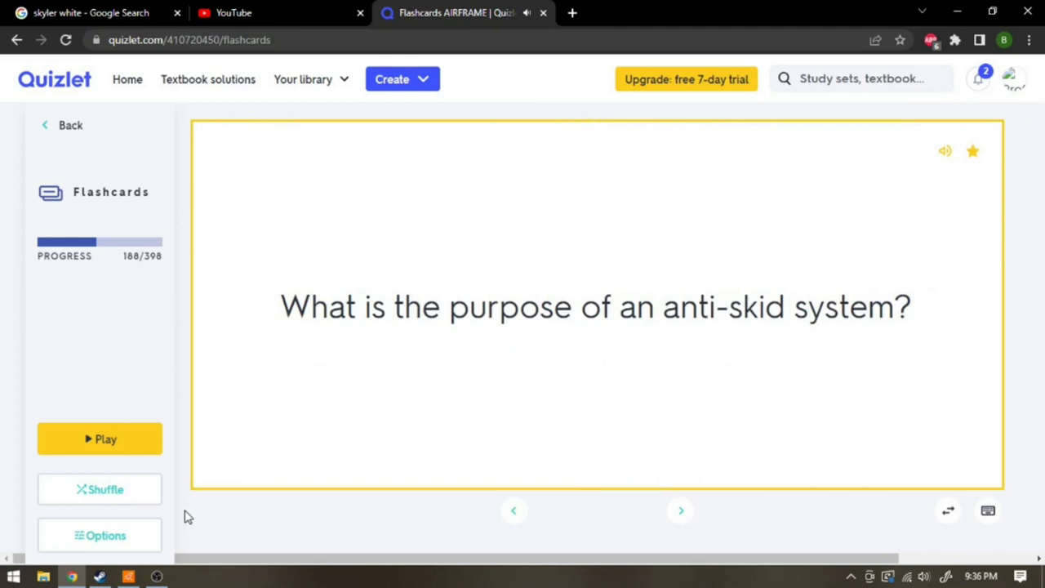
click(596, 306)
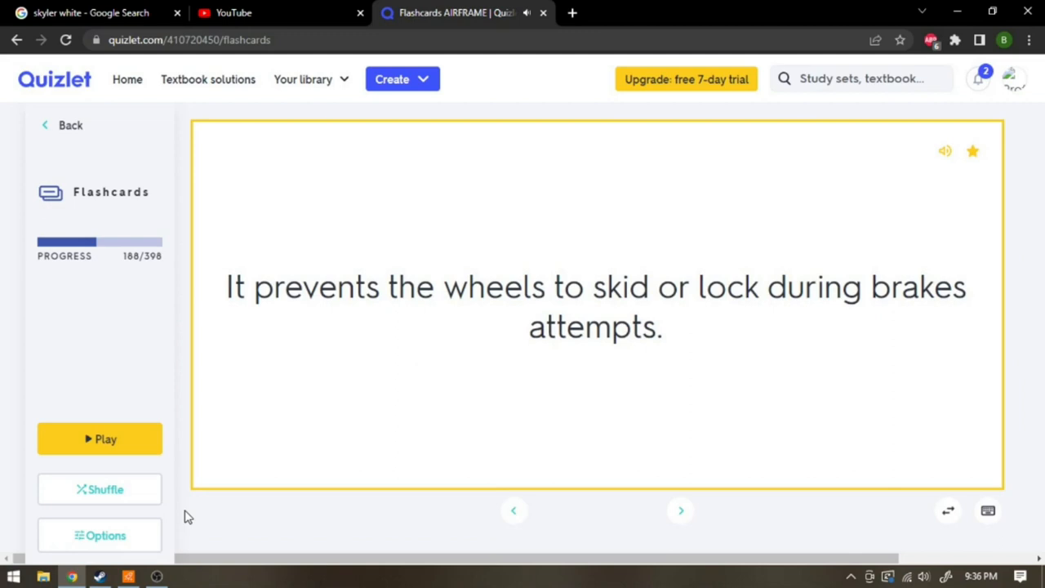
click(680, 510)
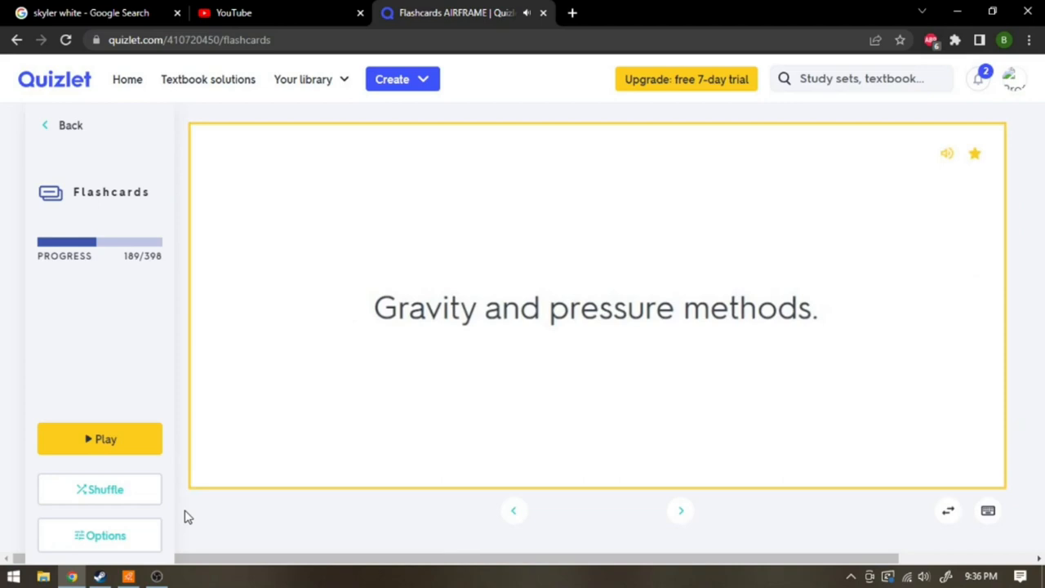
click(679, 510)
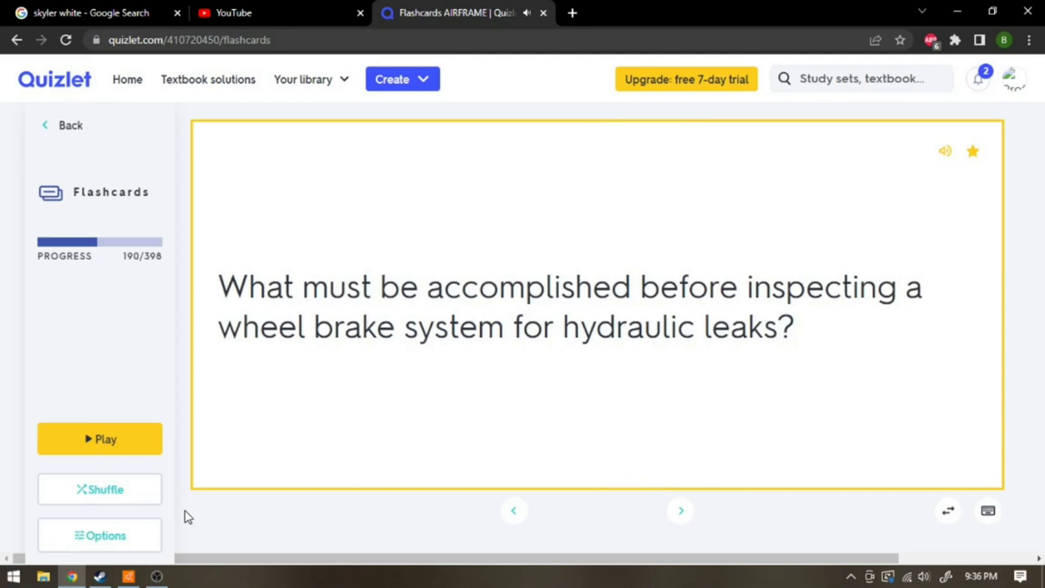
- Reveal the hydraulic leak inspection, piston inspection and wheel removal precaution answers, advancing past card 194
click(596, 306)
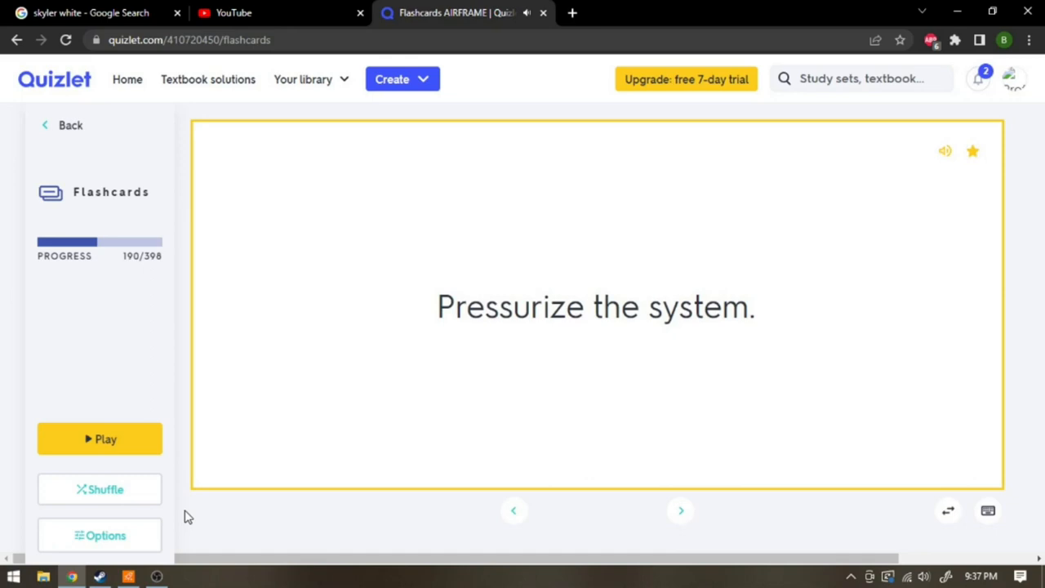
click(679, 509)
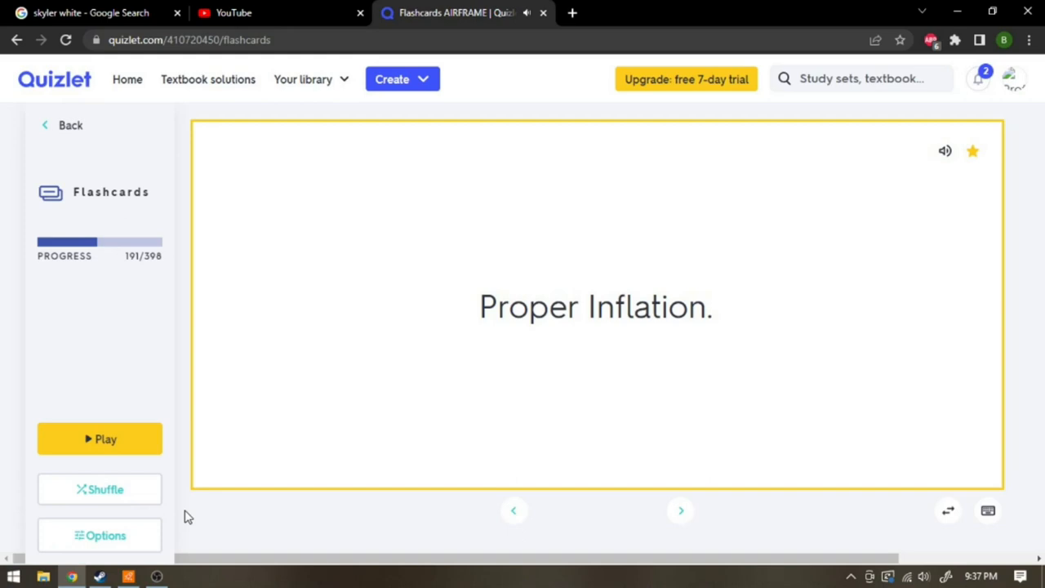
click(680, 510)
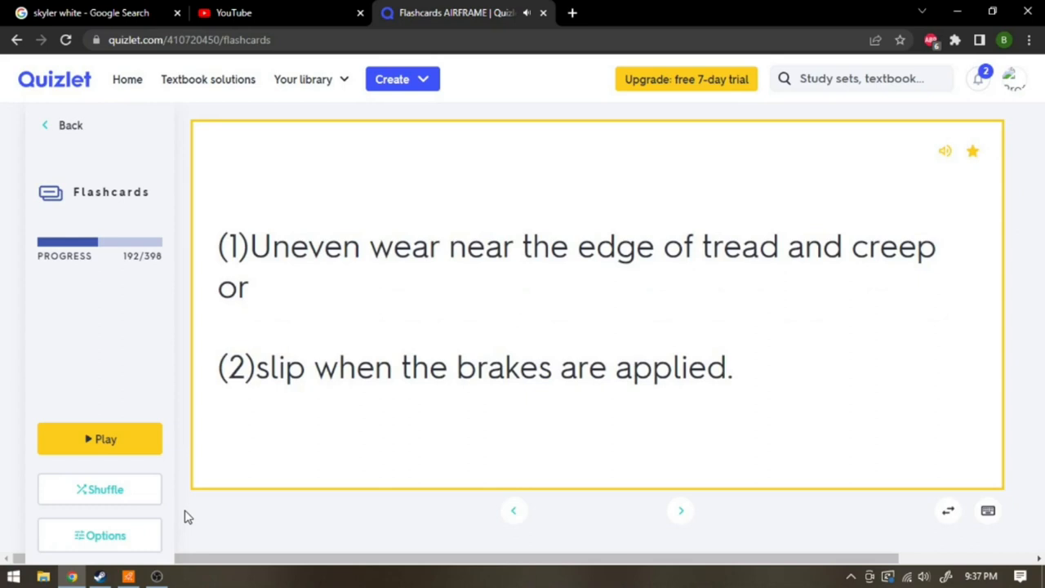
click(679, 510)
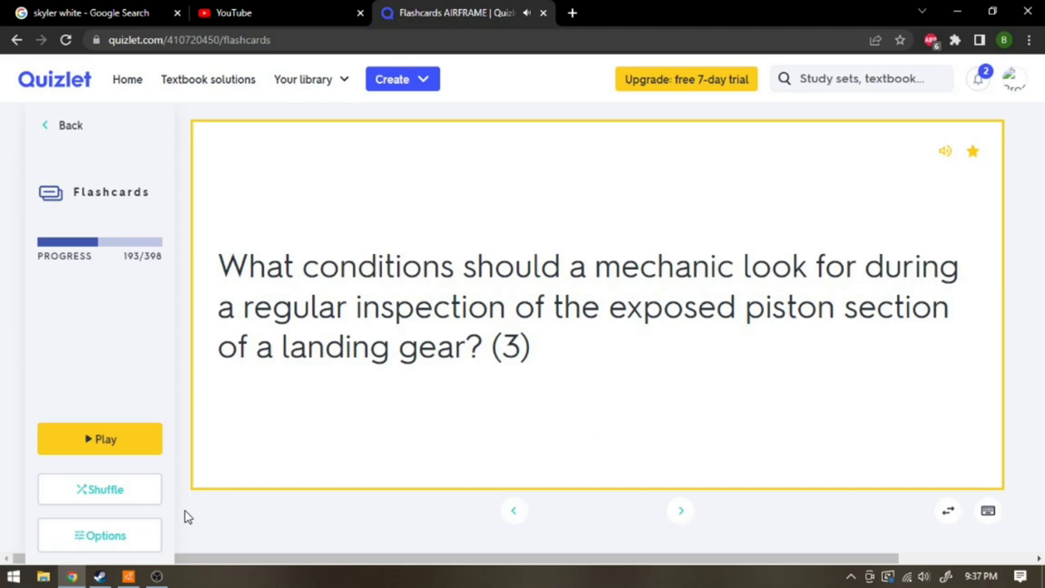
click(596, 306)
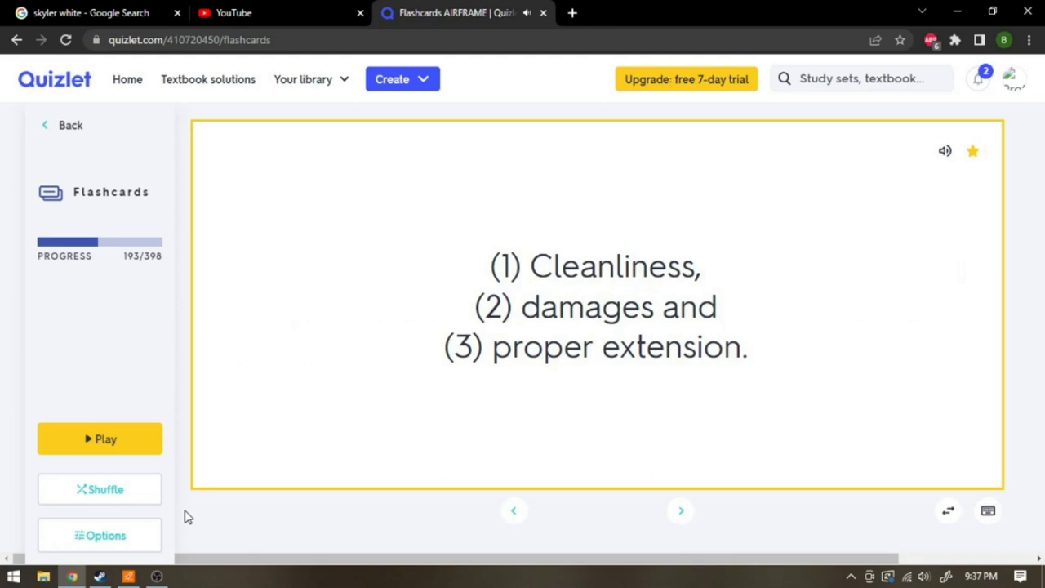
click(680, 509)
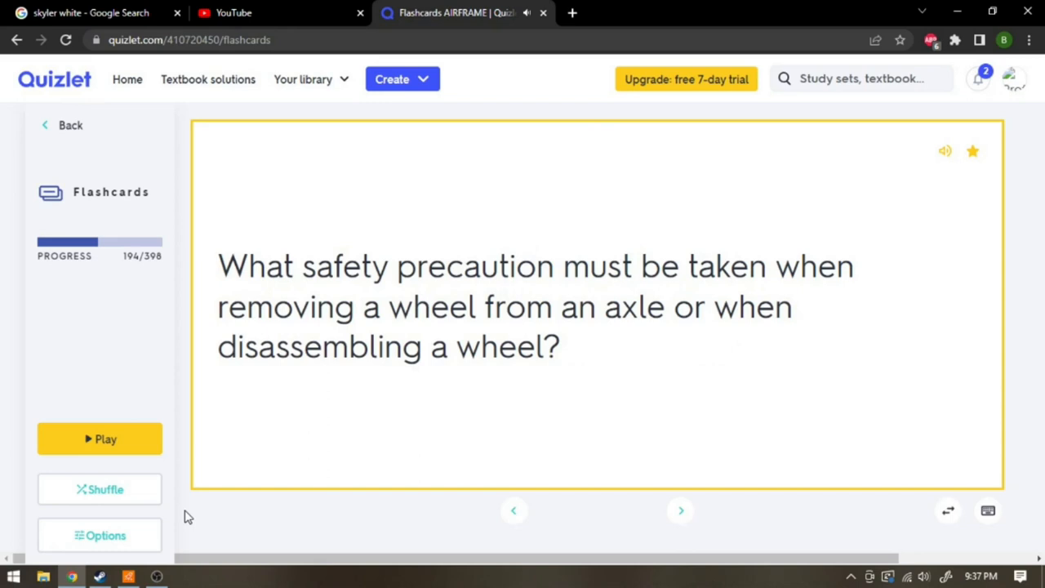
click(596, 306)
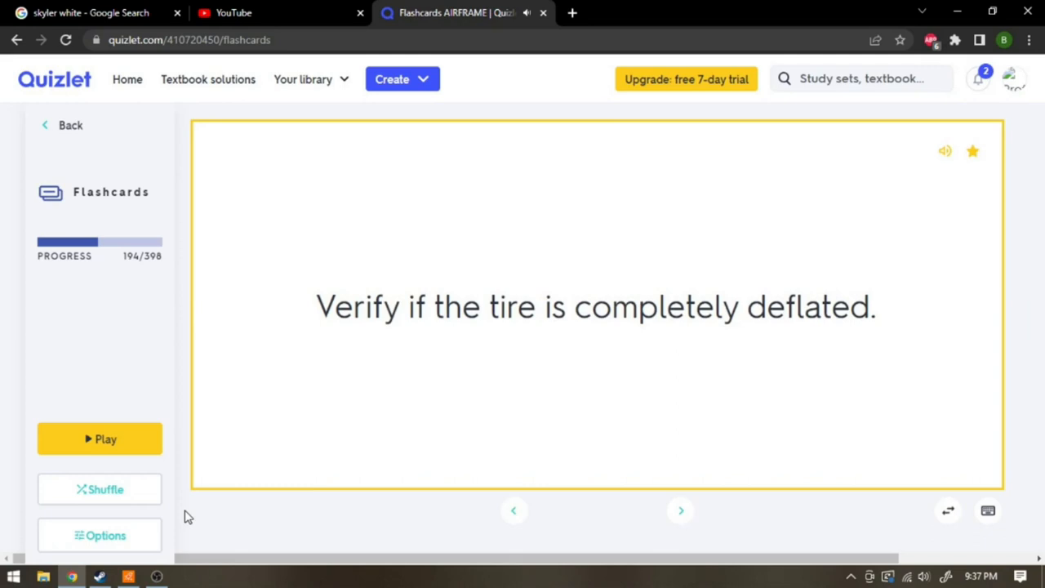
click(680, 510)
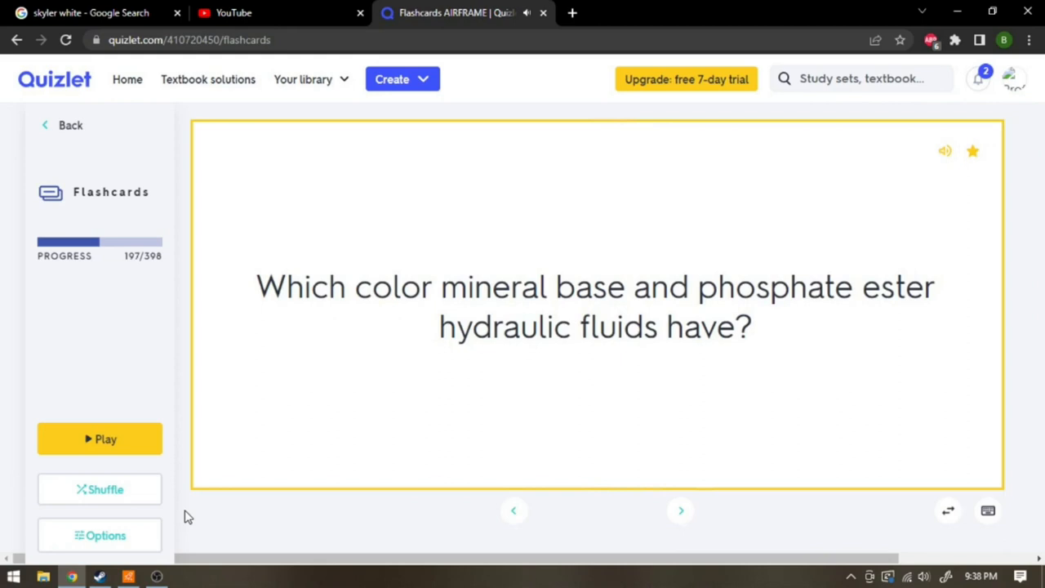
- Reveal the hydraulic fluid colours, Skydrol and card 199 answers, advancing to card 201
click(595, 306)
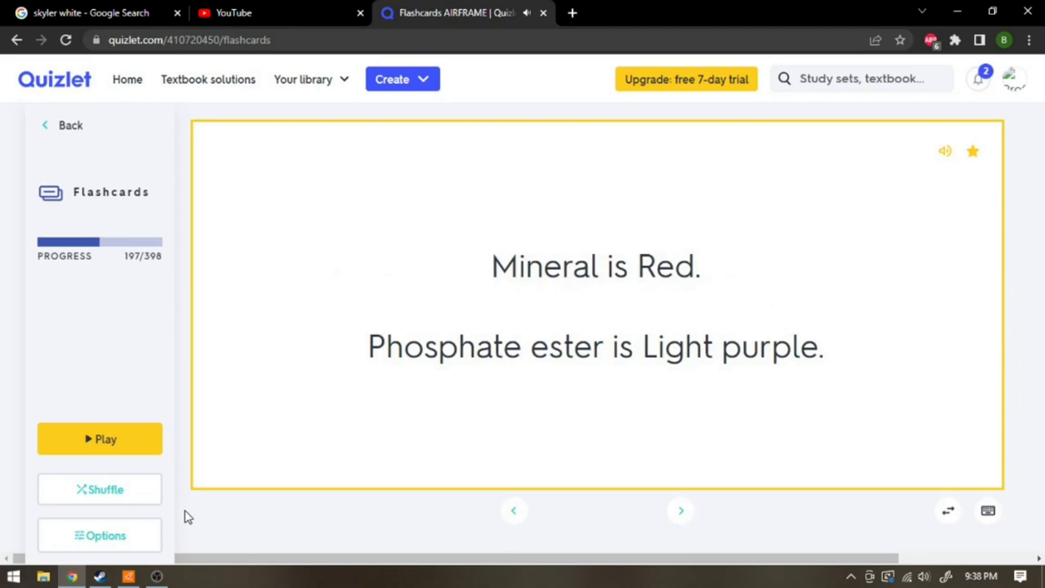
click(679, 510)
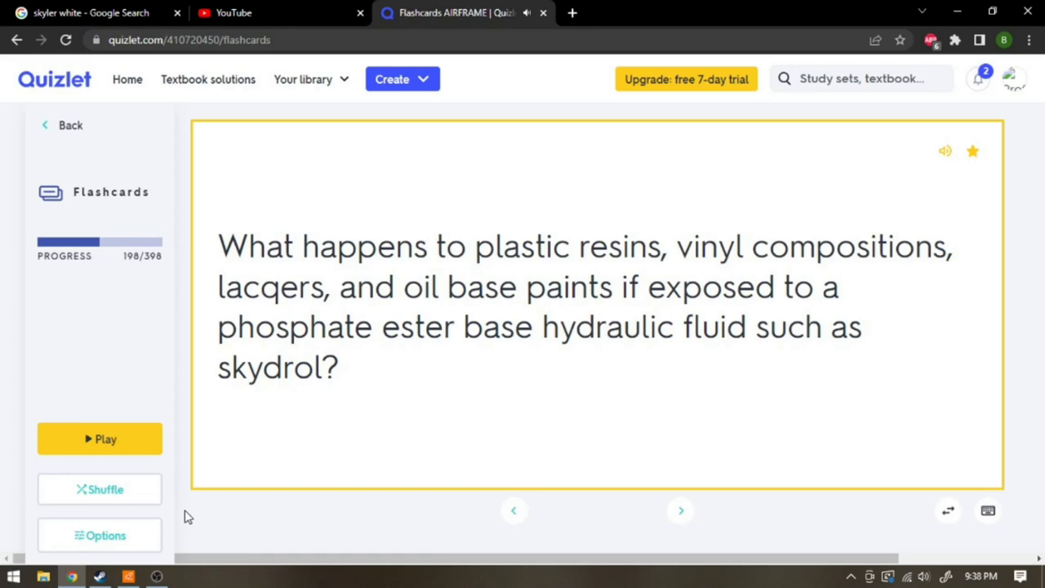
click(596, 306)
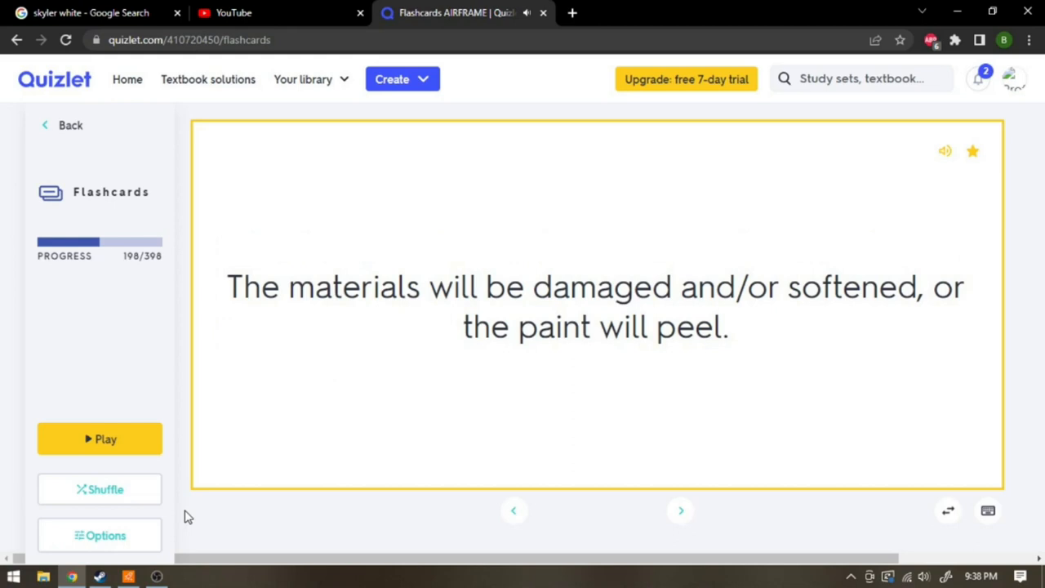
click(680, 510)
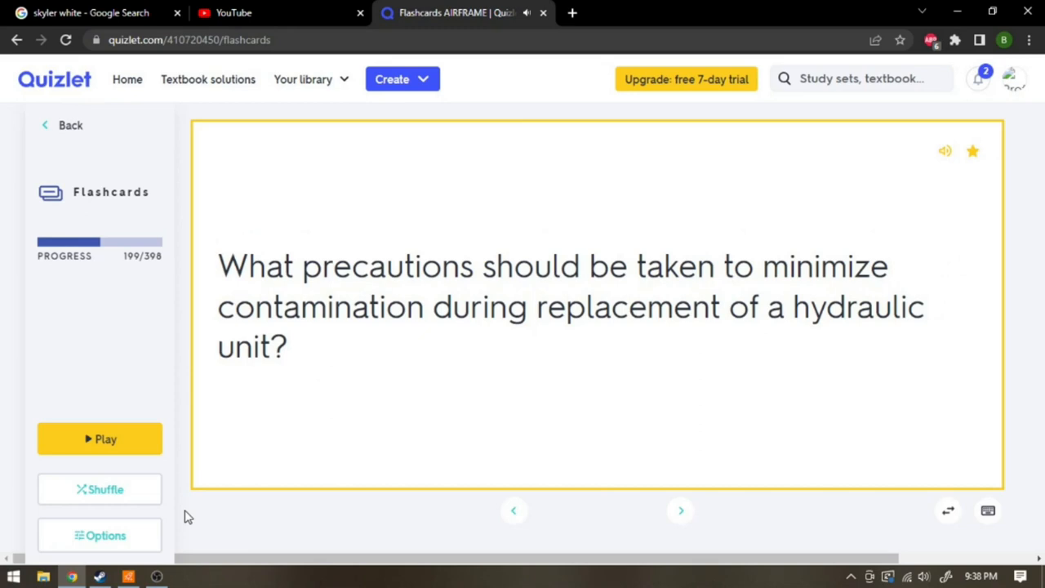
click(596, 297)
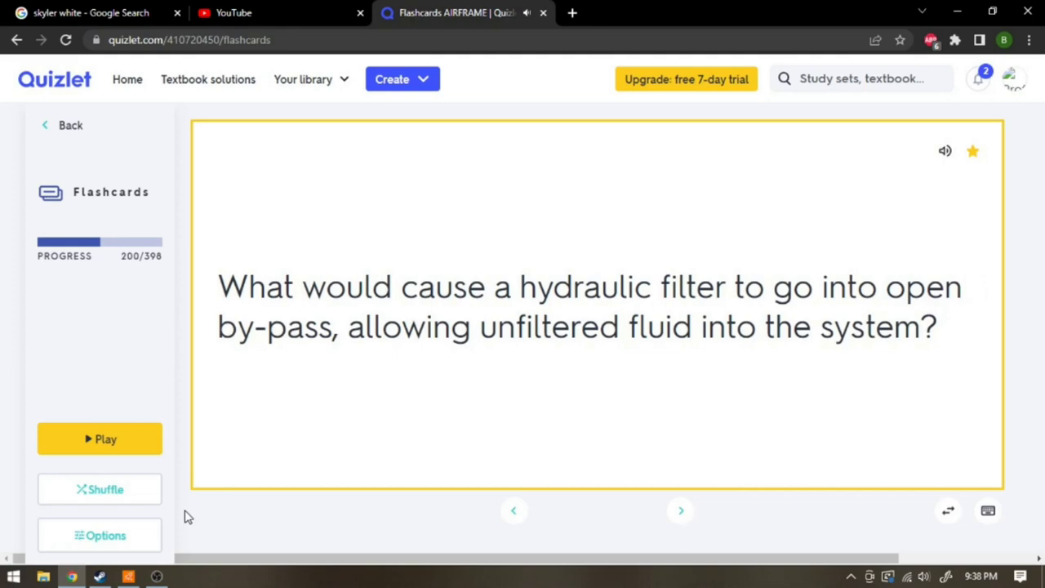
click(679, 510)
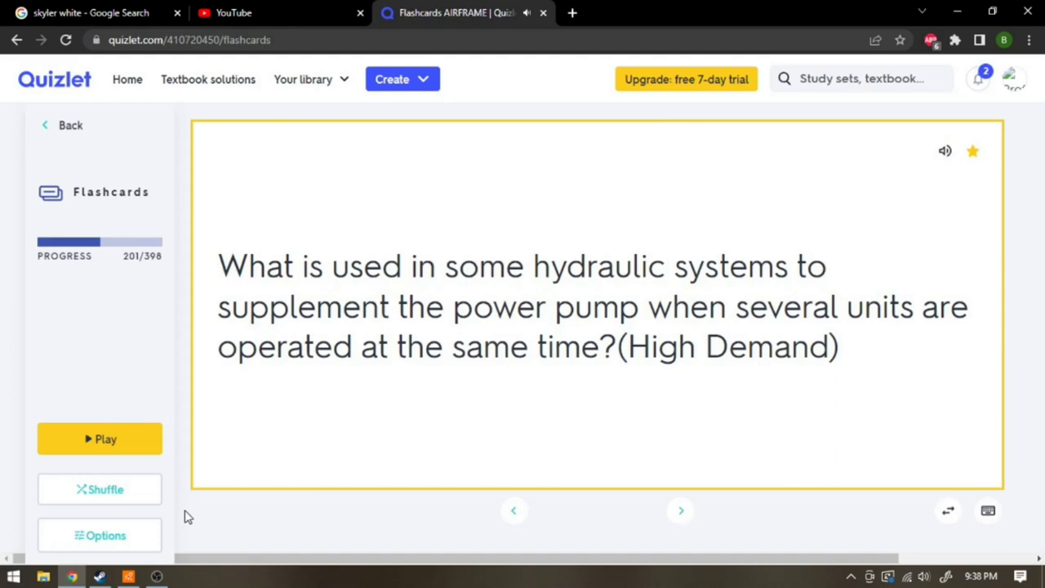
- Reveal the pump-drive and two pump types answers while advancing to card 205
click(680, 508)
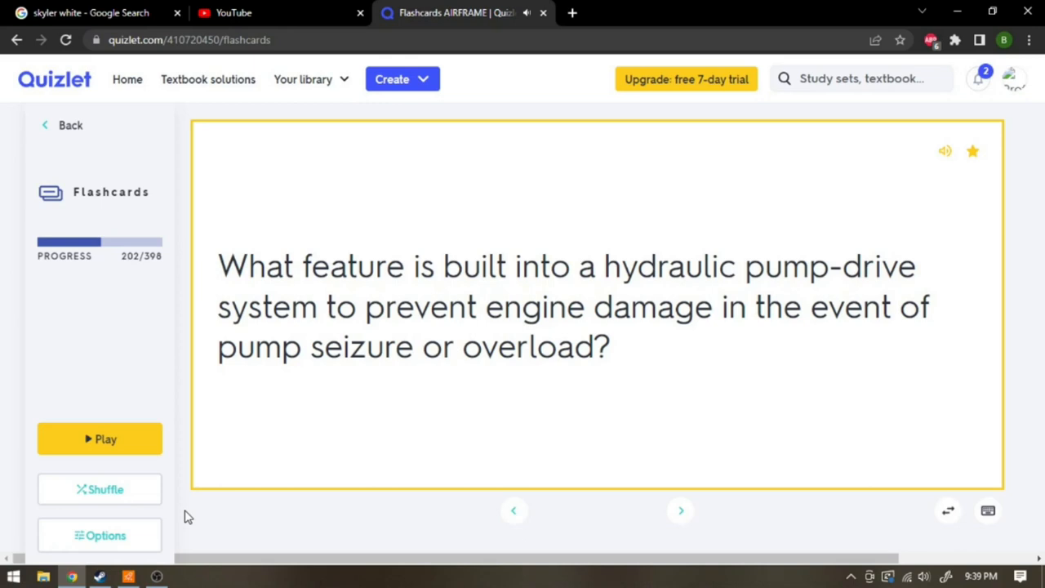
click(595, 307)
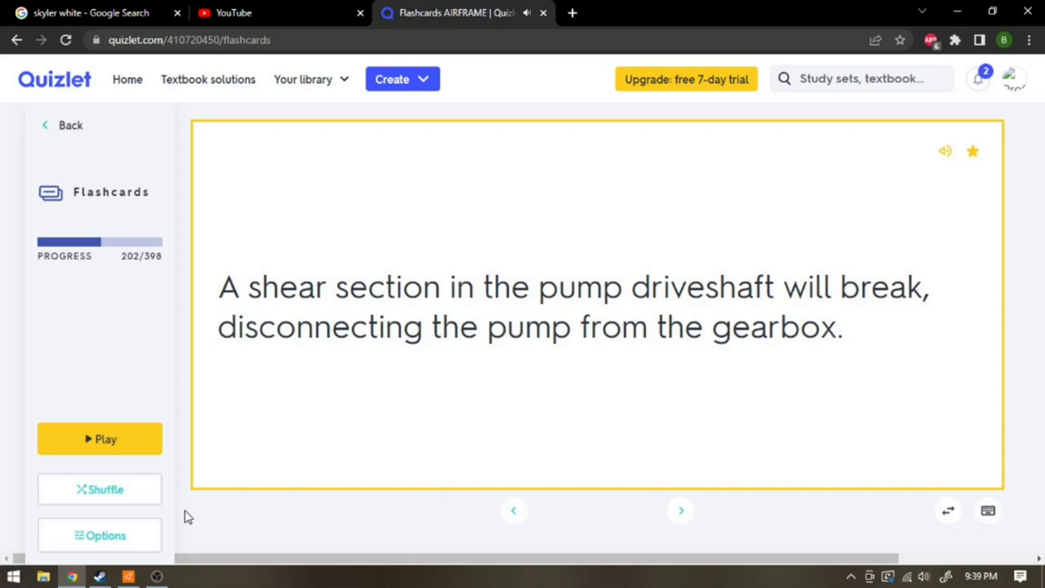
click(680, 510)
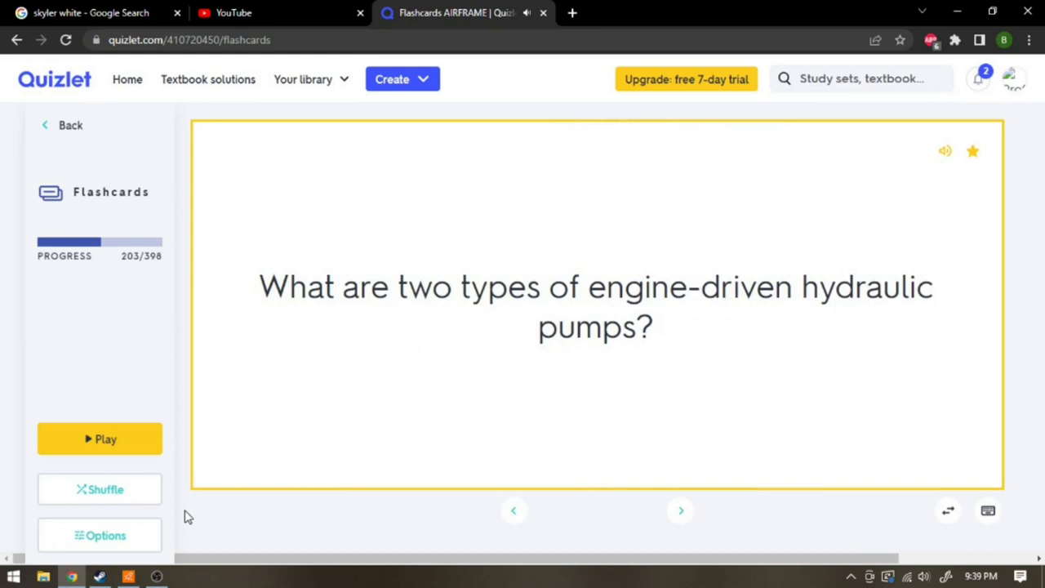
click(596, 306)
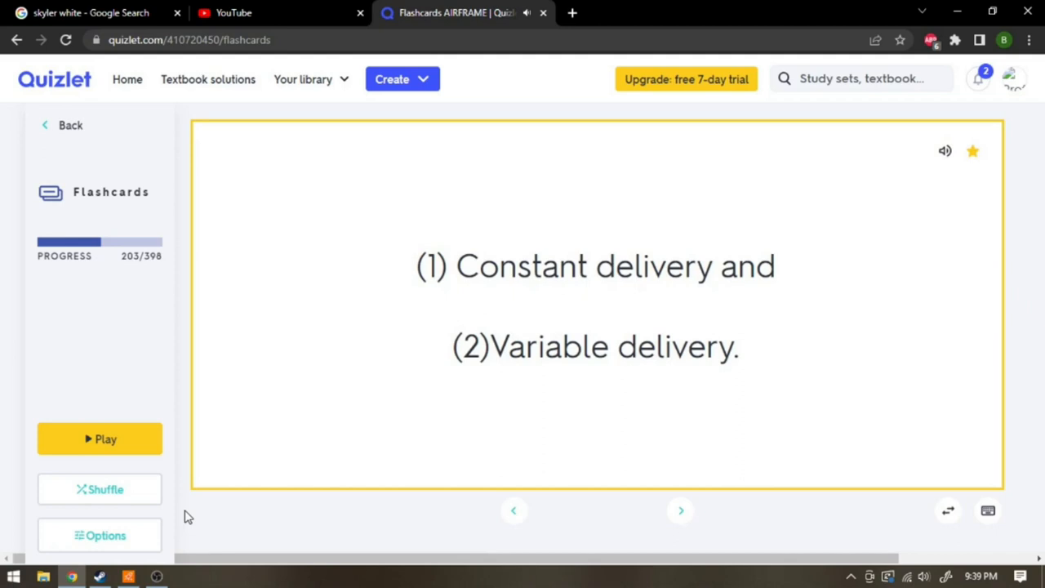
click(680, 510)
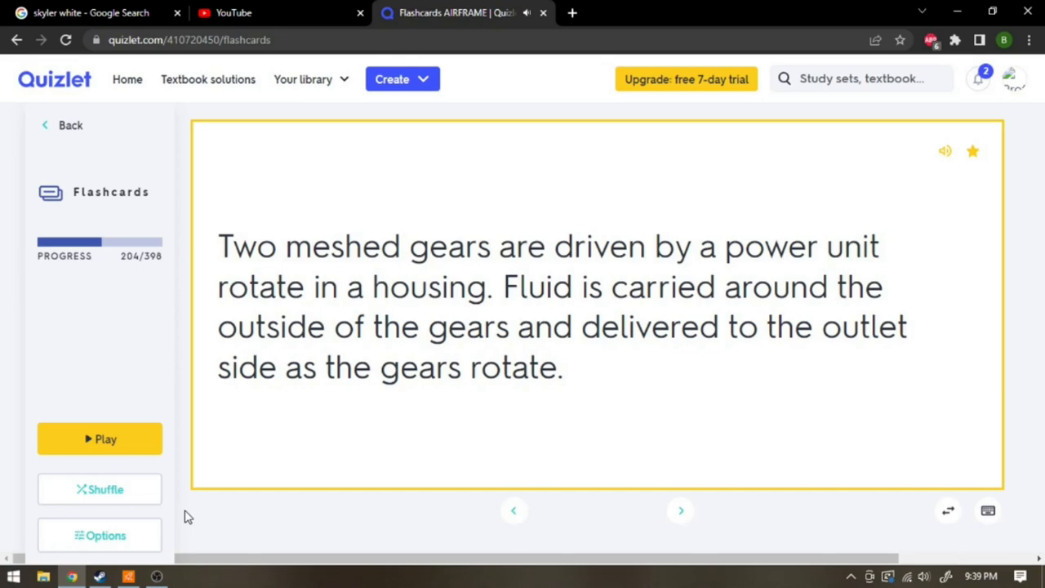
click(680, 510)
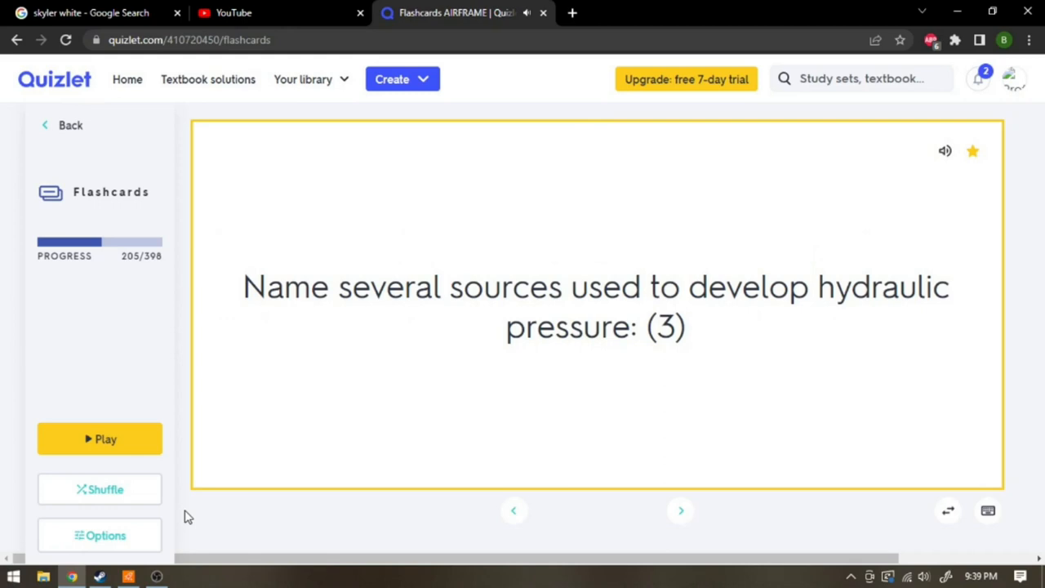
- Study cards 205-209 on accumulators and preload discharge, reaching card 210 on pneumatic purposes
click(596, 306)
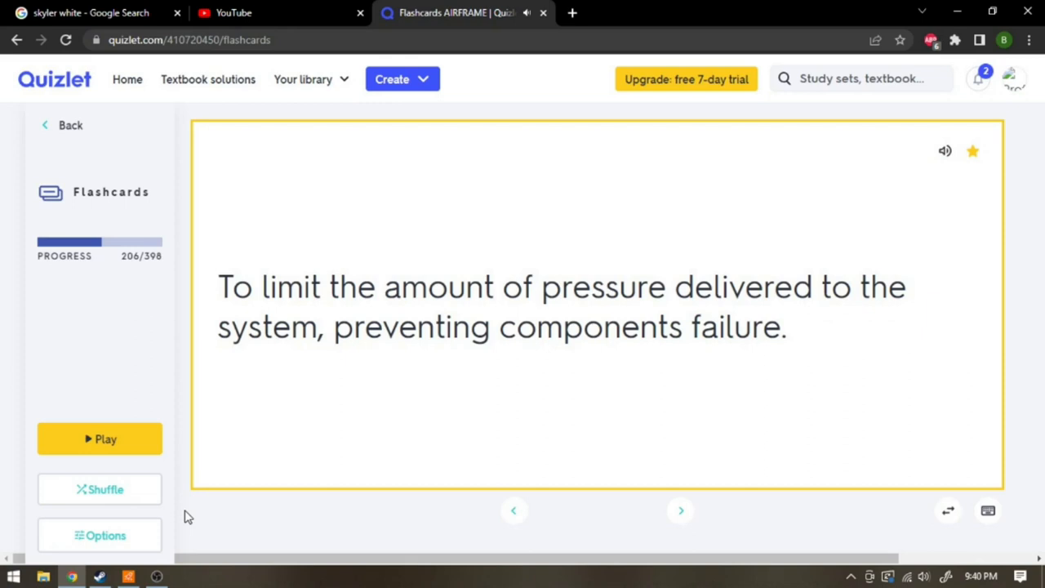
click(680, 510)
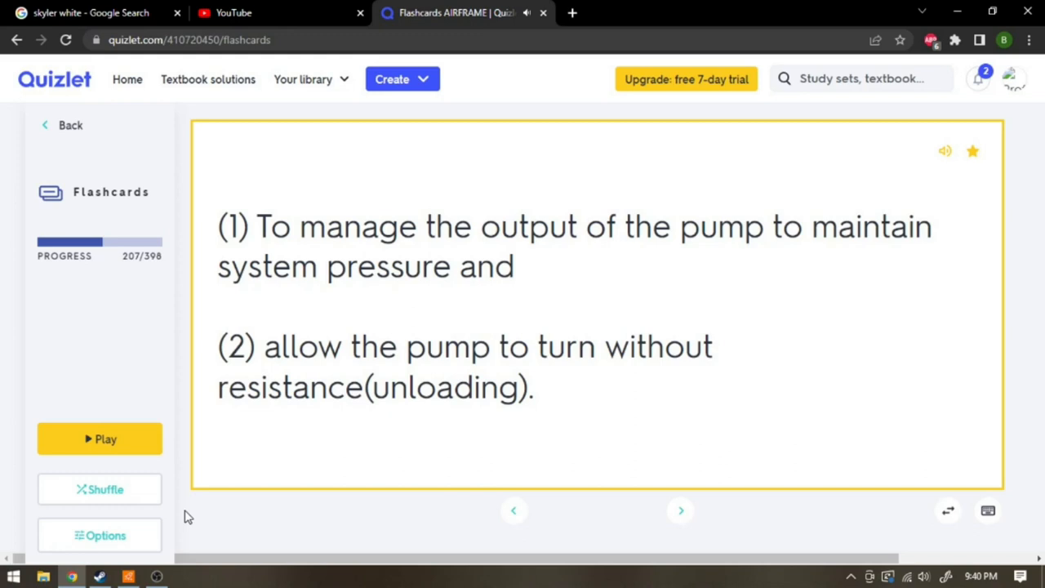
click(680, 510)
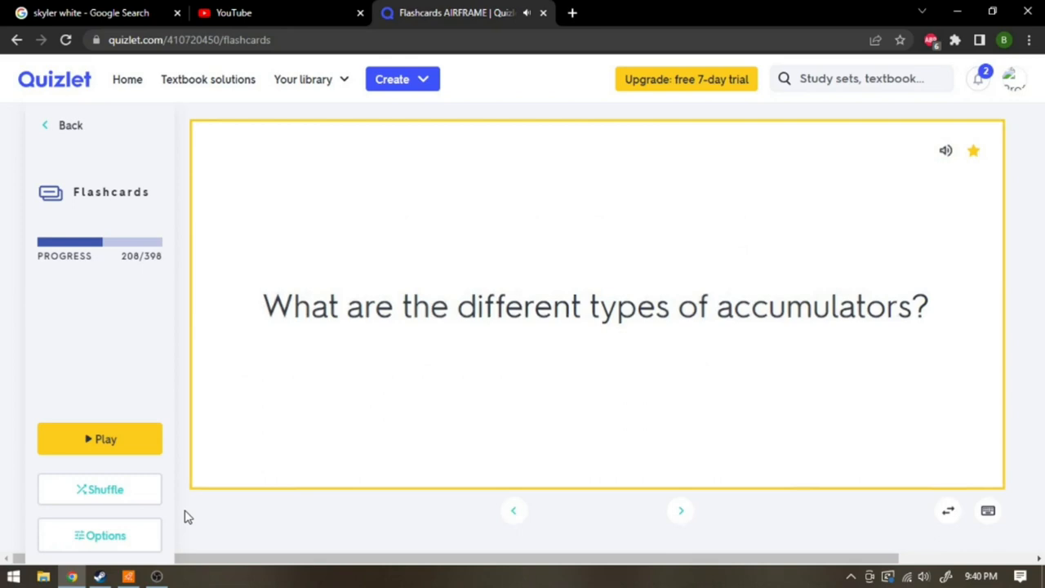
click(679, 510)
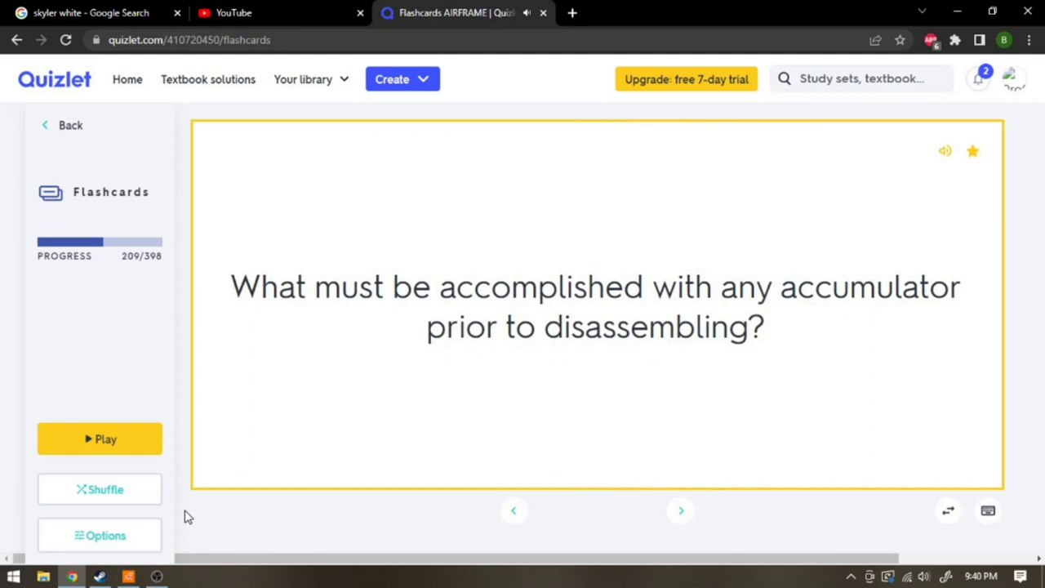
click(596, 306)
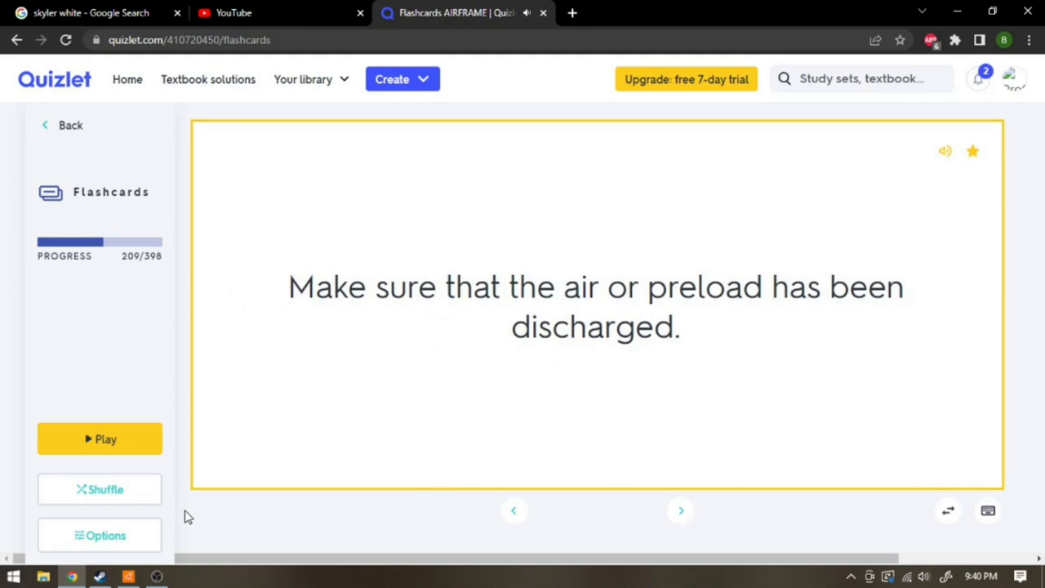
click(680, 509)
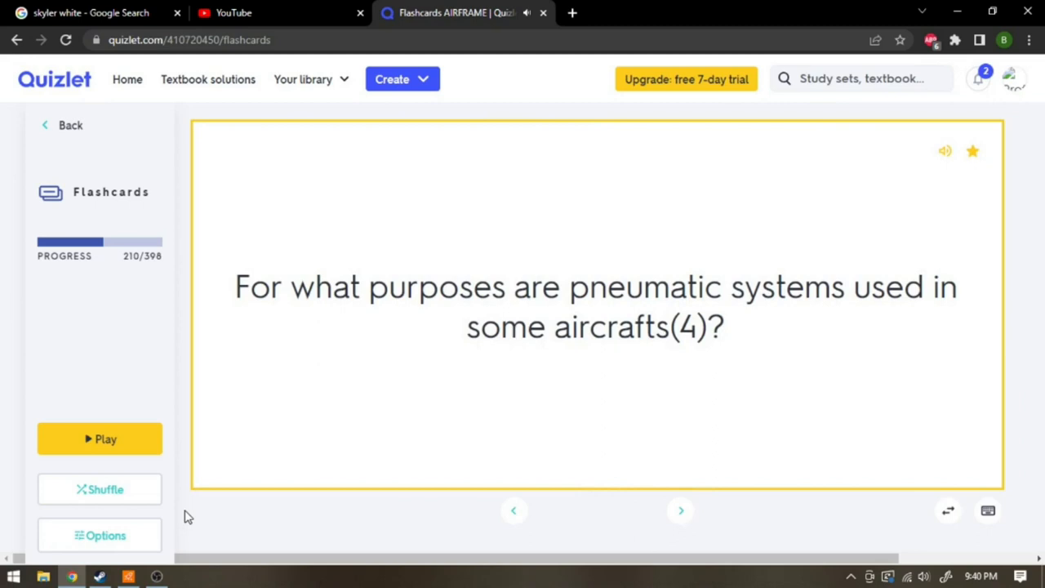
- Reveal the four pneumatic uses, pneumatic power sources and excessive pressure answers, reaching card 213
click(596, 306)
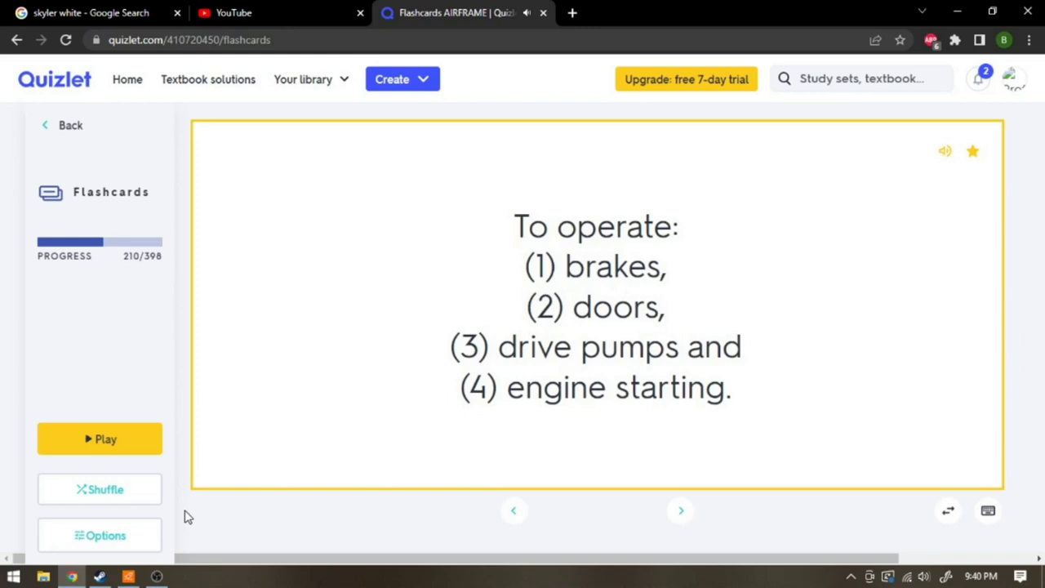
click(680, 510)
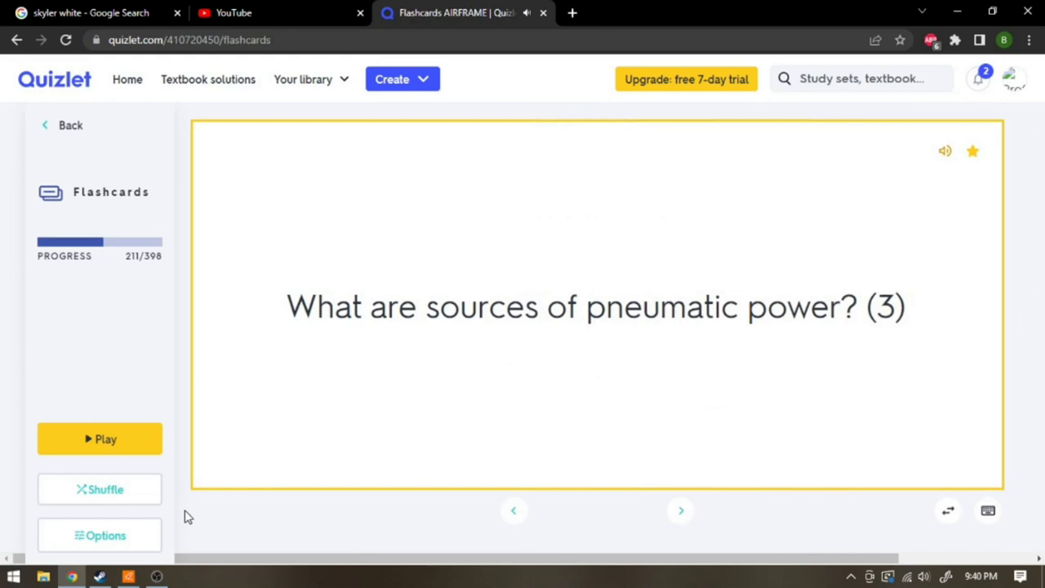
click(596, 306)
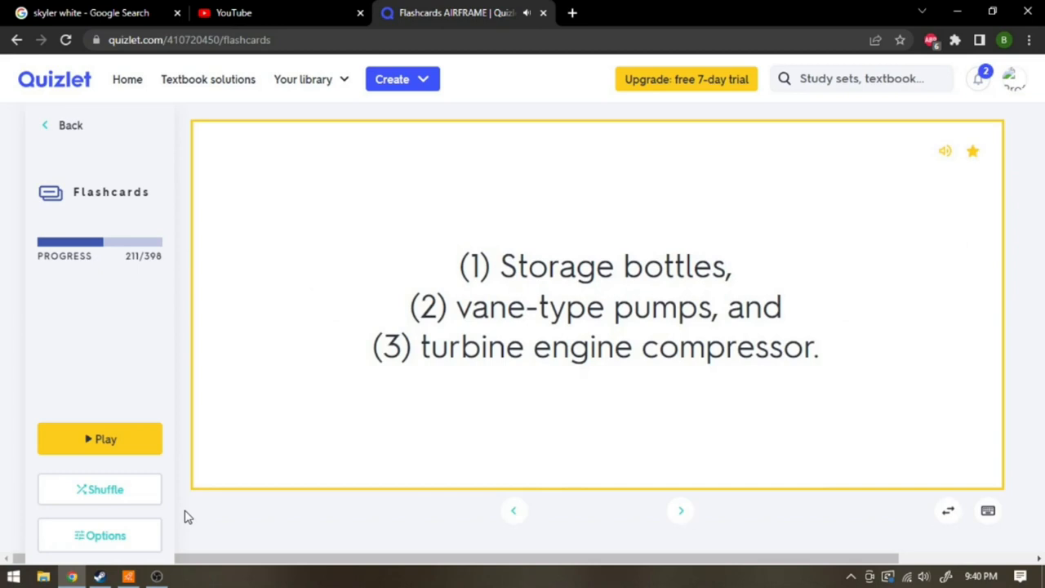
click(680, 510)
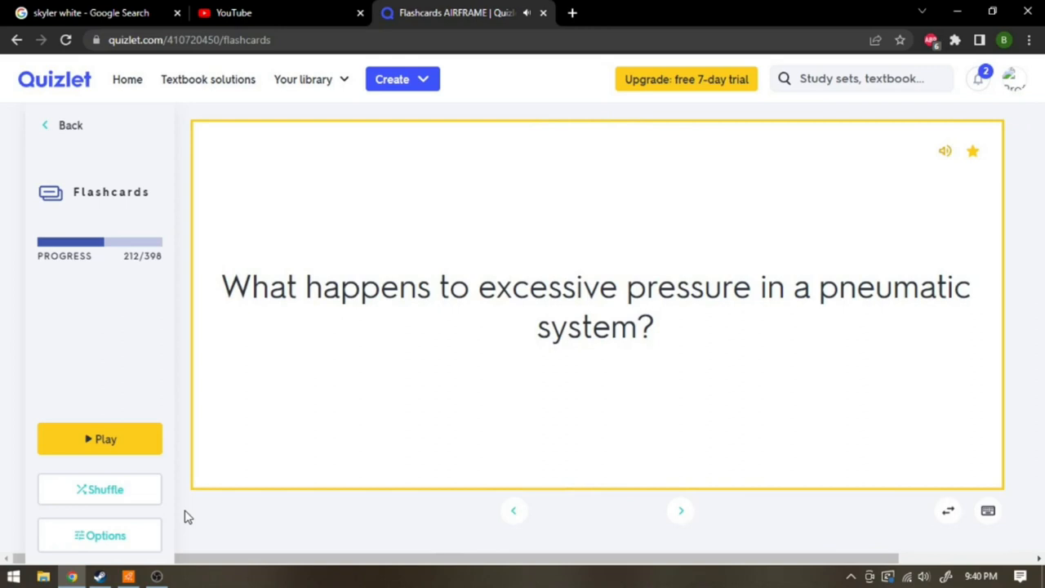
click(596, 306)
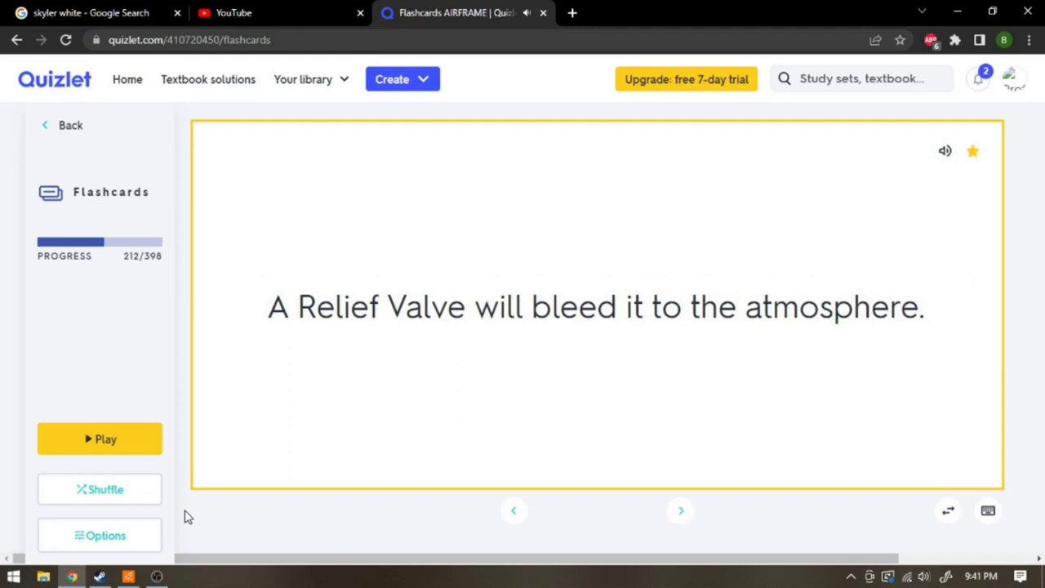
click(679, 510)
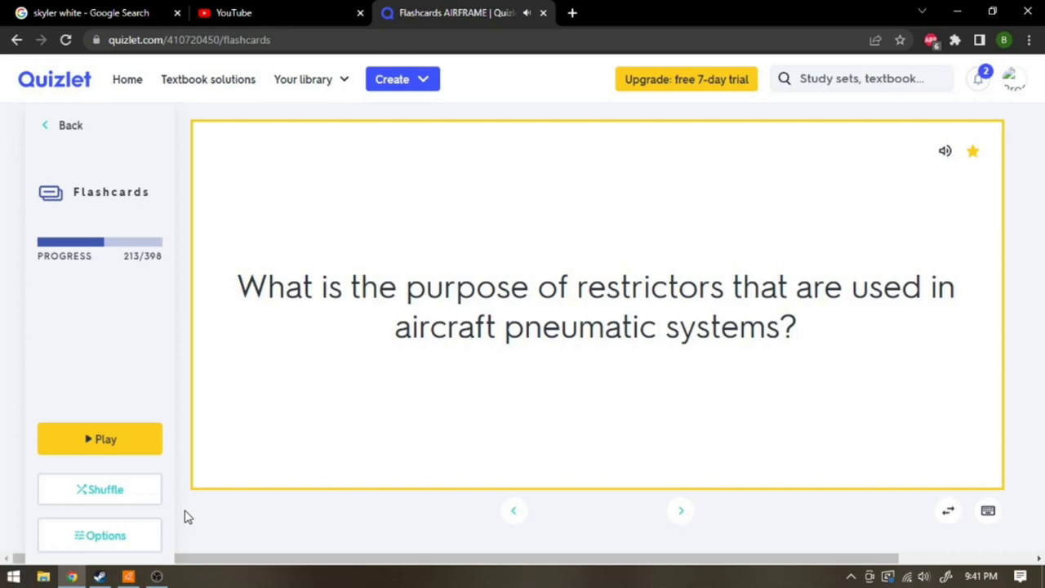
- Reveal the restrictor, purging and pneumatic components answers, advancing to card 216
click(680, 509)
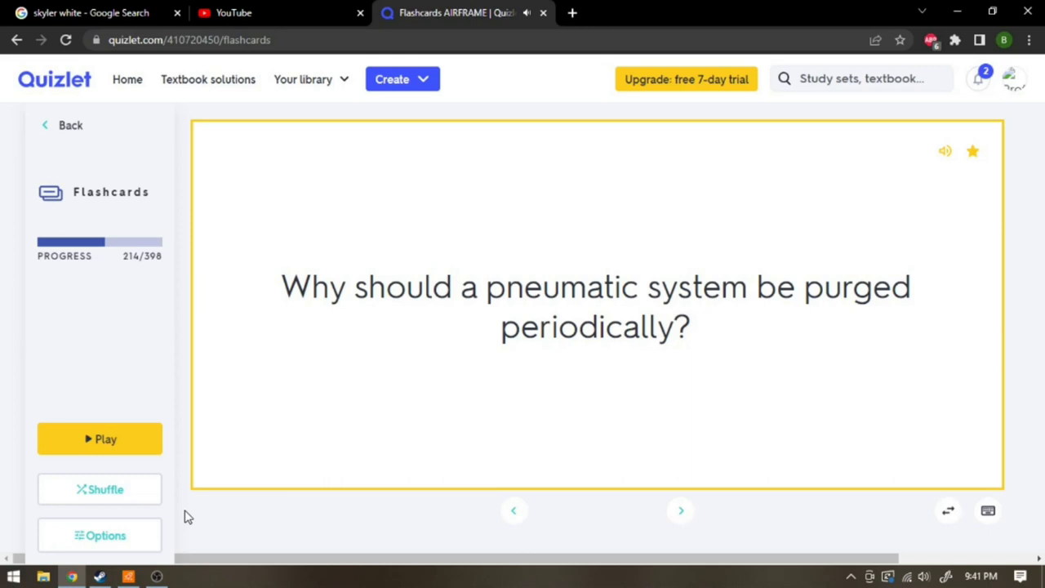
click(596, 306)
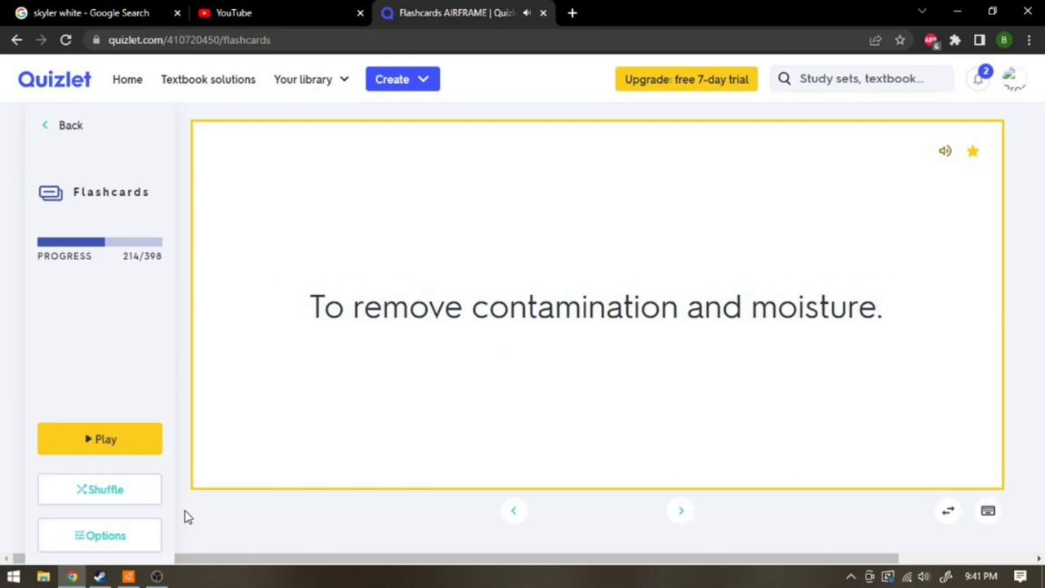
click(680, 510)
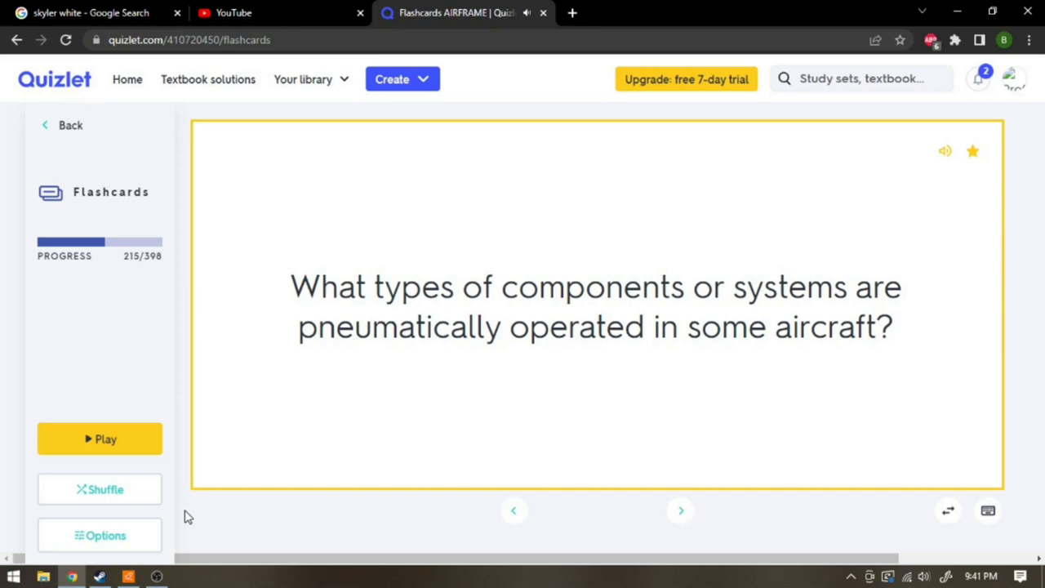
click(596, 306)
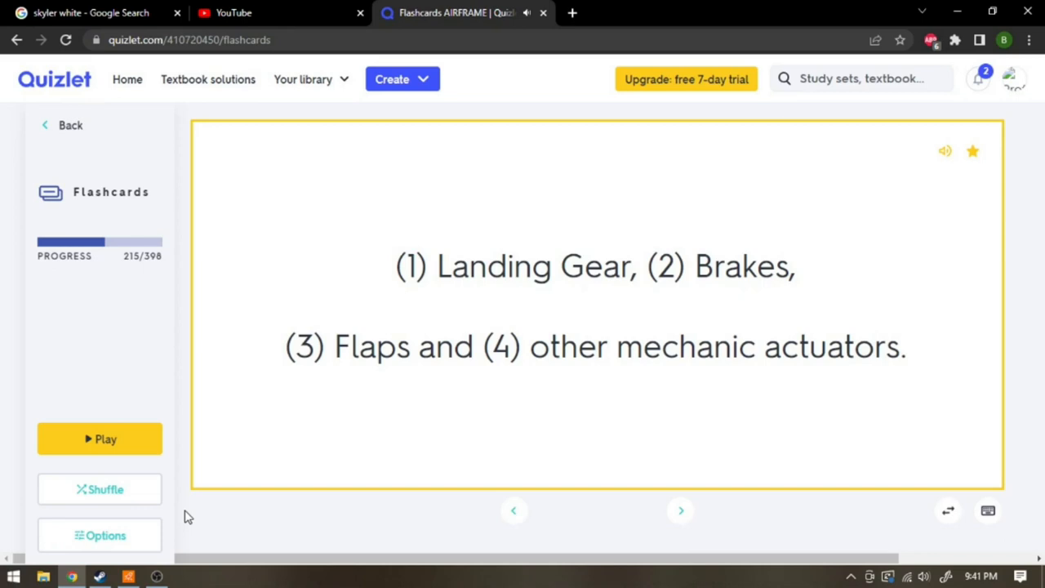
click(680, 511)
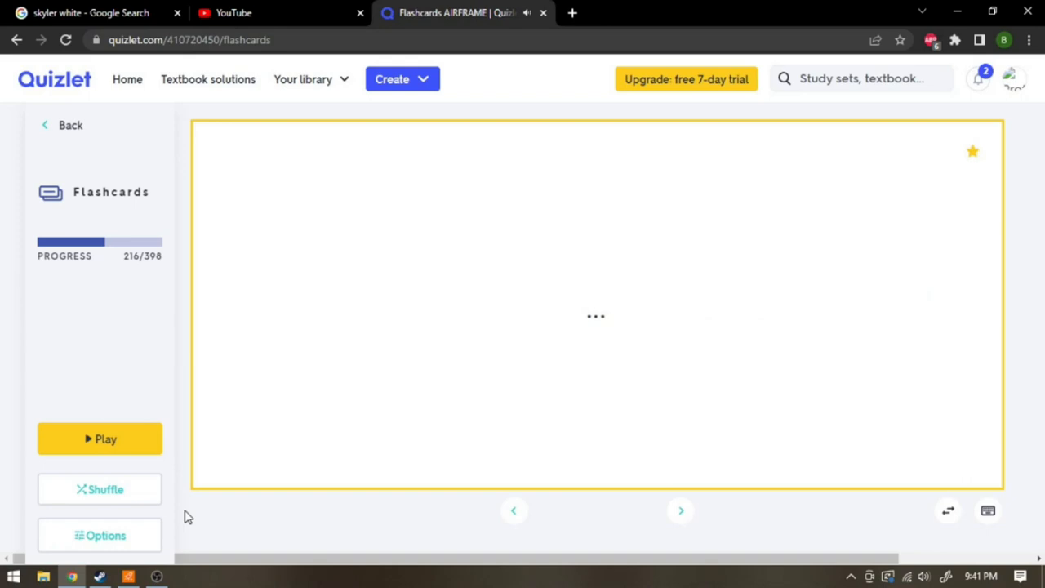
- Reveal how continuous-flow and pressure-demand oxygen systems work, advancing to card 219
click(680, 510)
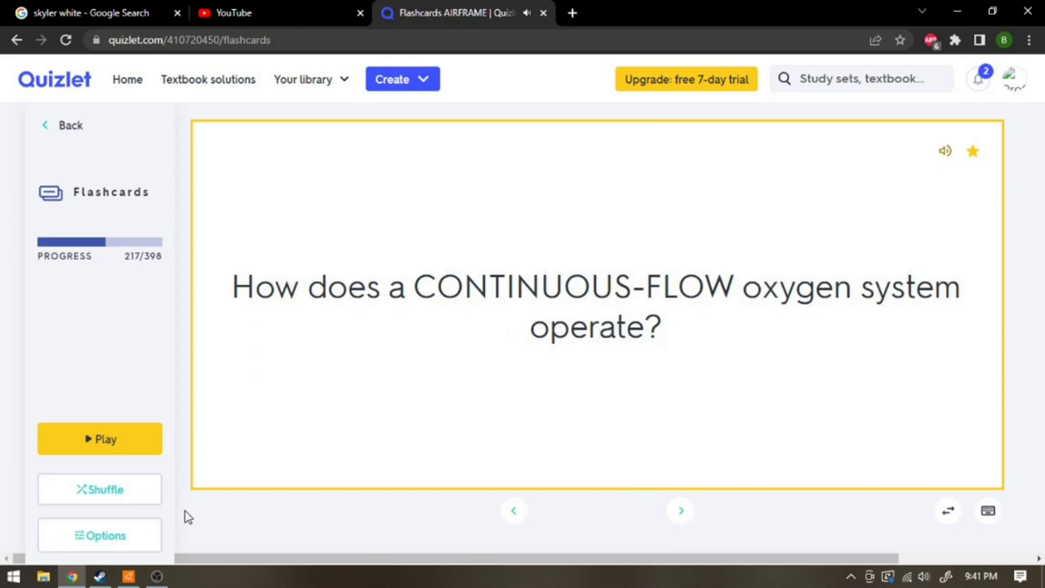
click(595, 306)
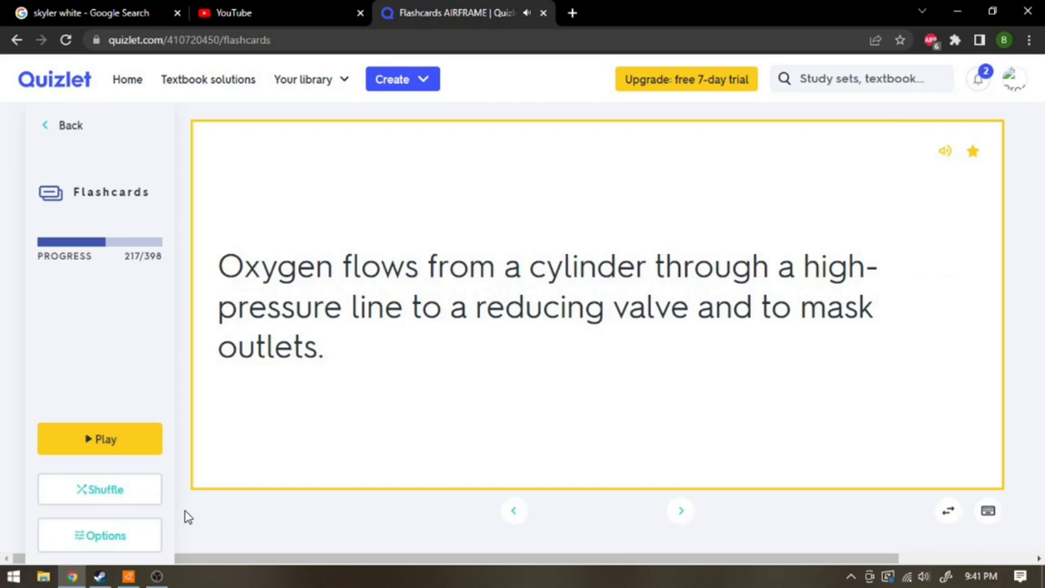
click(679, 510)
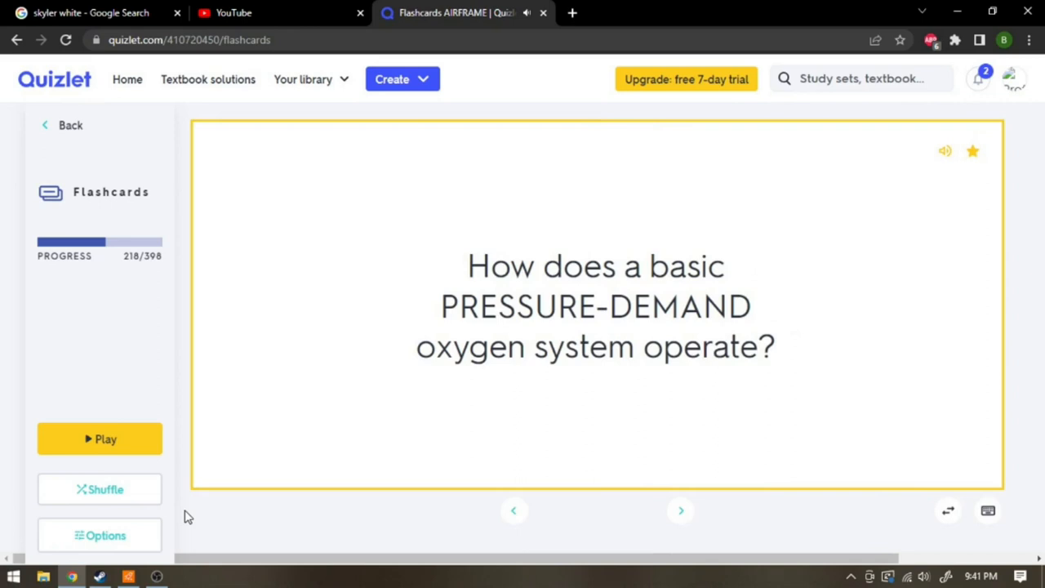
click(596, 306)
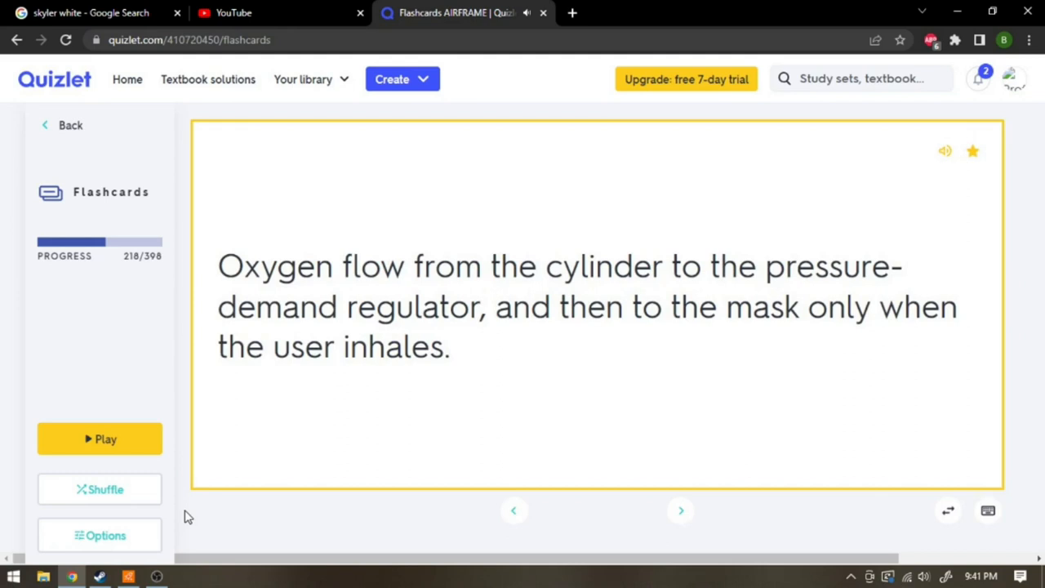
click(680, 510)
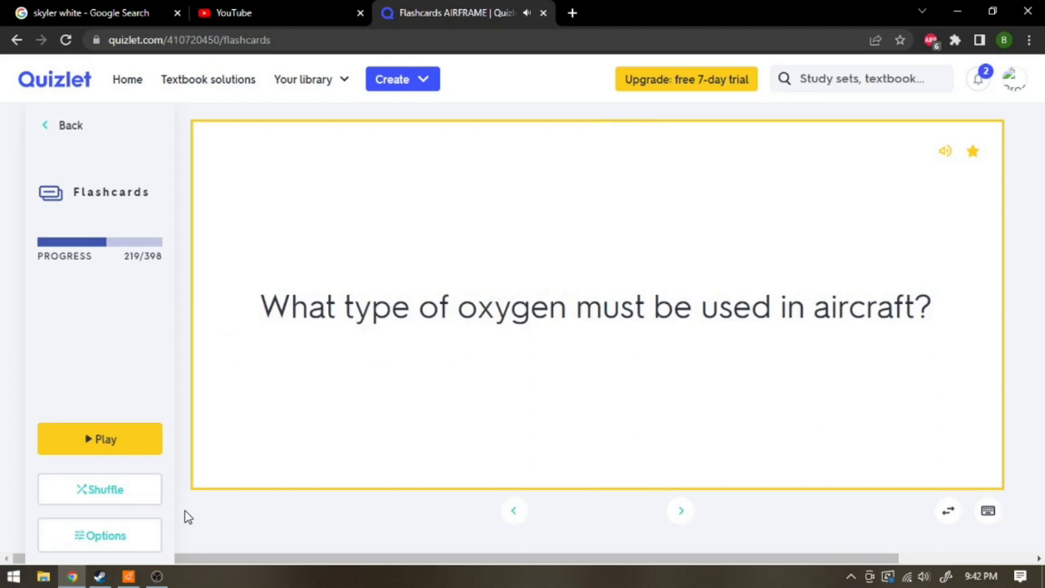
- Flip card 219, step through cards 220-221, and reveal card 222's oxygen servicing precautions
click(596, 306)
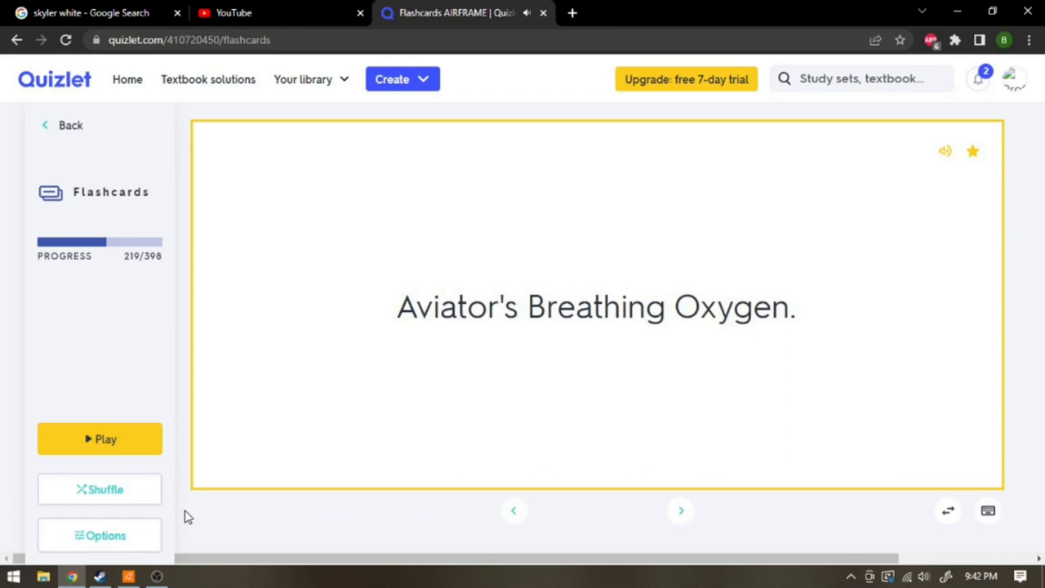
click(680, 510)
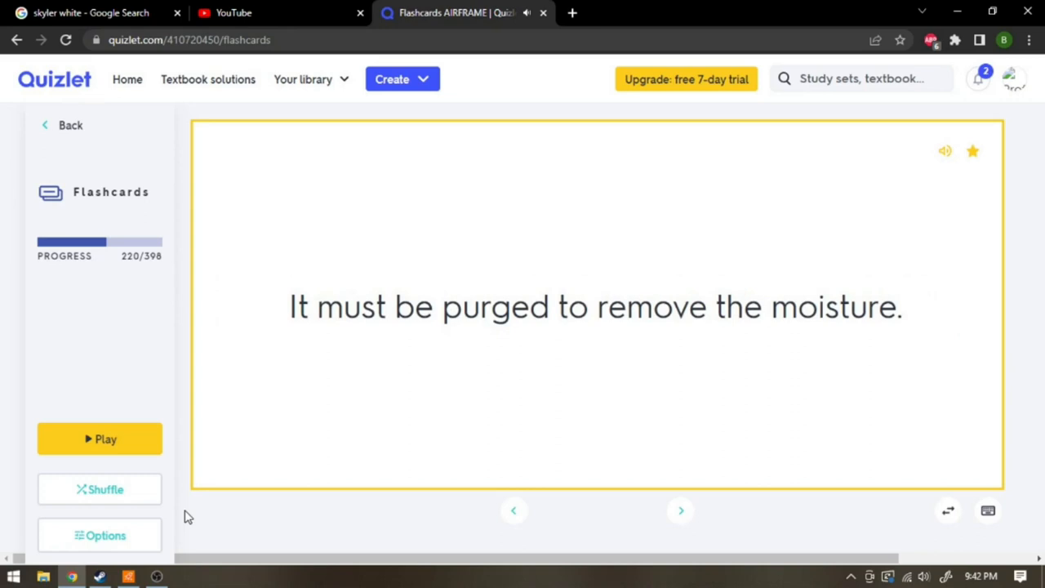
click(680, 510)
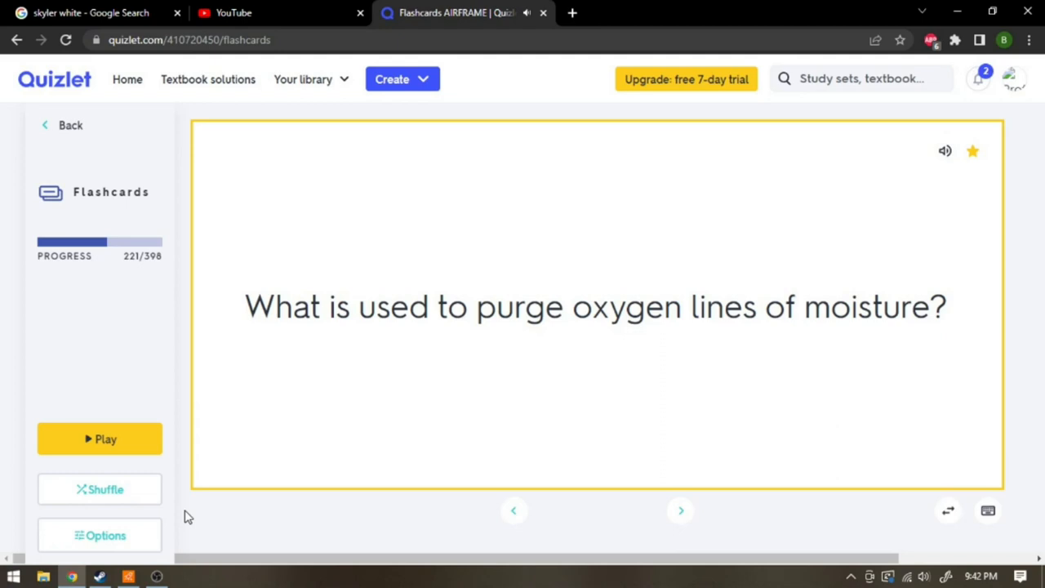
click(679, 511)
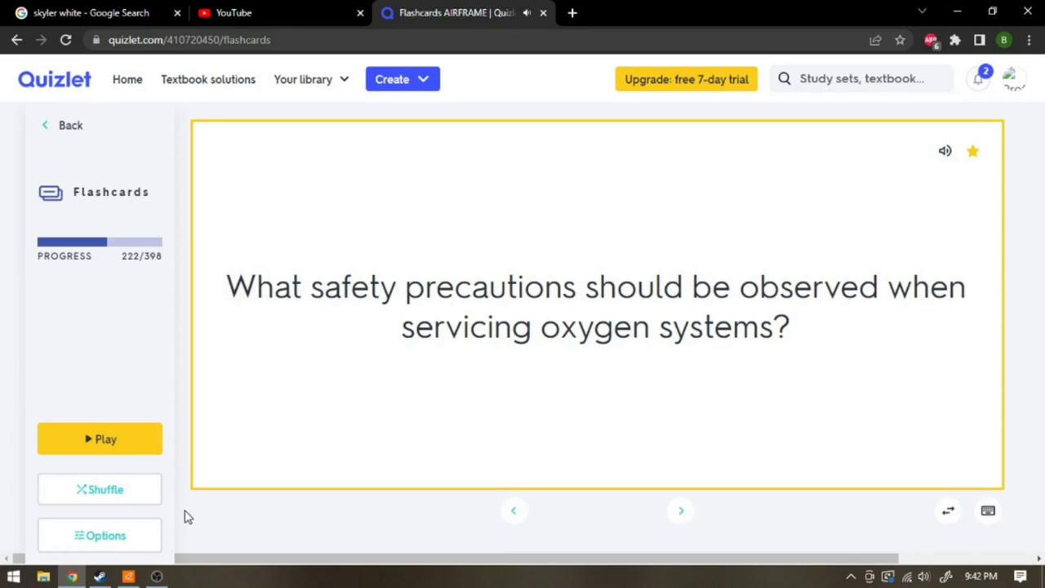
click(596, 306)
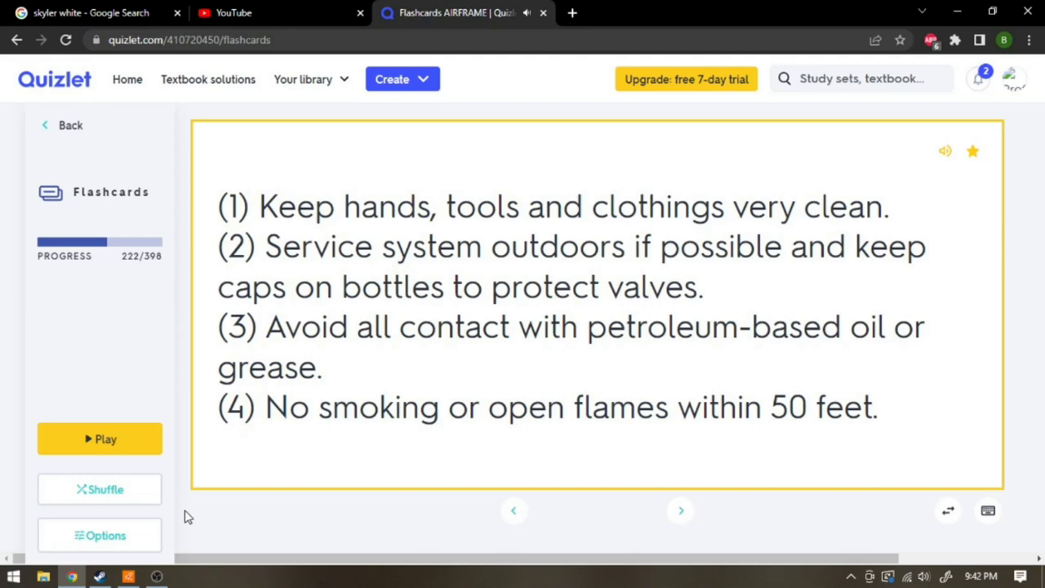
- Flip cards 223 and 225 to their answers and advance to card 228 on air-cycle cooling
click(679, 509)
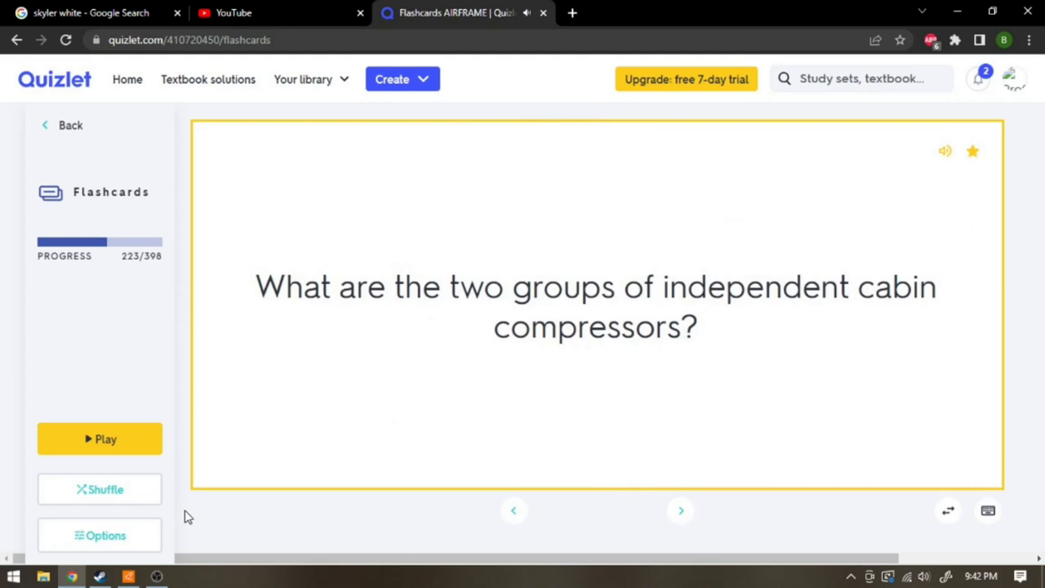
click(596, 306)
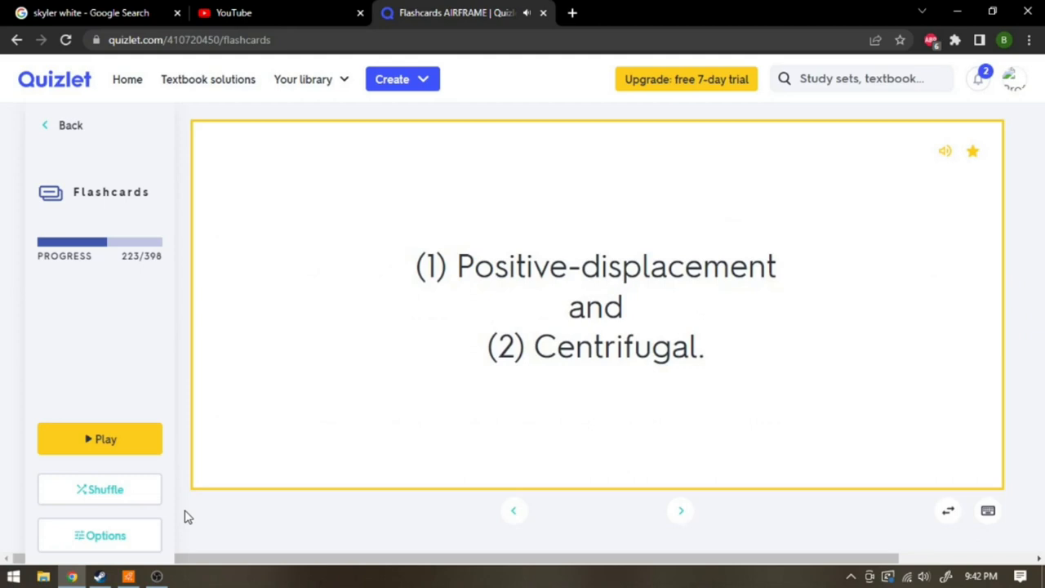
click(680, 509)
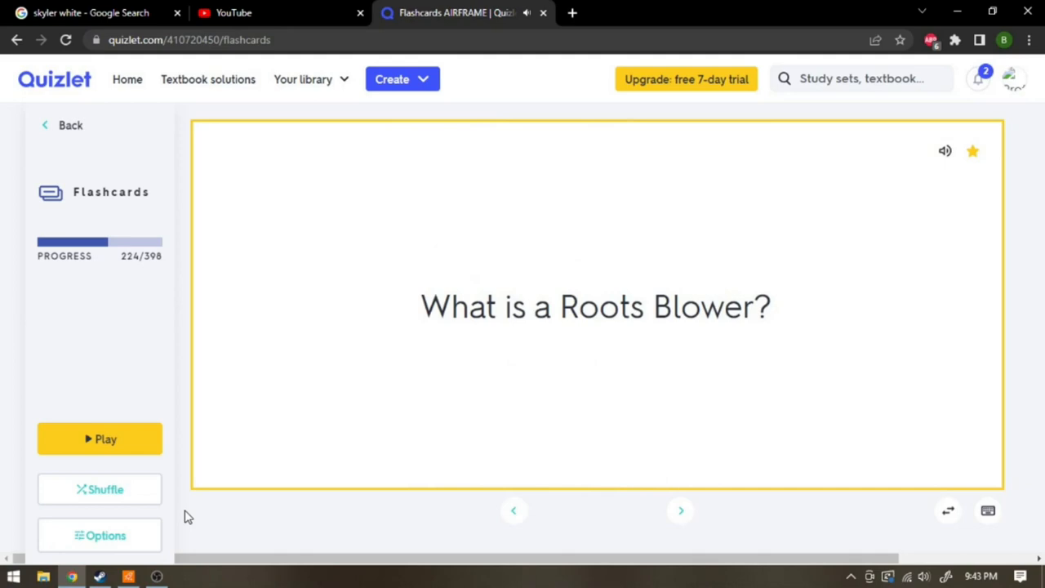
click(680, 511)
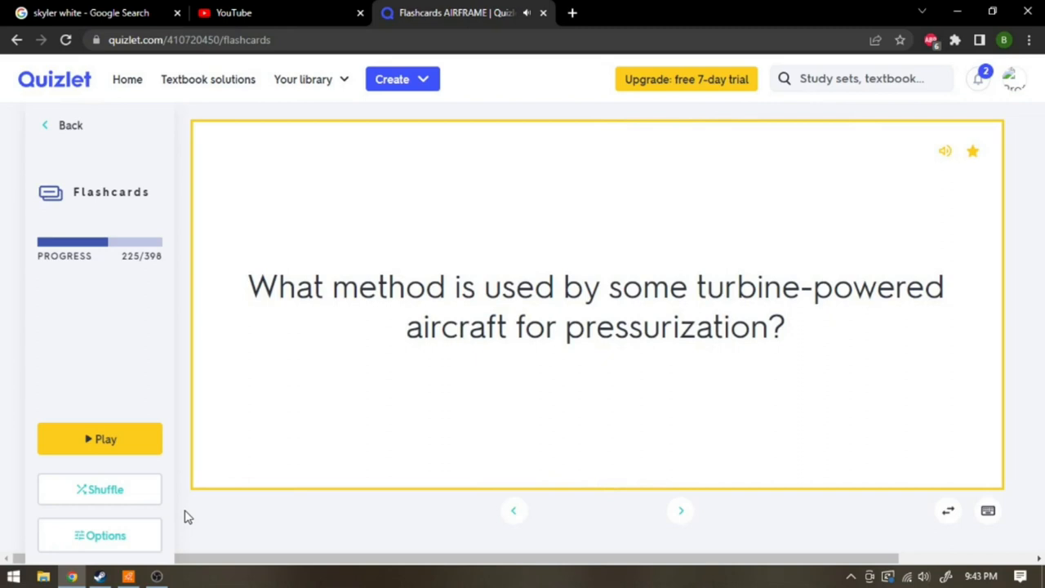
click(596, 314)
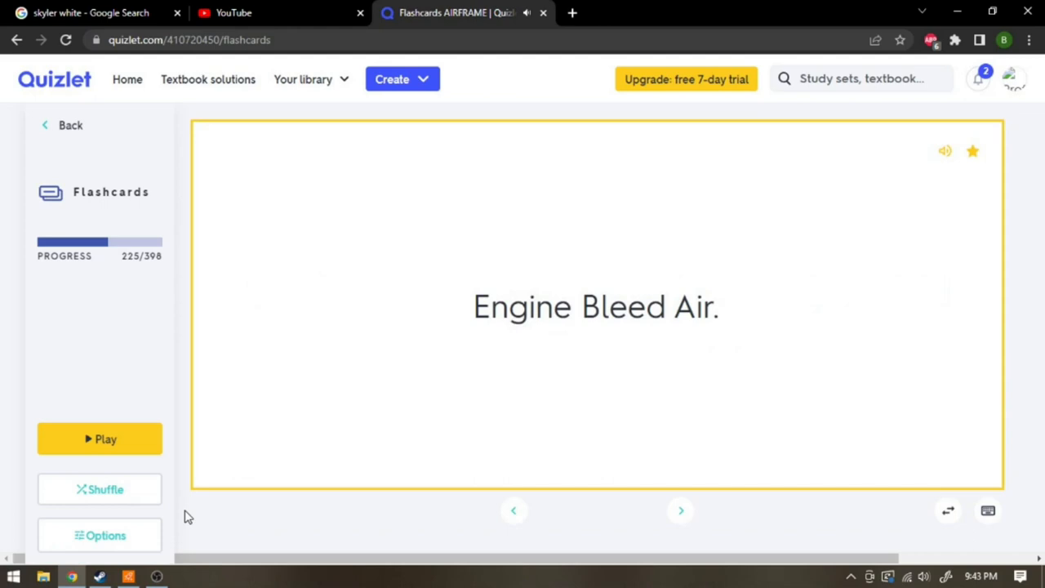
click(680, 511)
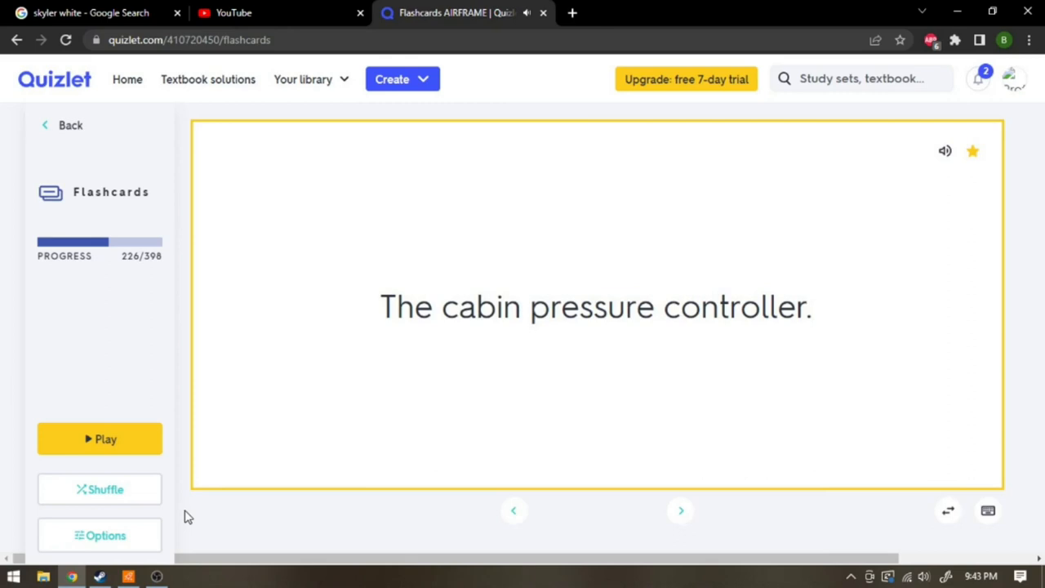
click(679, 509)
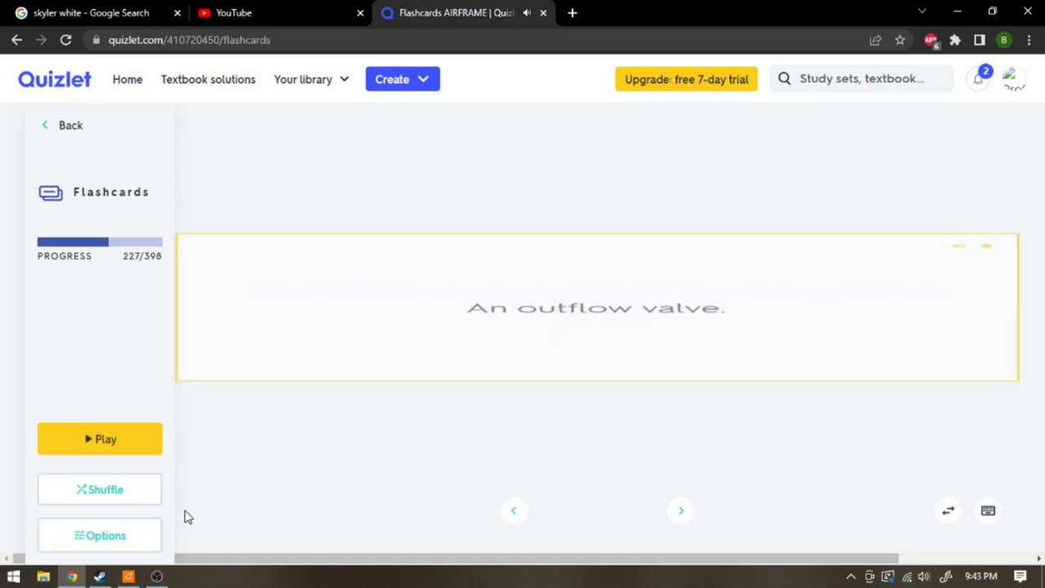
click(680, 510)
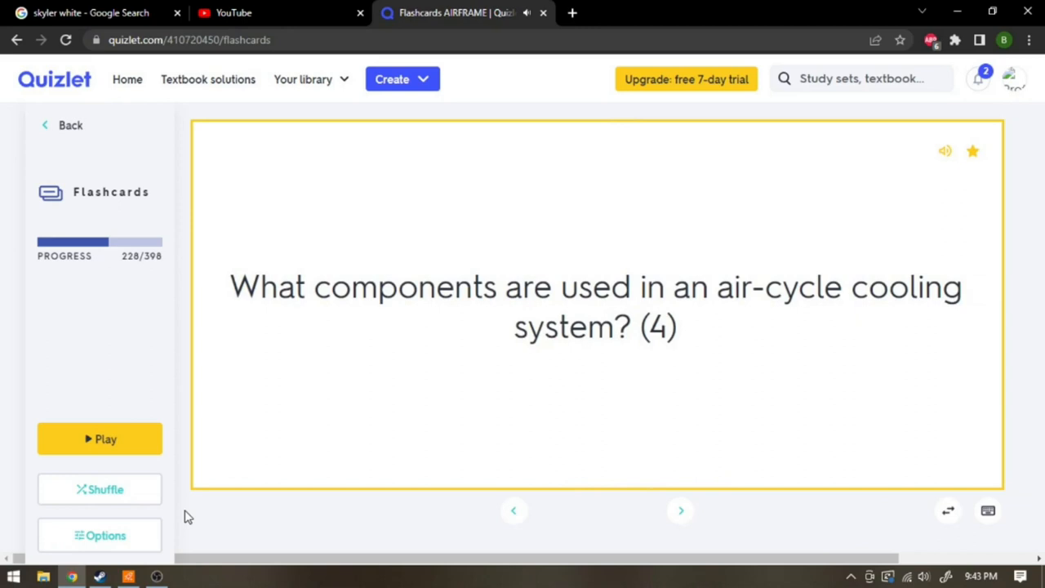
- Flip cards 228 and 230, then advance to card 232's closed freon system answer
click(596, 306)
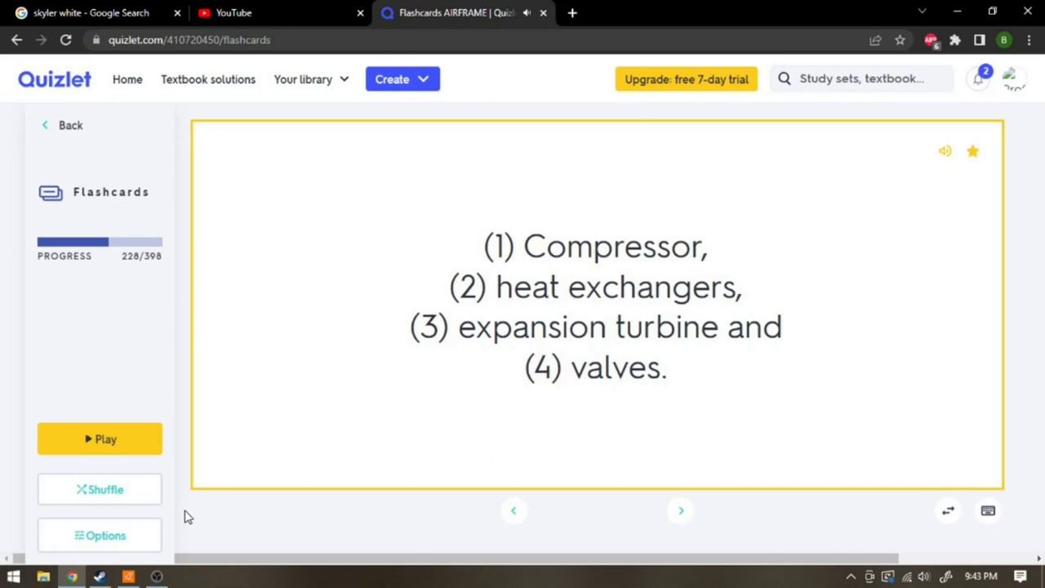
click(680, 509)
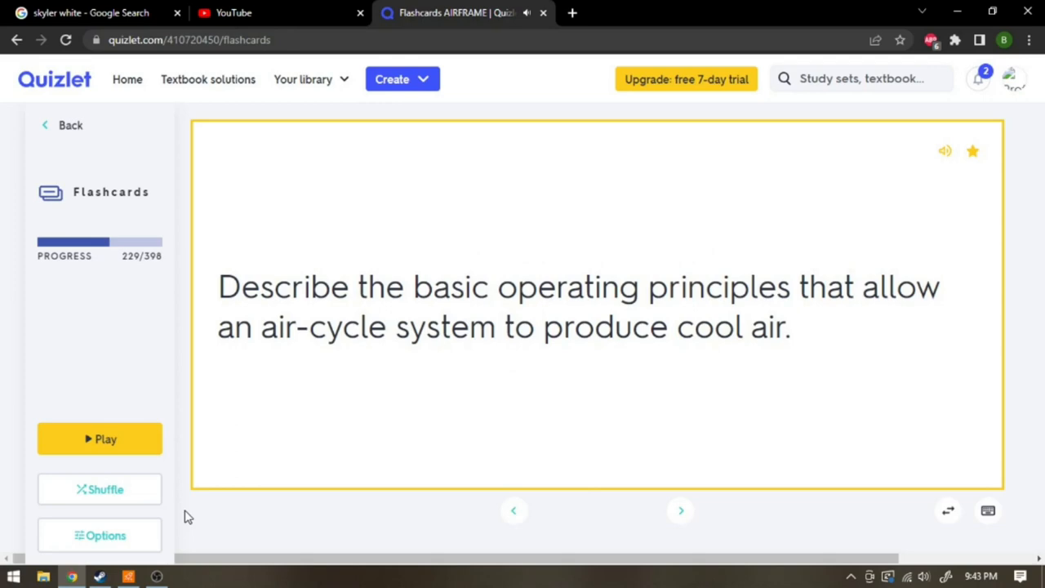
click(597, 306)
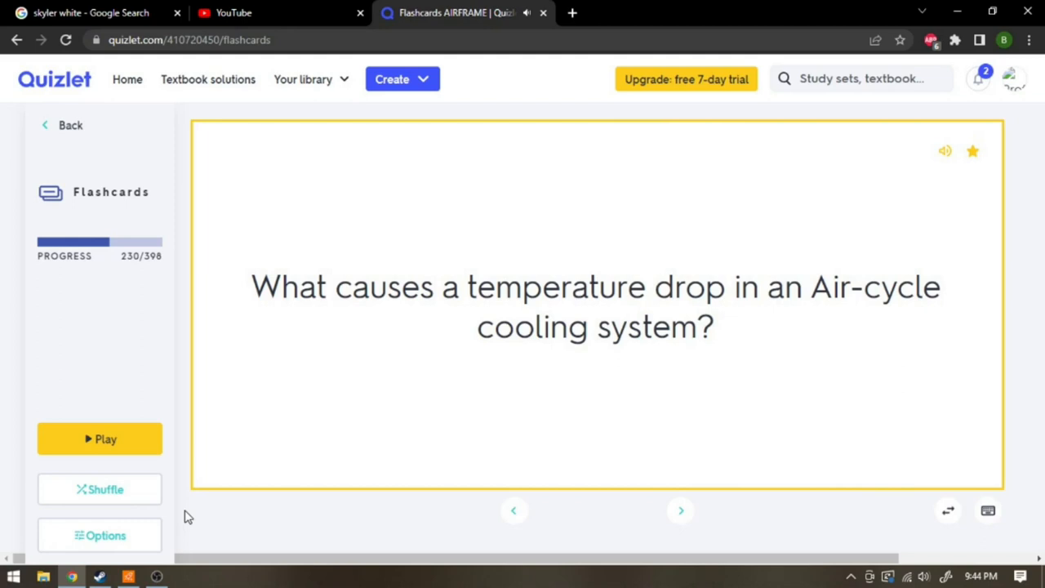
click(596, 307)
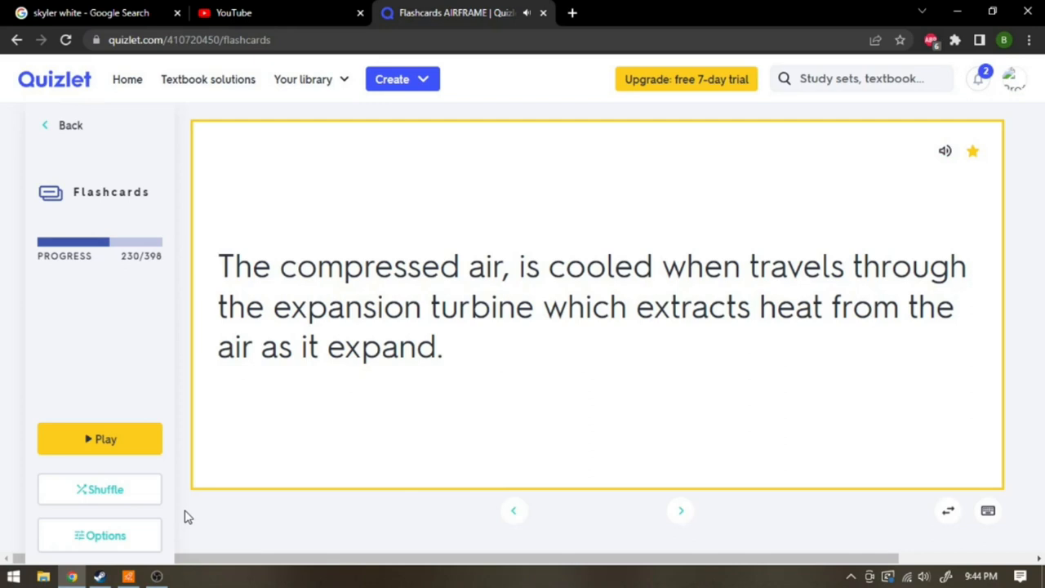
click(680, 510)
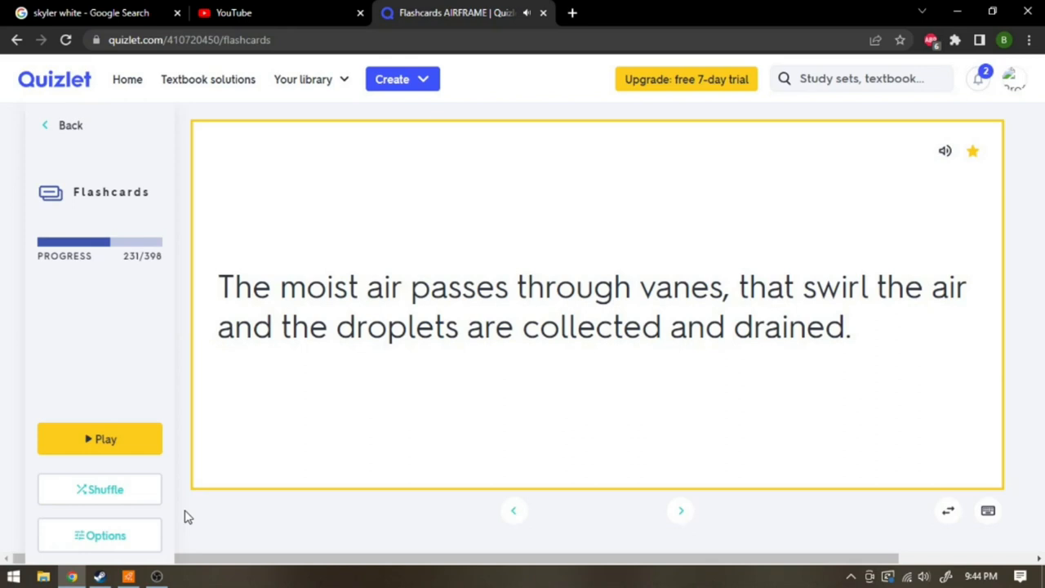
click(680, 510)
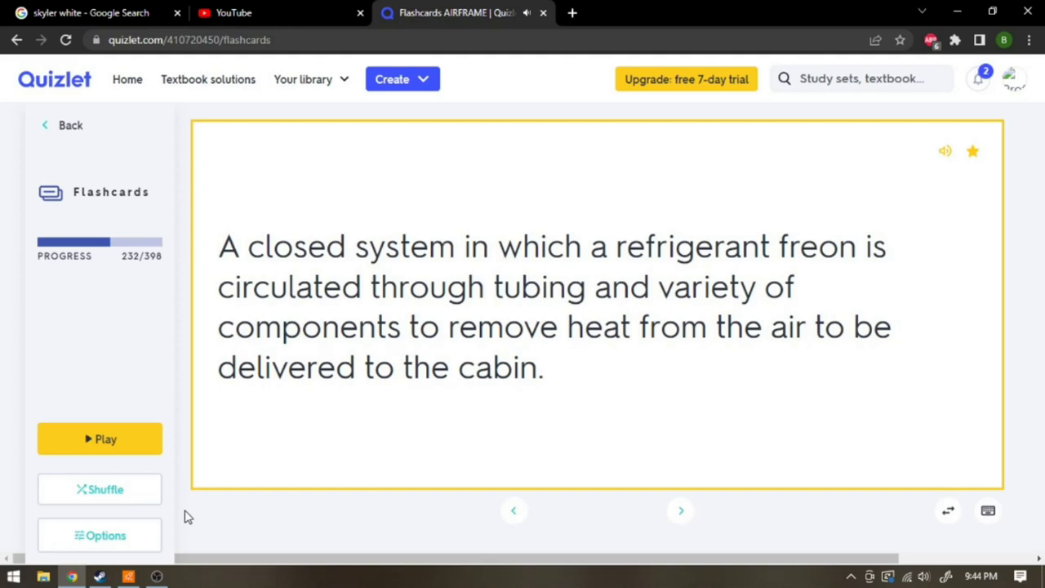
- Advance to card 234, reveal the five vapor-cycle cooling components, and move to card 235
click(679, 510)
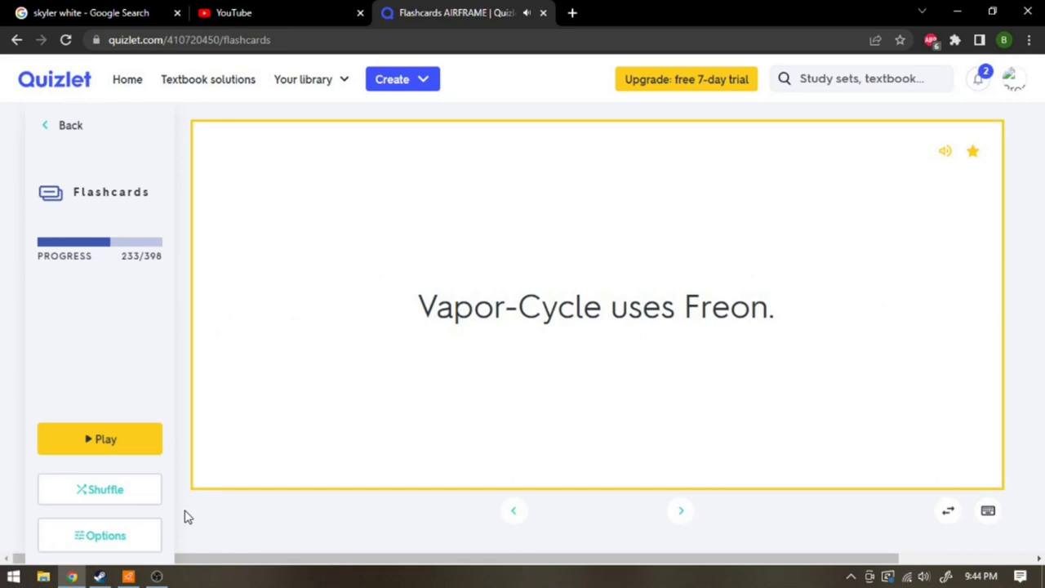
click(680, 510)
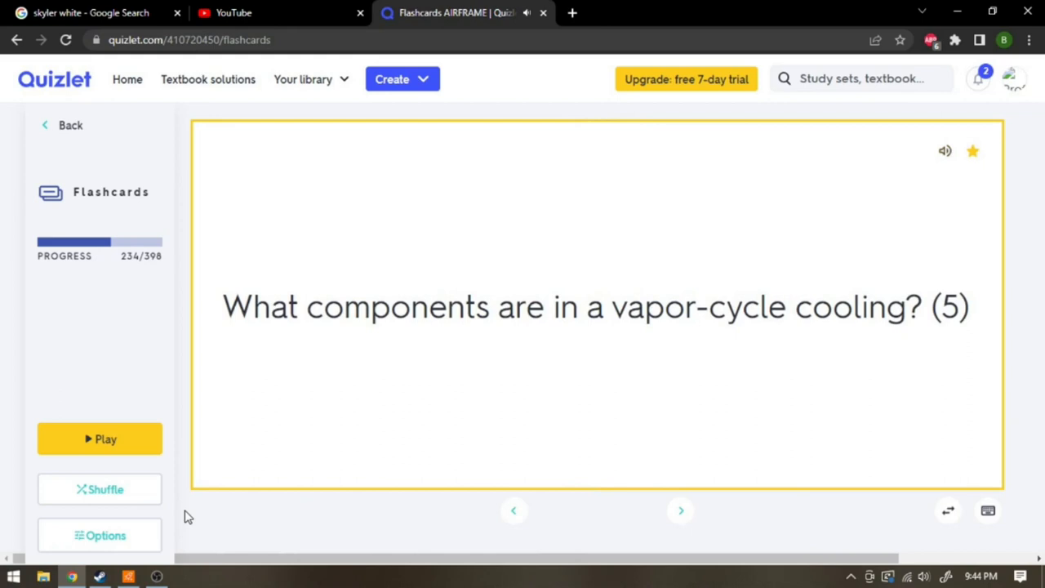
click(596, 306)
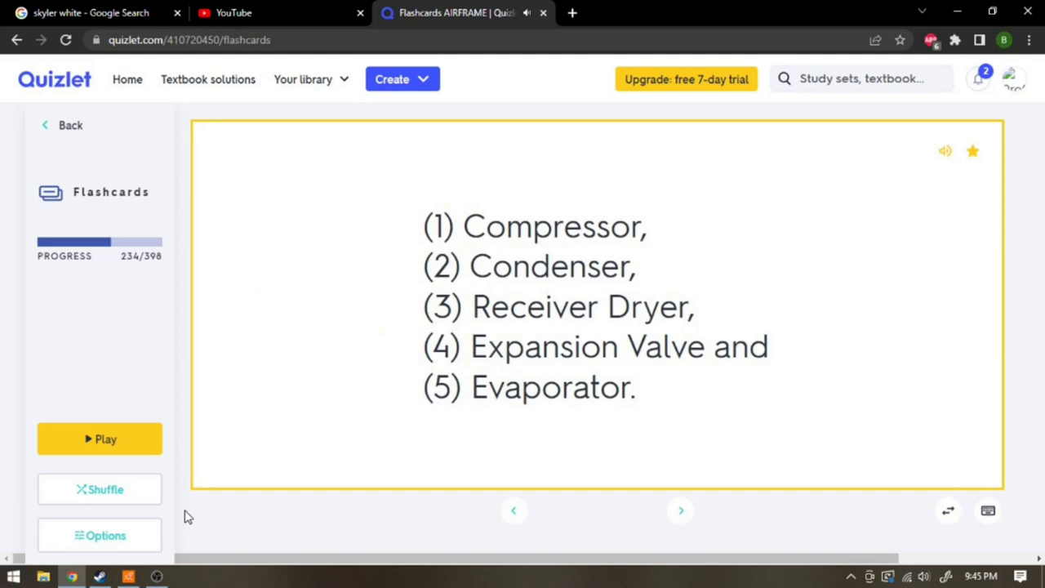
click(680, 509)
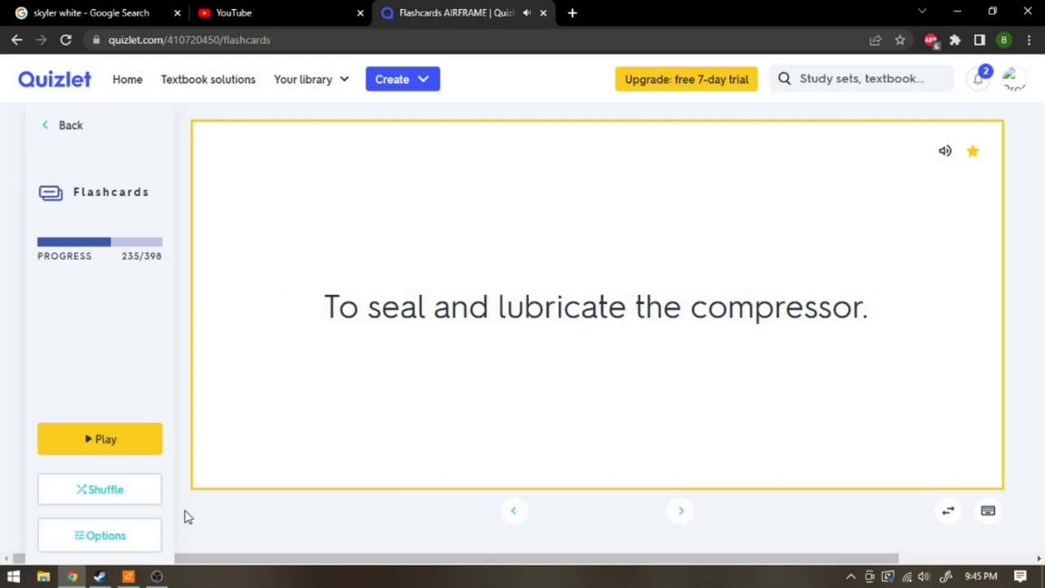
- Flip card 236 to its answer and advance through cards 237–239 to card 240
click(680, 509)
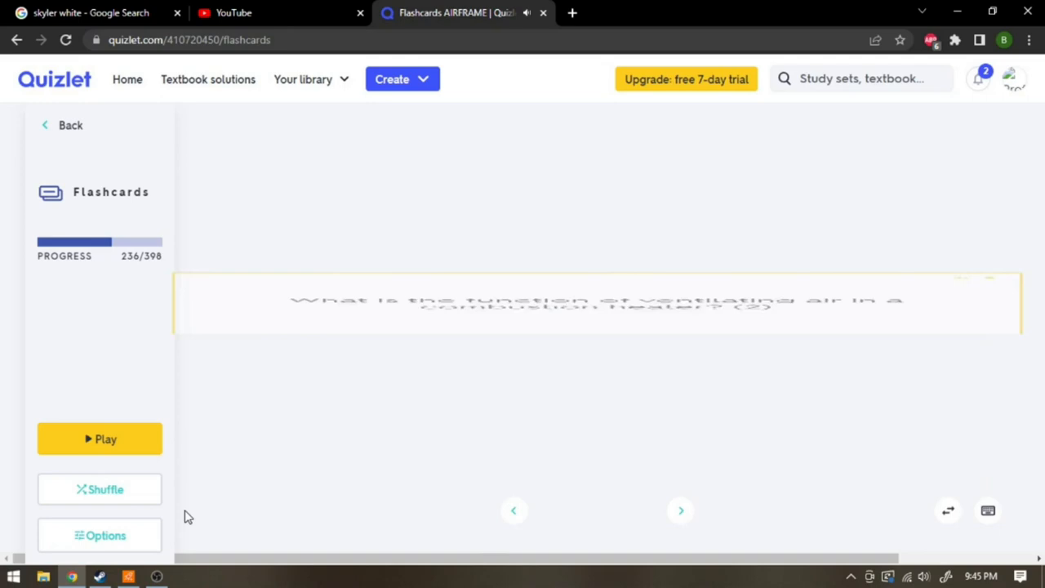
click(596, 302)
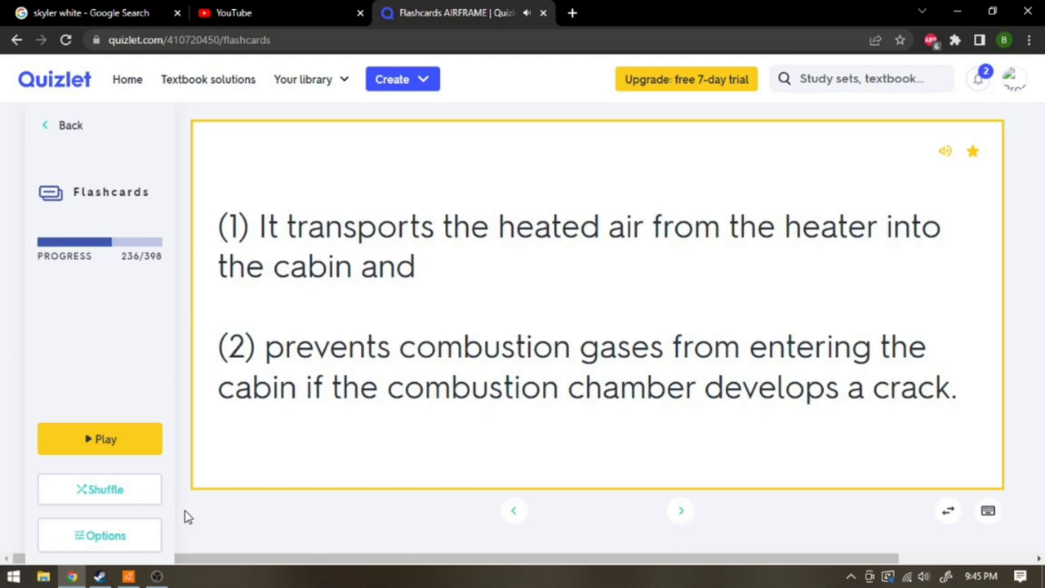
click(680, 510)
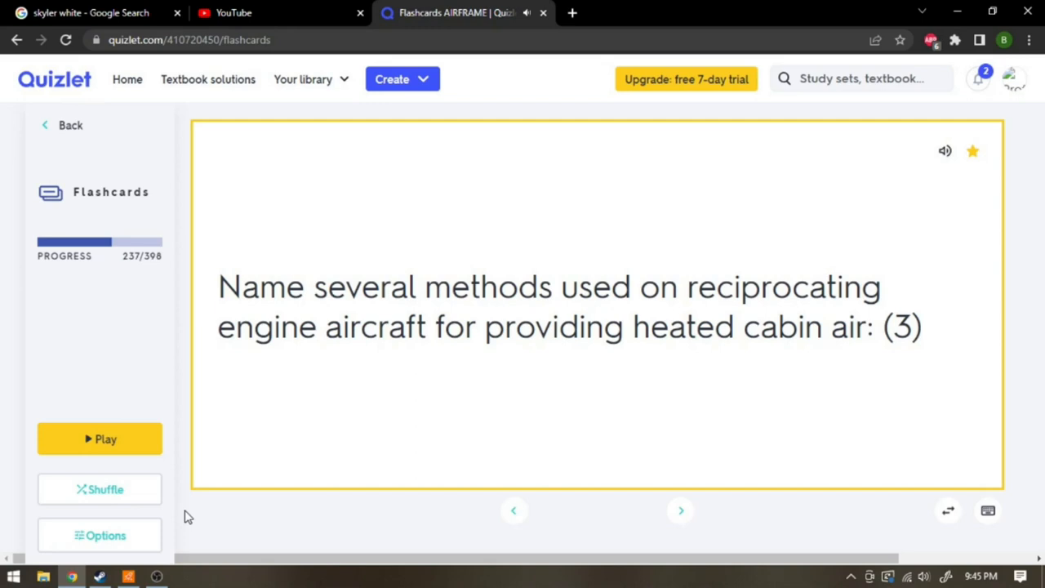
click(596, 306)
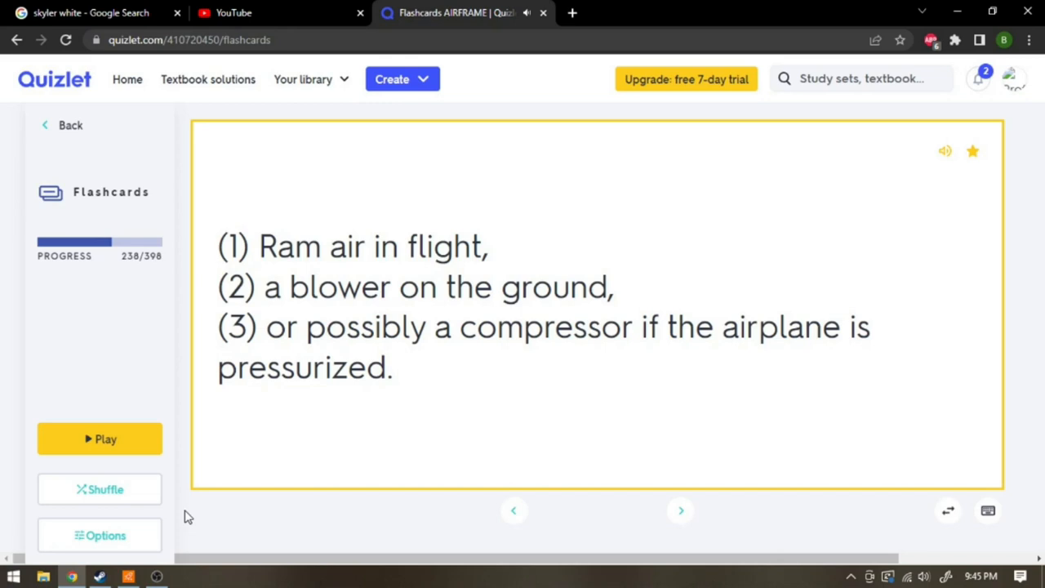
click(680, 510)
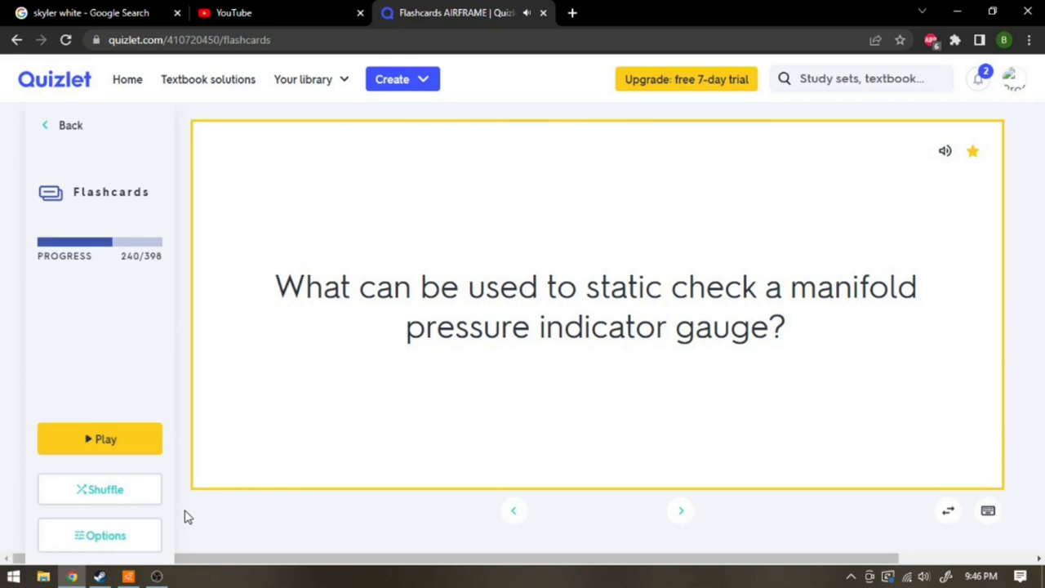
- Advance through cards 241–243 and reveal the gyro rotor tilt answer
click(680, 509)
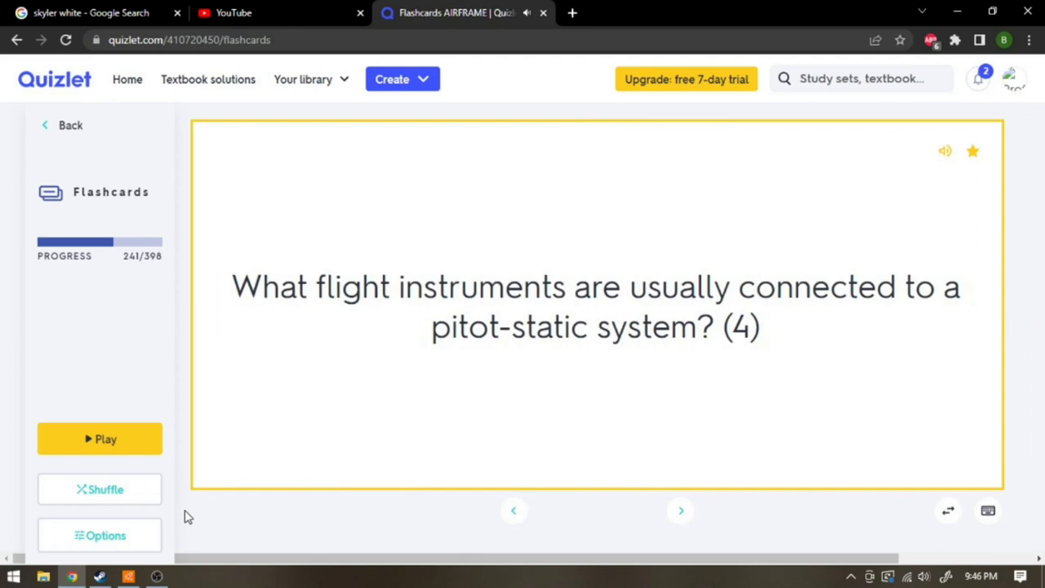
click(596, 314)
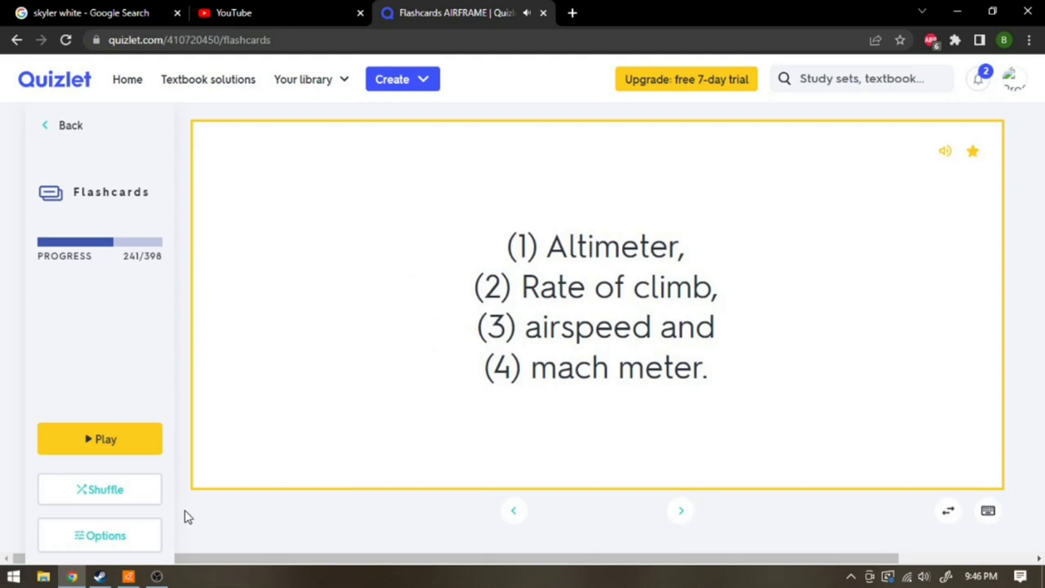
click(680, 510)
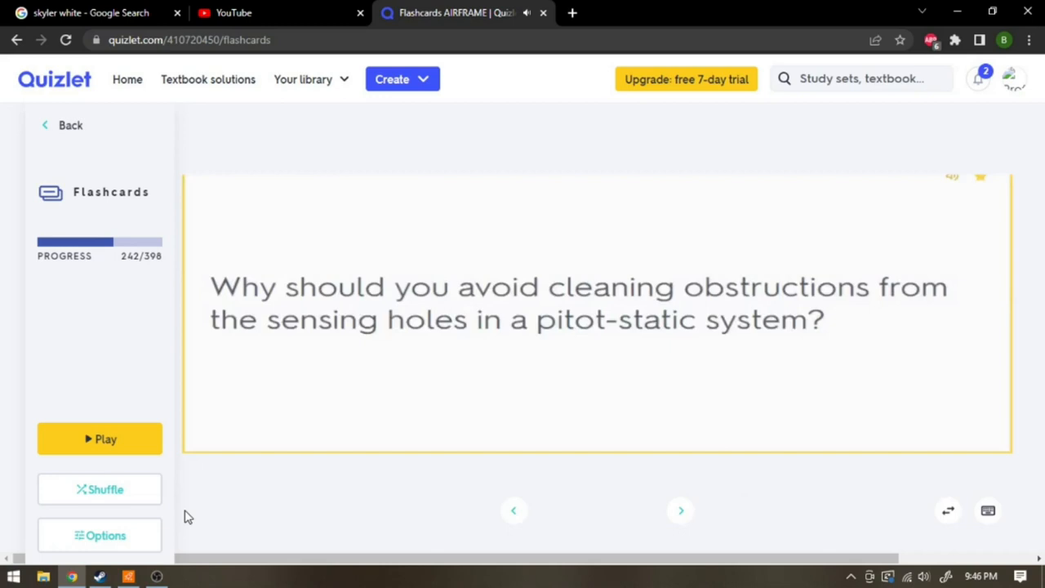
click(680, 510)
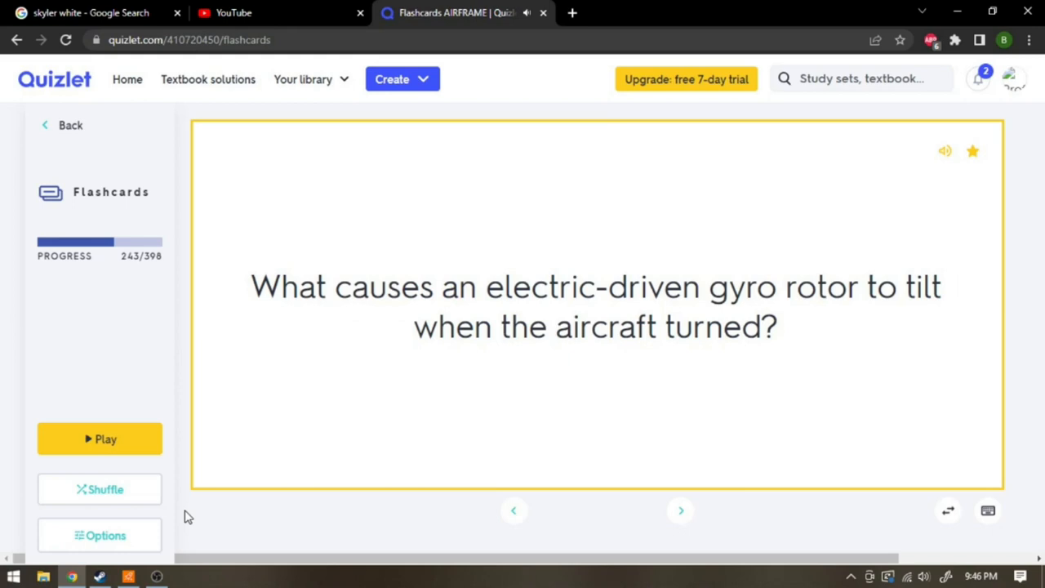
click(596, 306)
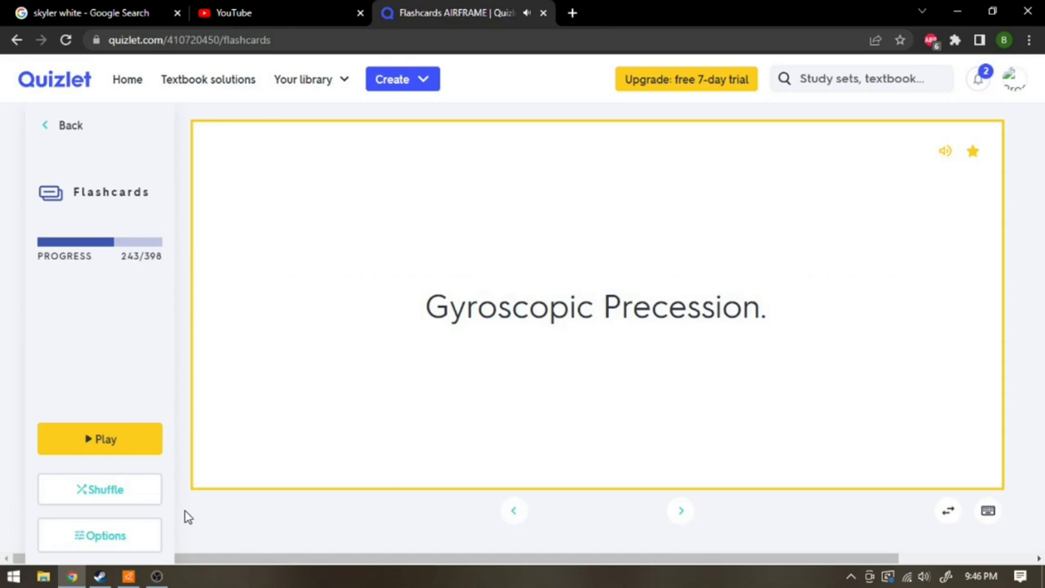
- Reveal the altimeter indication errors and manifold pressure answers, reaching card 246
click(680, 510)
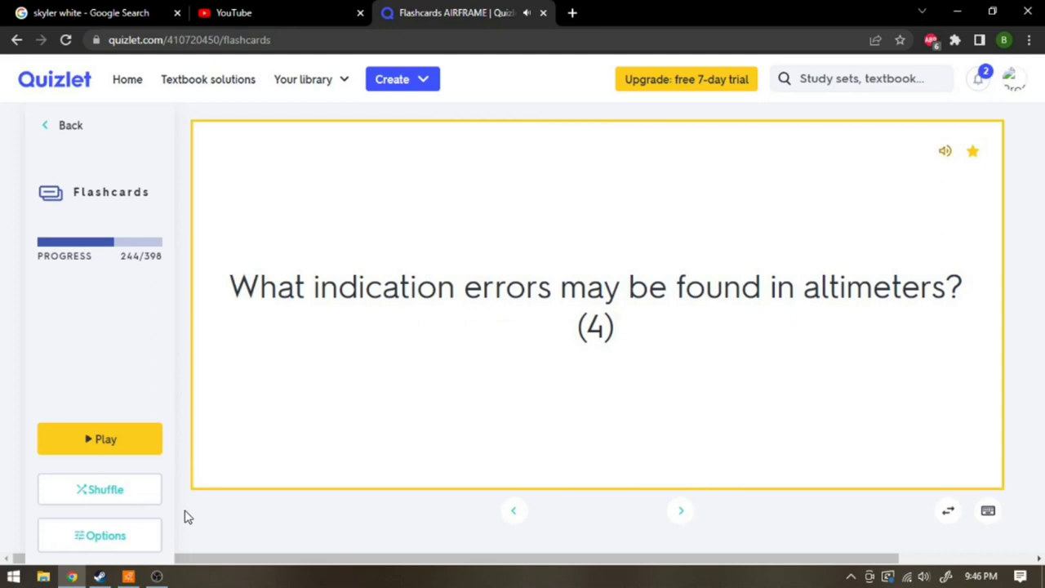
click(596, 307)
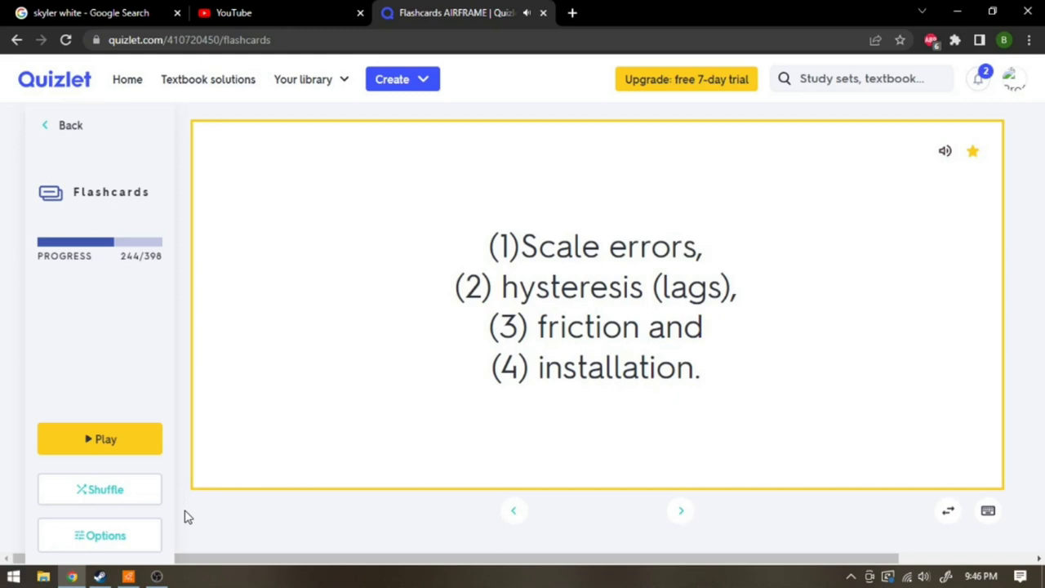
click(679, 510)
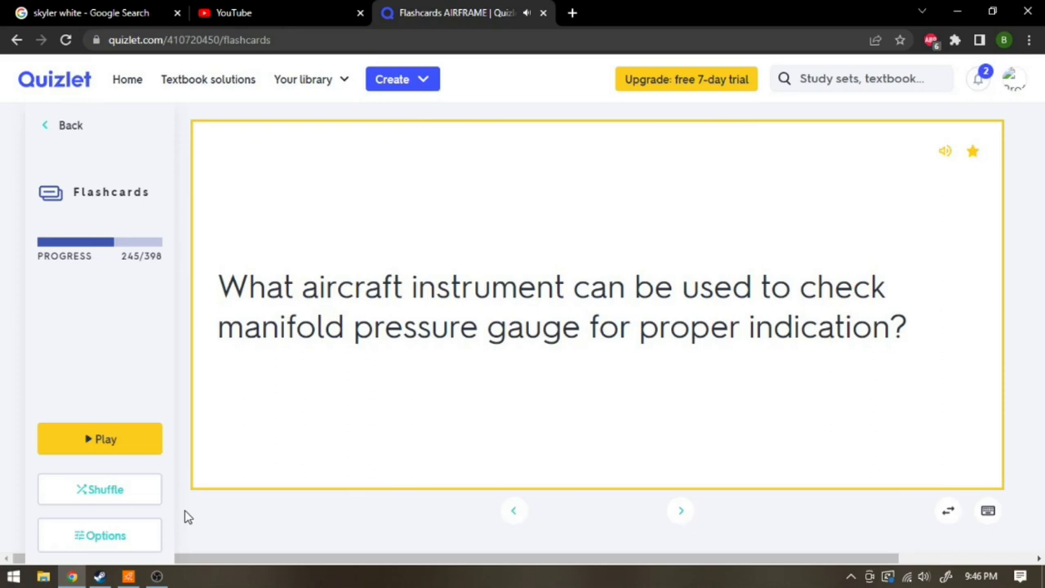
click(596, 306)
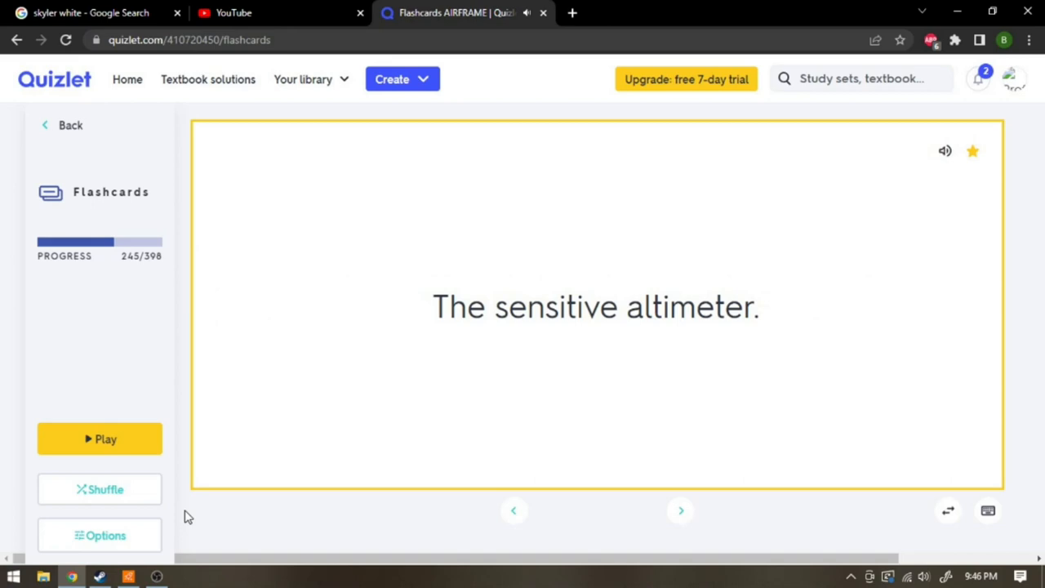
click(680, 510)
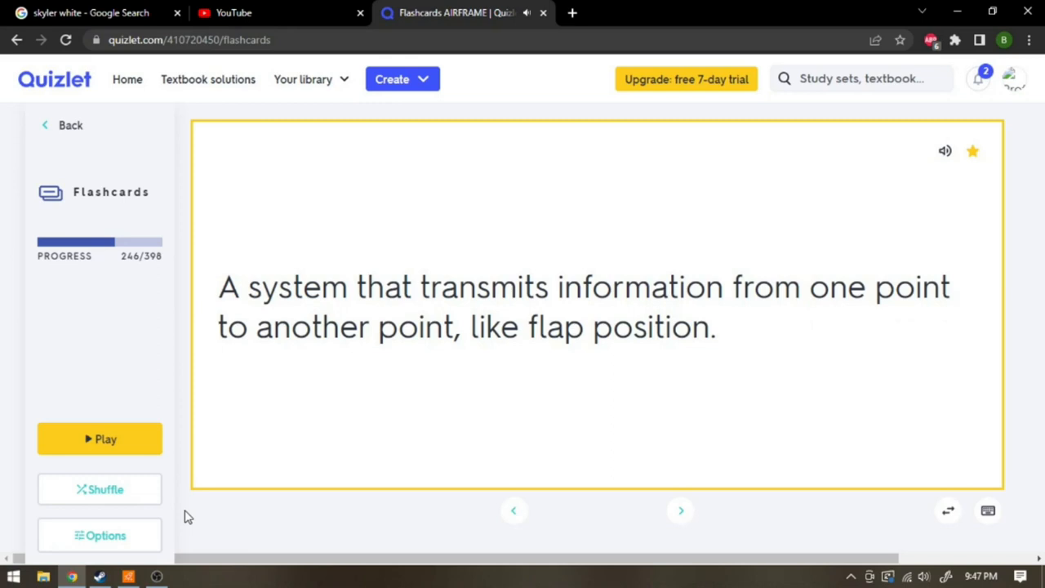
- Advance through cards 247–250 and reveal how turn-and-bank indicators are driven
click(680, 509)
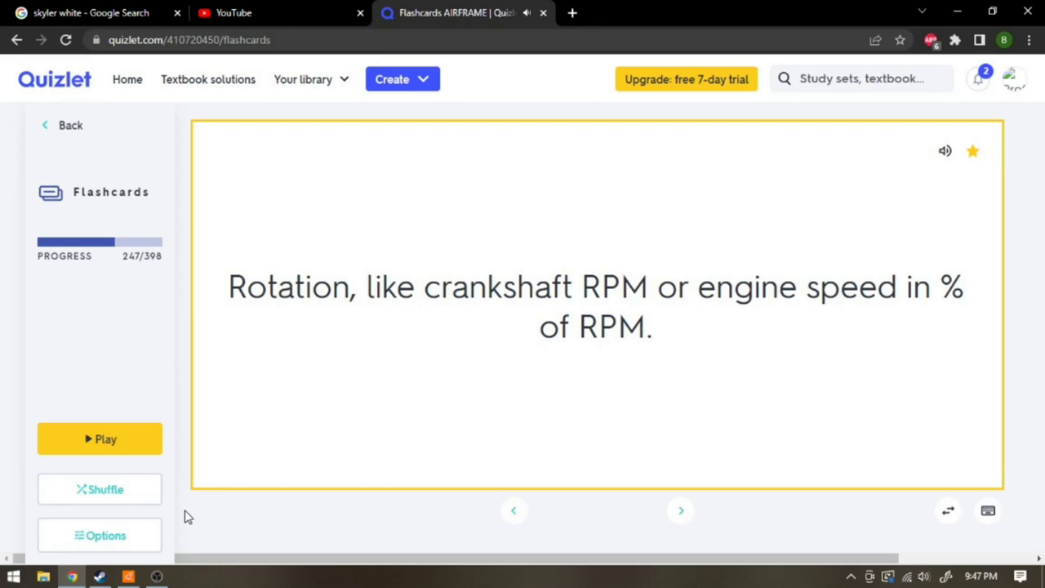
click(680, 509)
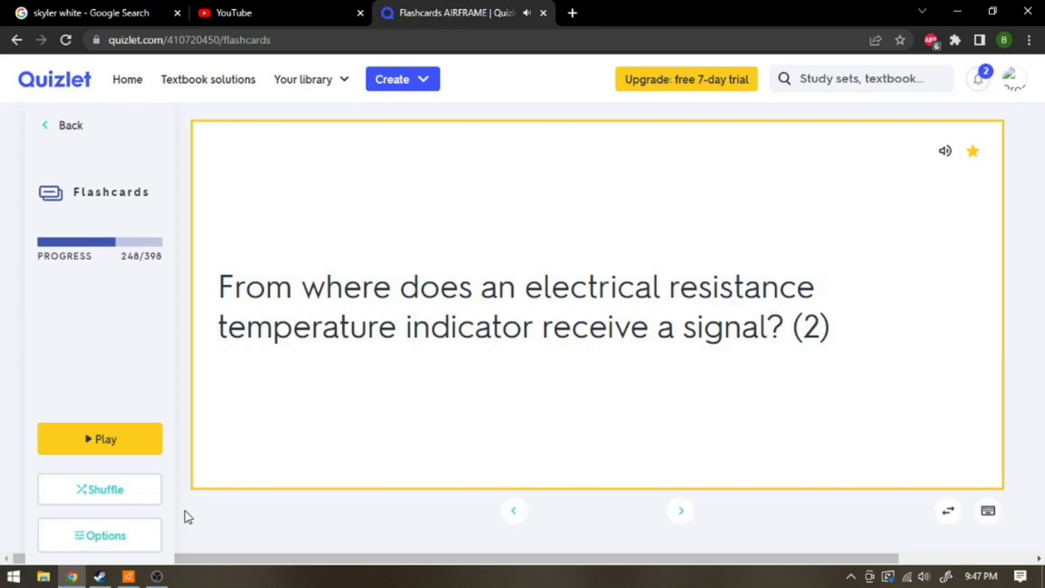
click(680, 509)
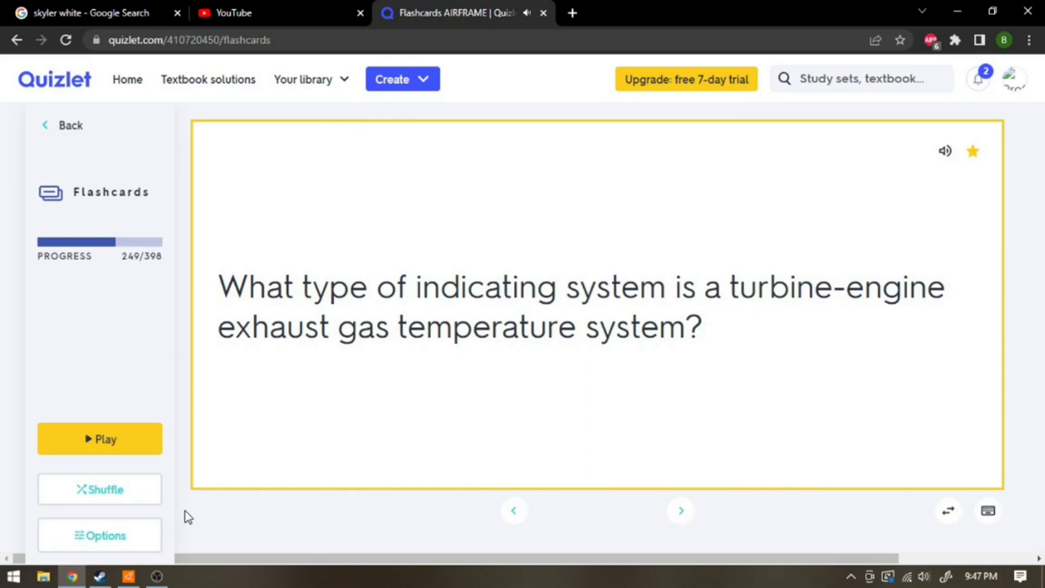
click(680, 510)
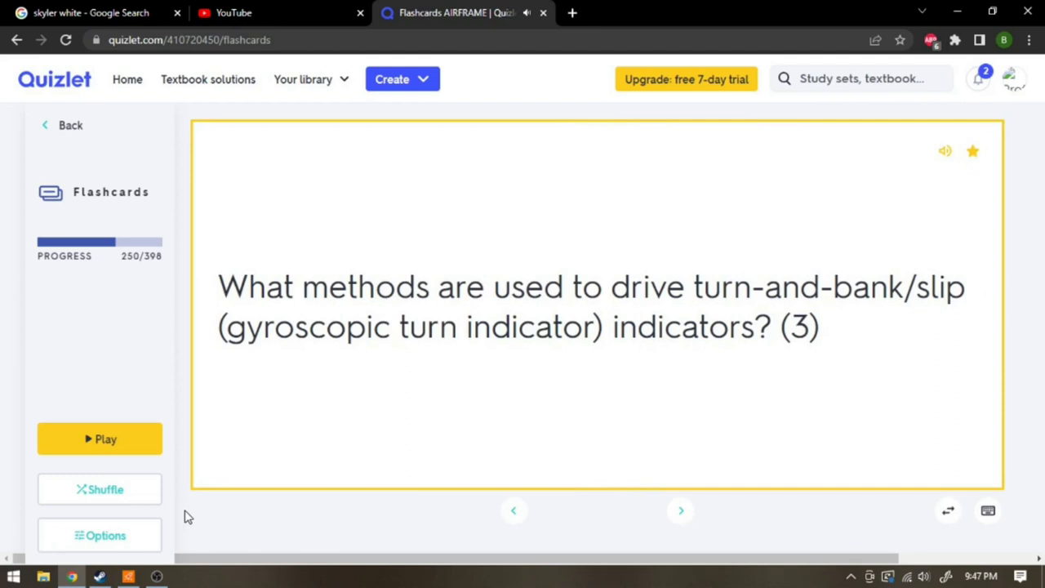
click(596, 306)
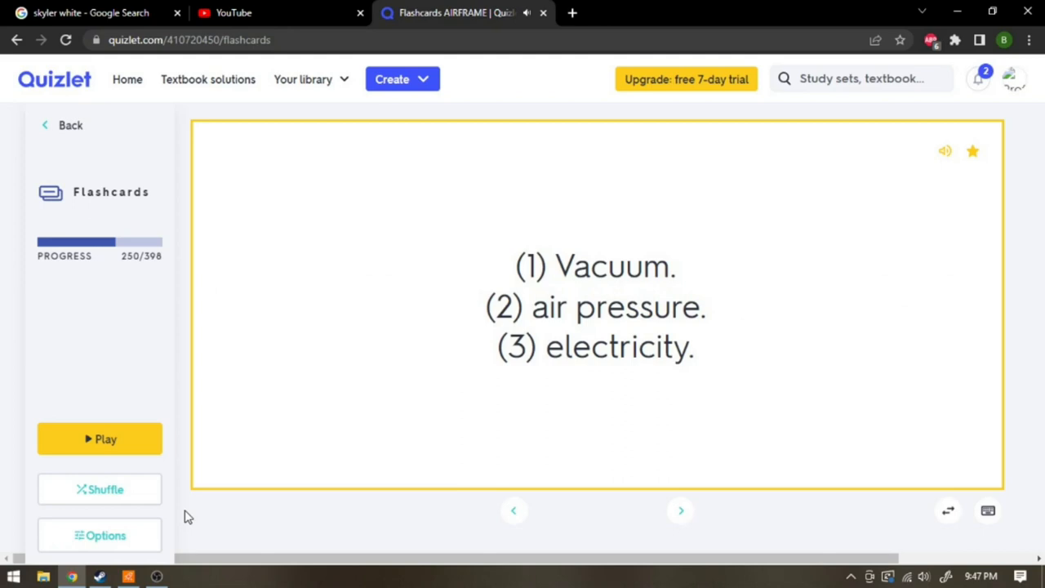
- Reveal who may apply range markings and why slippage marks are used, reaching card 254
click(680, 510)
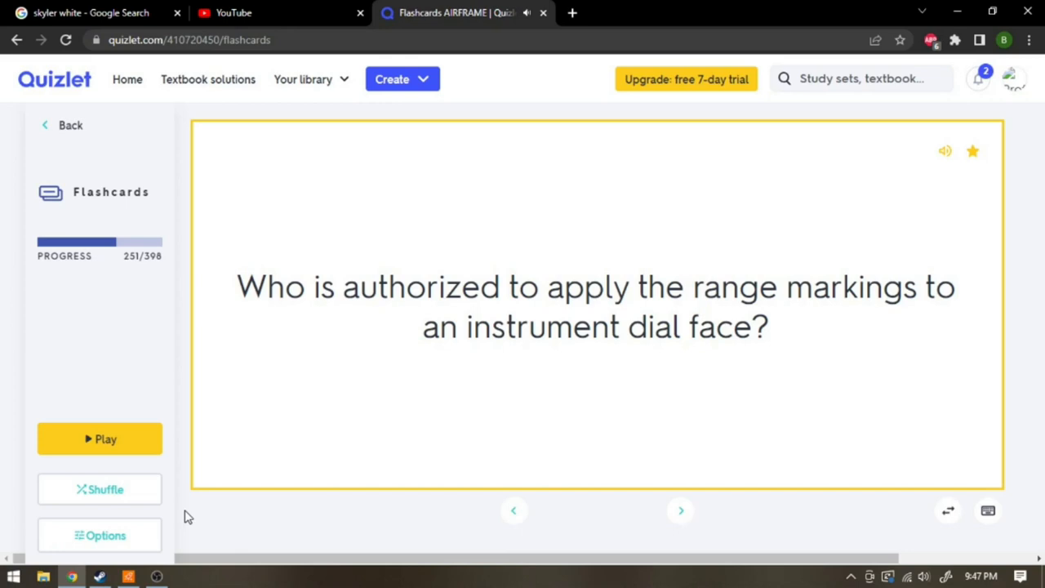
click(596, 306)
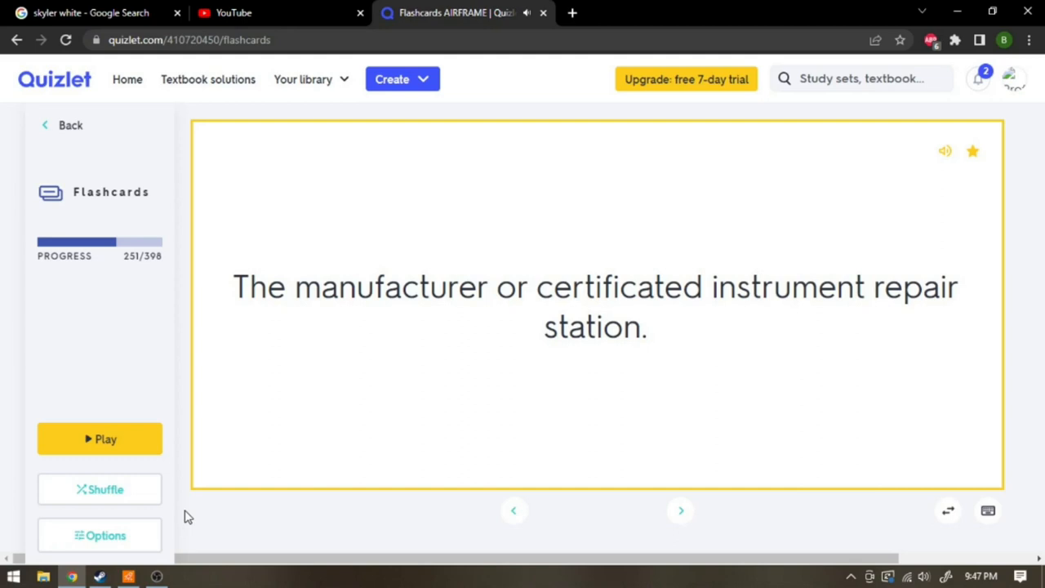
click(679, 510)
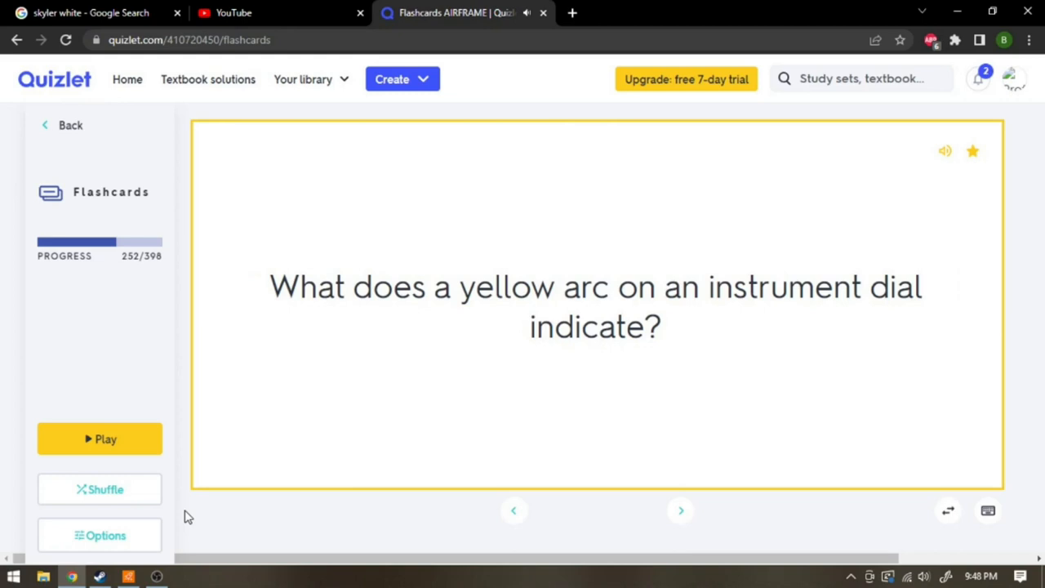
click(680, 510)
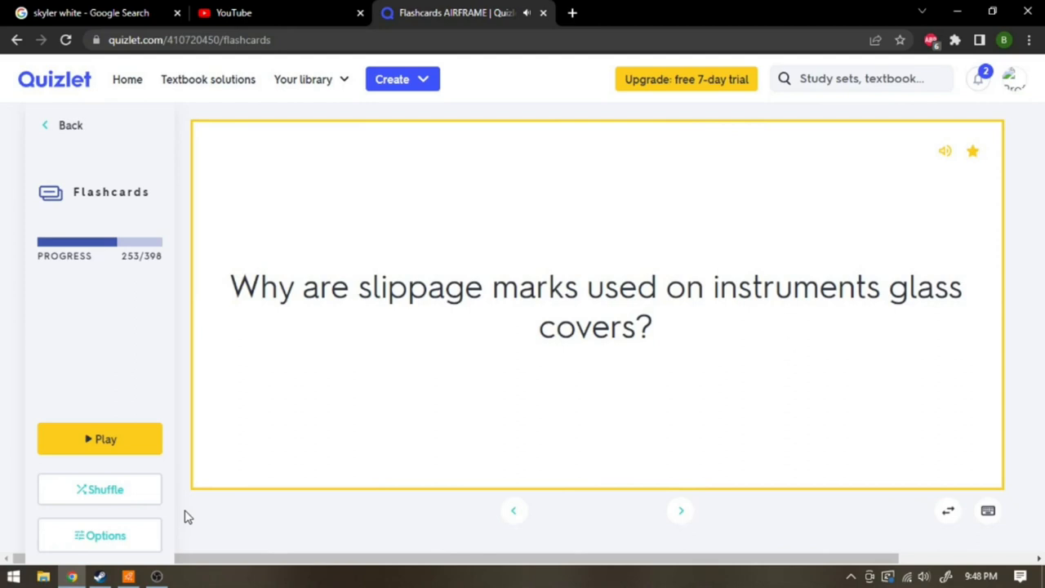
click(596, 306)
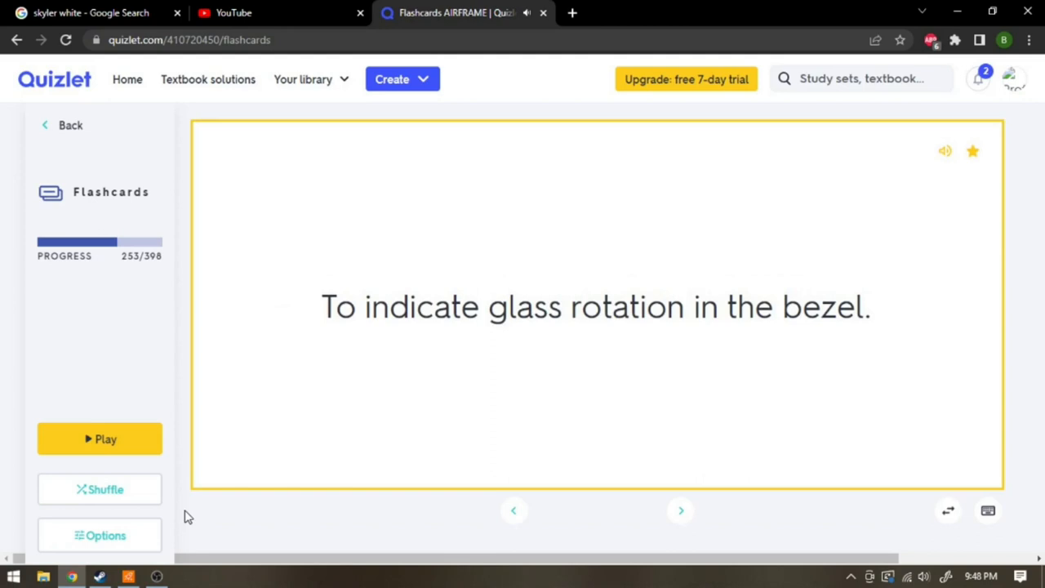
click(679, 509)
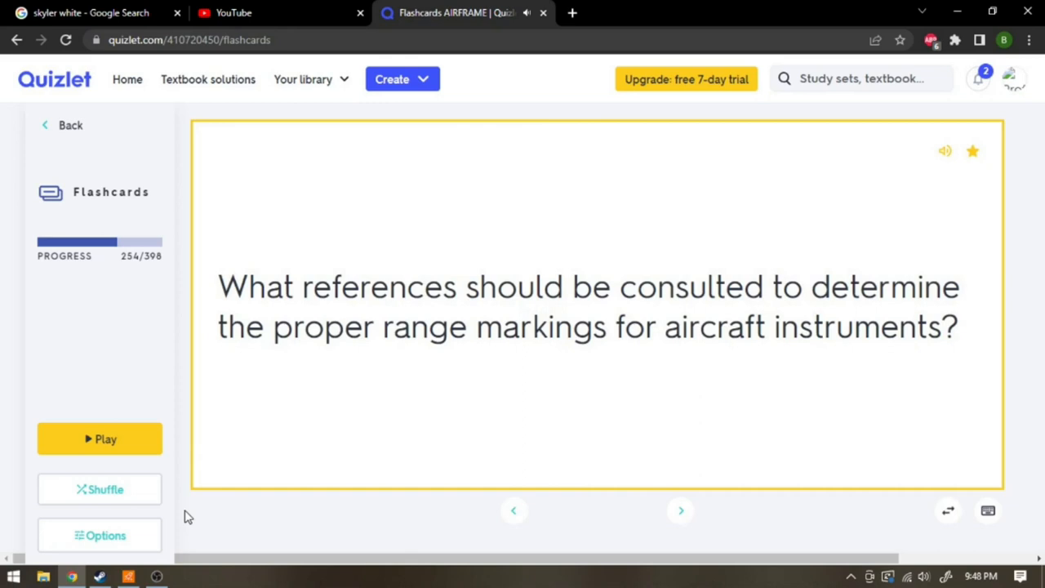
- Step through cards 255–257, revealing the pitot-static leak test answer, then reach card 258
click(595, 306)
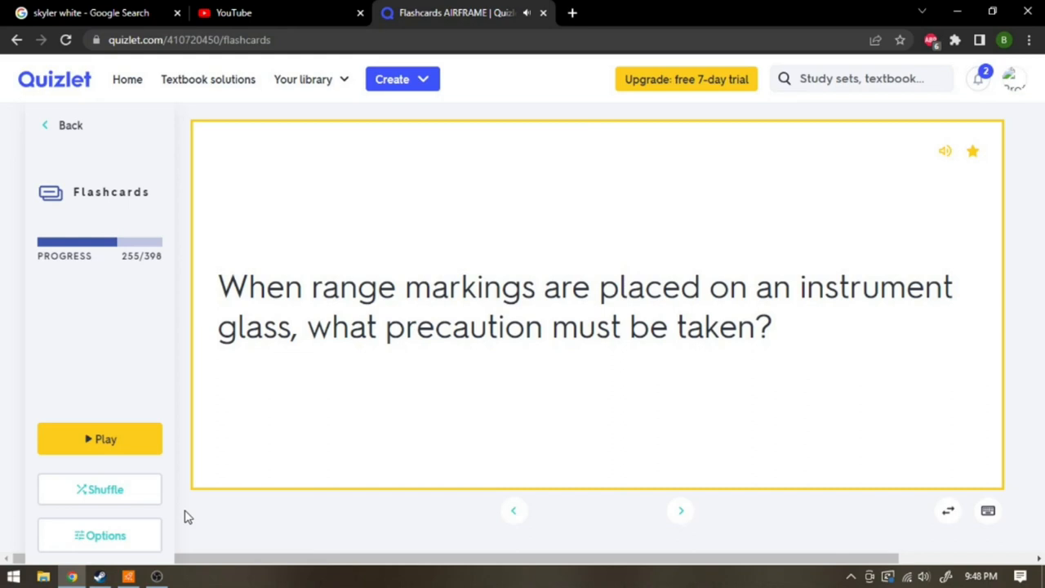
click(596, 306)
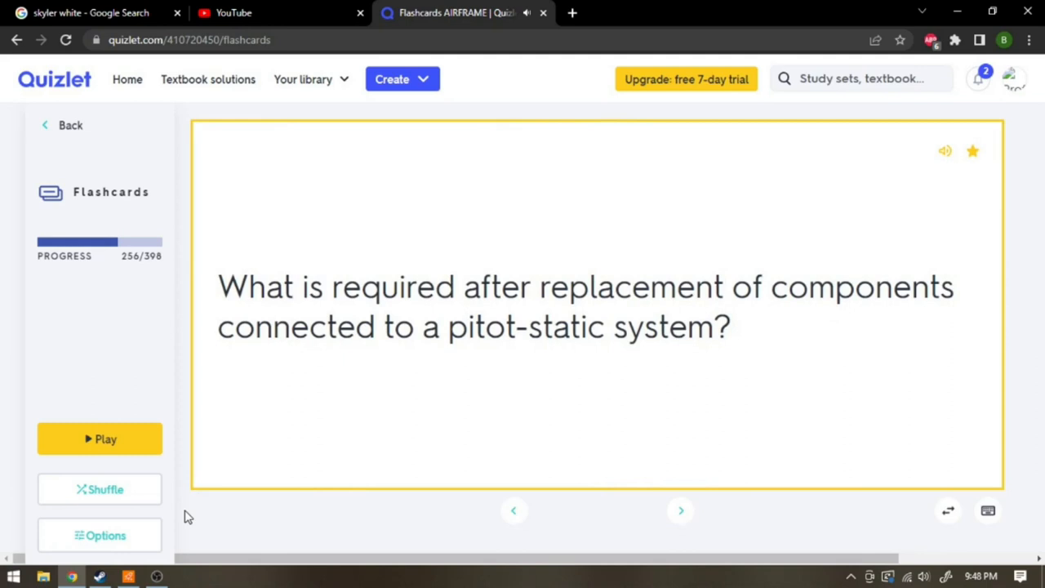
click(596, 306)
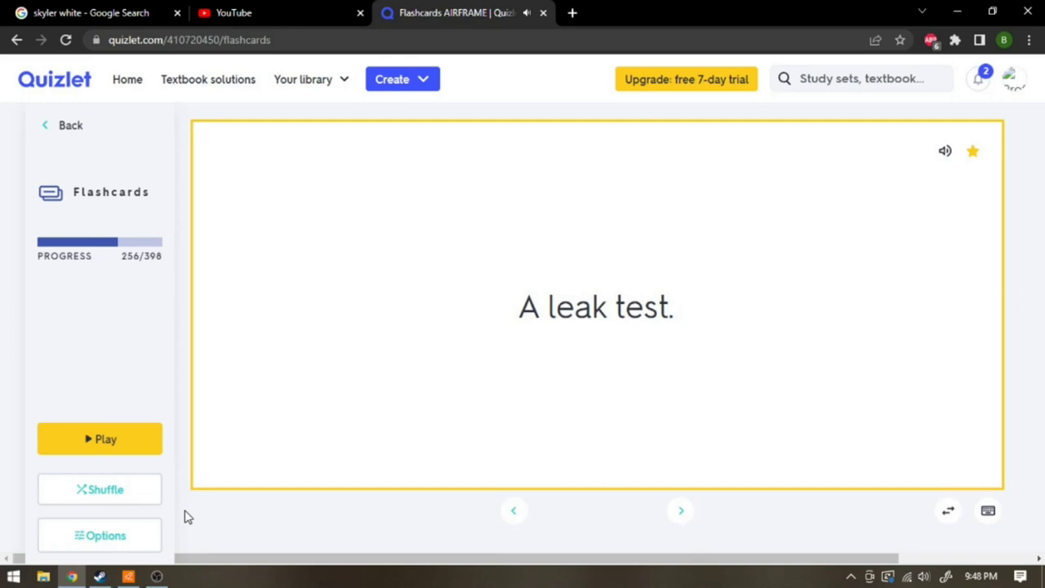
click(680, 510)
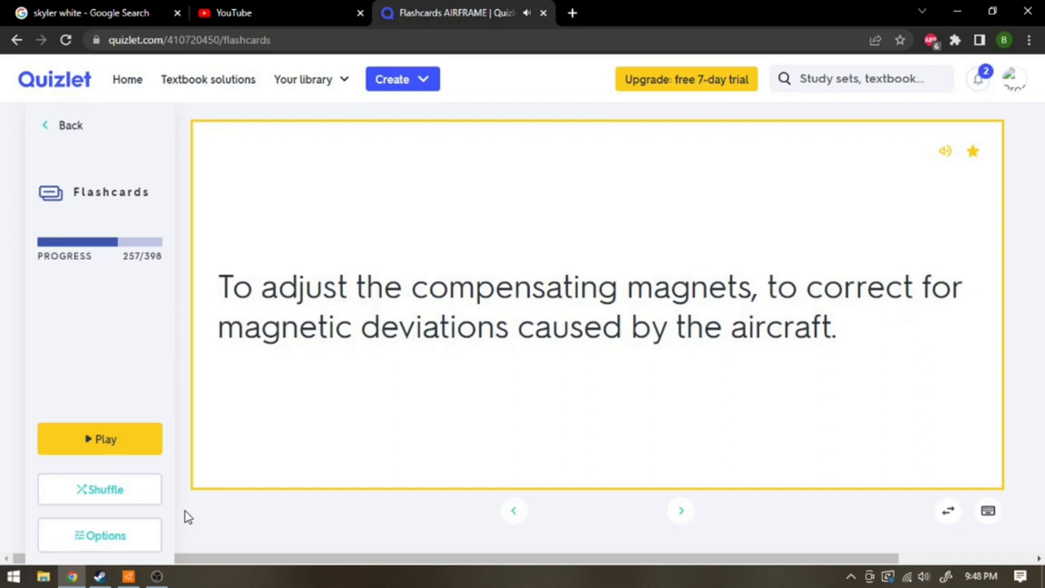
click(679, 509)
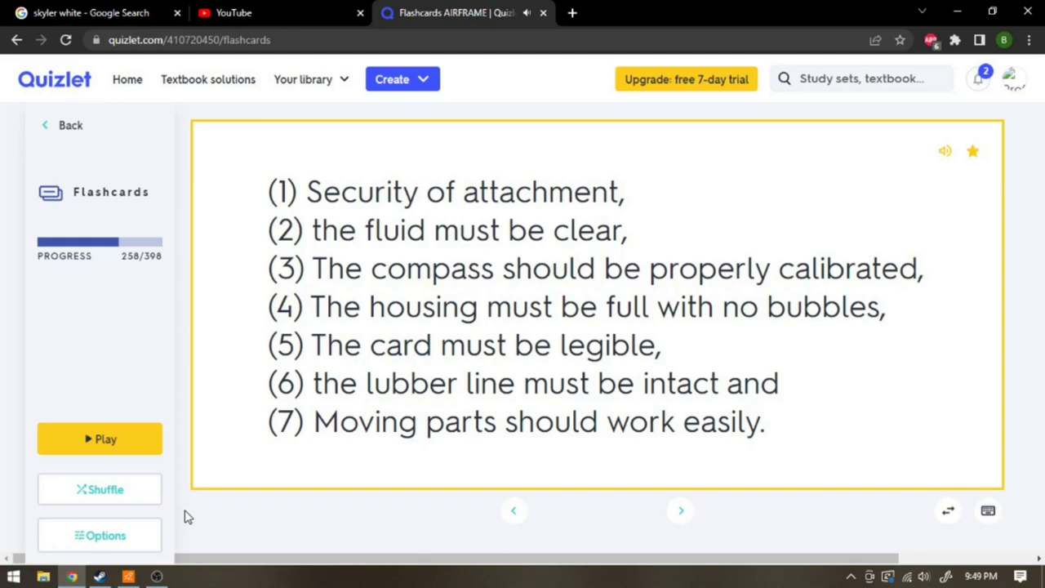
- Reveal the compass deflection and capacitance fuel quantity answers, then reach the autopilot components card
click(680, 510)
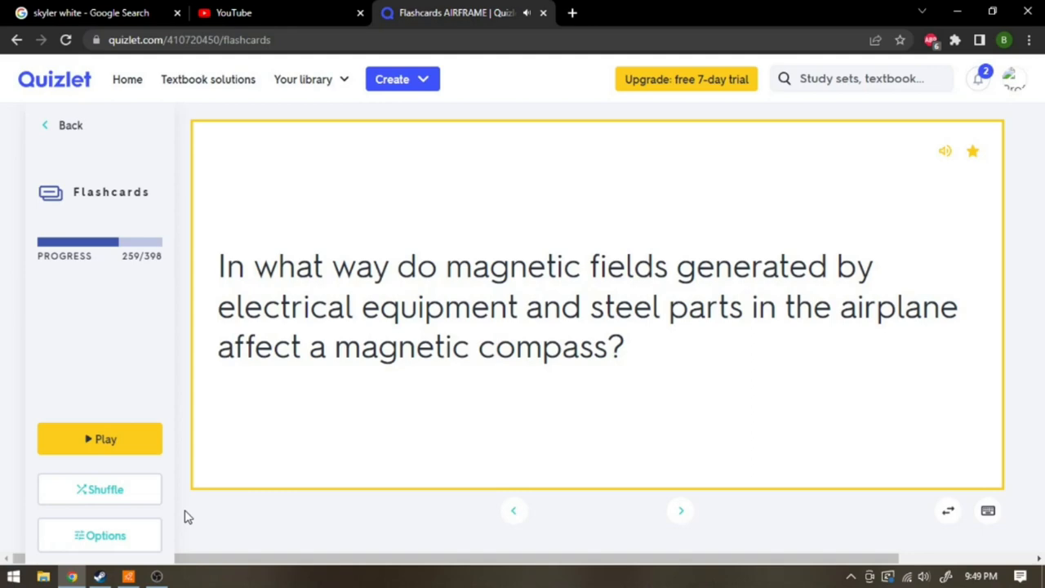
click(596, 306)
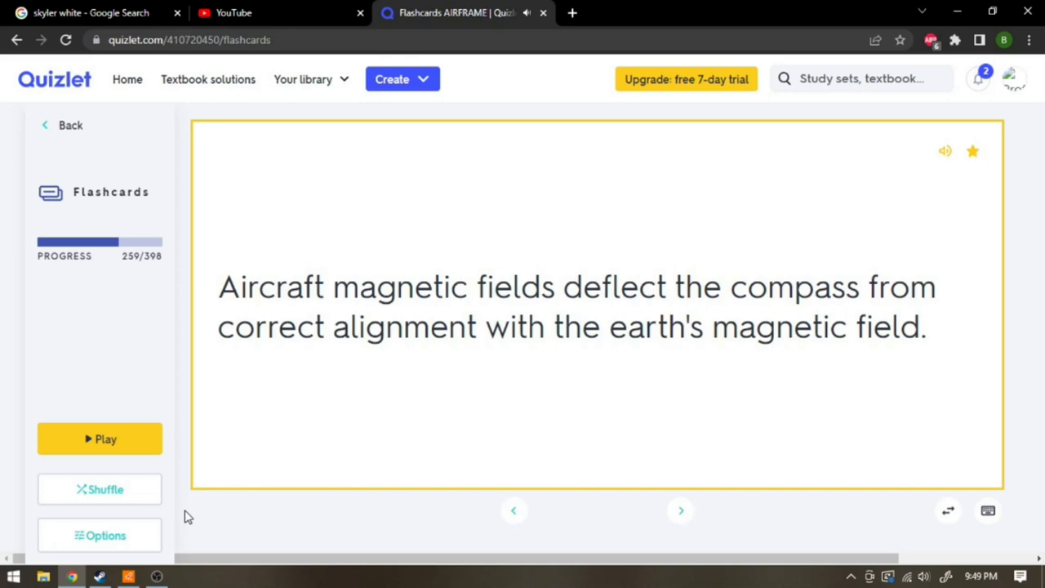
click(680, 511)
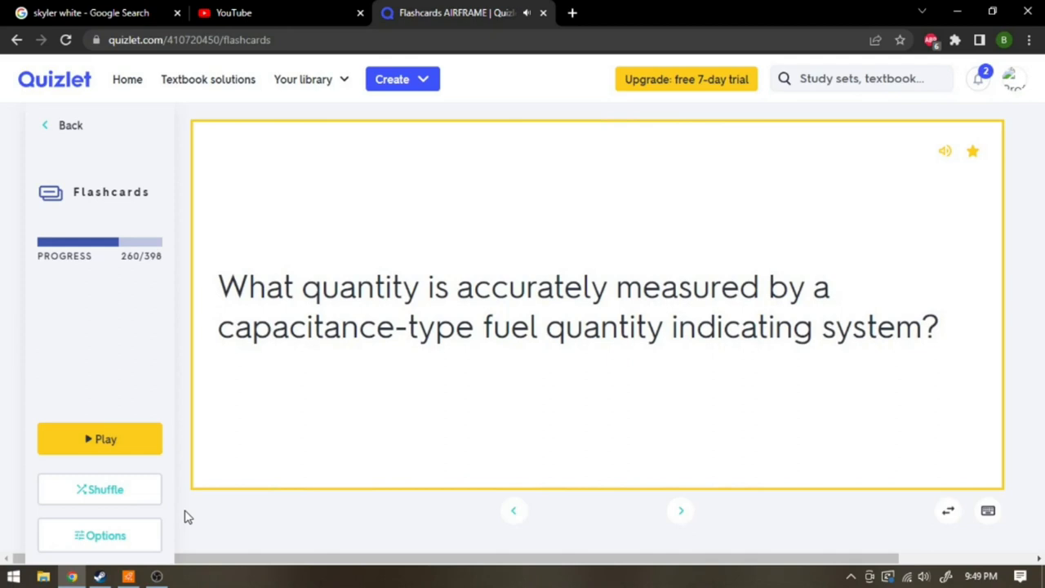
click(596, 306)
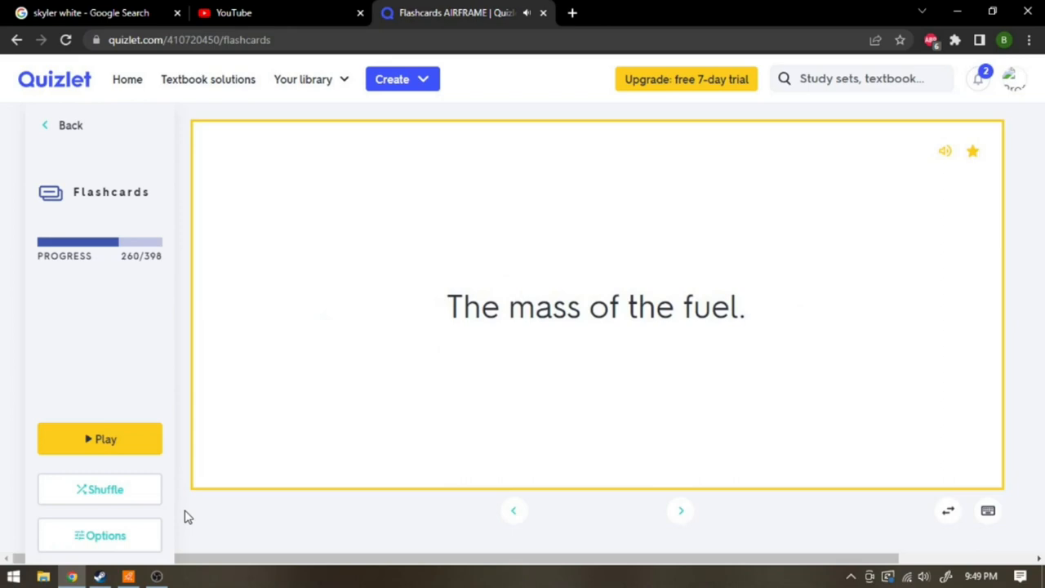
click(680, 510)
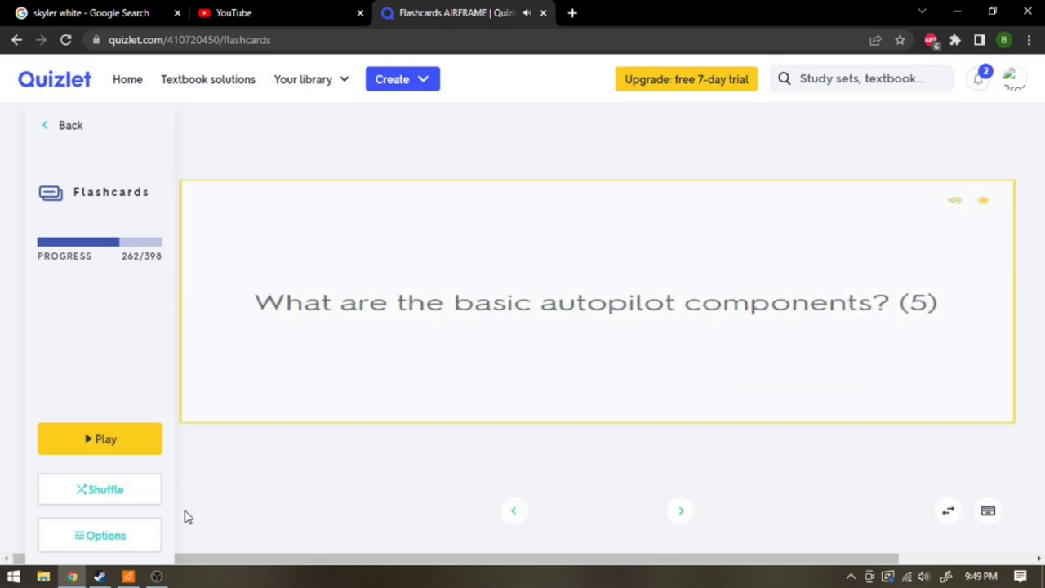
- Reveal the five autopilot components and following answers through the servos card
click(596, 302)
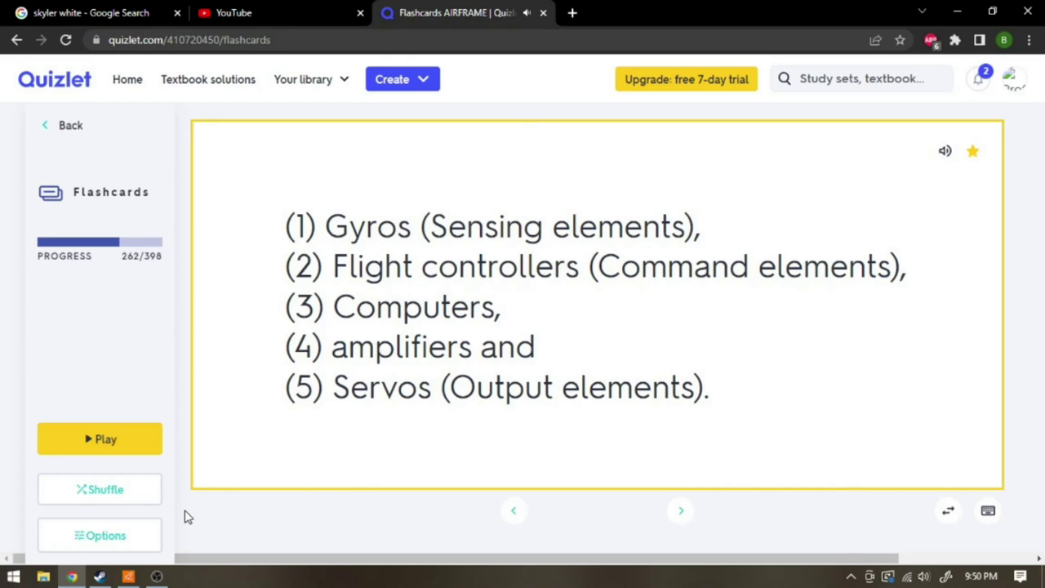
click(680, 509)
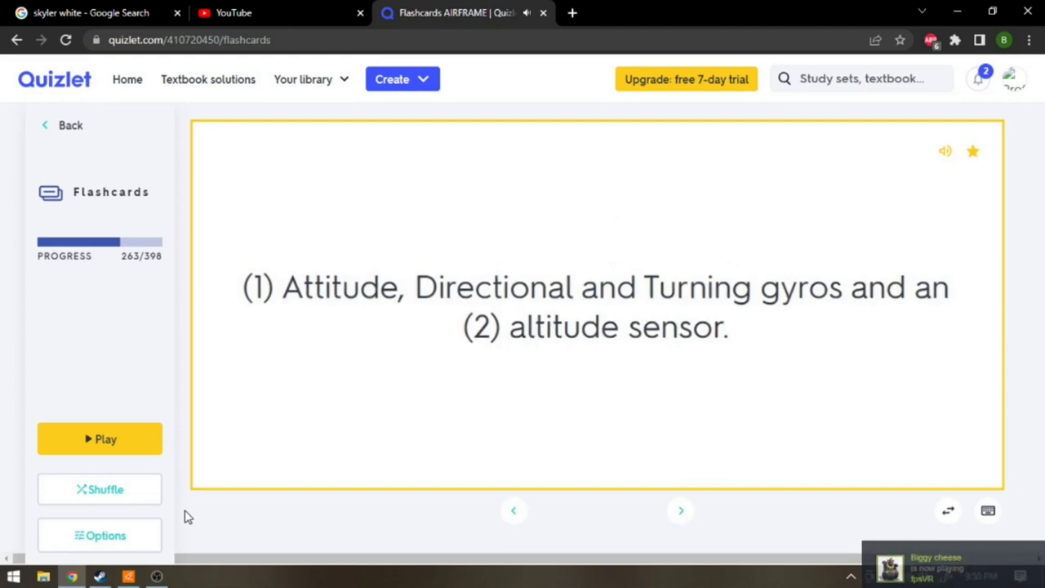
click(680, 510)
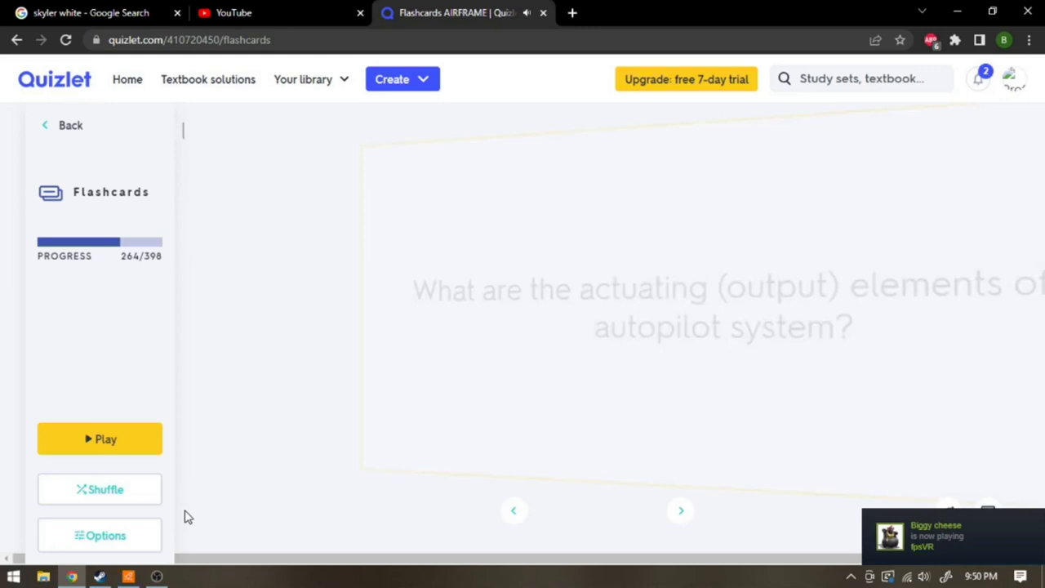
click(596, 307)
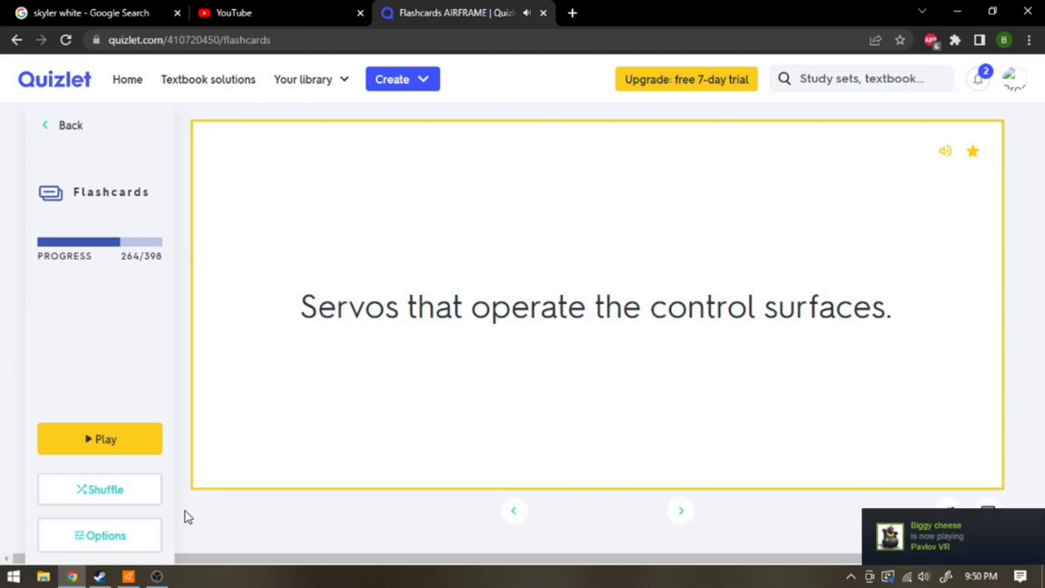
click(680, 510)
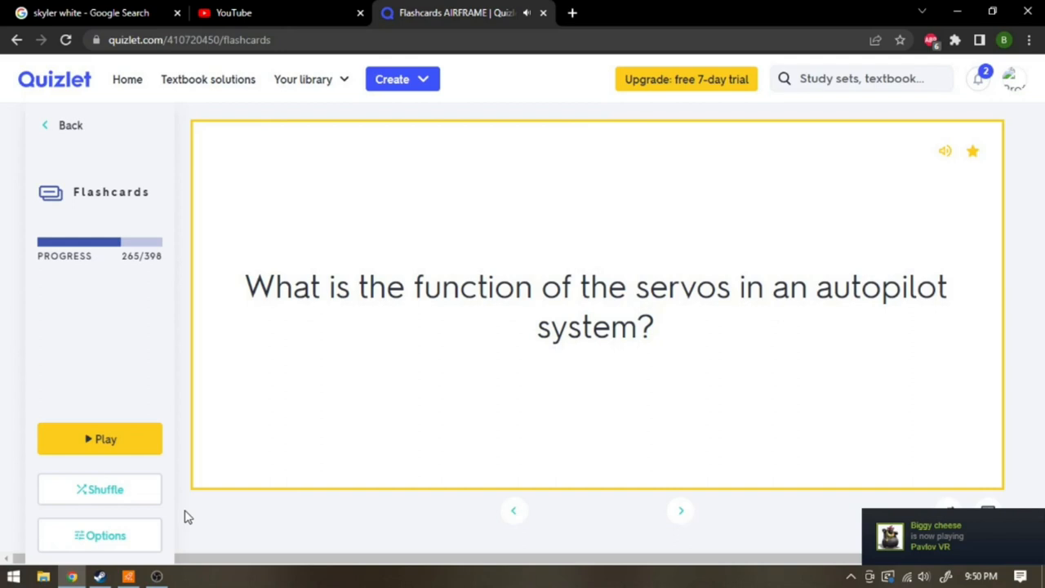
click(596, 306)
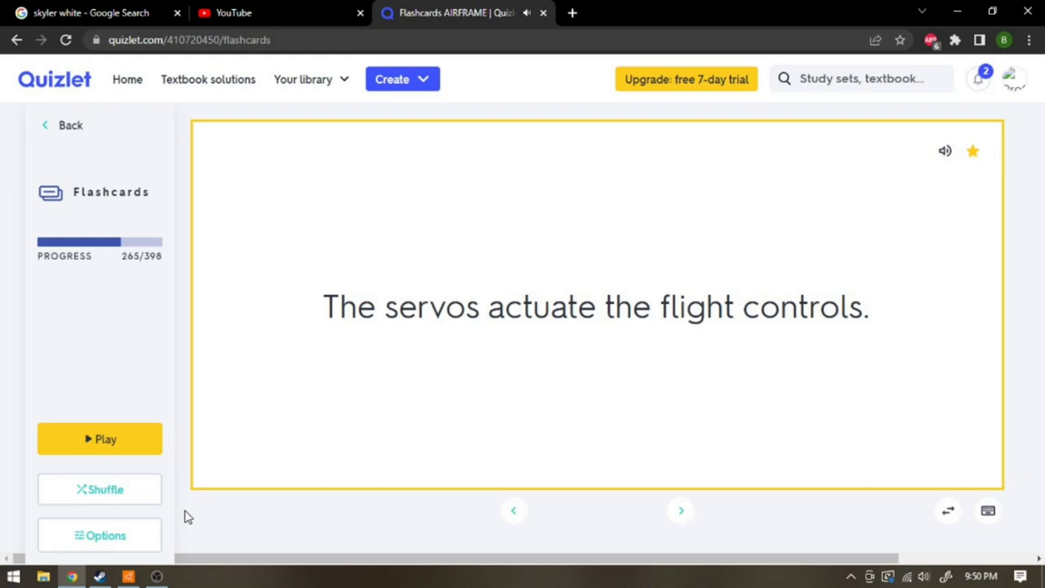
- Continue flipping cards, reveal the ILS antenna answer, and advance to card 270
click(679, 510)
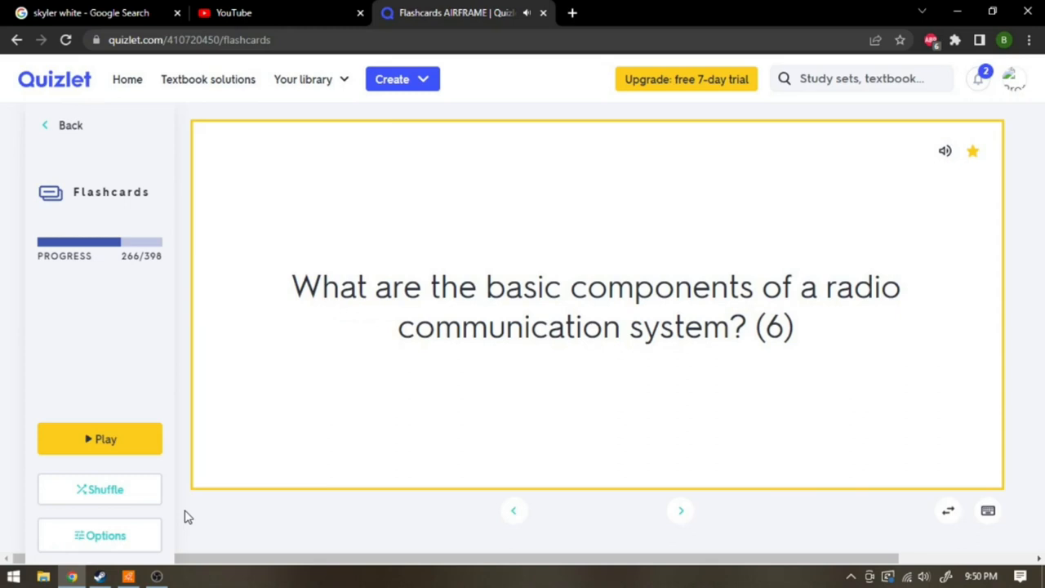
click(596, 306)
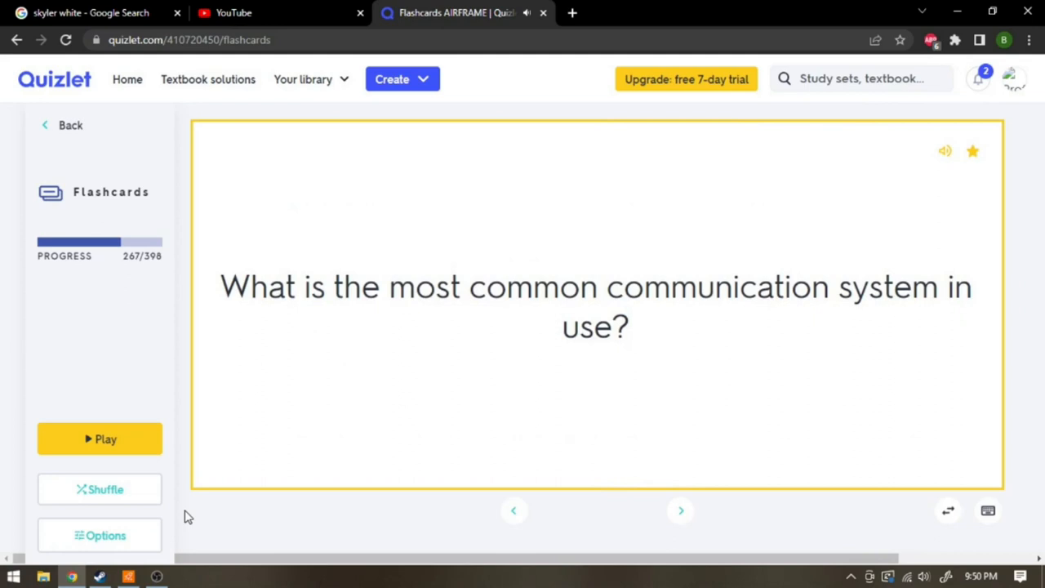
click(596, 306)
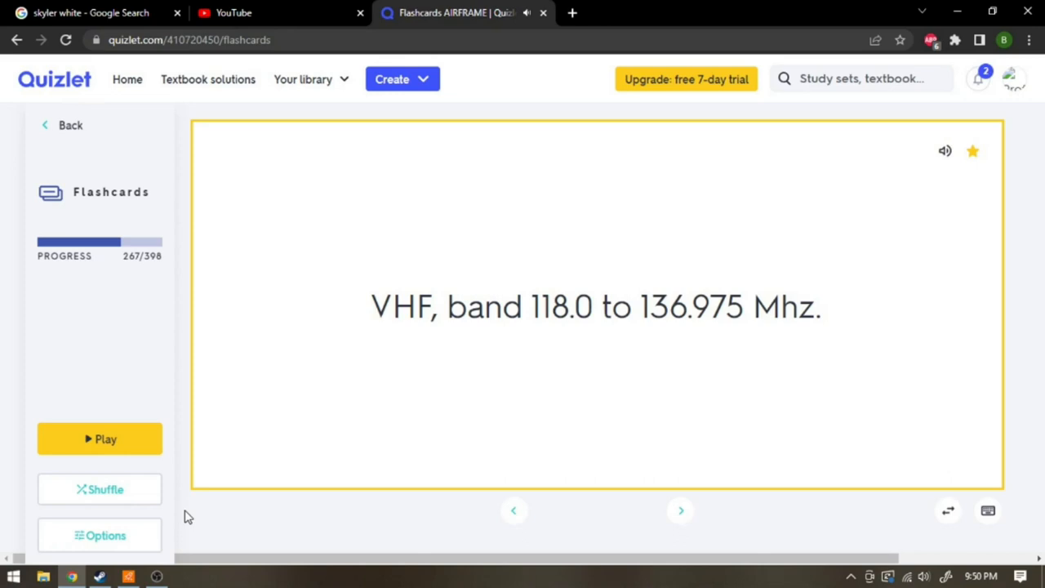
click(680, 510)
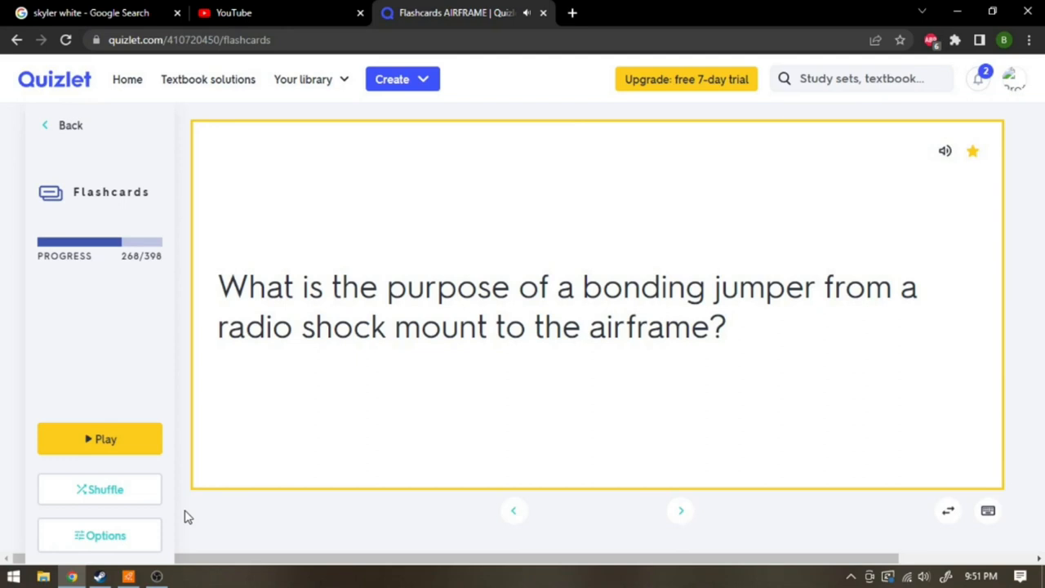
click(680, 510)
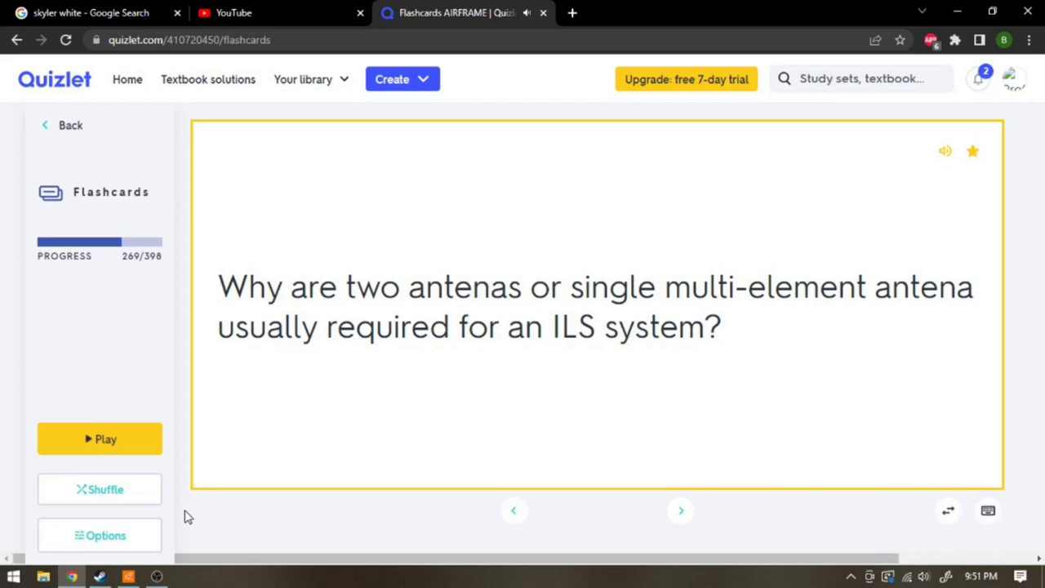
click(596, 306)
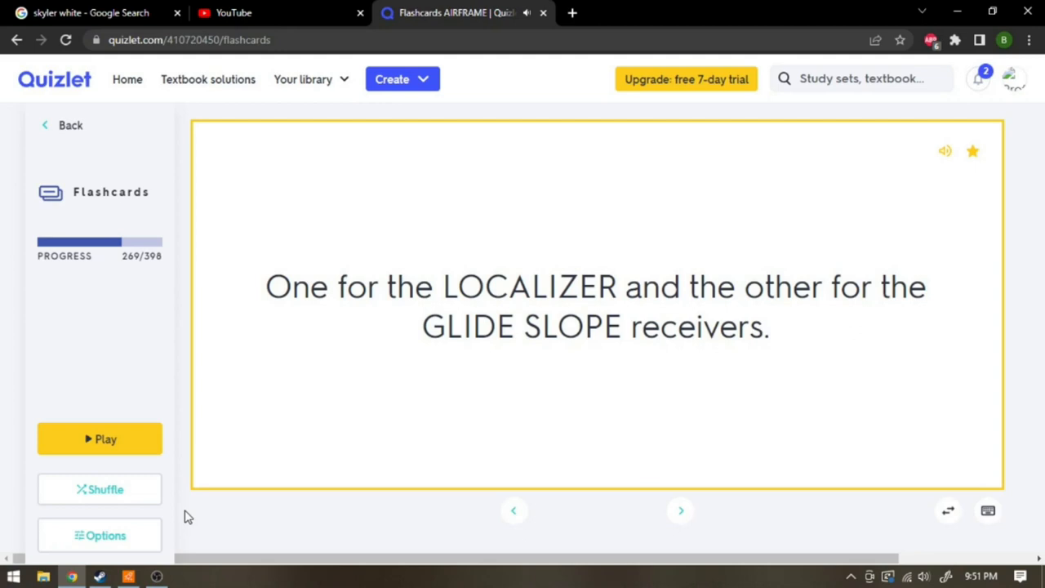
click(679, 510)
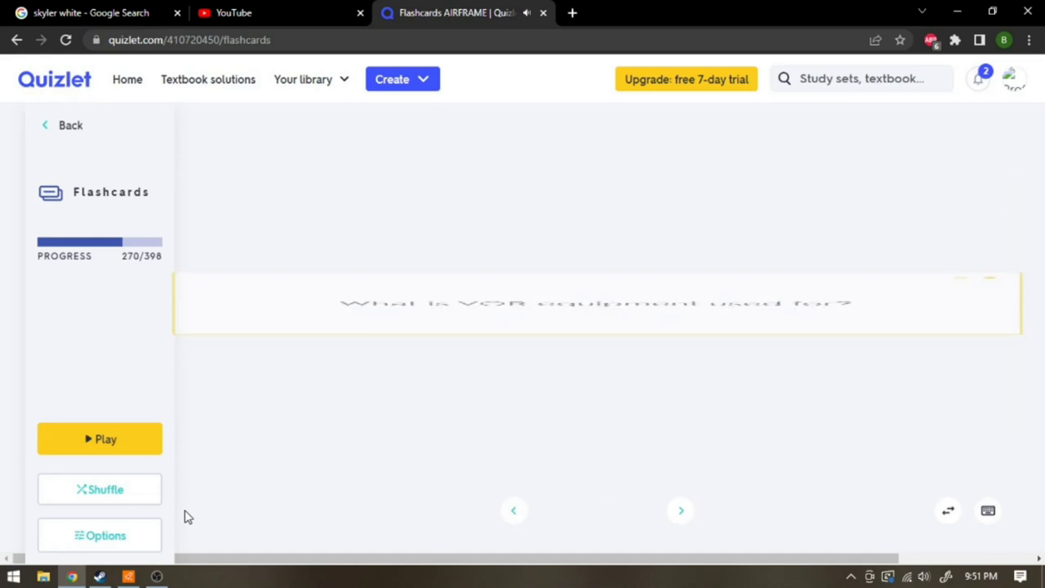
- Reveal the VOR components, glide slope and DME antenna answers, reaching the ELT power card 276
click(679, 509)
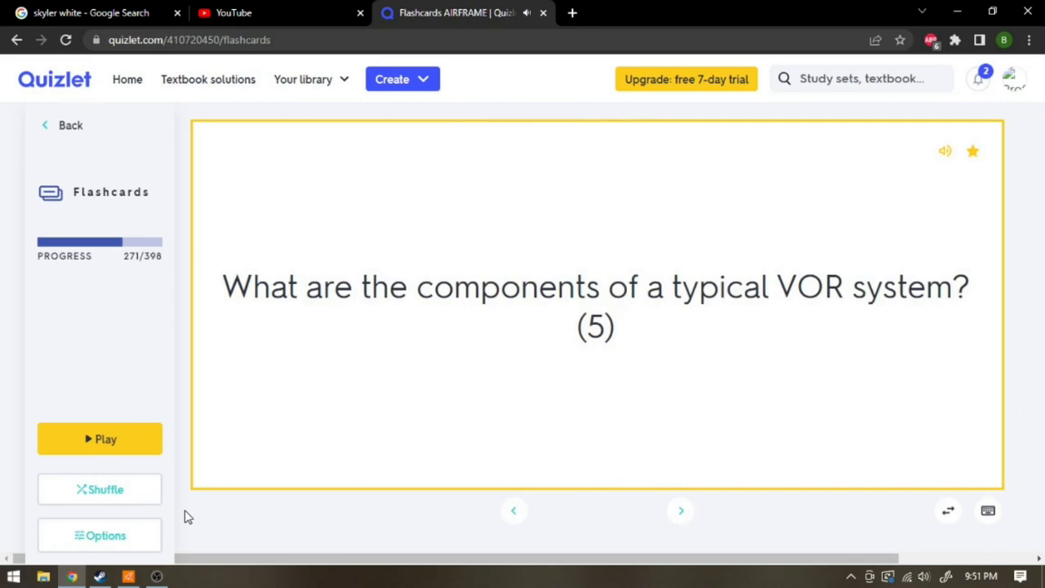
click(596, 307)
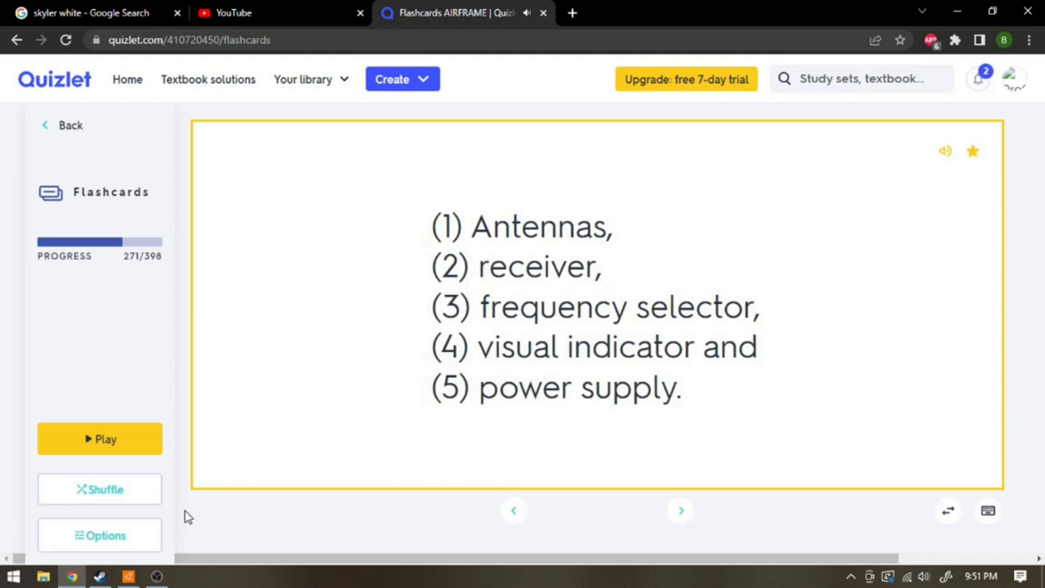
click(680, 511)
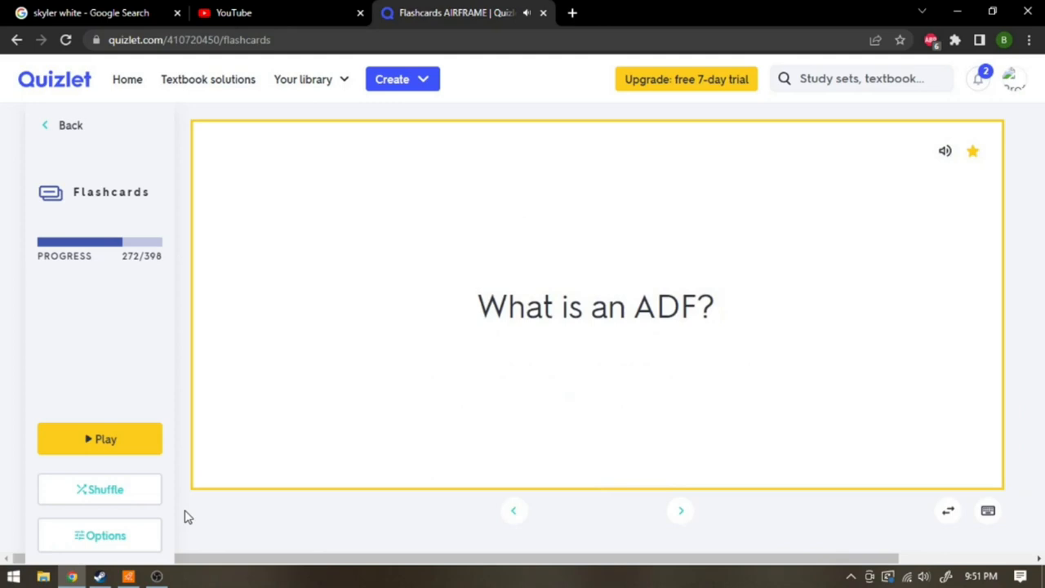
click(680, 510)
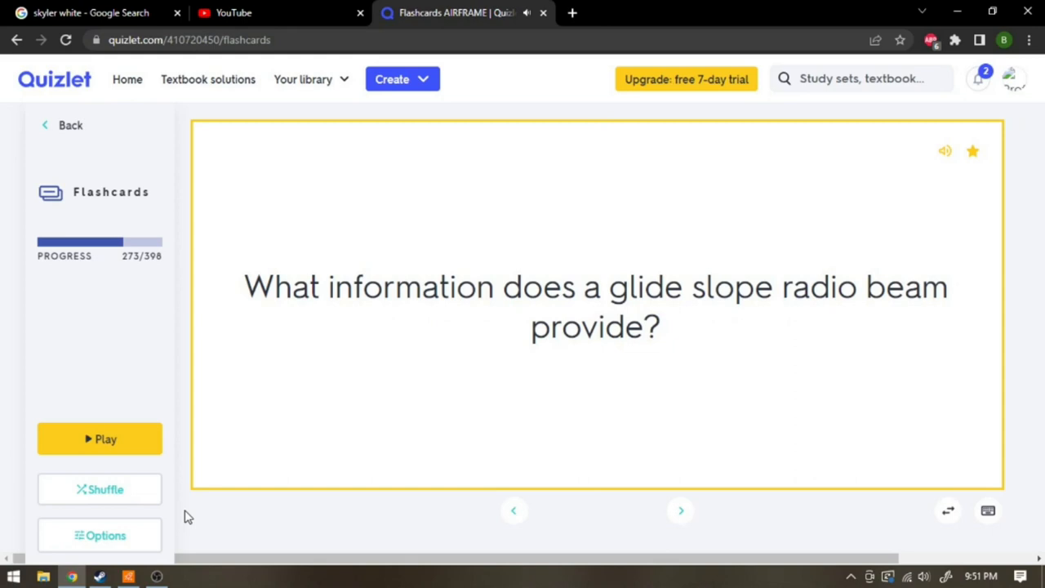
click(596, 306)
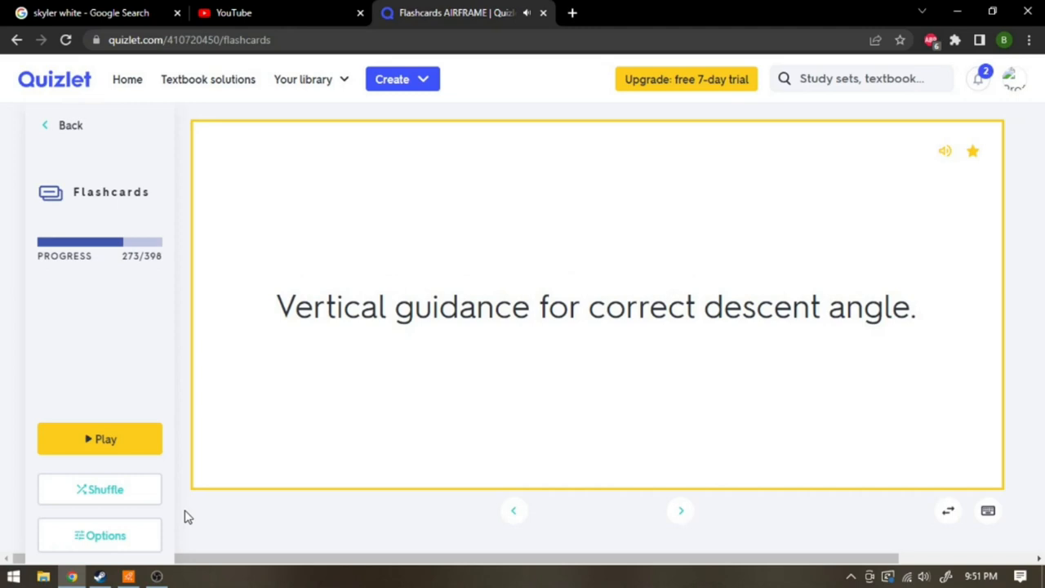
click(680, 510)
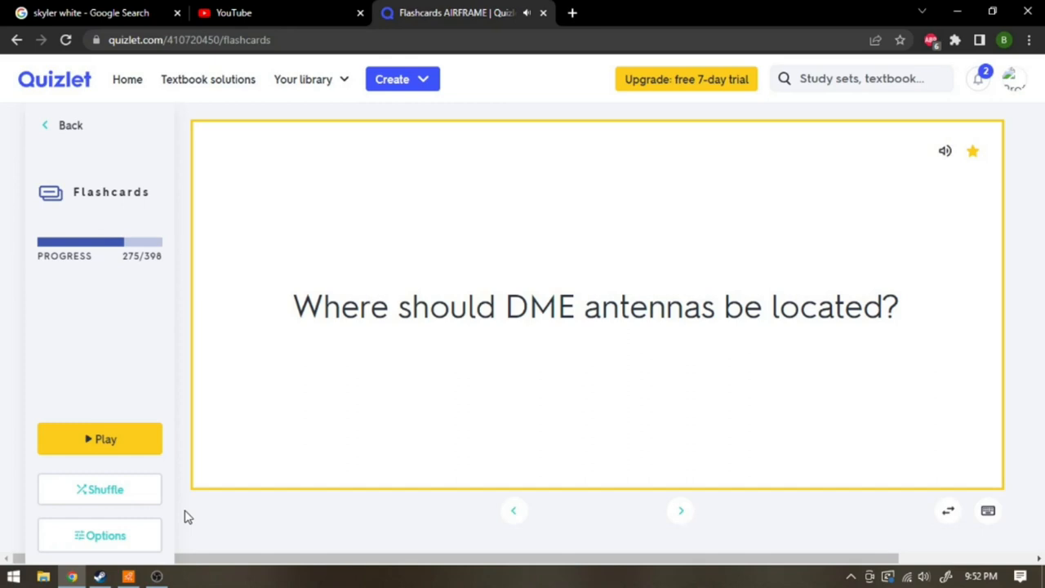
click(596, 306)
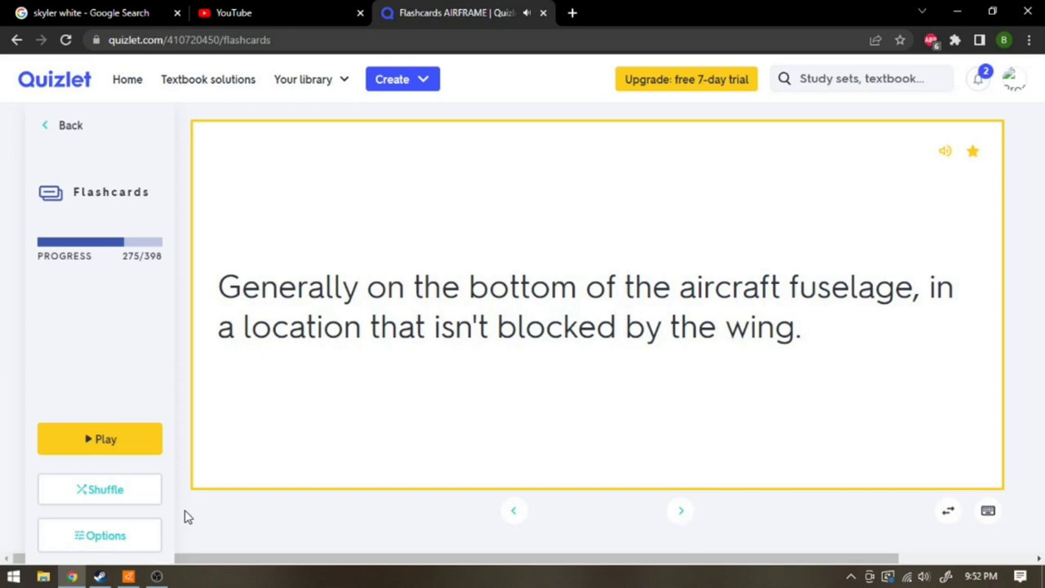
click(679, 510)
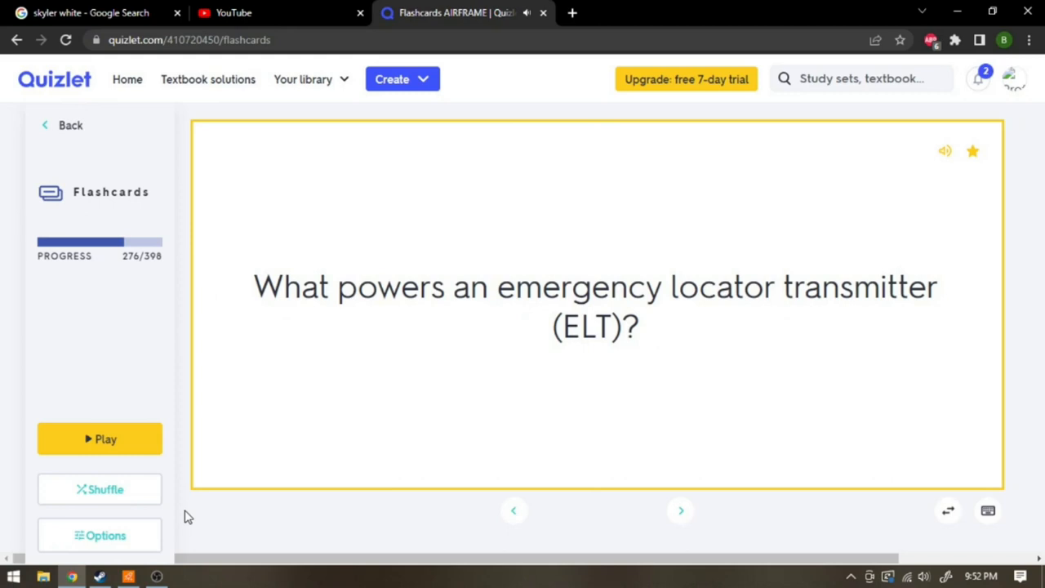
- Reveal the ELT test answer and advance through cards 277–279 to card 280
click(680, 510)
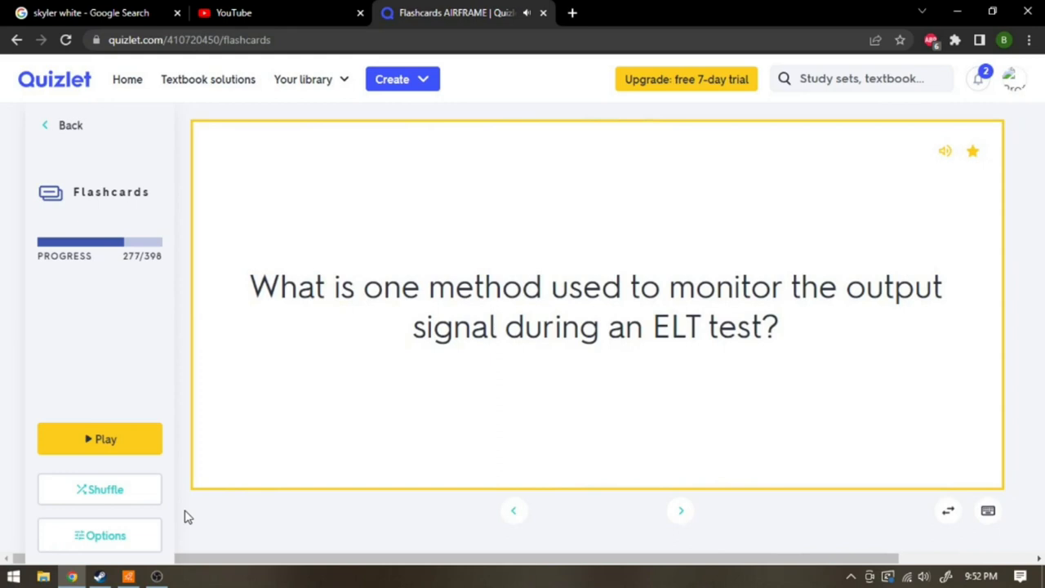
click(596, 306)
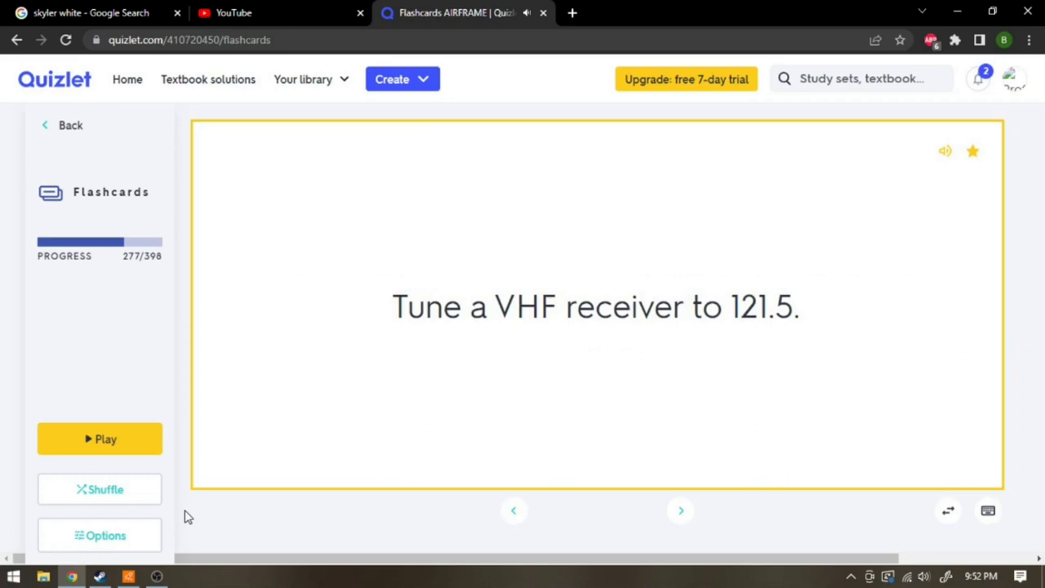
click(679, 510)
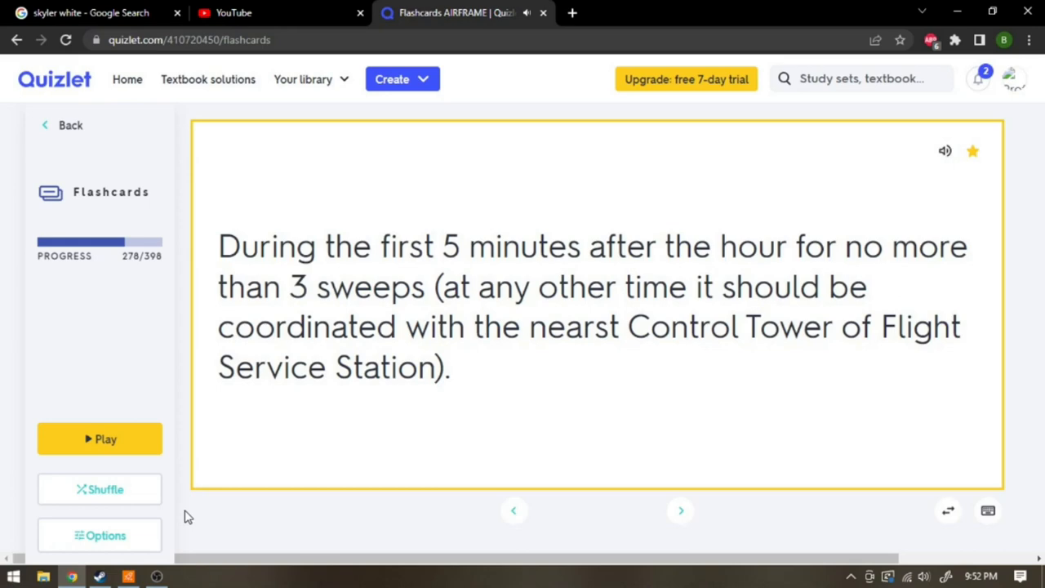
click(680, 510)
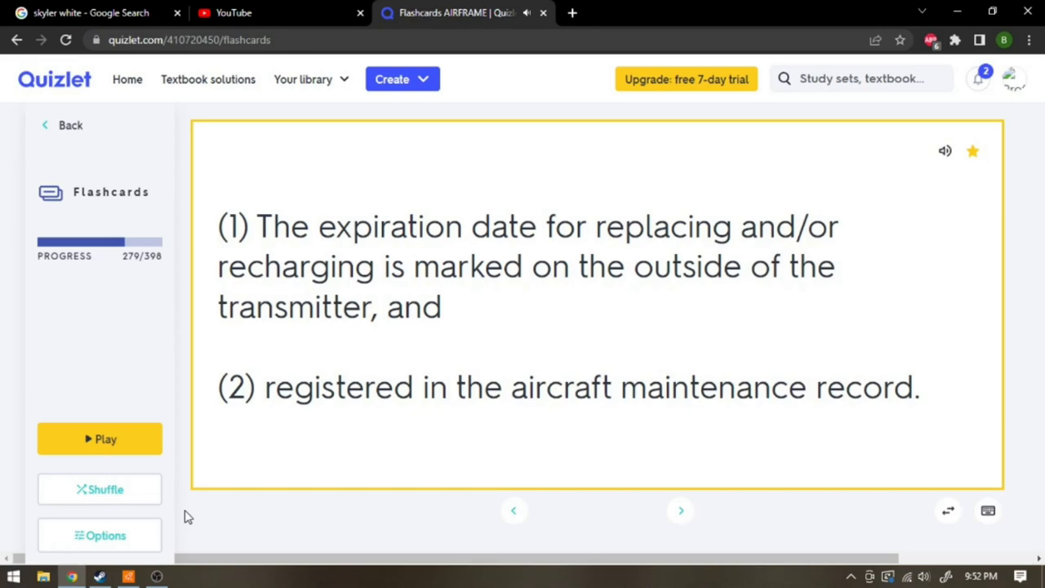
click(678, 510)
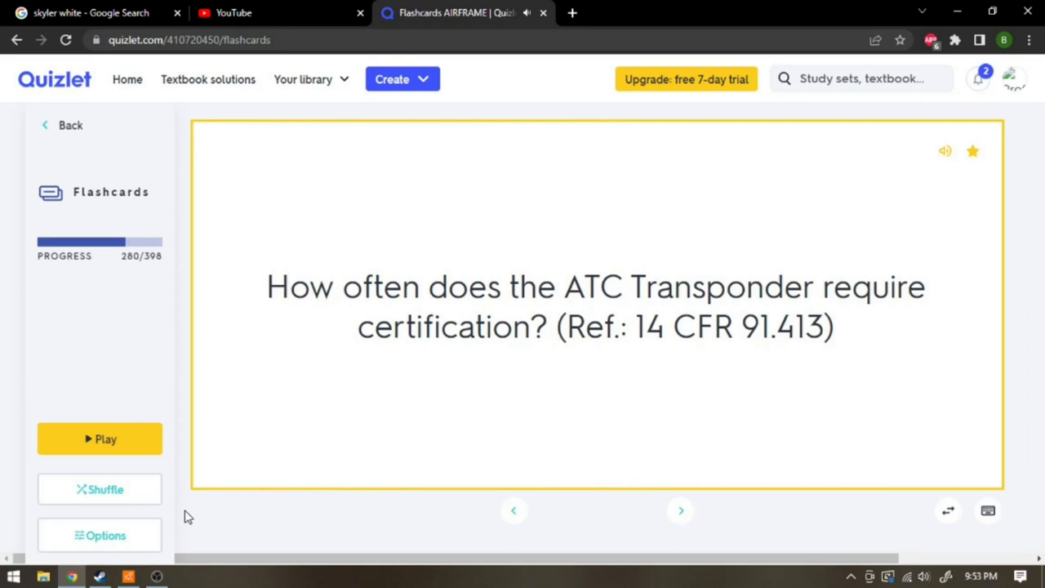
- Reveal the transponder antenna and coaxial cable routing answers, then reach fuel systems heading card 283
click(679, 510)
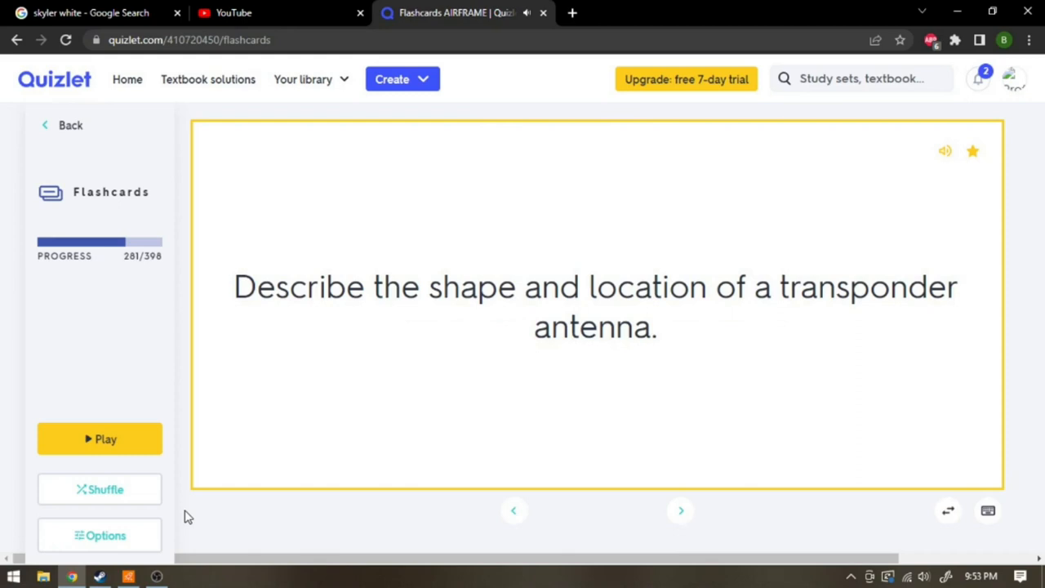
click(596, 306)
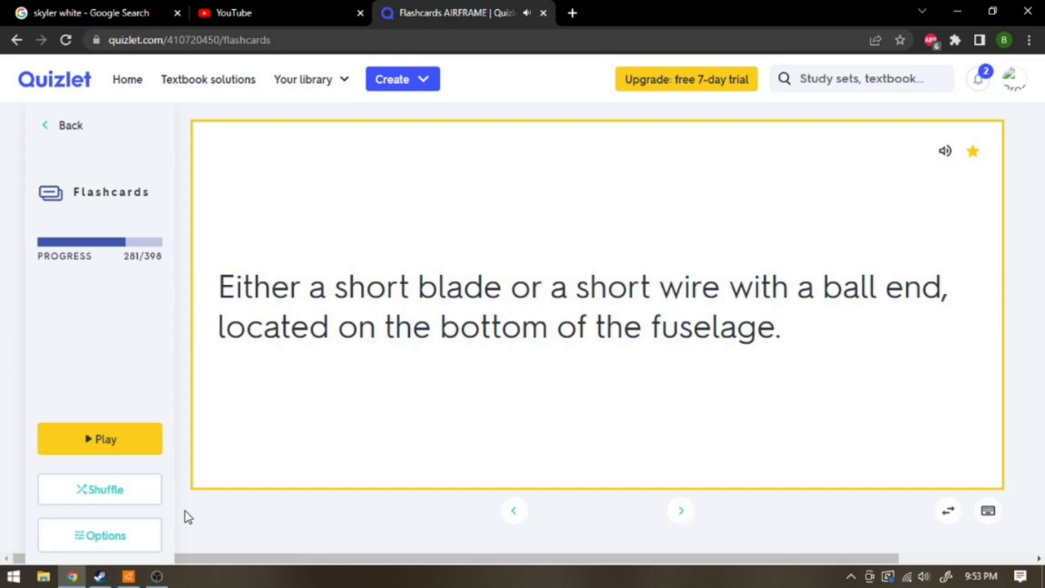
click(680, 509)
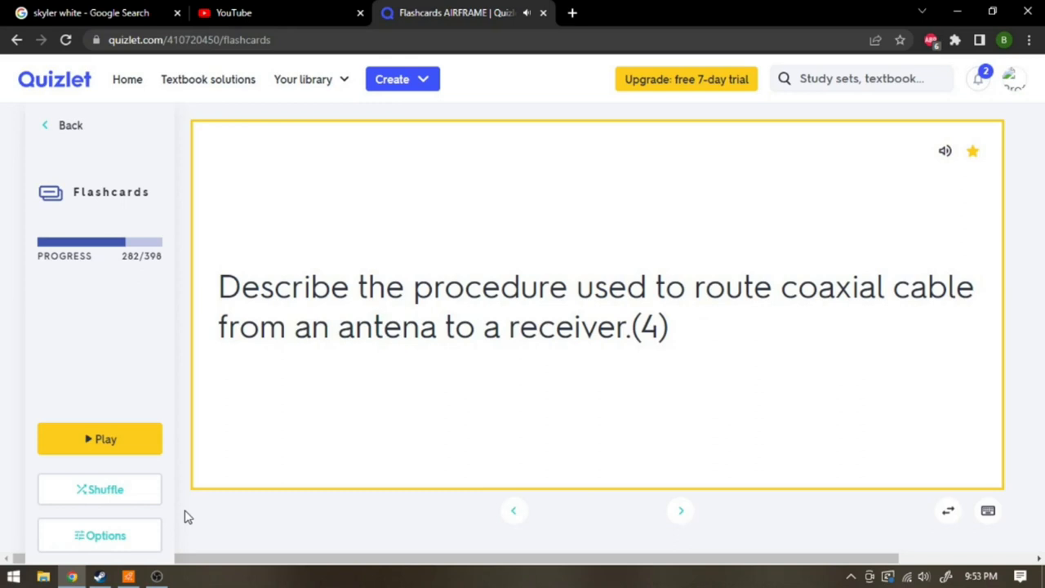
click(596, 314)
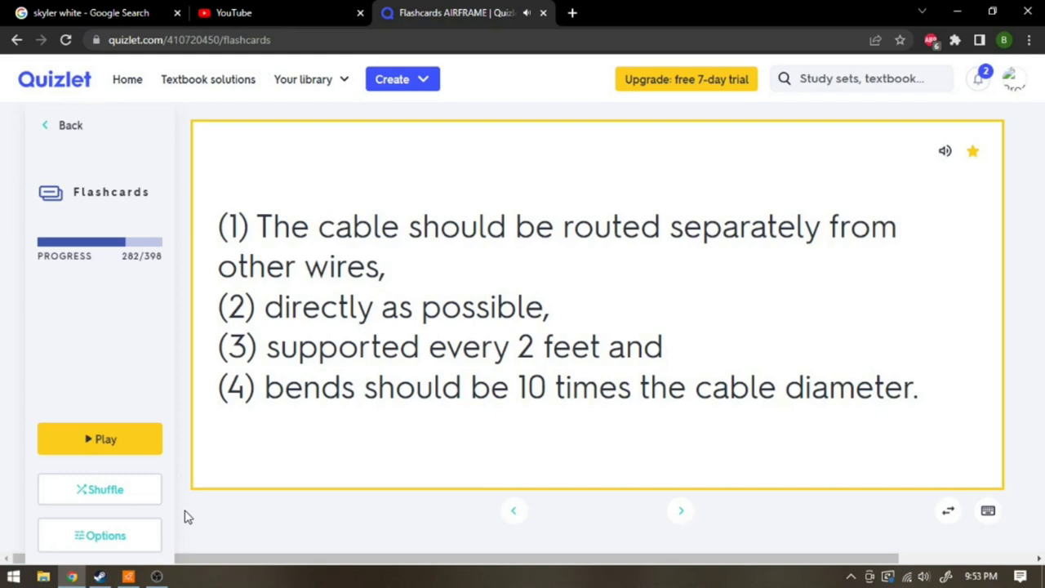
click(680, 509)
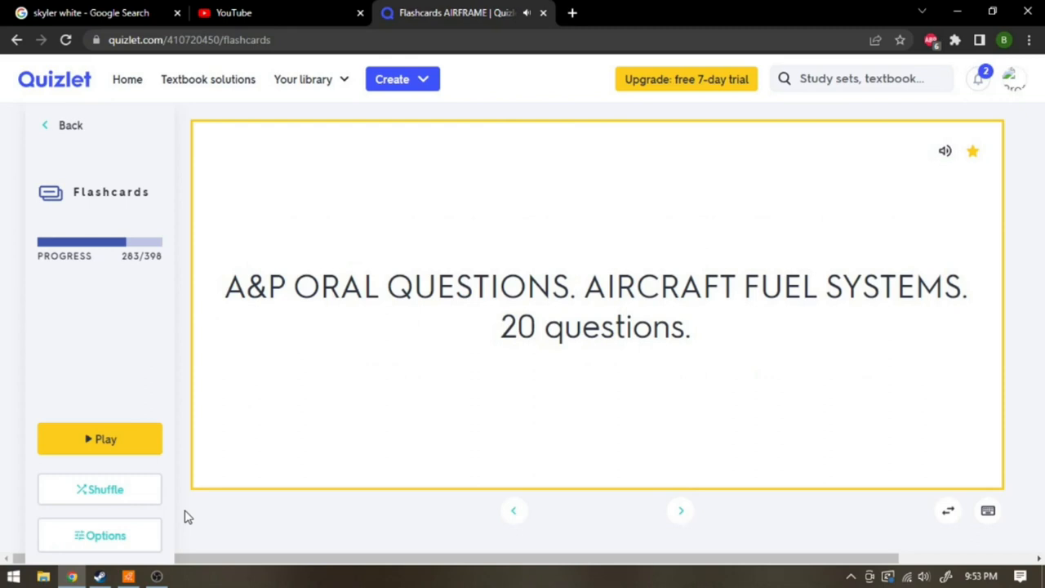
- Reveal the three fuel jettison answers on cards 284–286, then advance to card 287
click(680, 510)
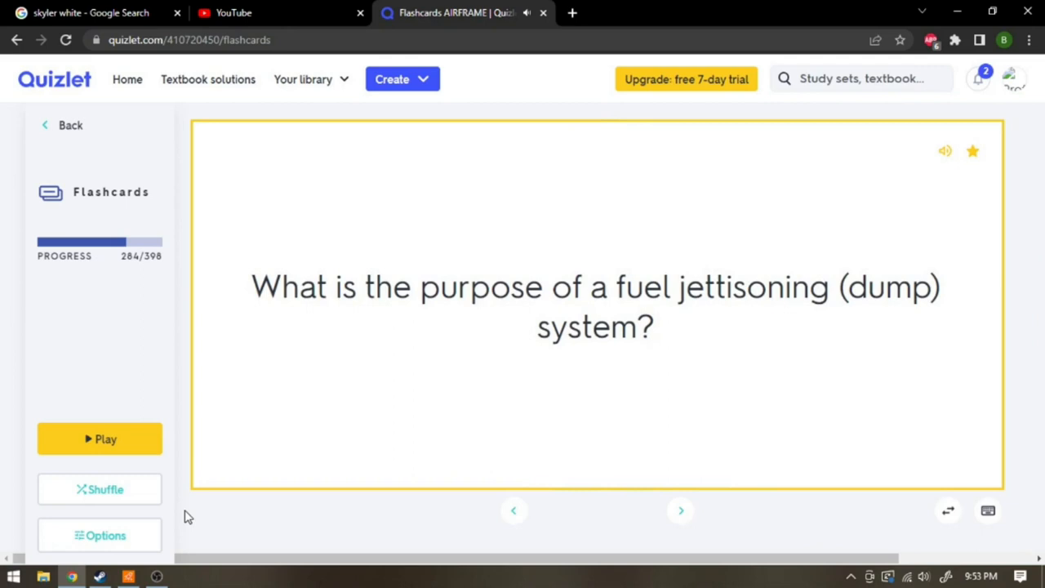
click(596, 306)
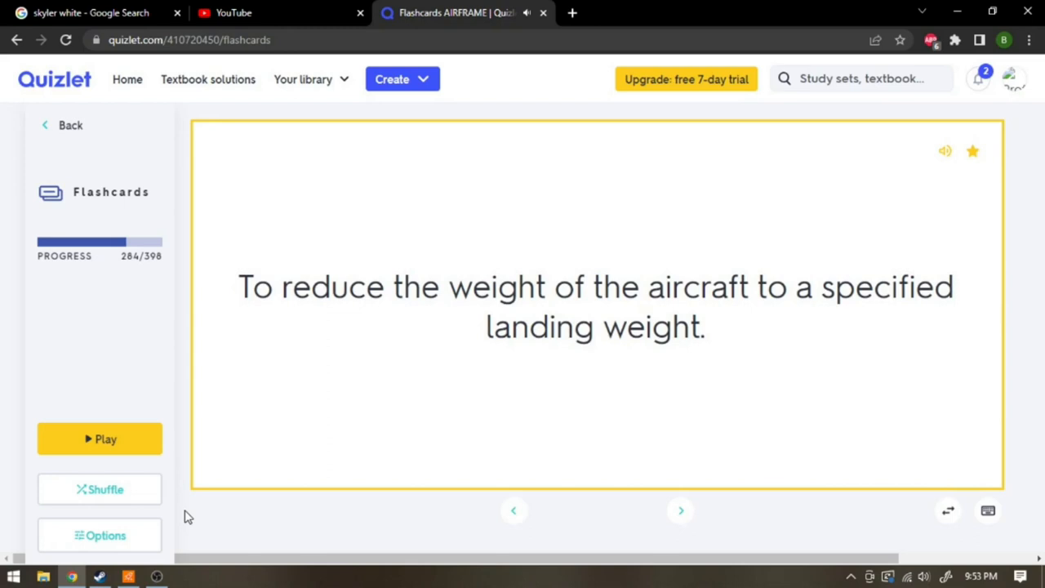
click(678, 509)
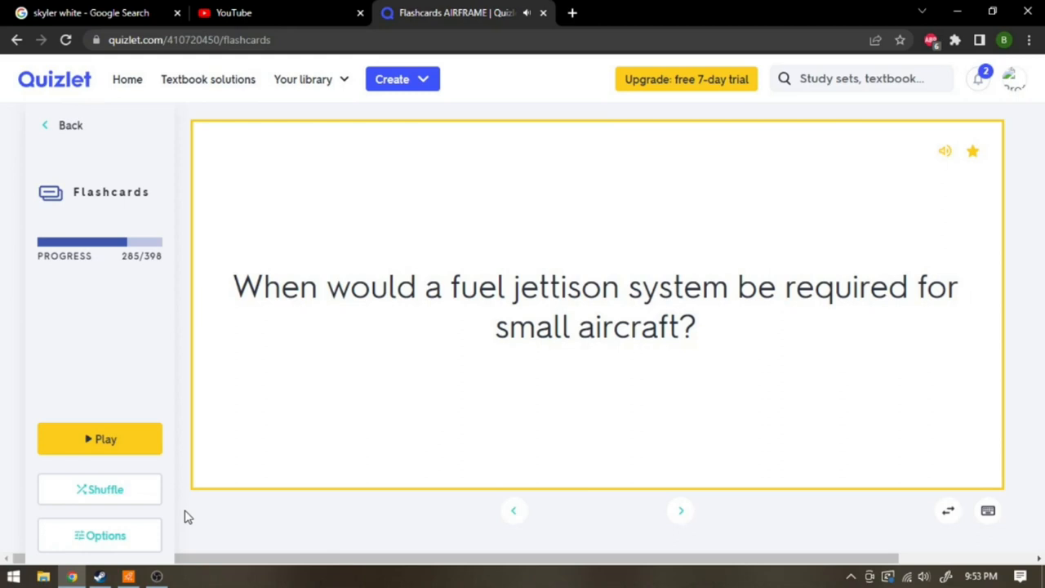
click(596, 306)
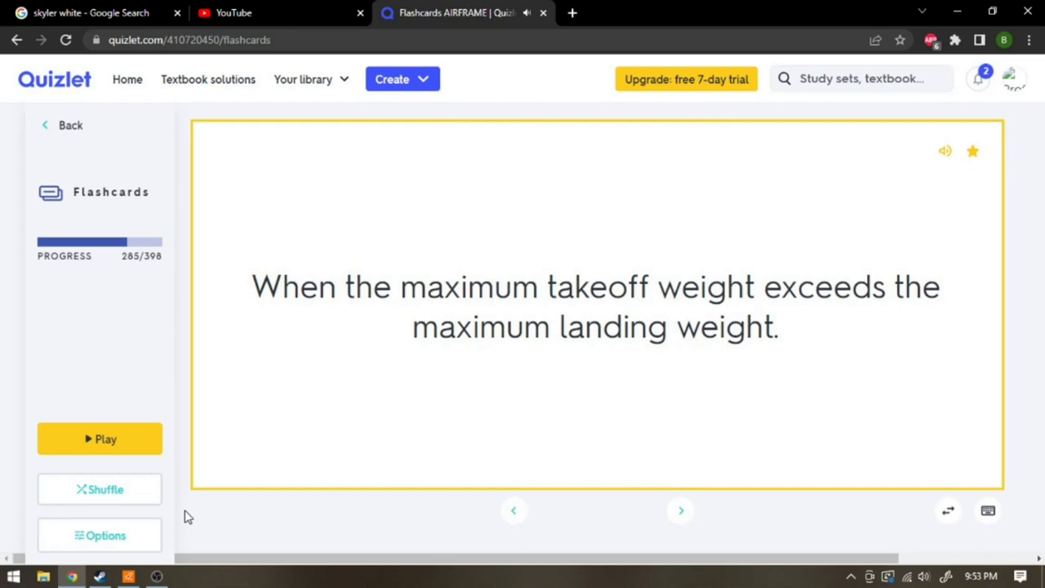
click(680, 510)
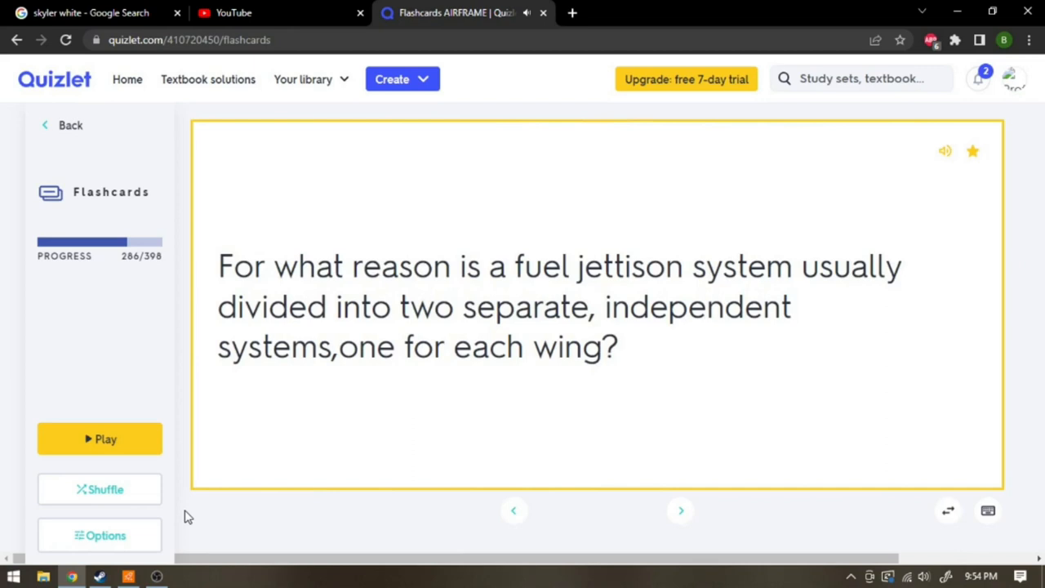
click(596, 306)
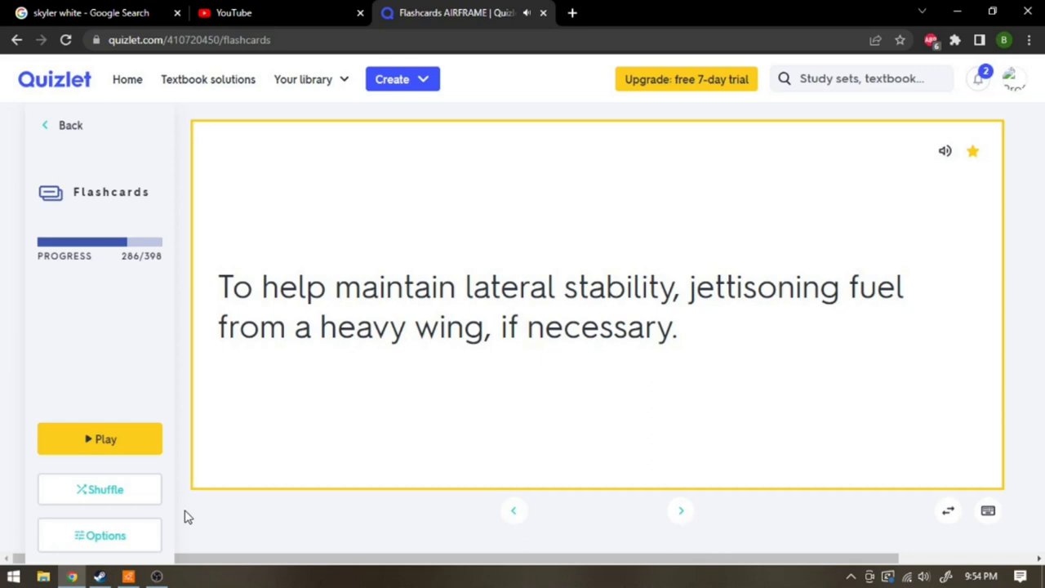
click(680, 509)
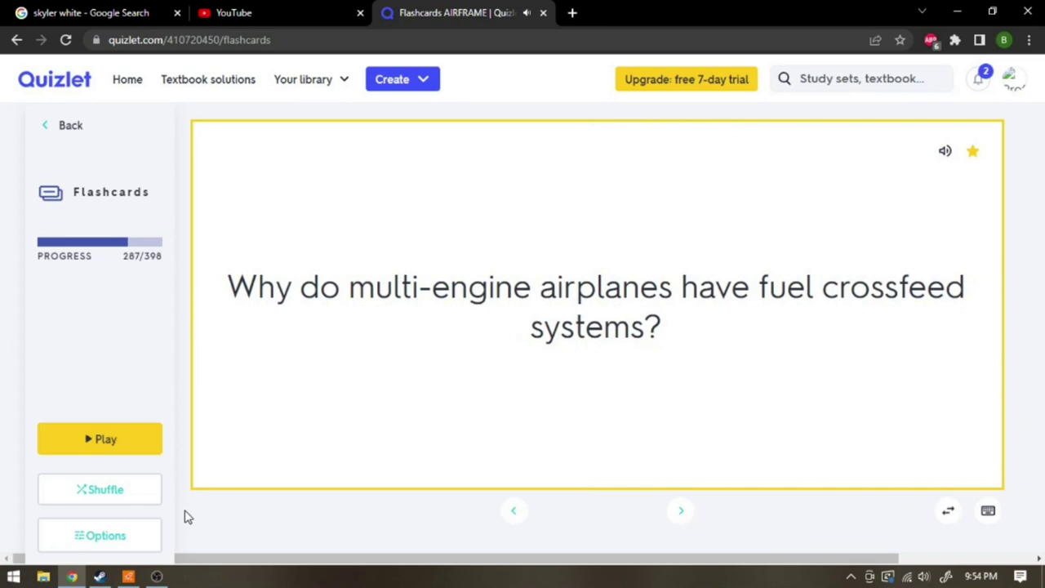
- Flip the crossfeed, selector valve, capacitance gauge, sump-wait and single-point fueling cards, reaching 292
click(680, 509)
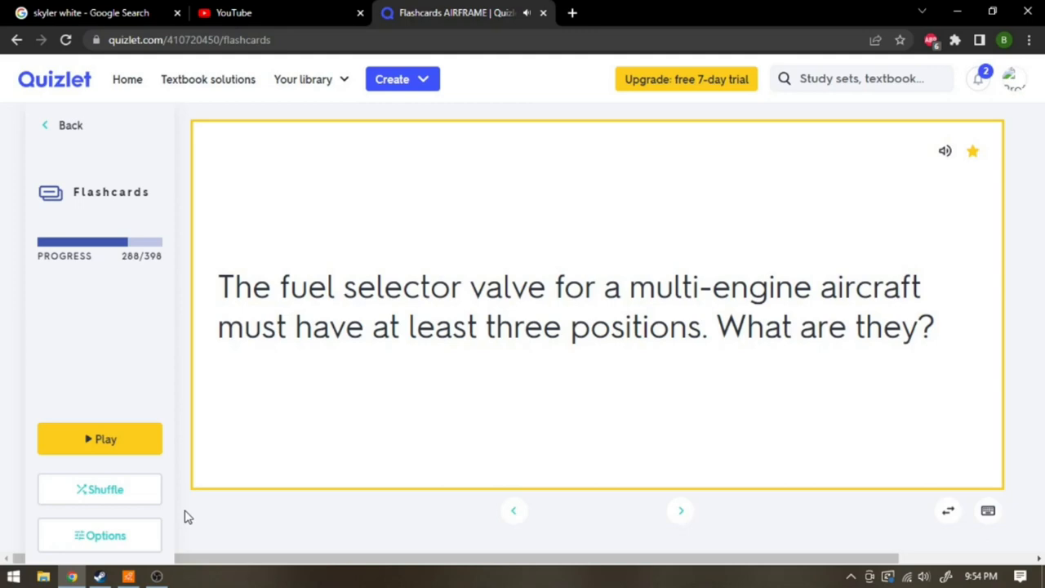
click(680, 509)
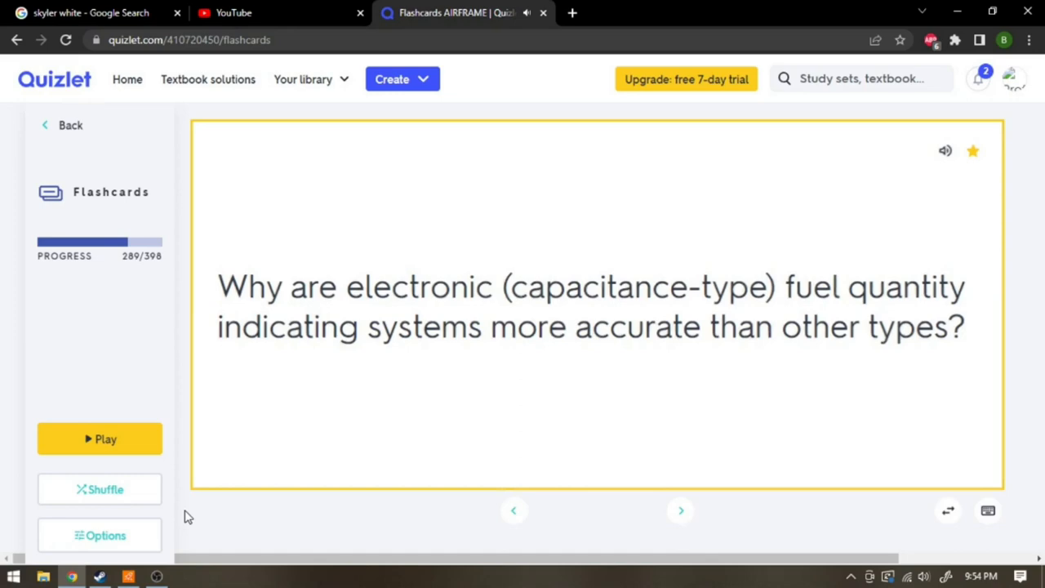
click(680, 511)
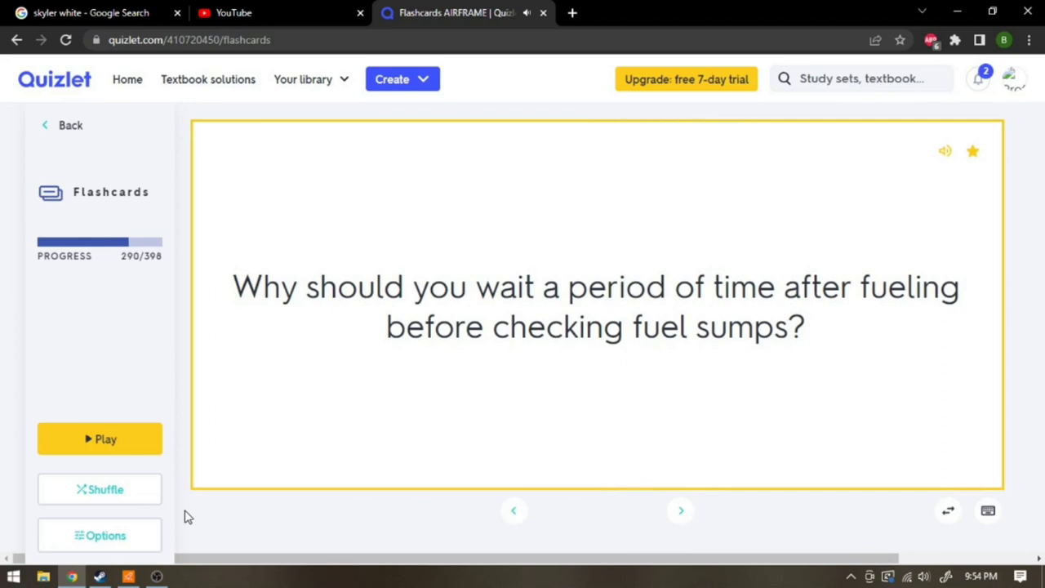
click(596, 307)
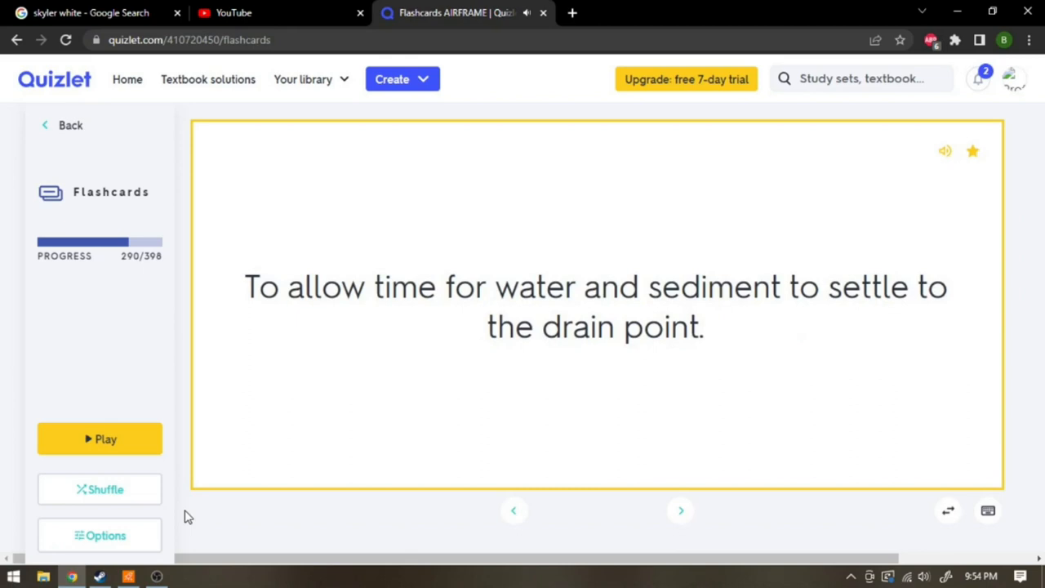
click(680, 509)
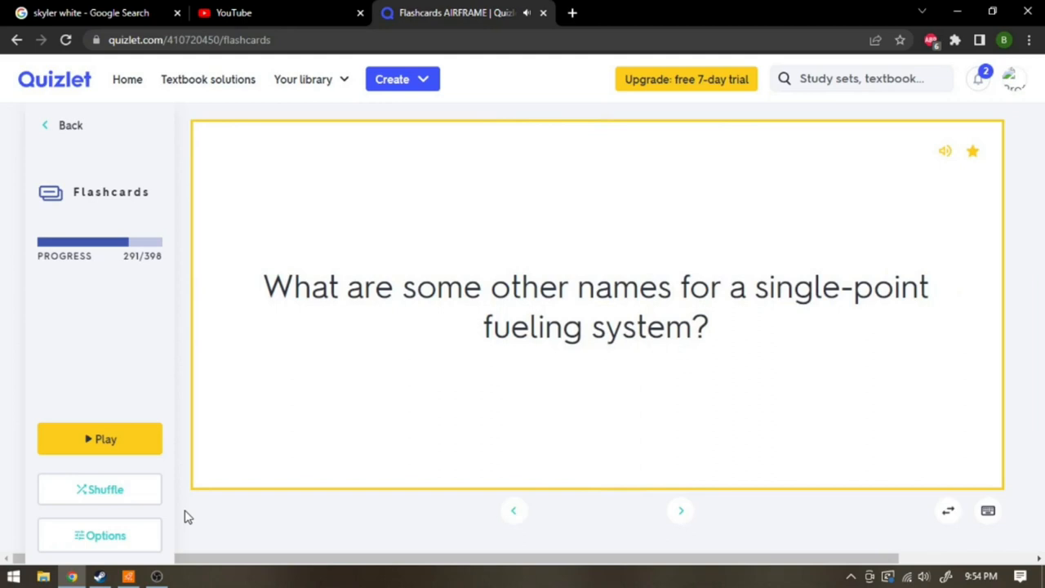
click(596, 306)
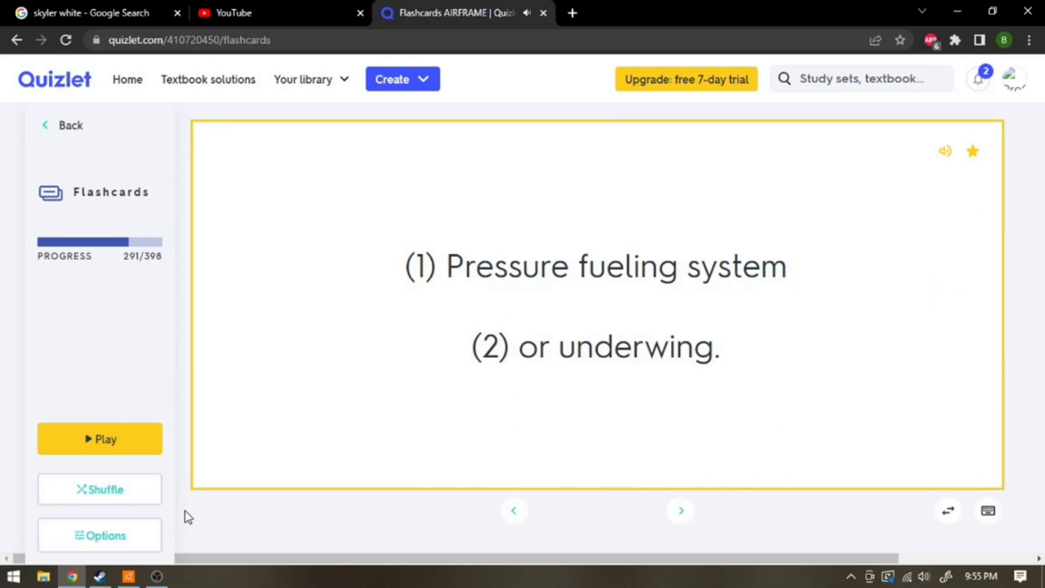
click(680, 510)
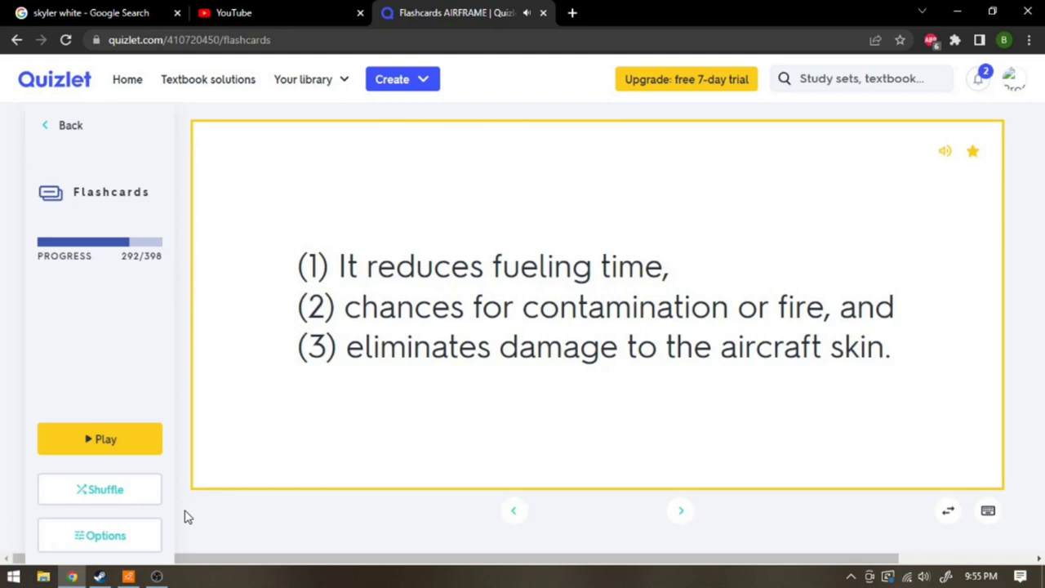
- Study cards 293–297 on fuel tank cell types, bladder support, baffles and gauge types
click(680, 511)
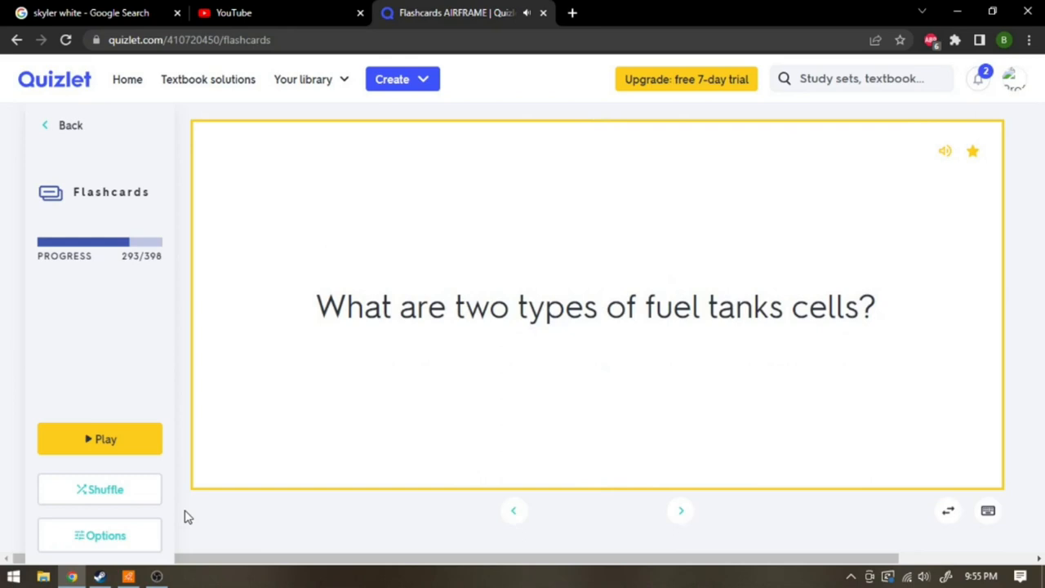
click(596, 306)
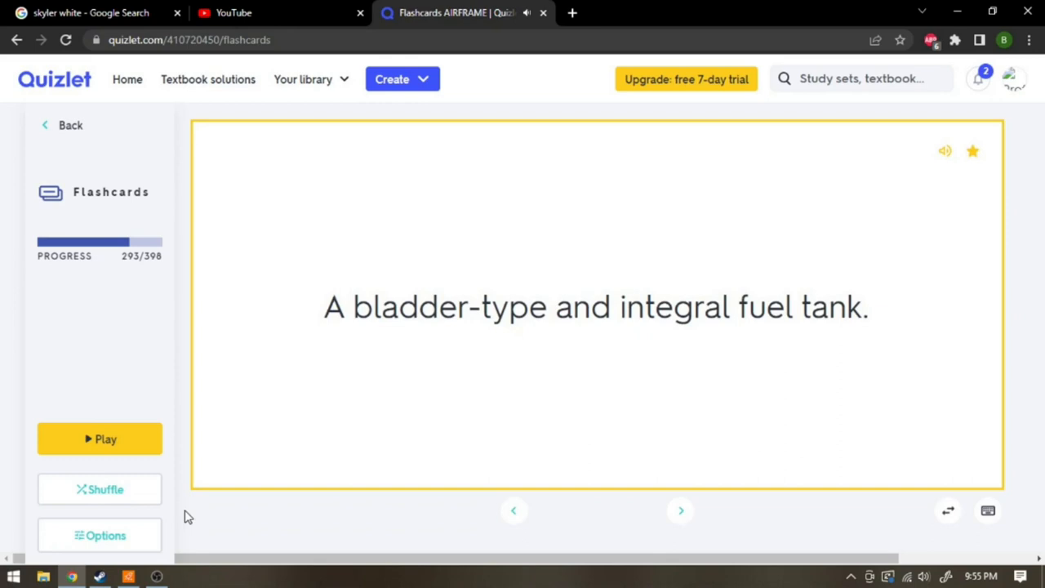
click(681, 509)
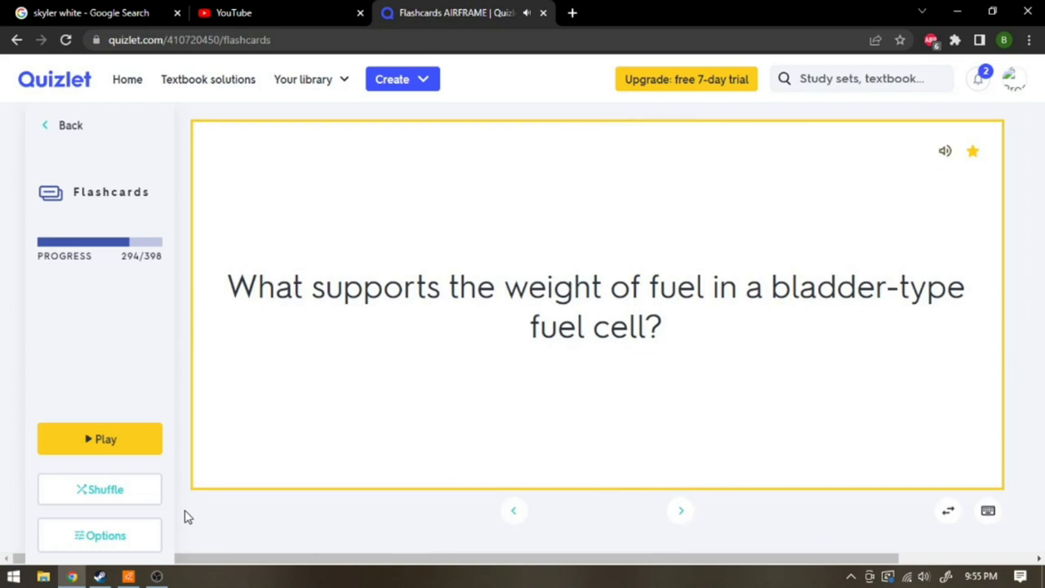
click(596, 306)
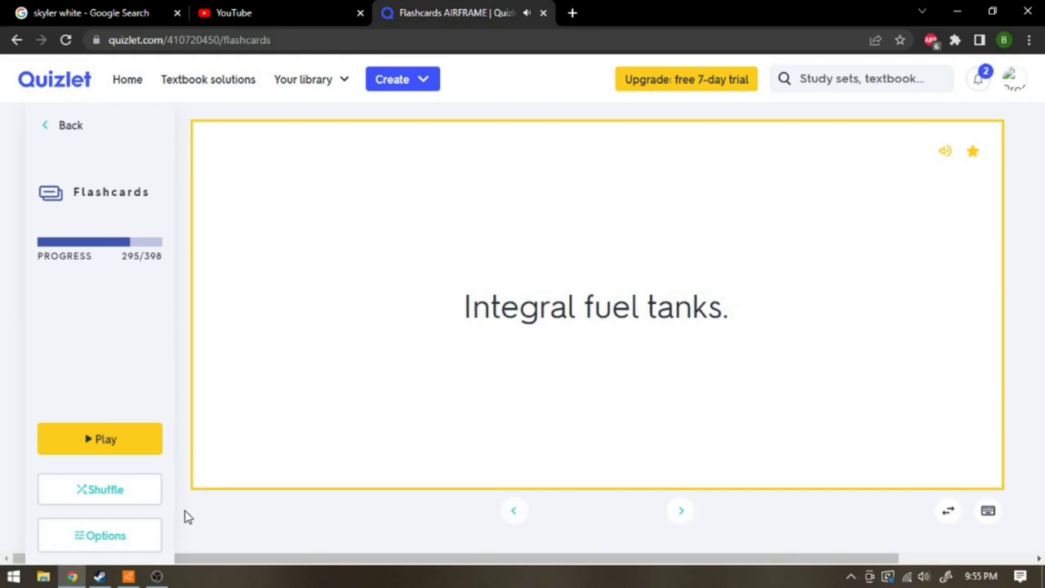
click(680, 510)
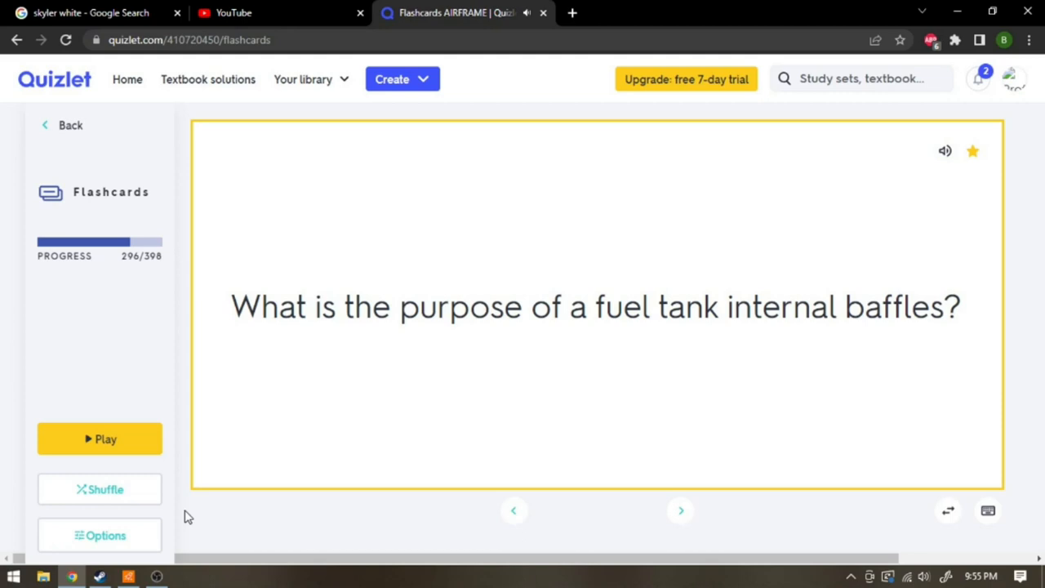
click(596, 306)
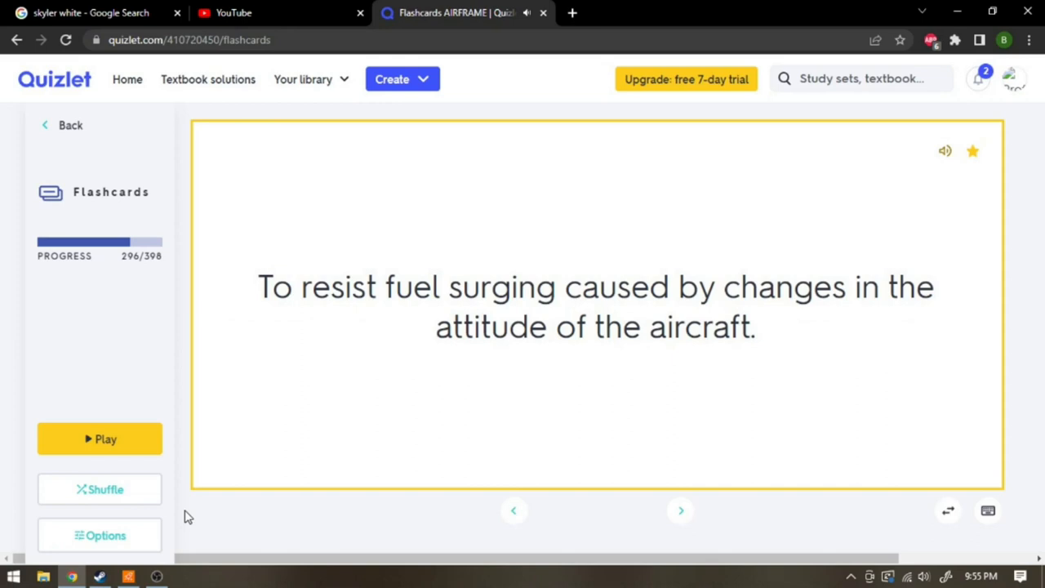
click(679, 509)
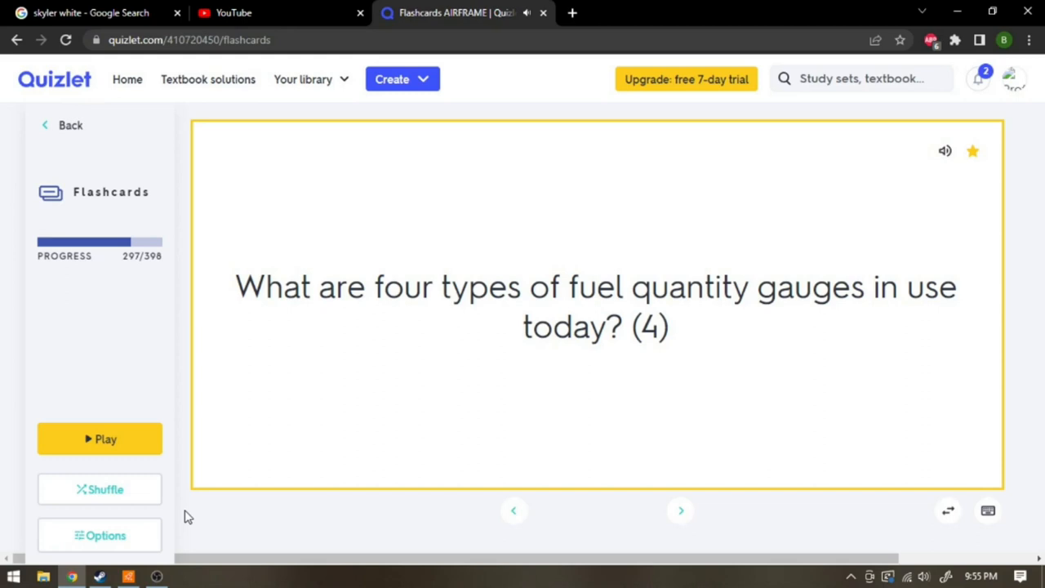
click(596, 306)
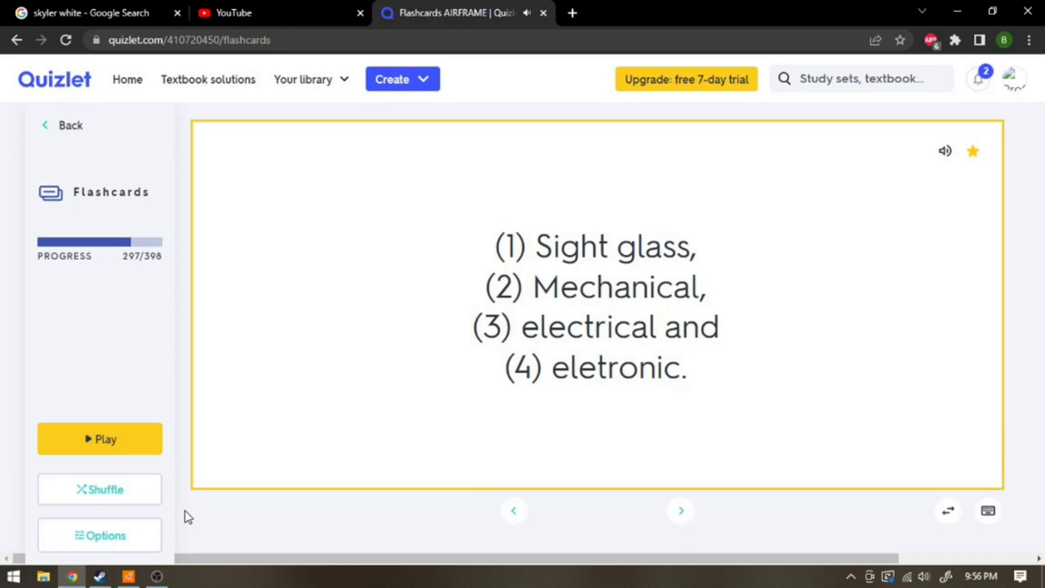
- Study cards 298–301 on the in-transit light, old gaskets and post-welding leak checks
click(679, 510)
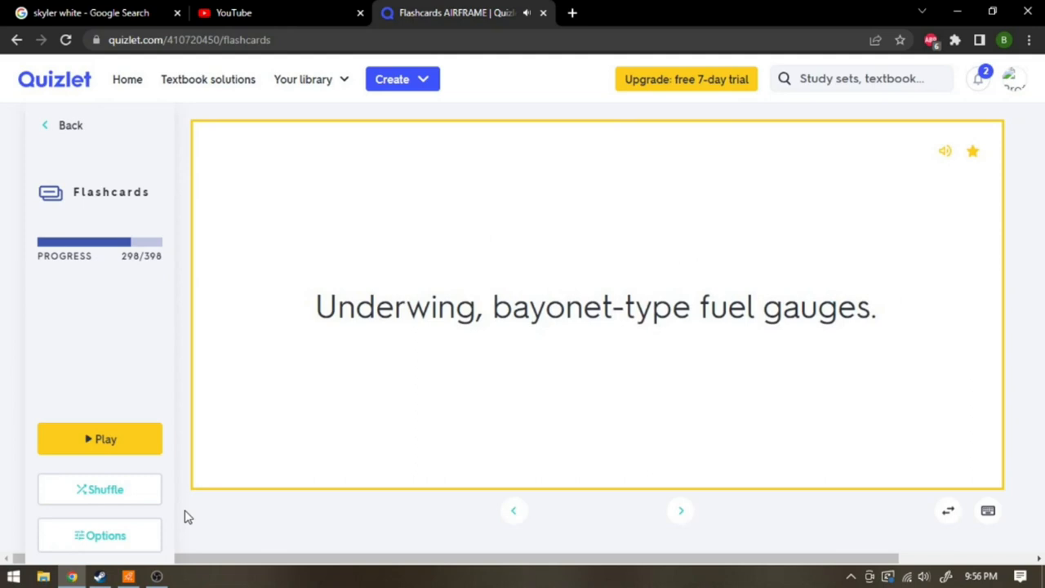
click(678, 509)
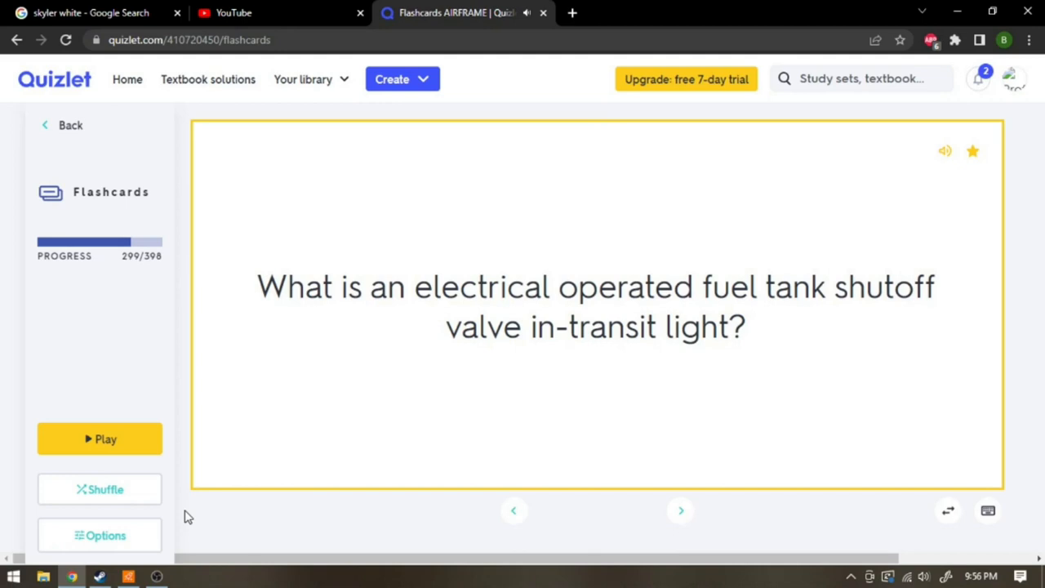
click(596, 306)
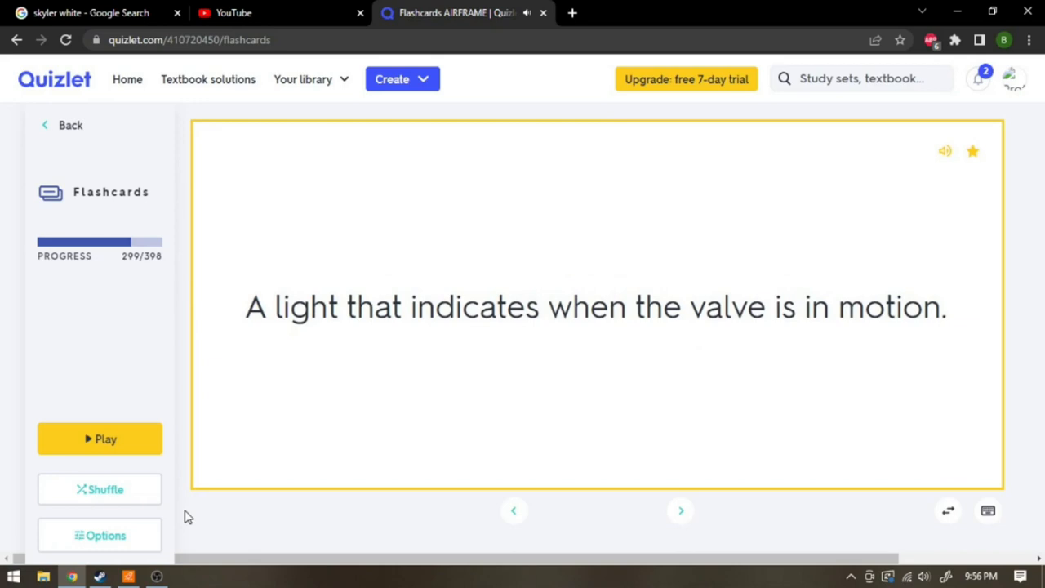
click(680, 510)
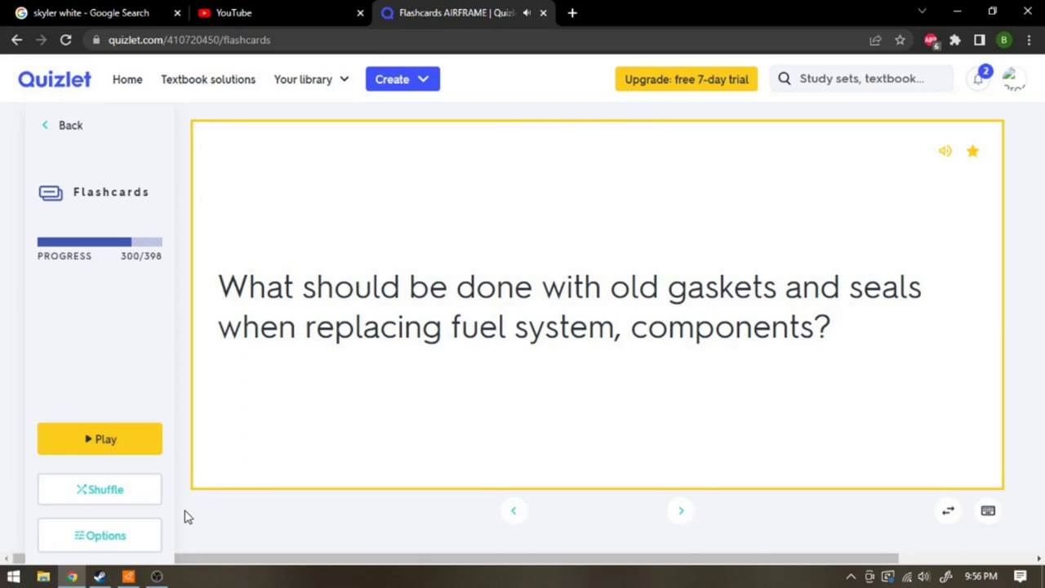
click(595, 306)
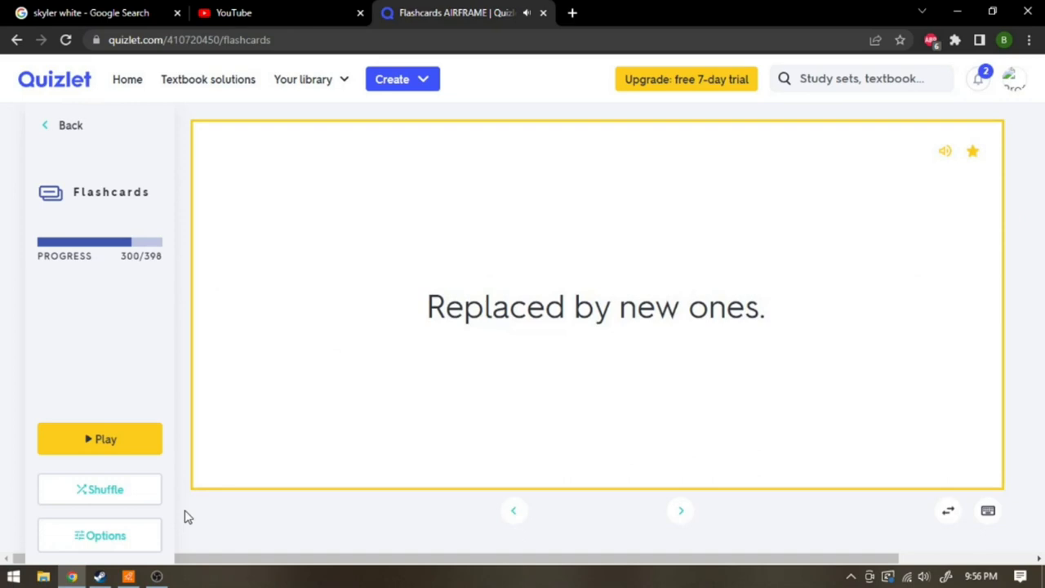
click(679, 509)
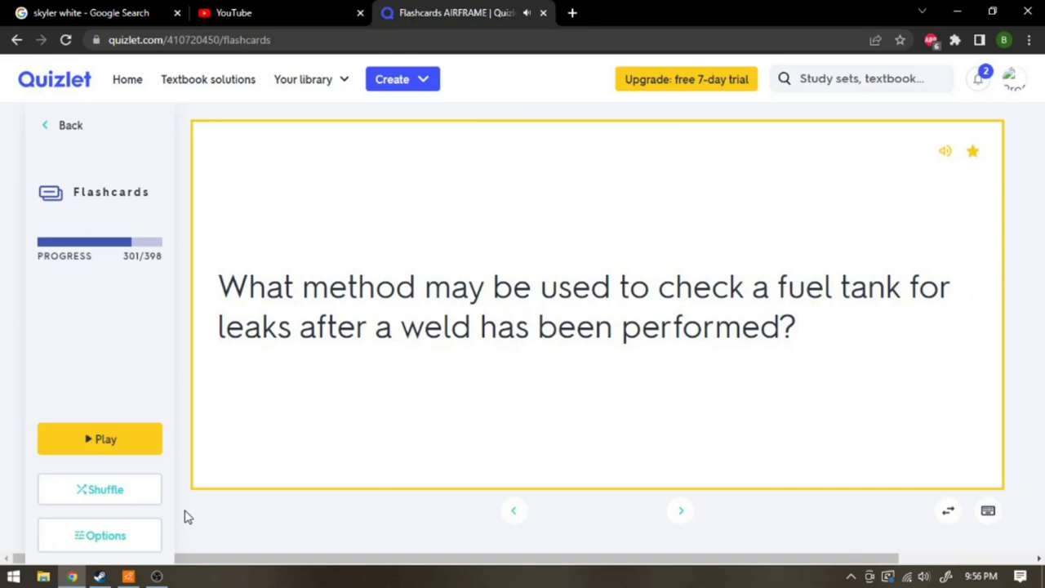
click(596, 307)
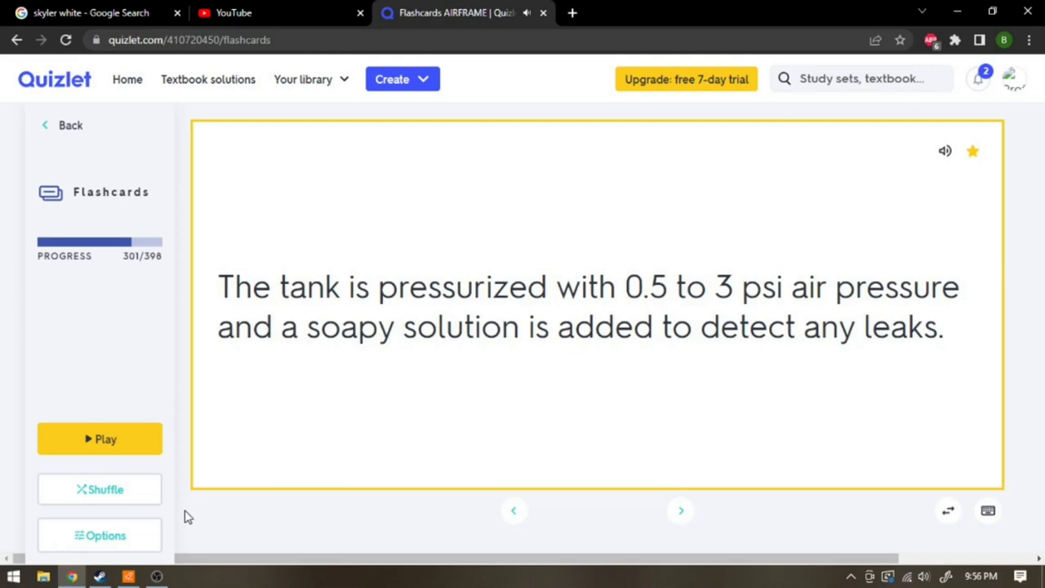
- Reveal the ice crystal and invisible fuel leak answers, passing the electrical title card 304
click(679, 510)
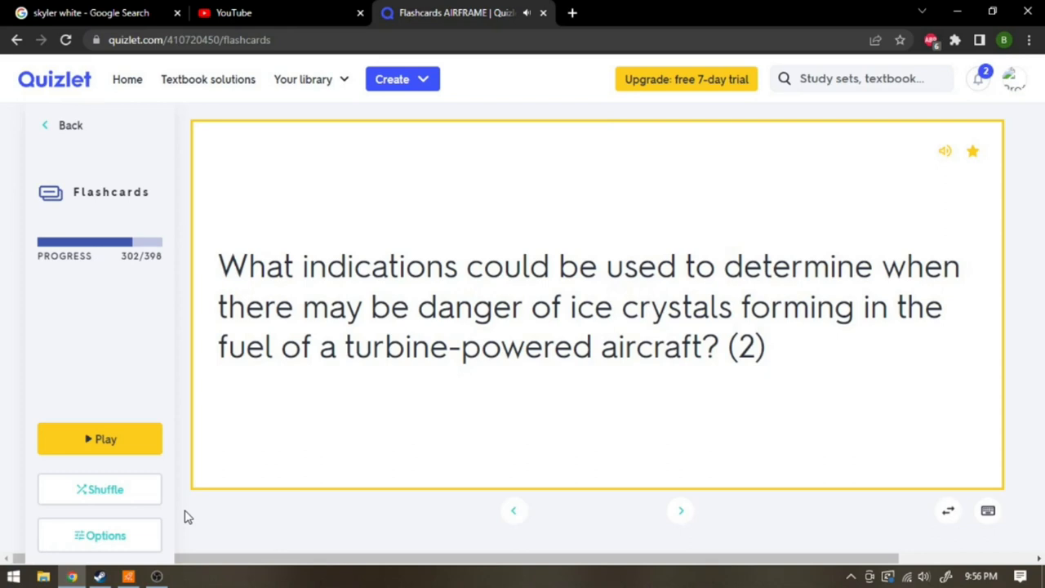
click(596, 306)
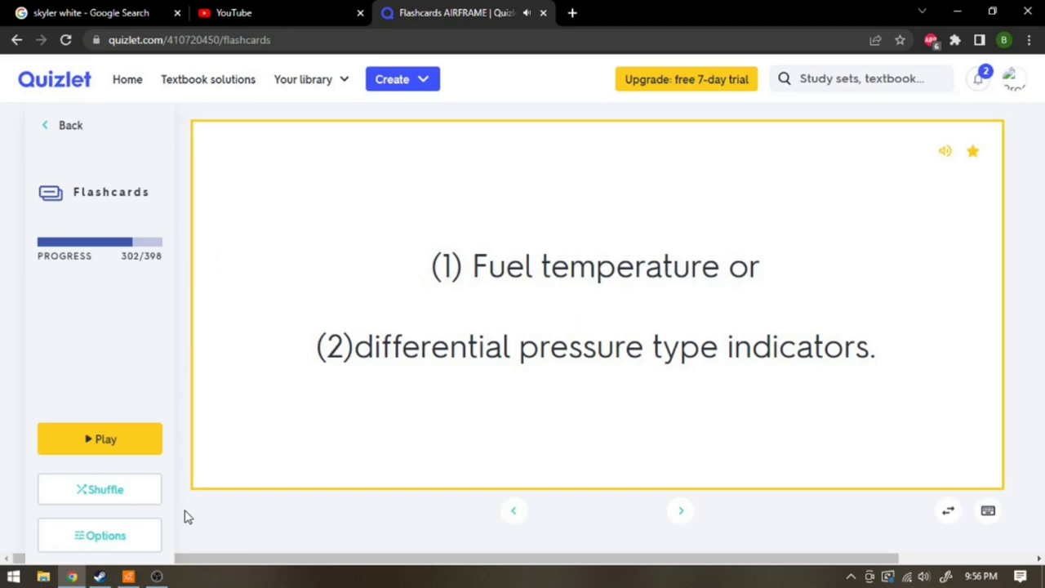
click(679, 510)
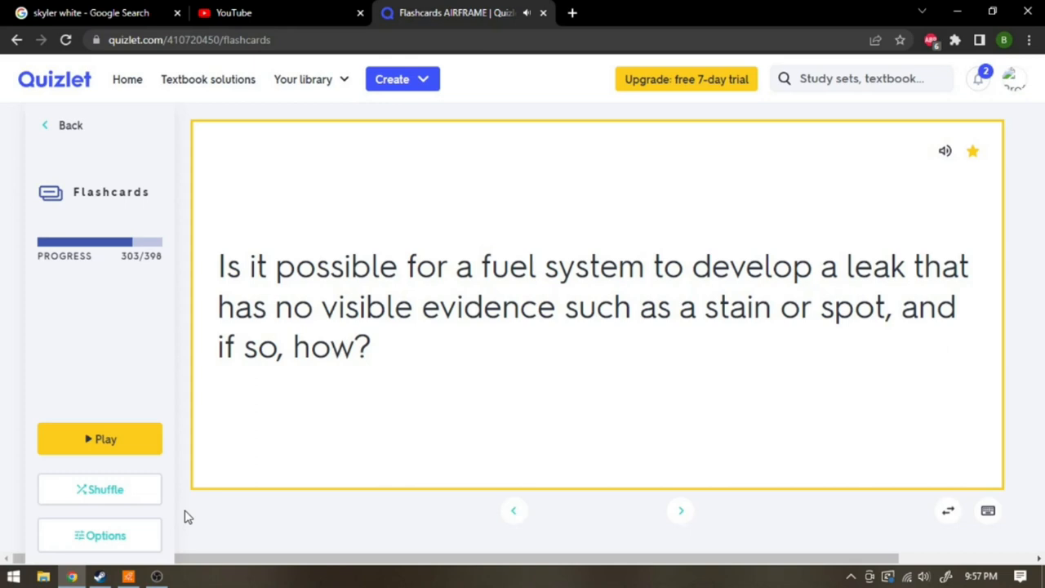
click(596, 306)
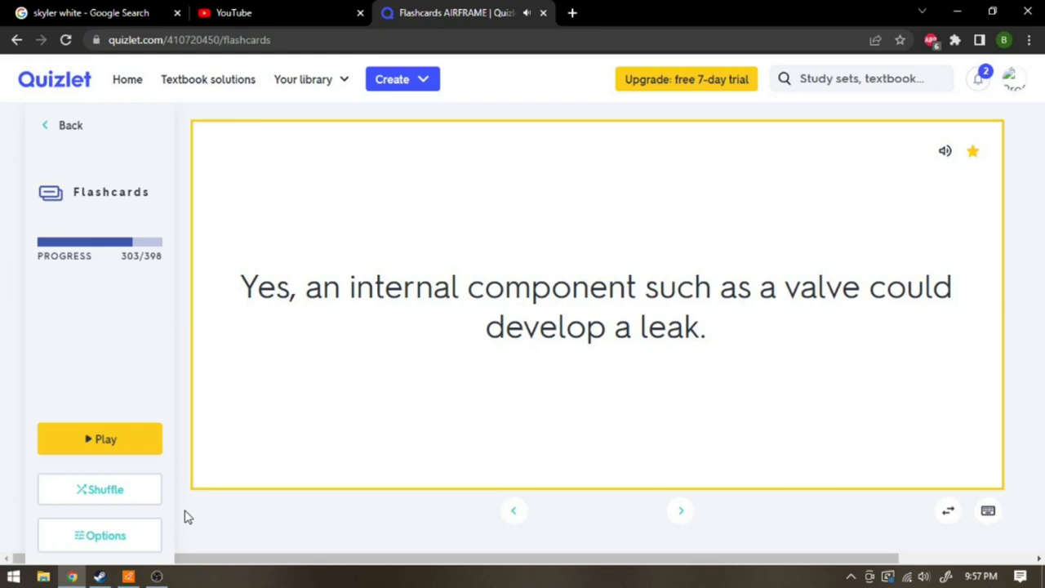
click(679, 510)
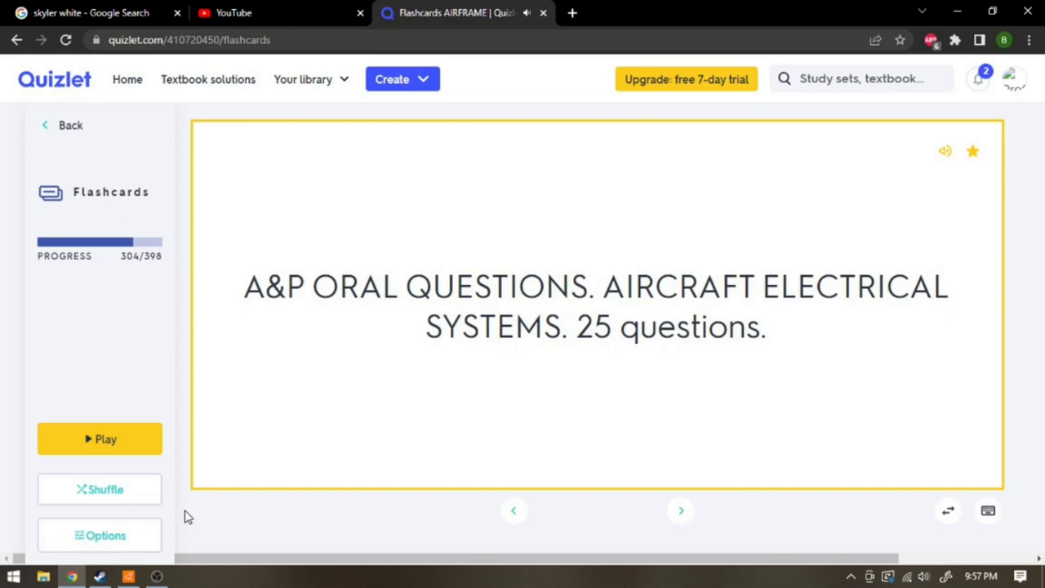
click(680, 510)
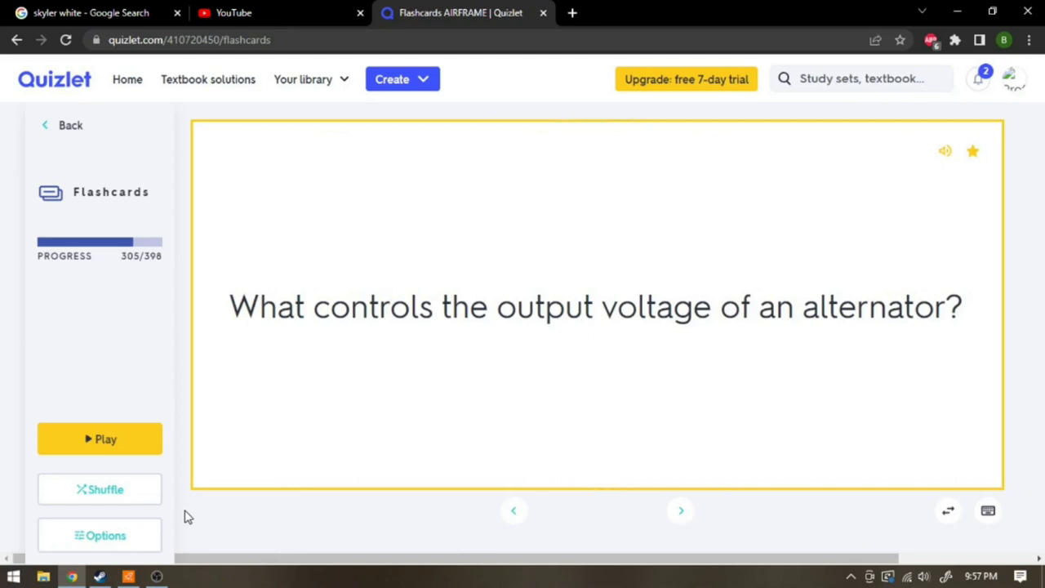
- Reveal the alternator voltage and DC motor current answers, advancing to card 308
click(596, 307)
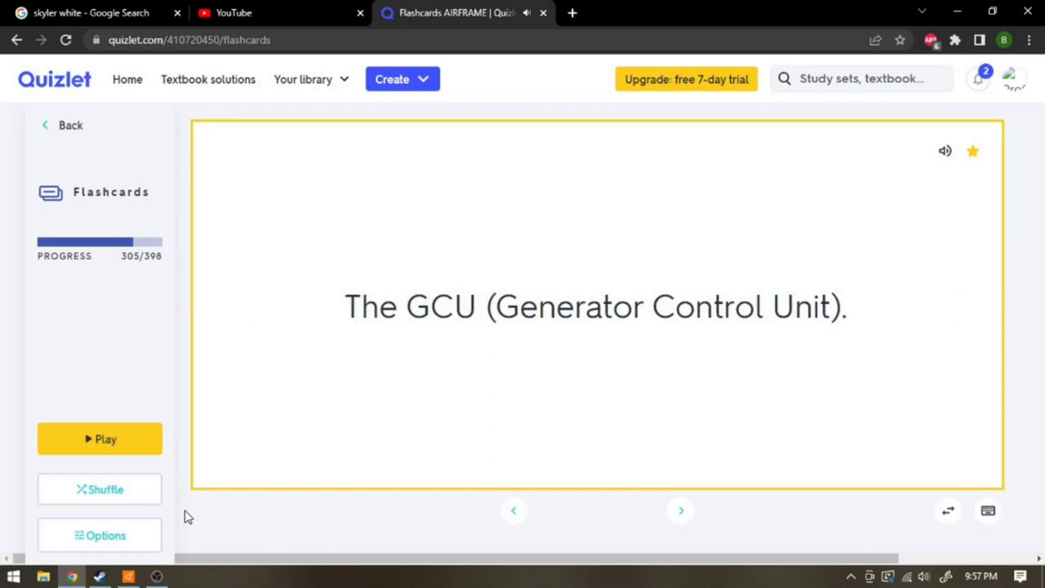
click(680, 510)
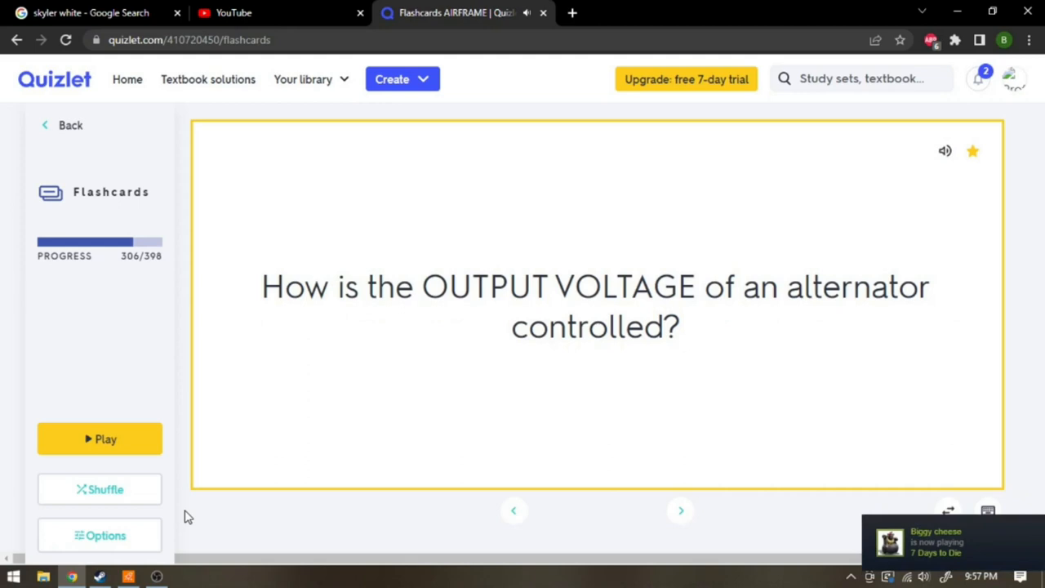
click(680, 510)
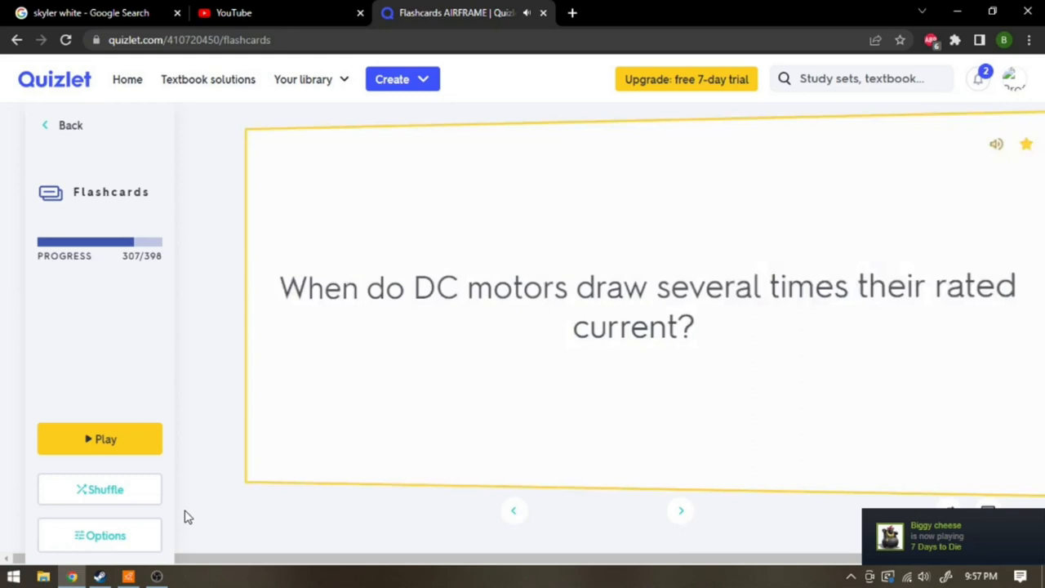
click(596, 306)
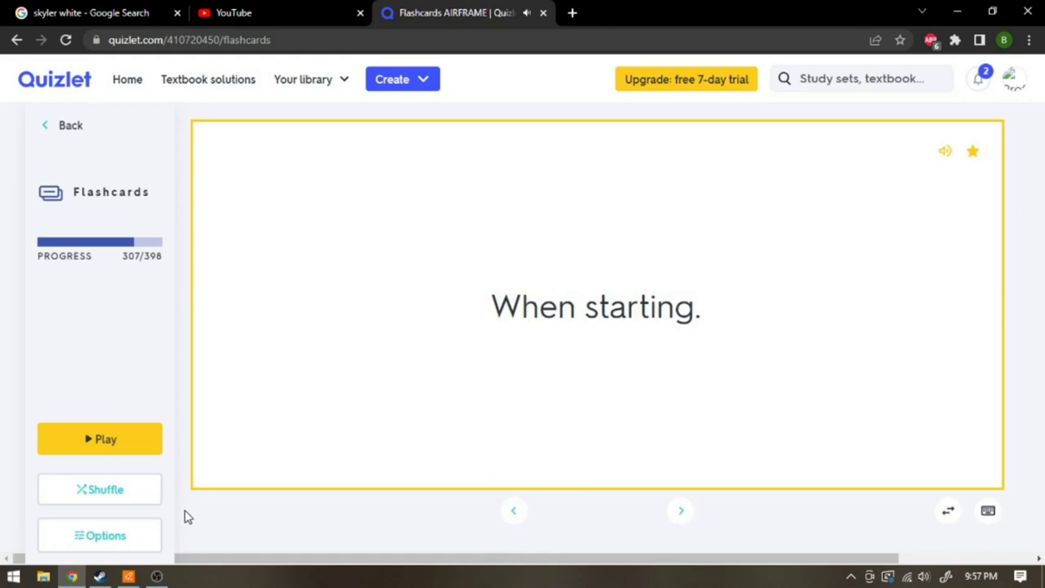
click(679, 511)
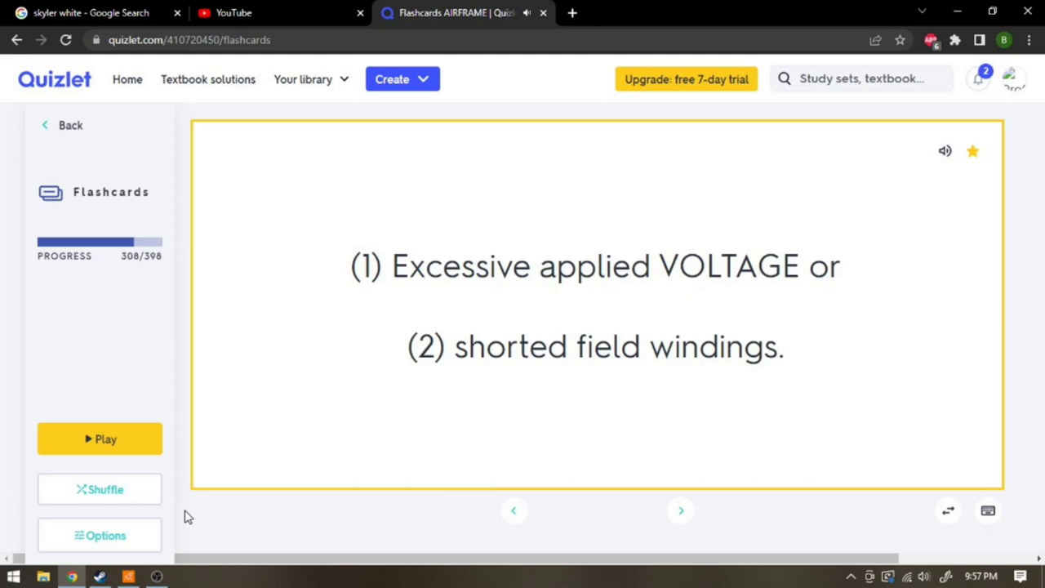
- Step through slow AC motor and armature tool cards, flipping Growler and unmarked wire answers
click(680, 509)
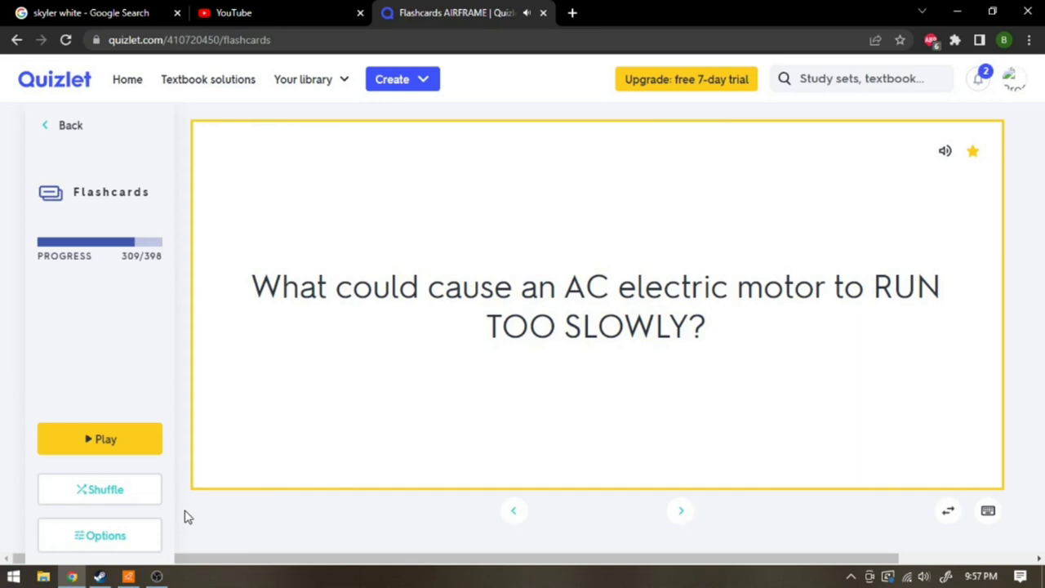
click(680, 510)
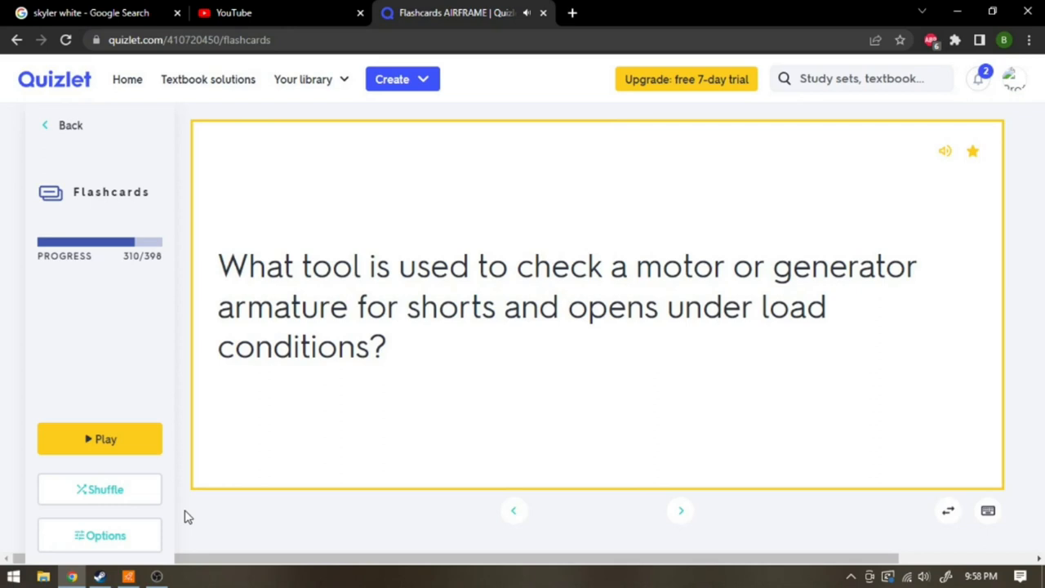
click(680, 511)
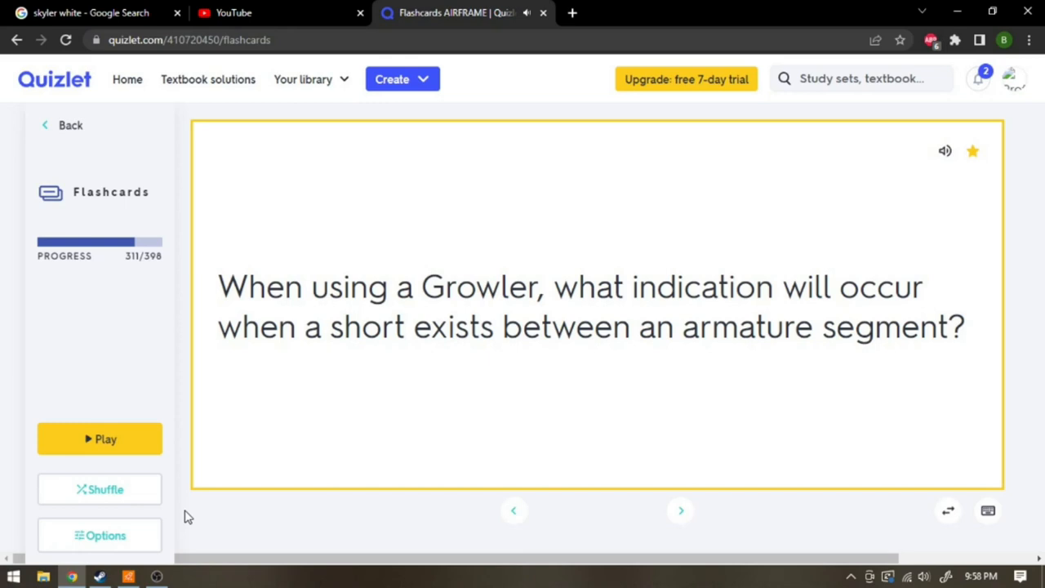
click(596, 314)
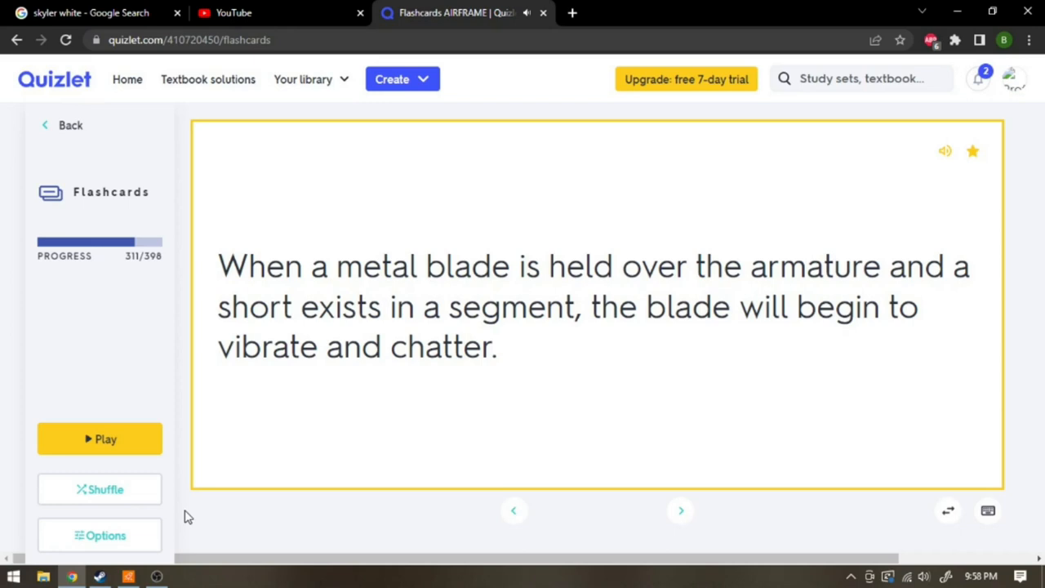
click(680, 510)
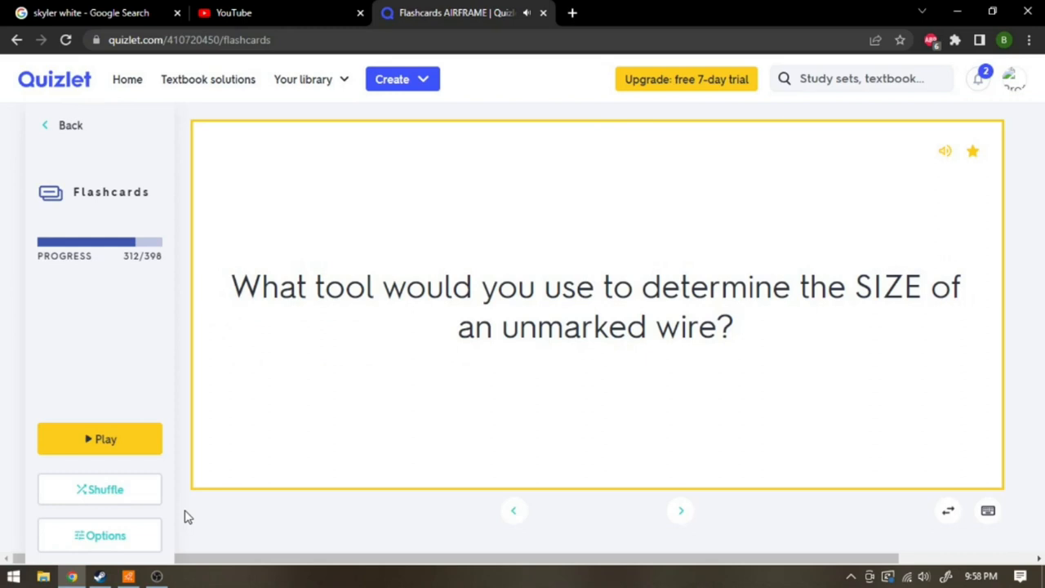
click(596, 306)
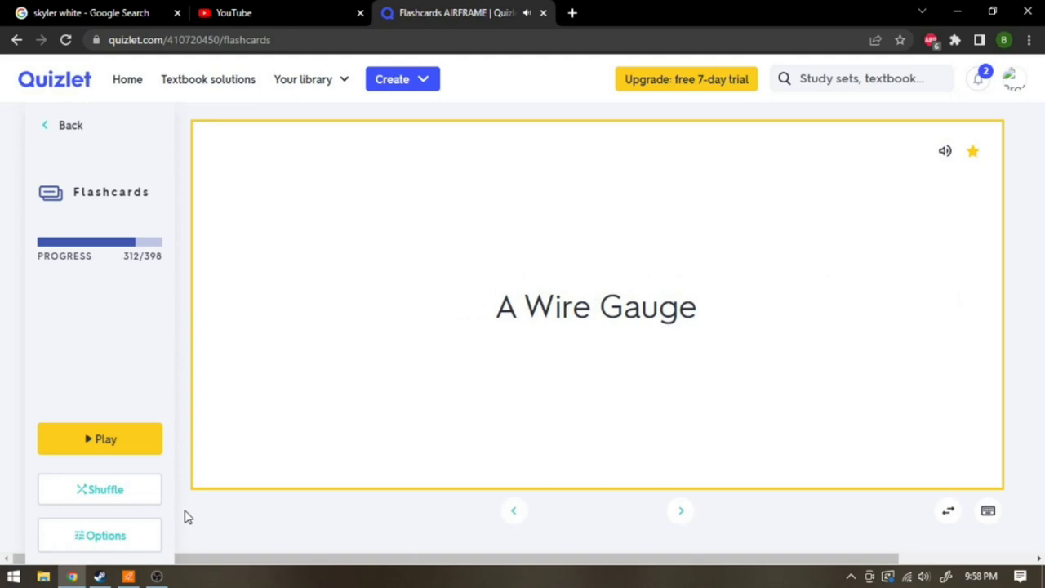
- Reveal answers on the five wire size factors, bundle wire identification and bonding jumper length
click(680, 510)
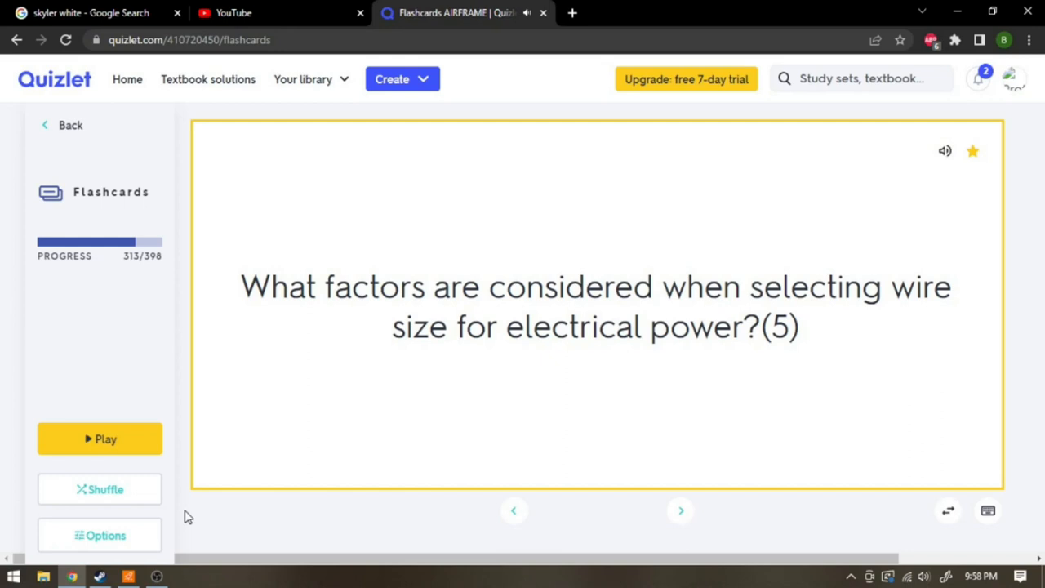
click(596, 306)
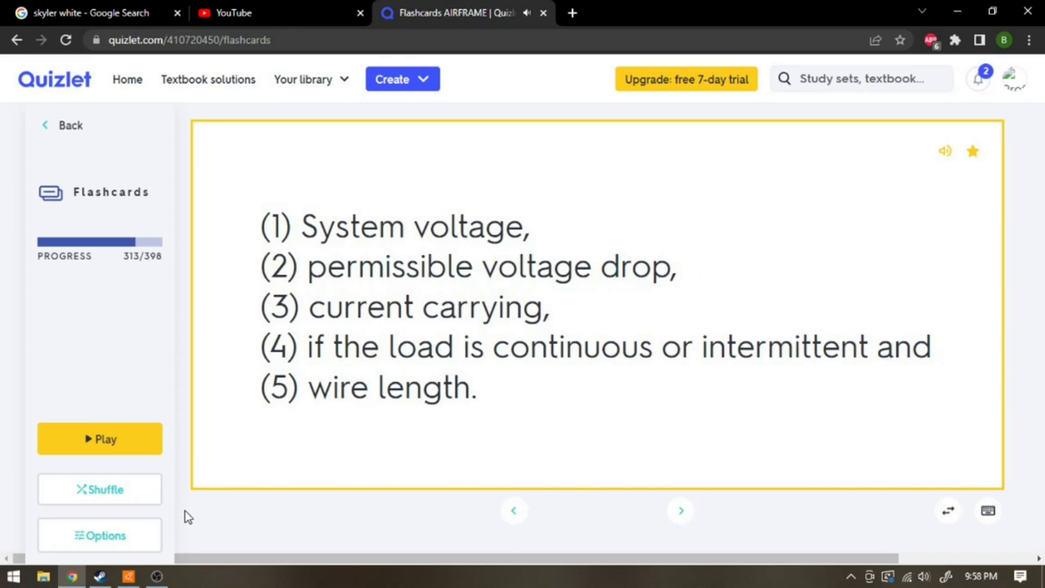
click(680, 510)
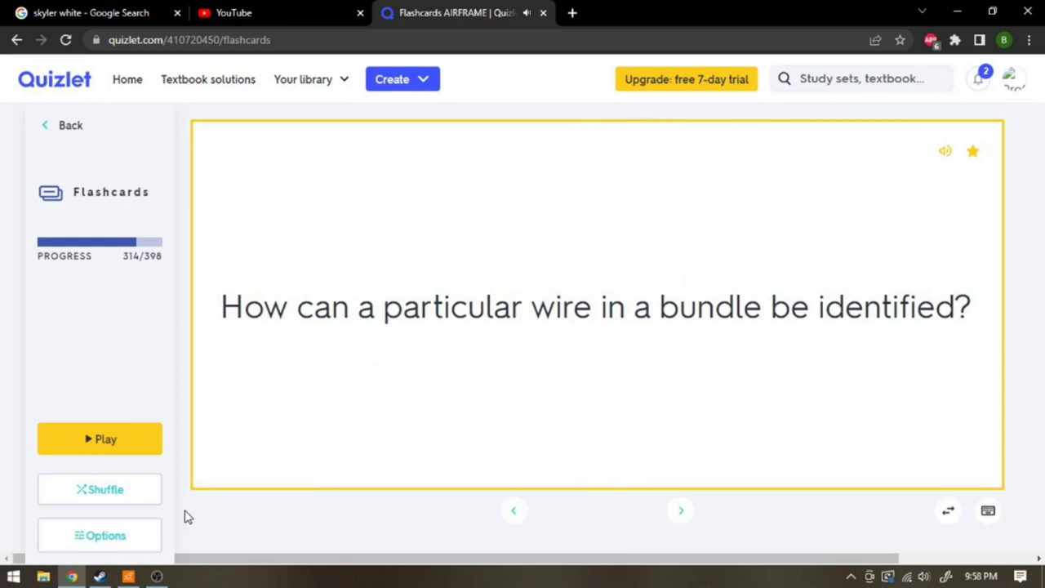
click(596, 306)
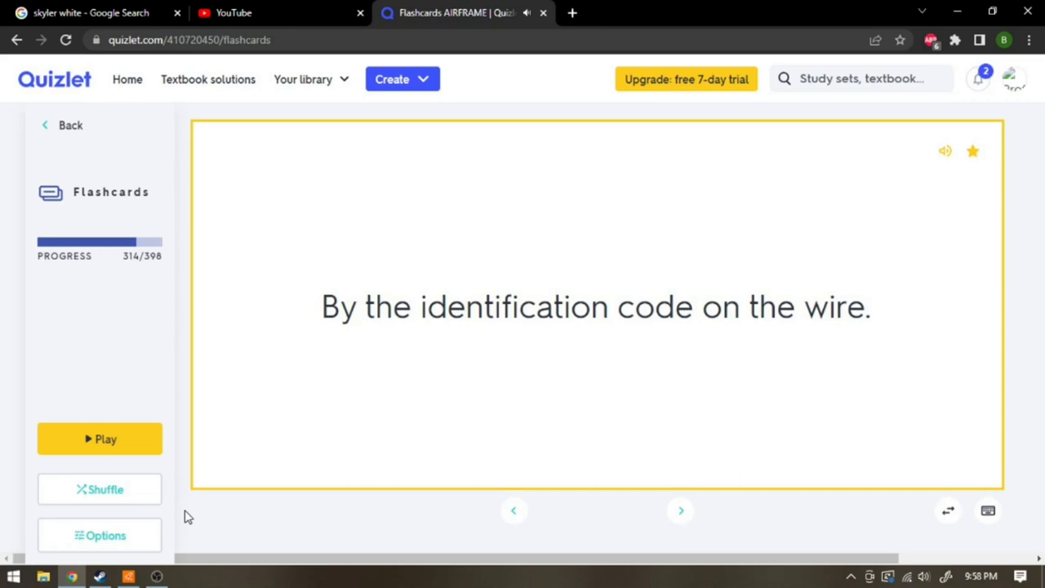
click(680, 510)
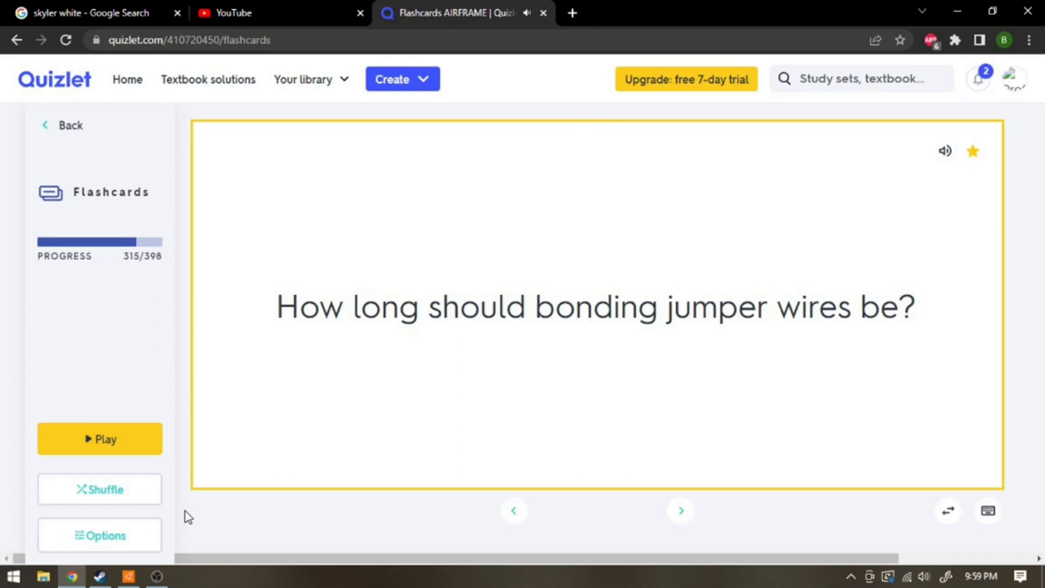
click(596, 306)
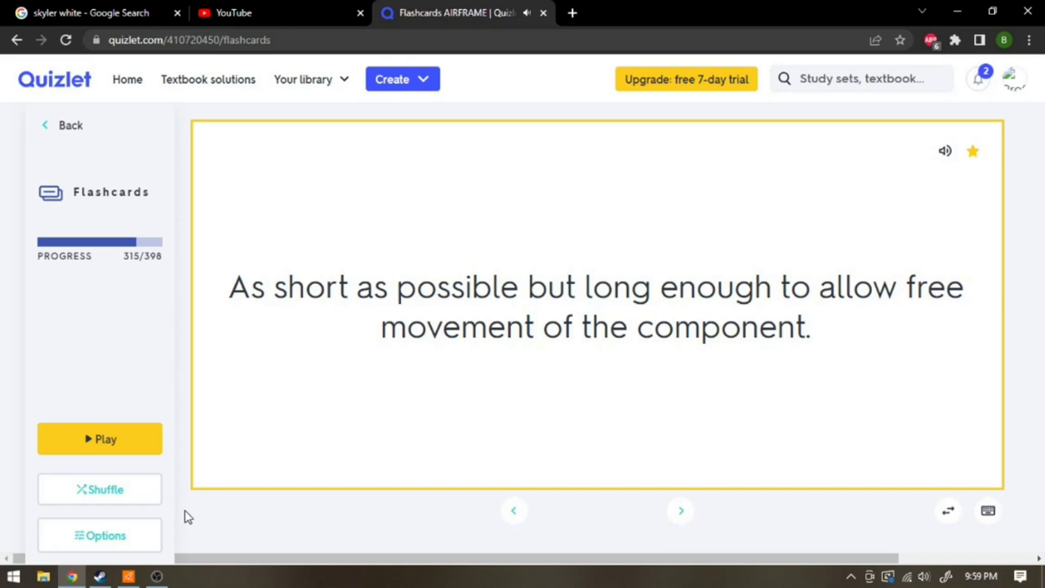
- Reveal the dissimilar-material washer and terminal lug count answers, then advance to card 319
click(680, 510)
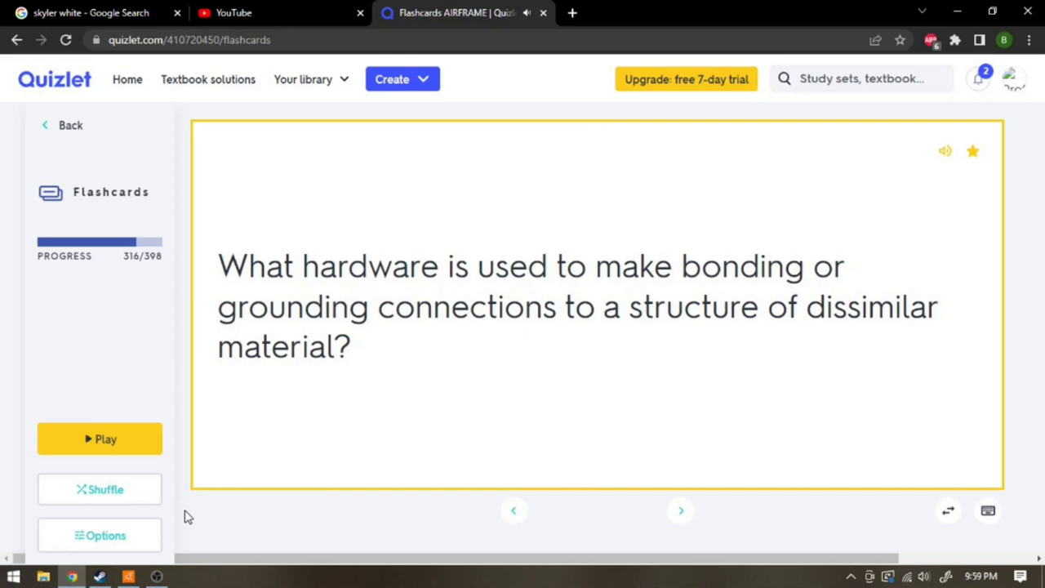
click(596, 314)
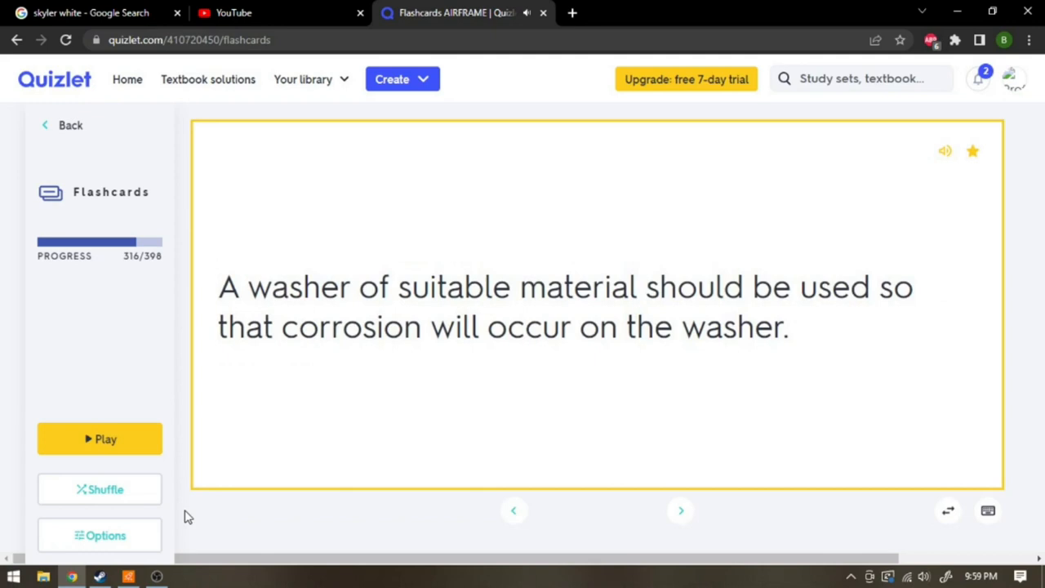
click(680, 510)
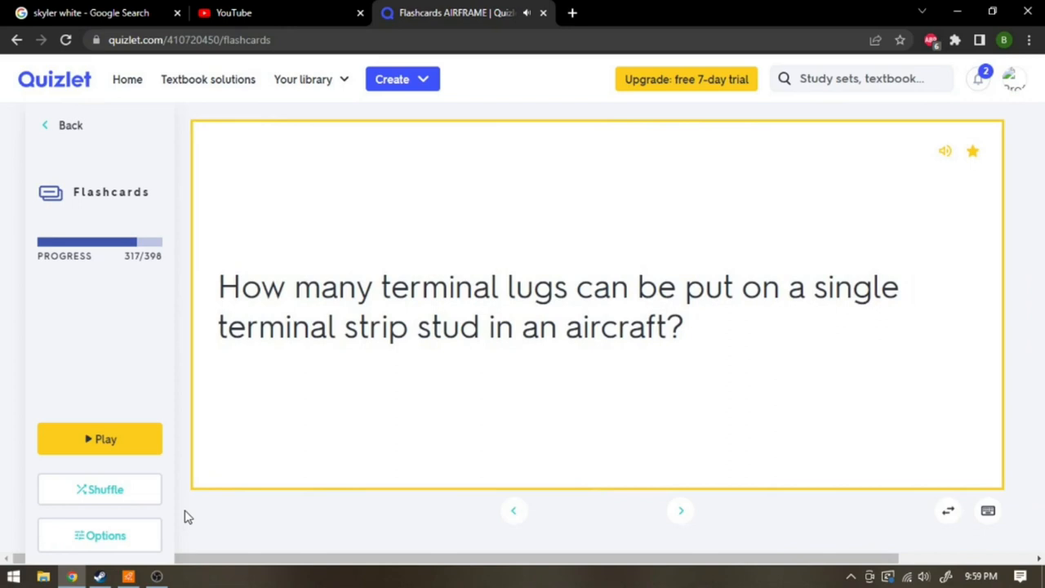
click(596, 306)
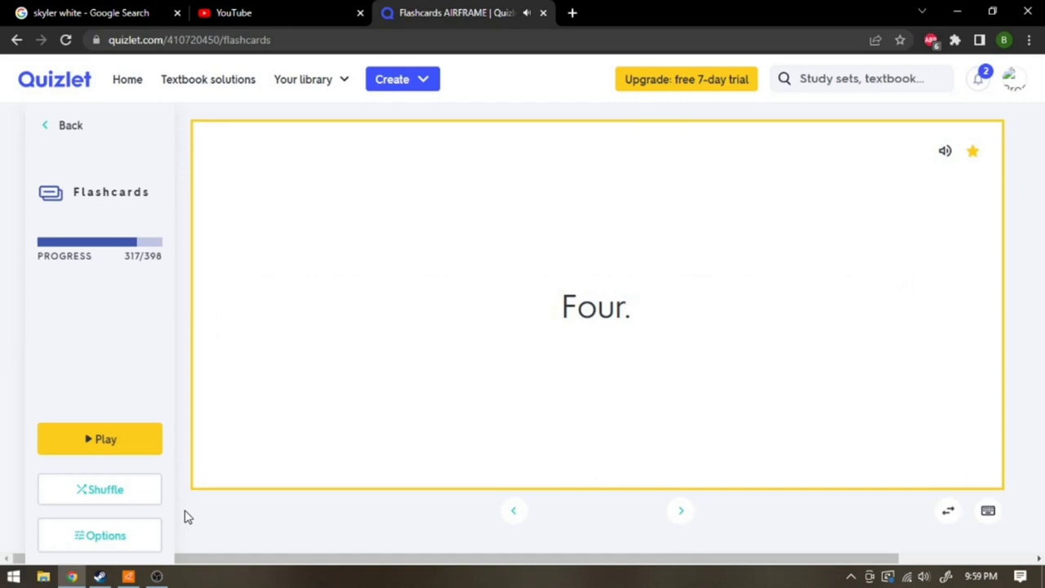
click(680, 510)
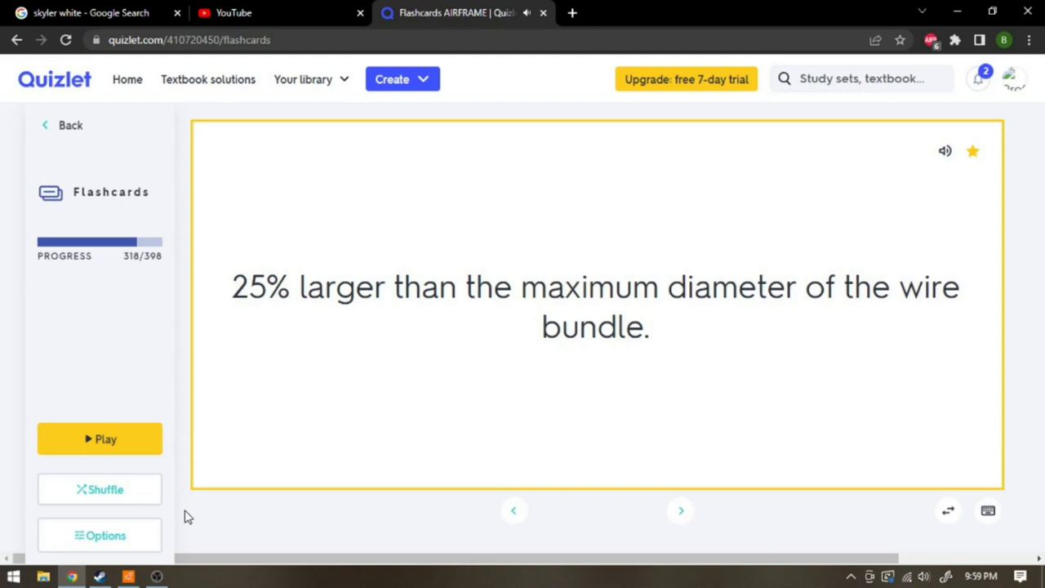
click(680, 509)
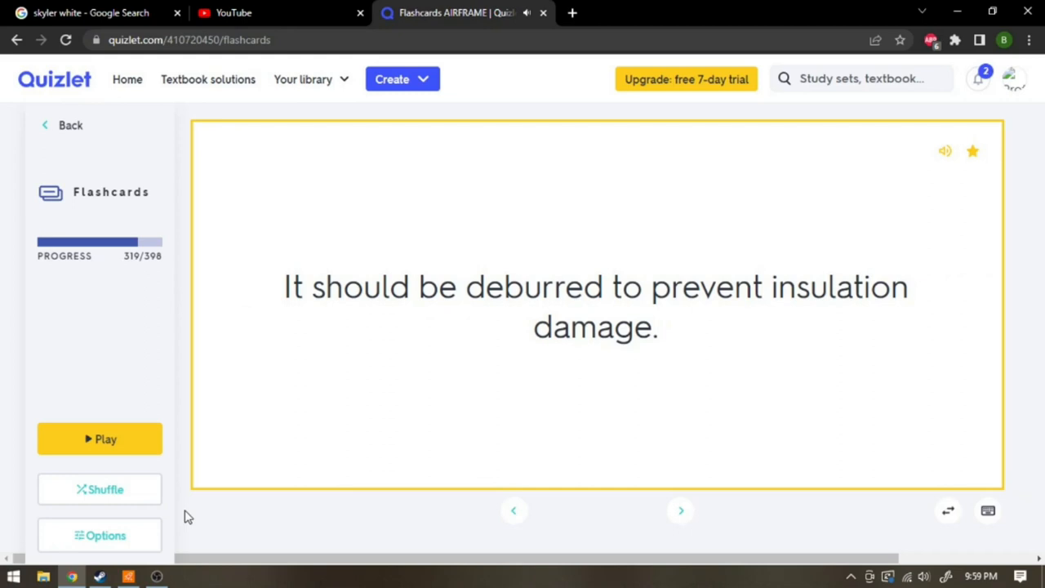
- Reveal protective device location, circuit breaker opening, prohibited breaker and switch derating answers
click(679, 510)
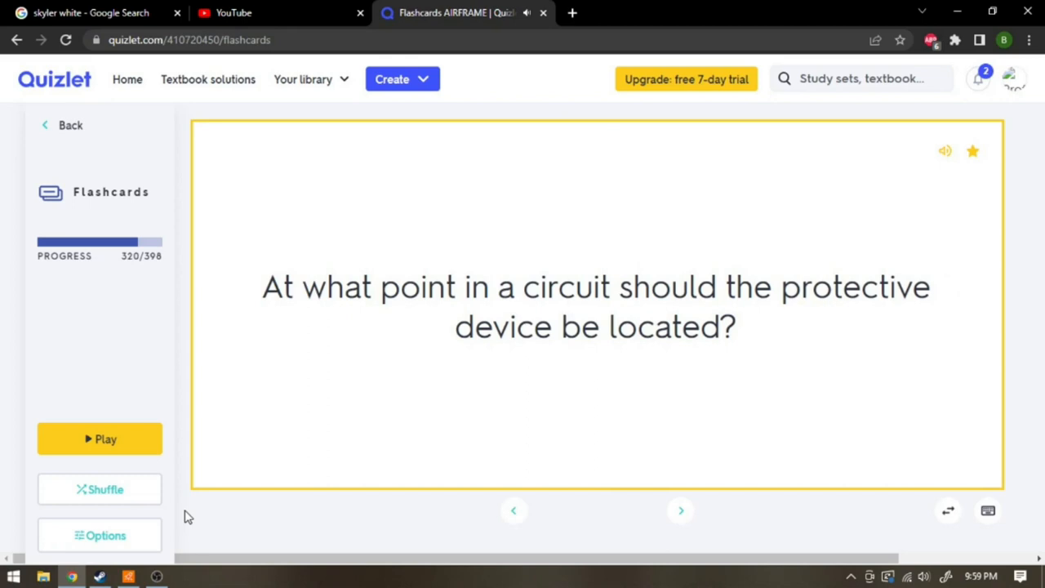
click(596, 306)
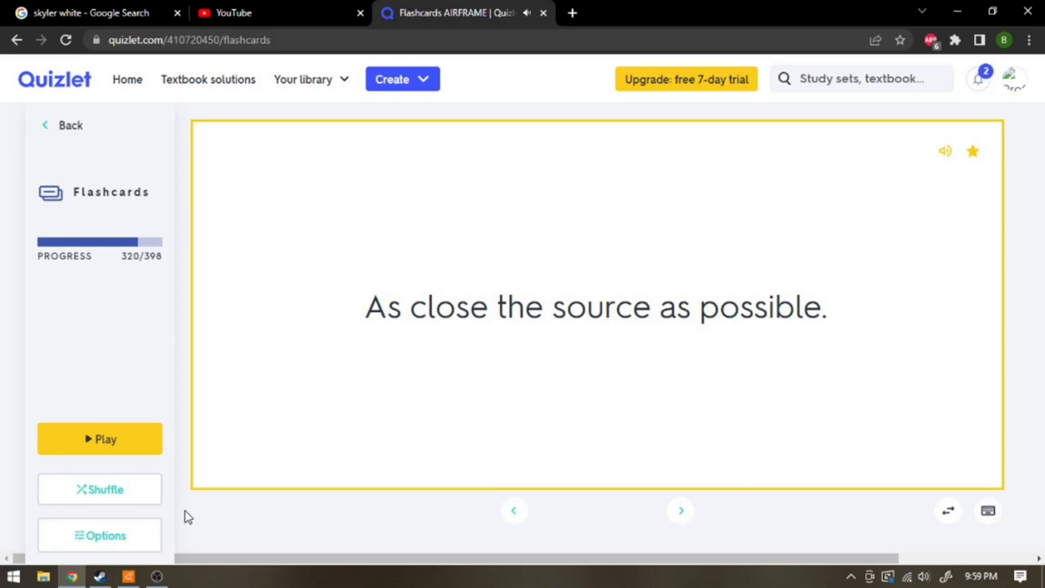
click(679, 510)
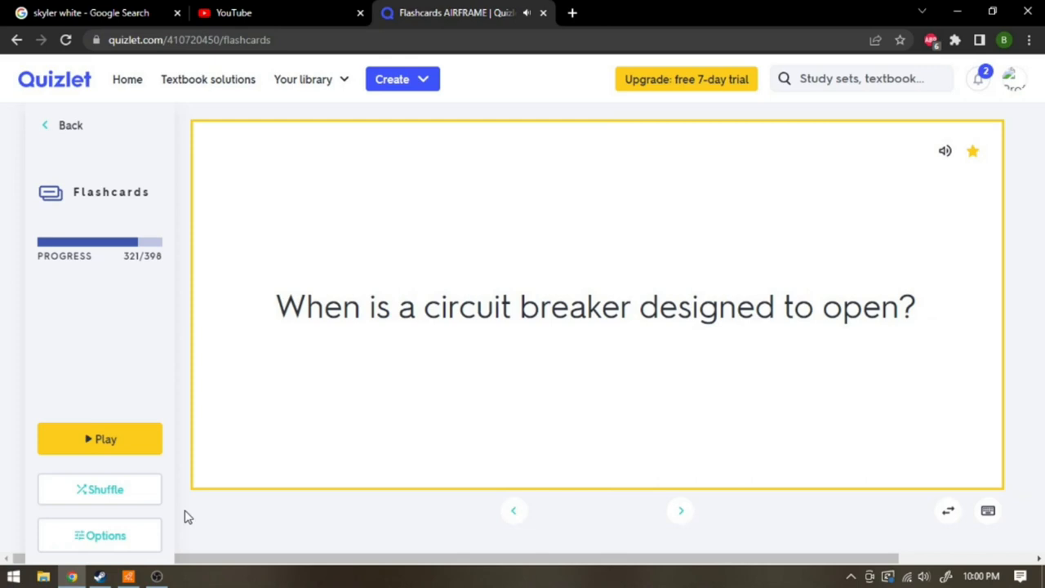
click(596, 306)
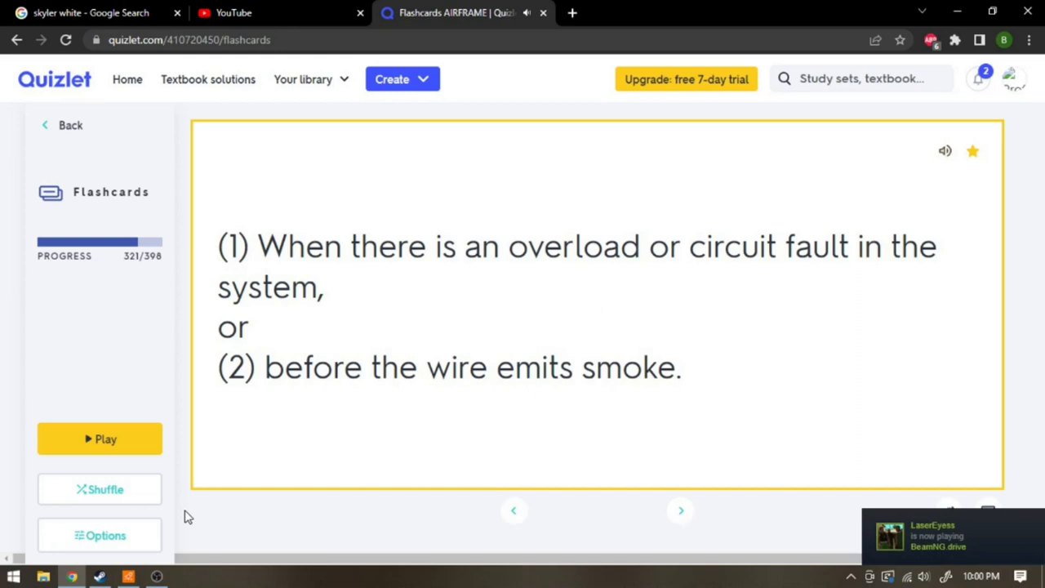
click(680, 510)
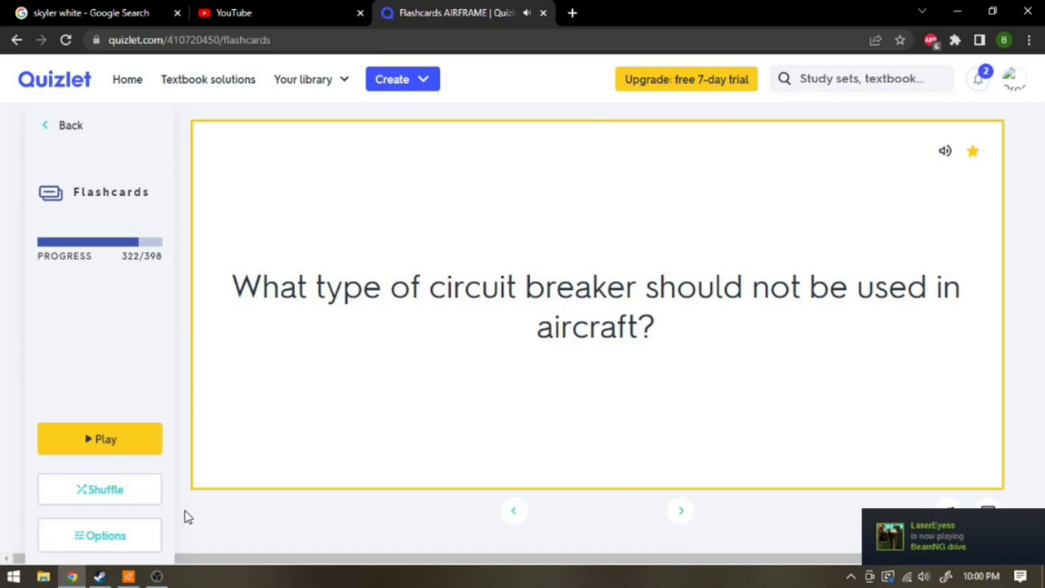
click(680, 509)
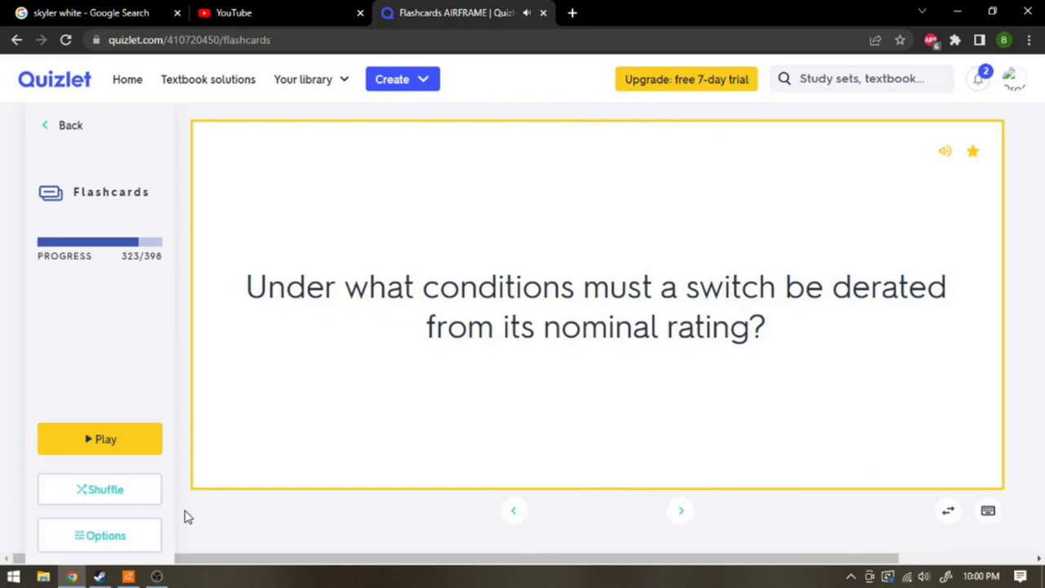
click(596, 306)
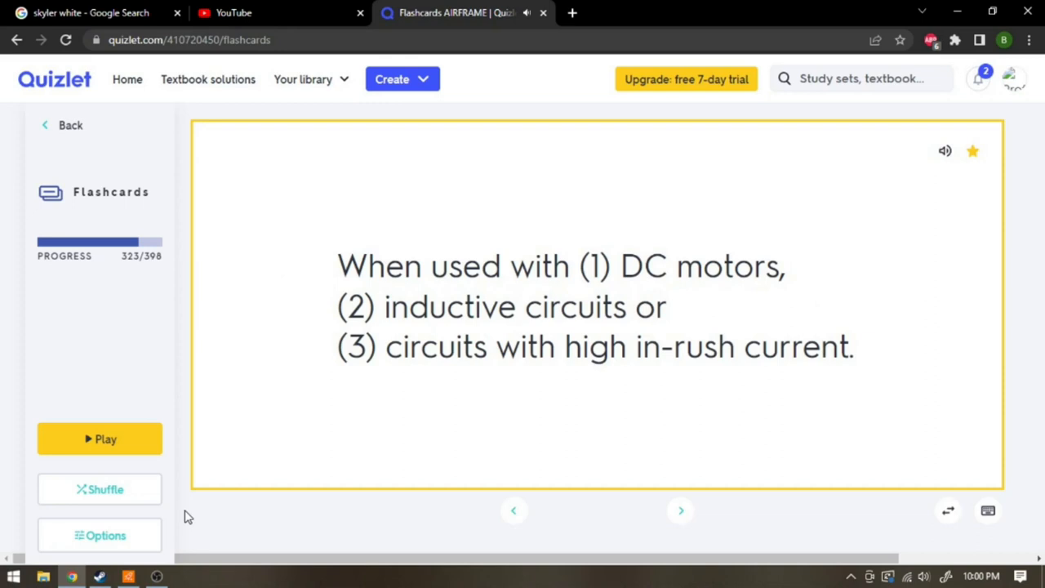
- Reveal the white navigation light location and electrical load instrument answers
click(681, 510)
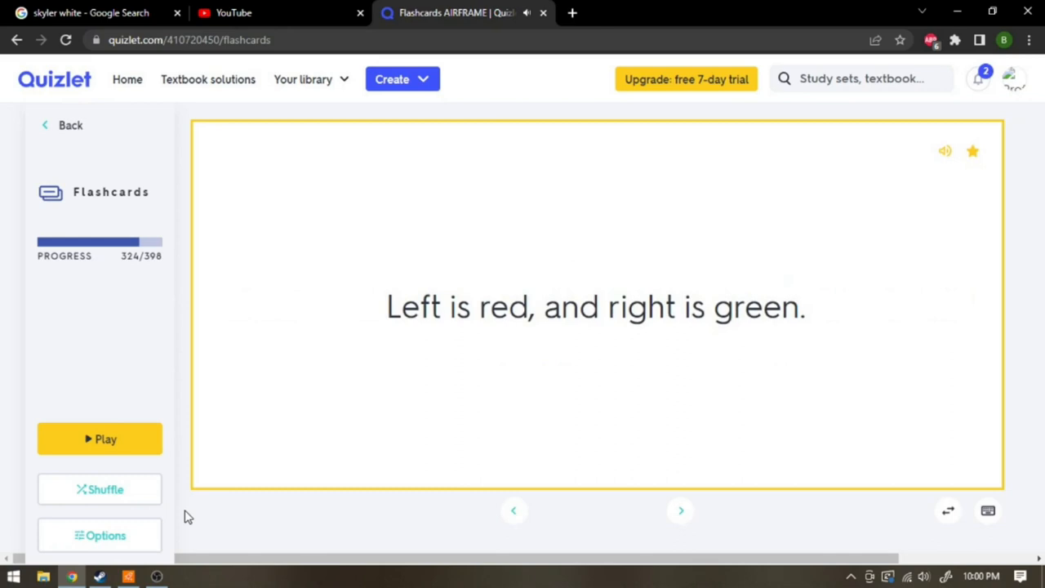
click(679, 510)
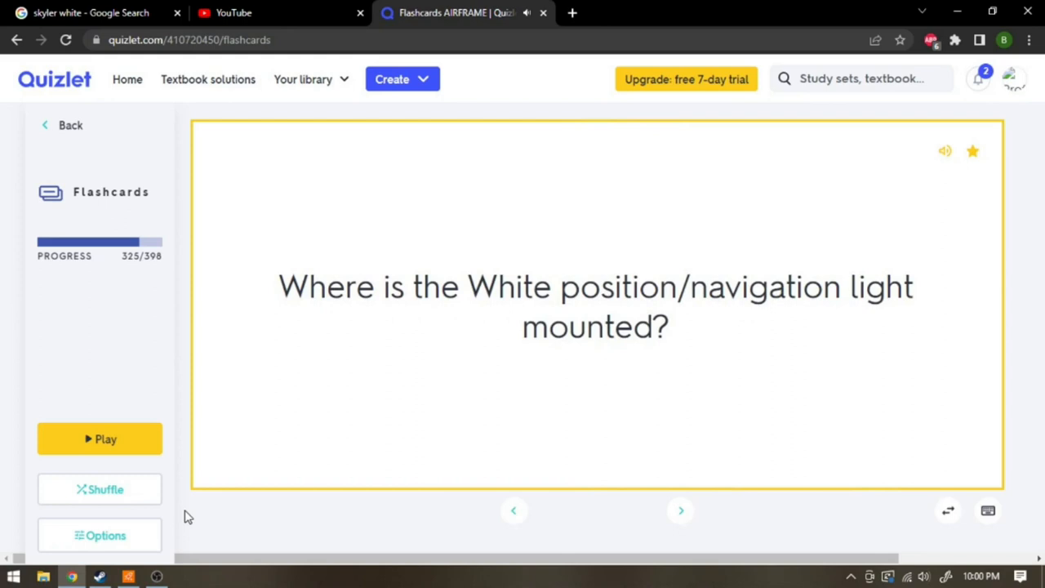
click(596, 306)
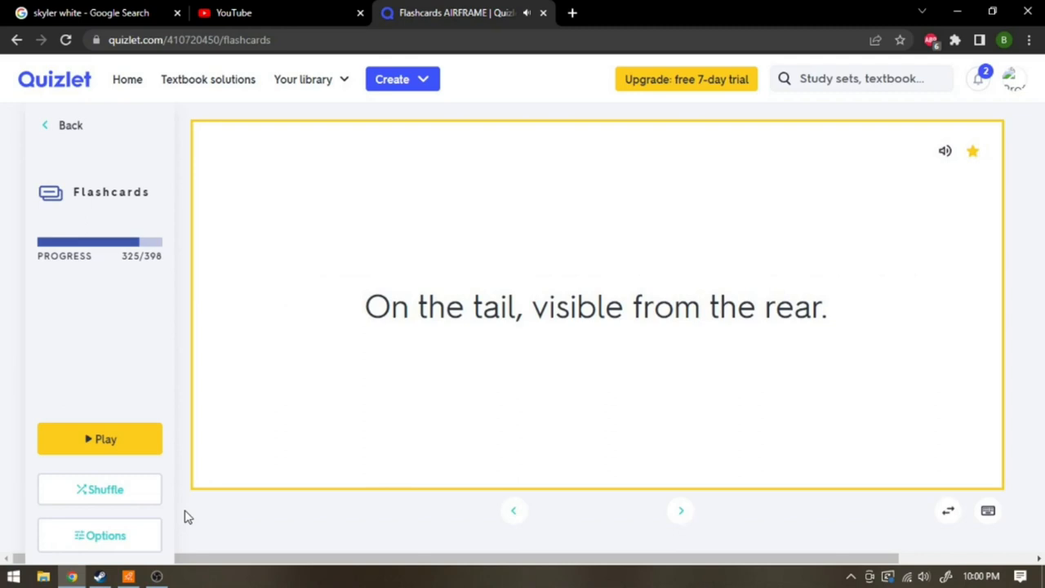
click(679, 509)
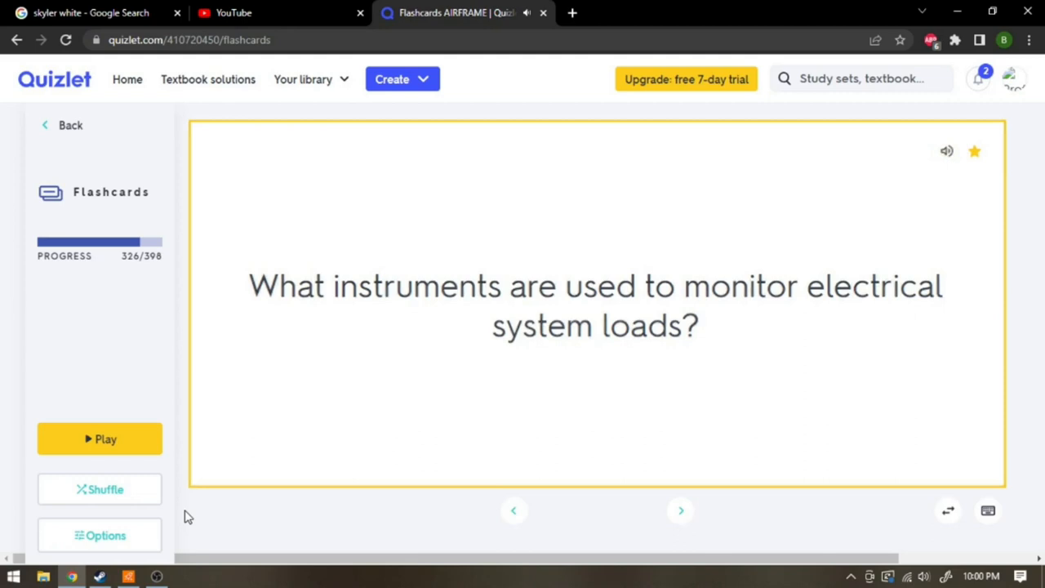
click(680, 510)
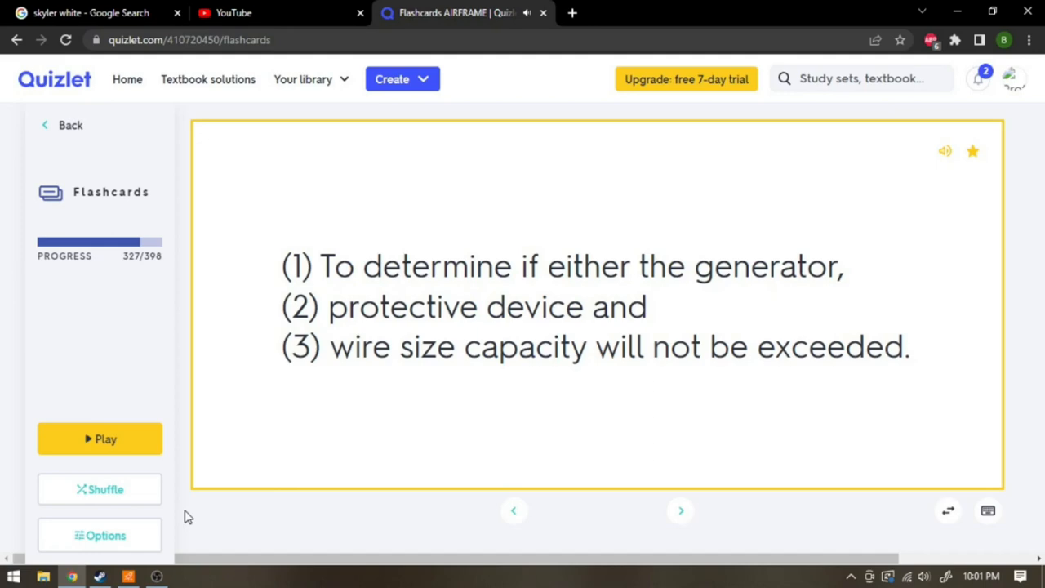
- Reveal the intermittent loads and continuity check answers, advancing to card 331
click(680, 509)
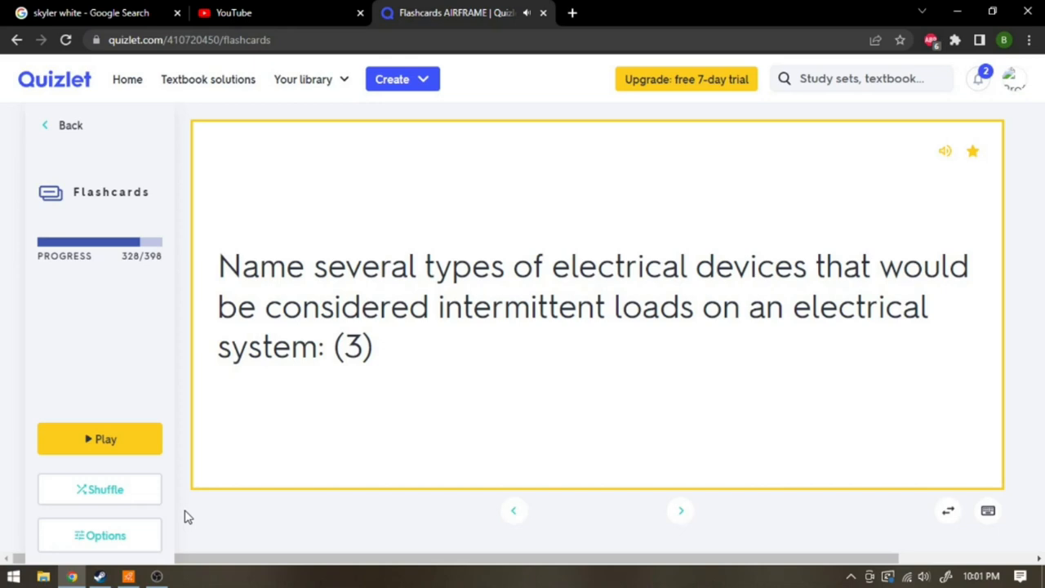
click(596, 306)
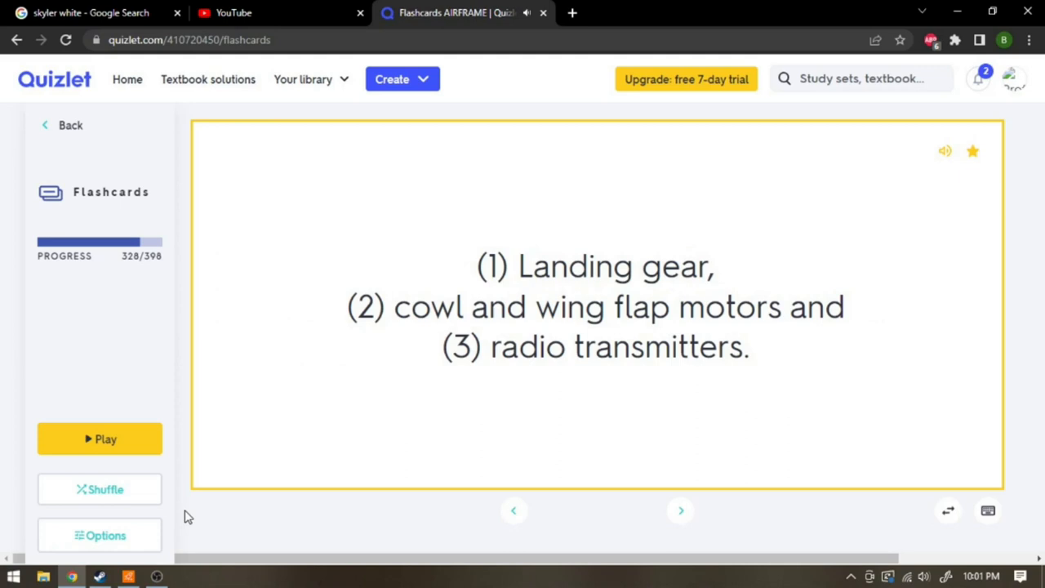
click(679, 510)
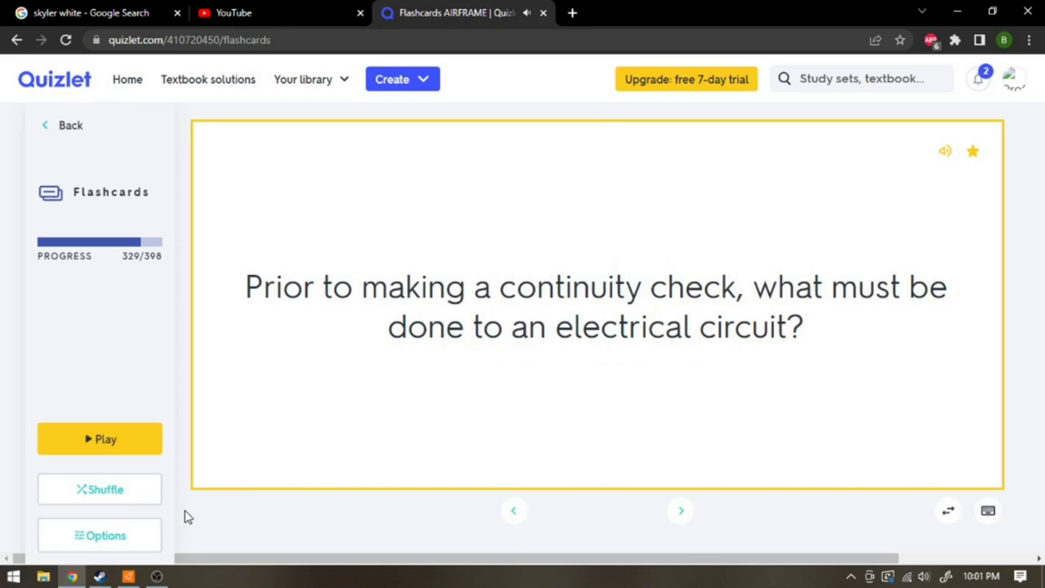
click(596, 314)
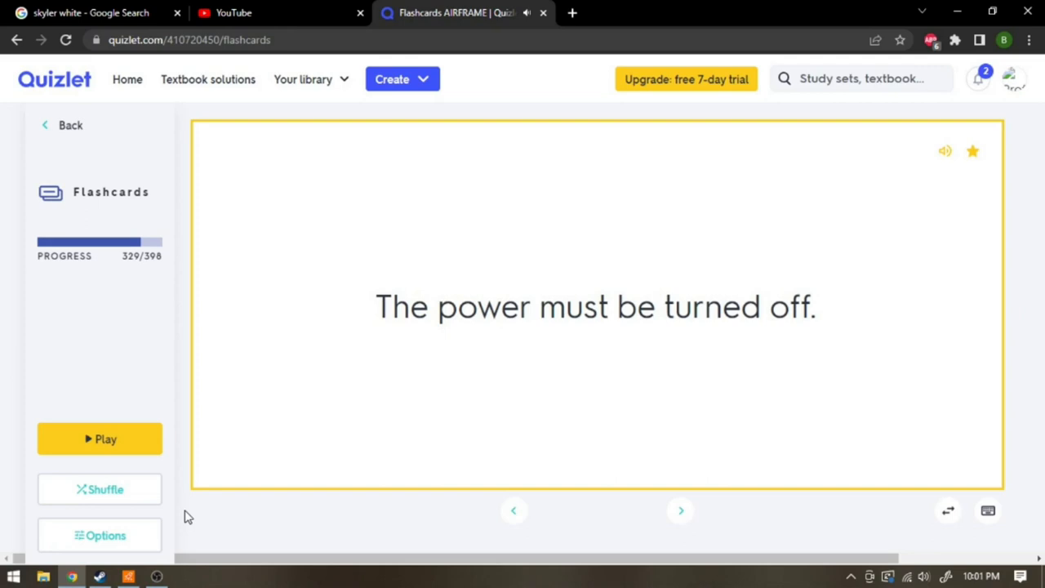
click(679, 508)
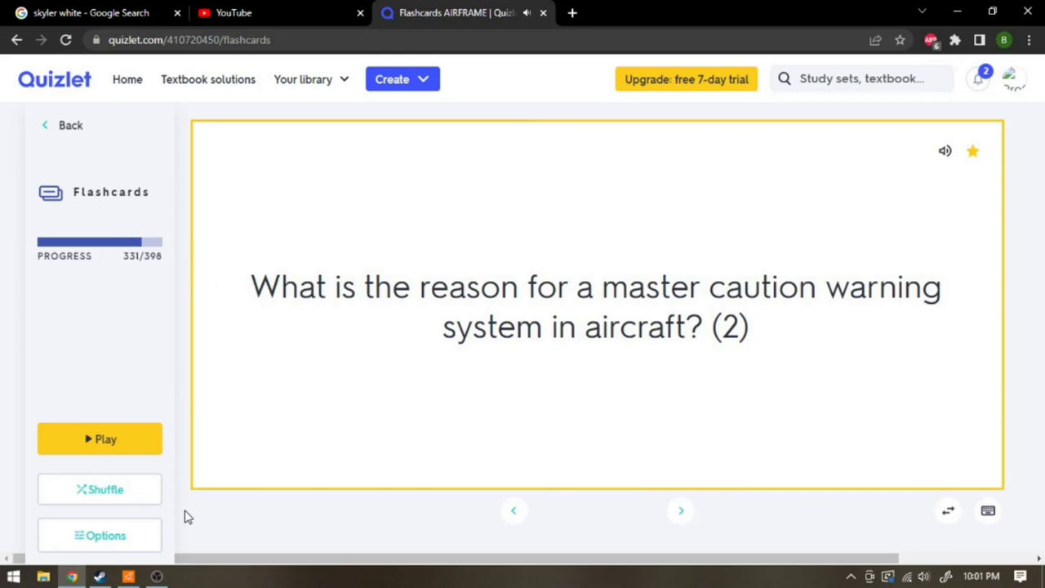
- Reveal the master caution, takeoff warning horn and stall warning answers
click(596, 306)
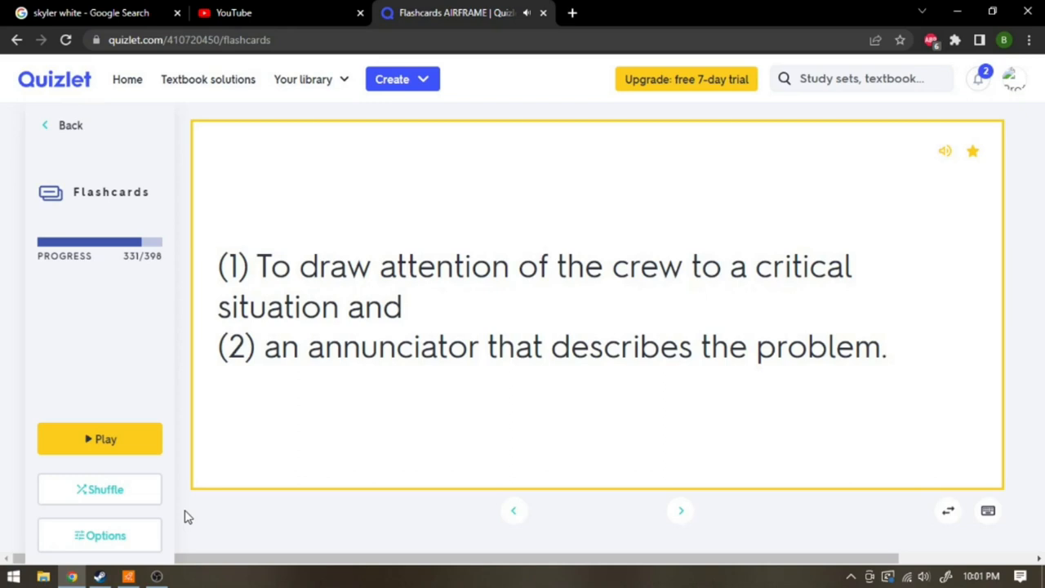
click(680, 510)
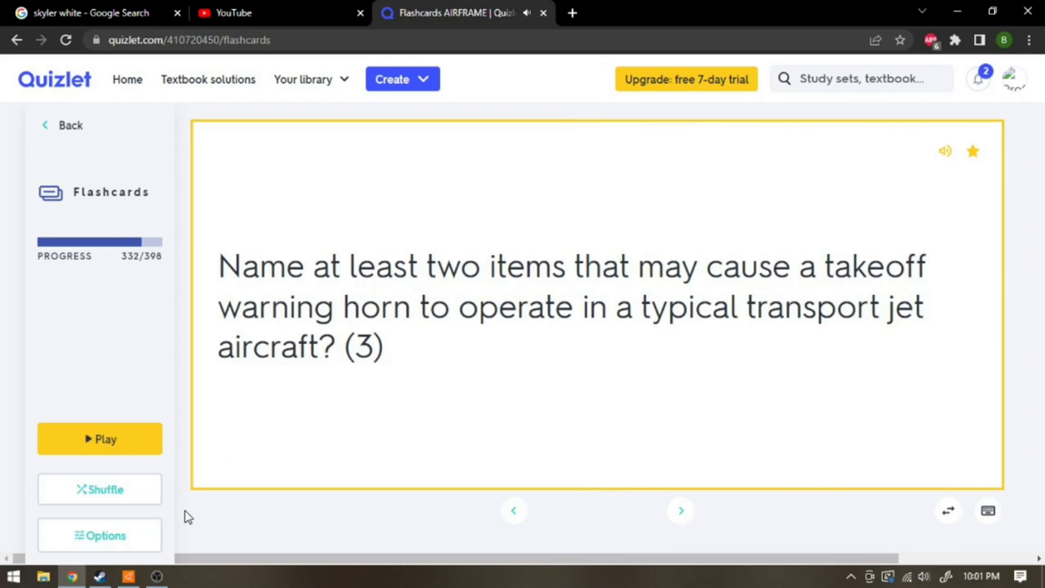
click(596, 306)
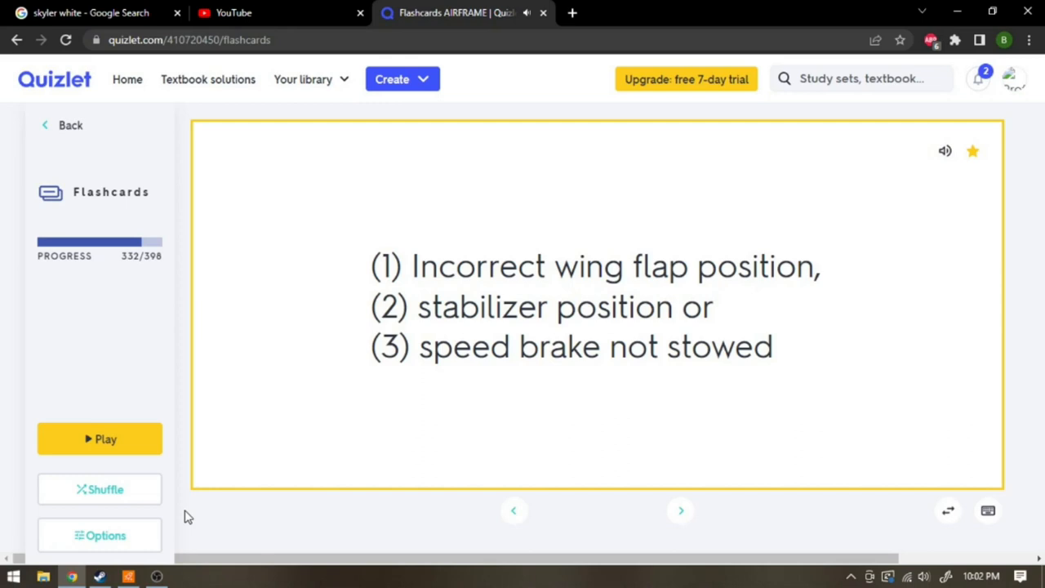
click(679, 511)
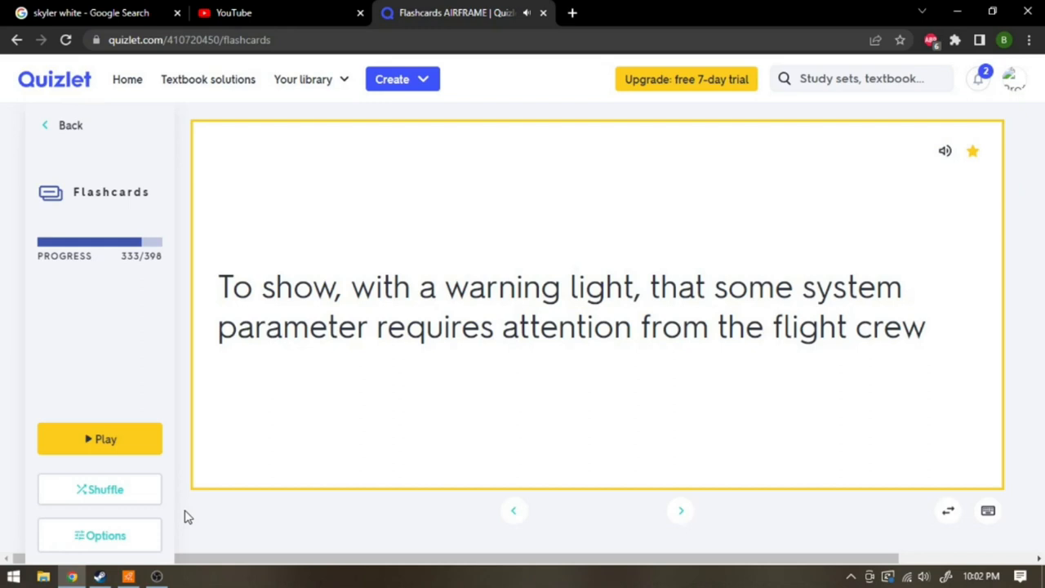
click(680, 510)
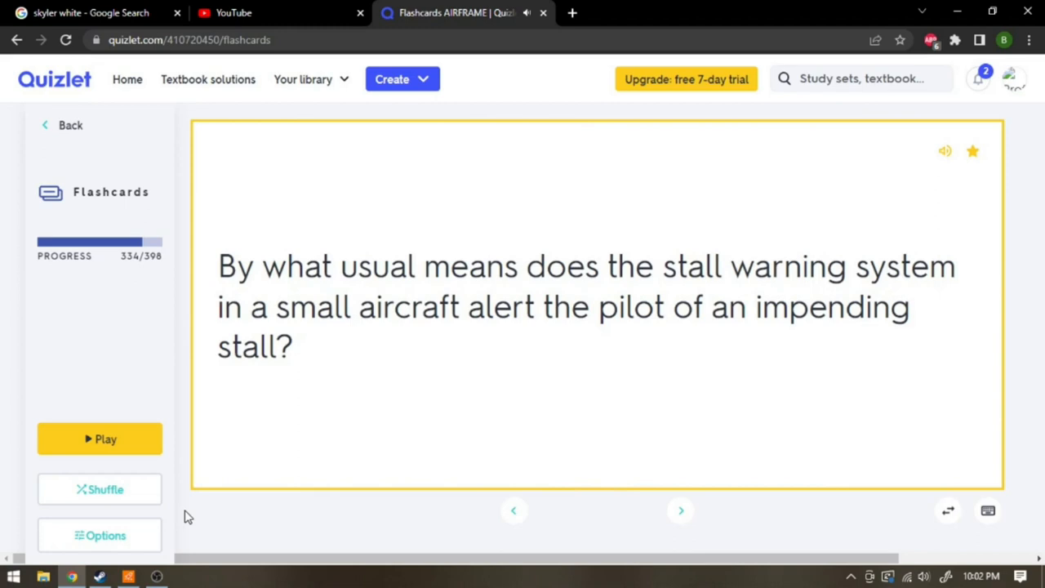
click(596, 307)
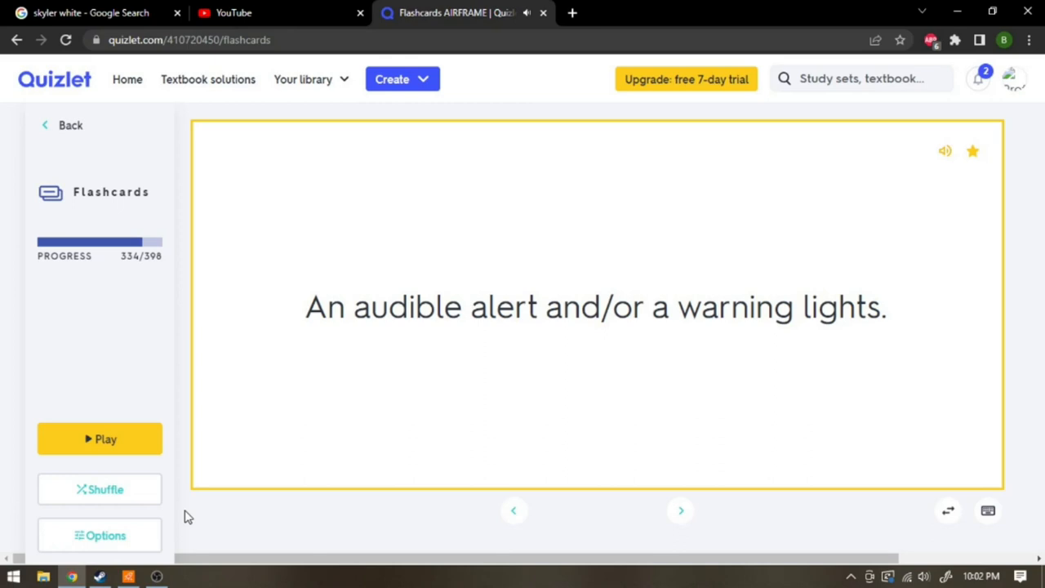
- Reveal the cabin door alert, anti-ice overheat light and MACH warning answers, reaching card 338
click(679, 509)
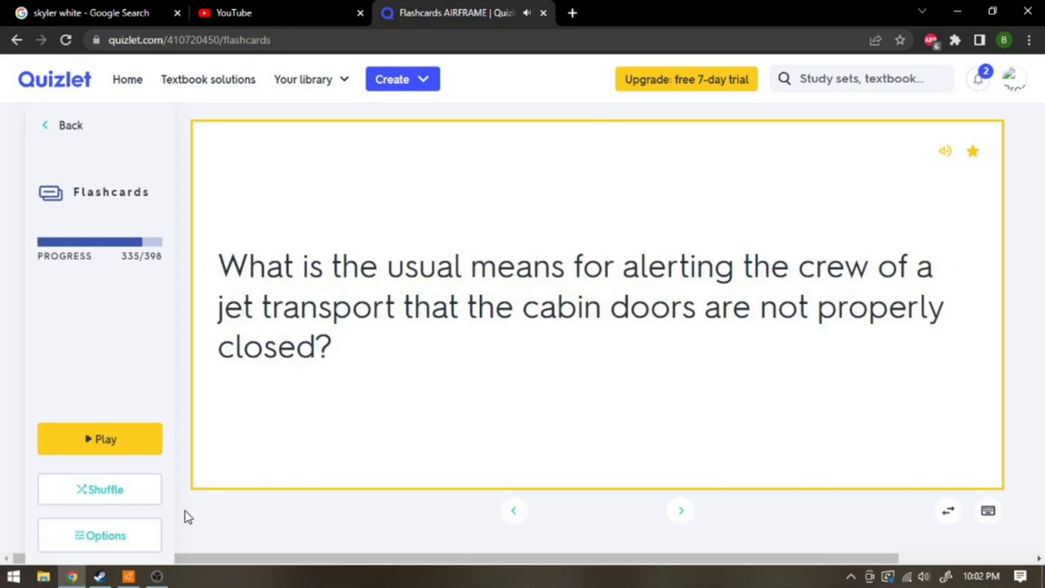
click(596, 307)
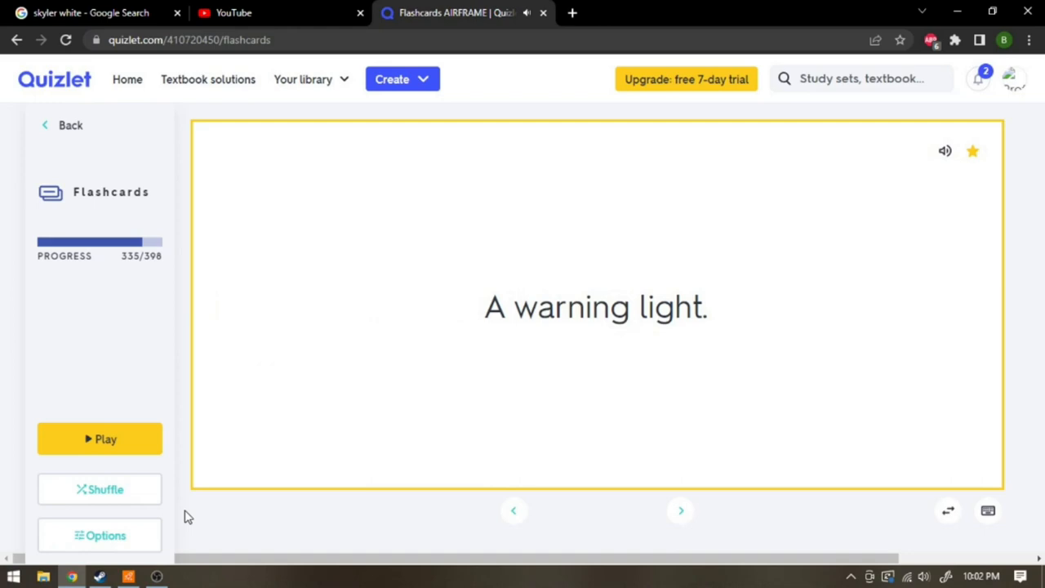
click(679, 510)
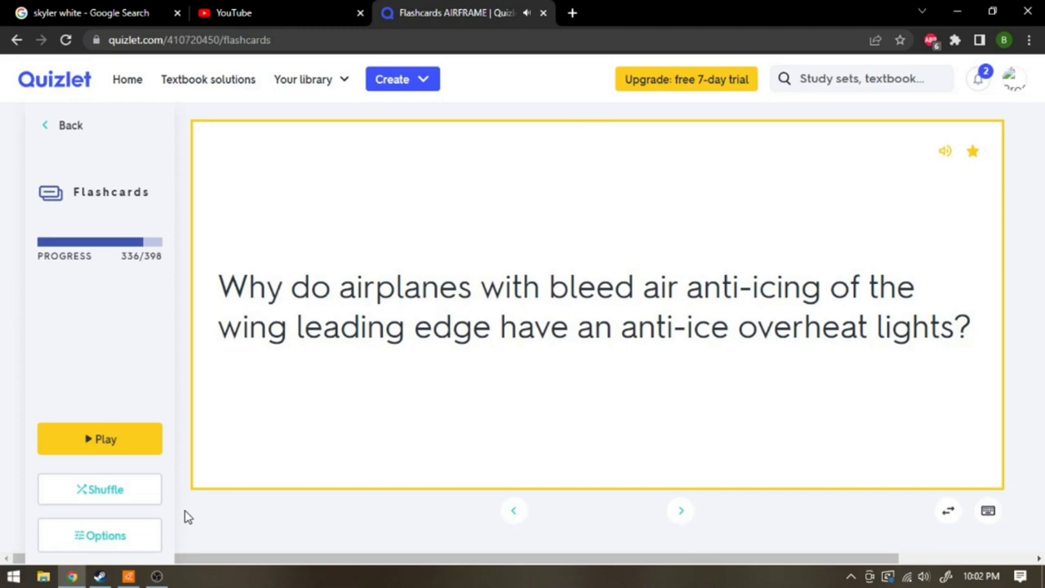
click(596, 306)
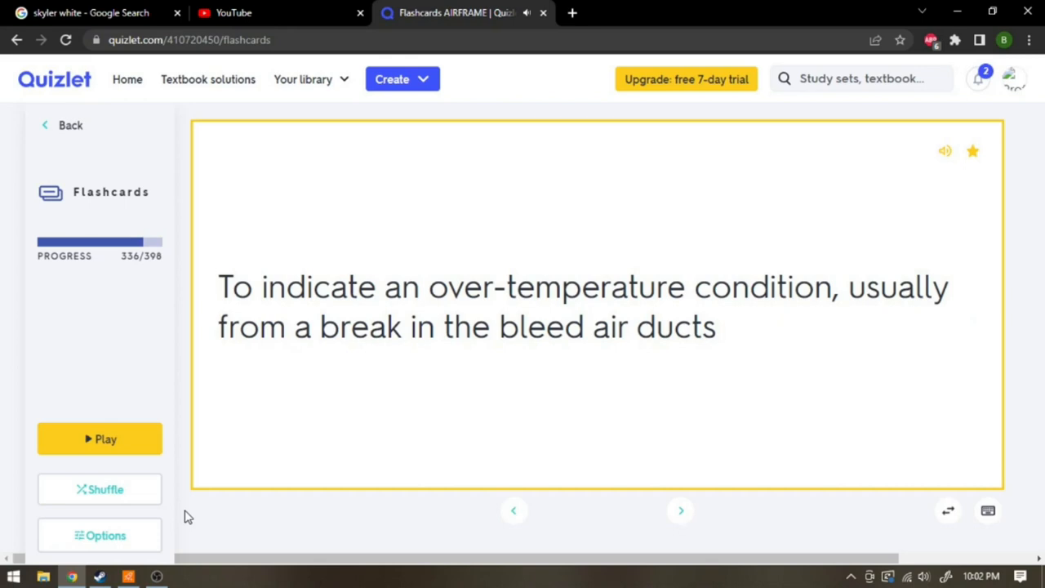
click(680, 510)
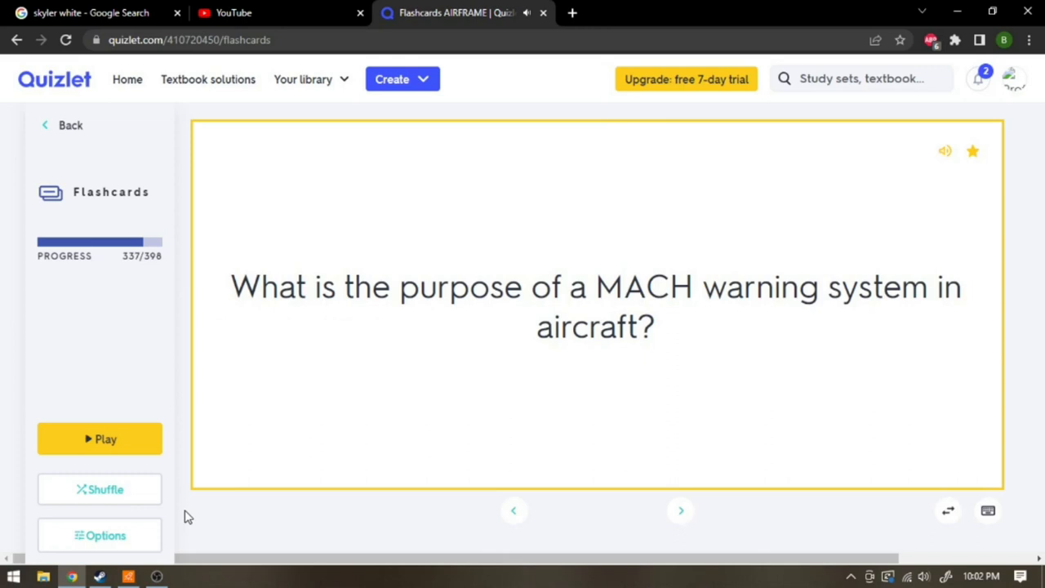
click(596, 306)
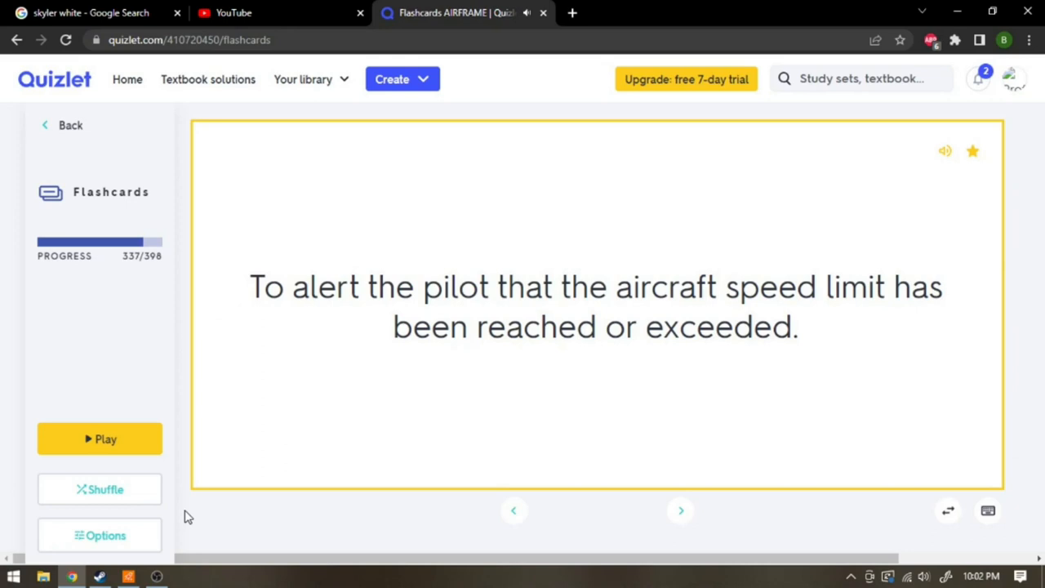
click(680, 510)
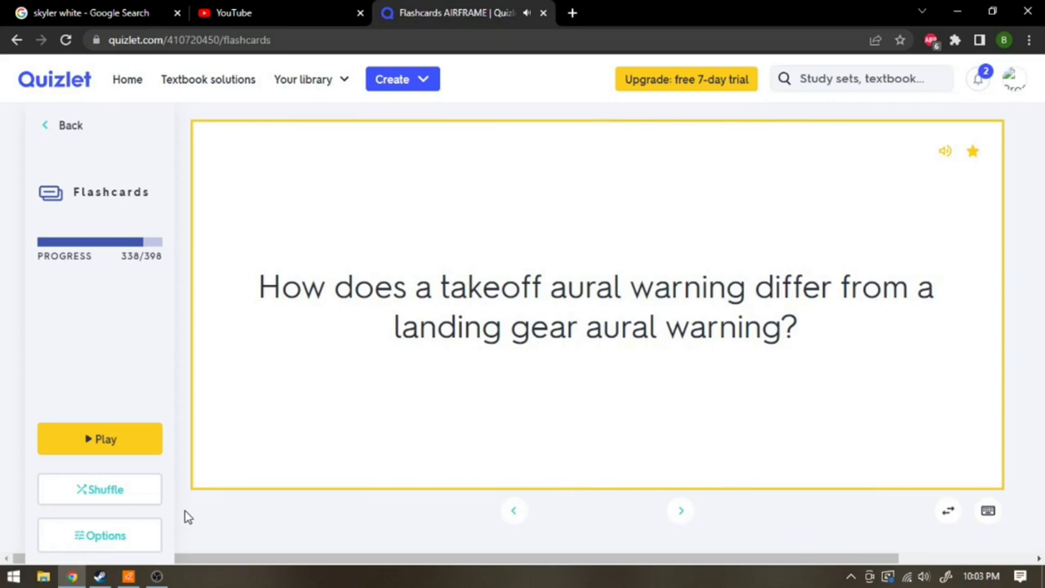
- Reveal the aural warning, gear warning check, gear switch procedure and aural device answers
click(596, 306)
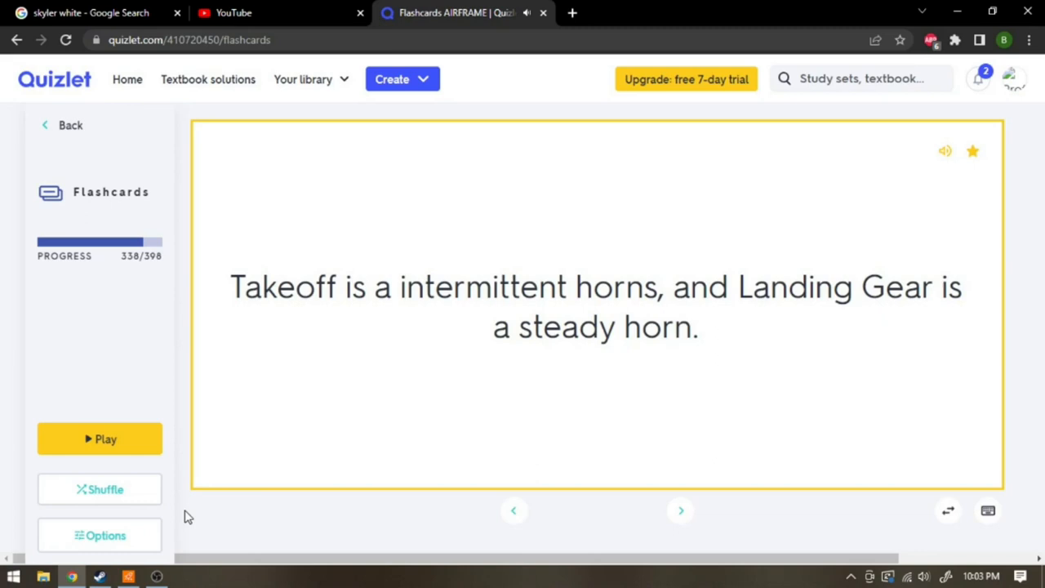
click(679, 509)
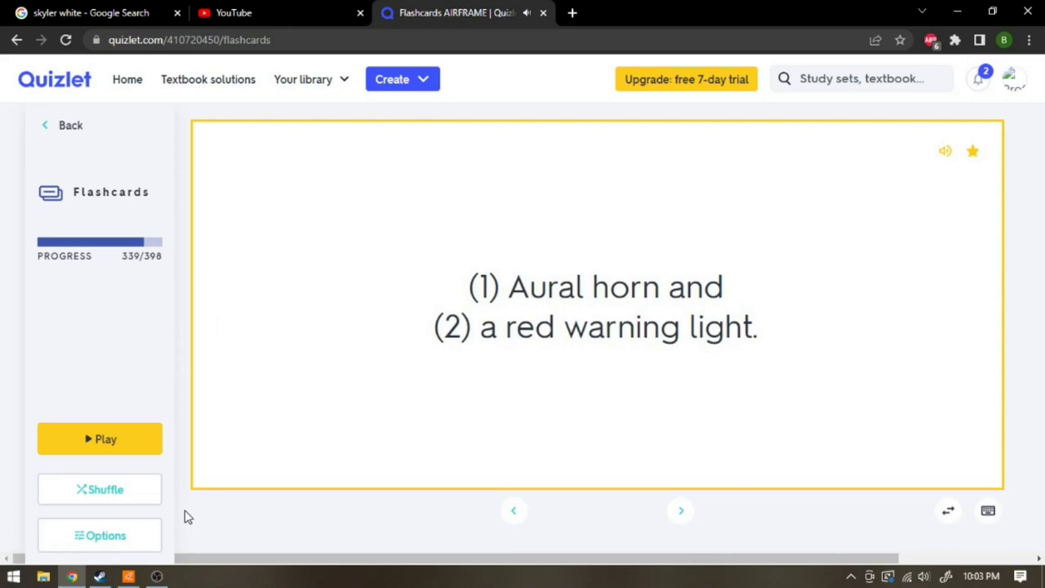
click(680, 510)
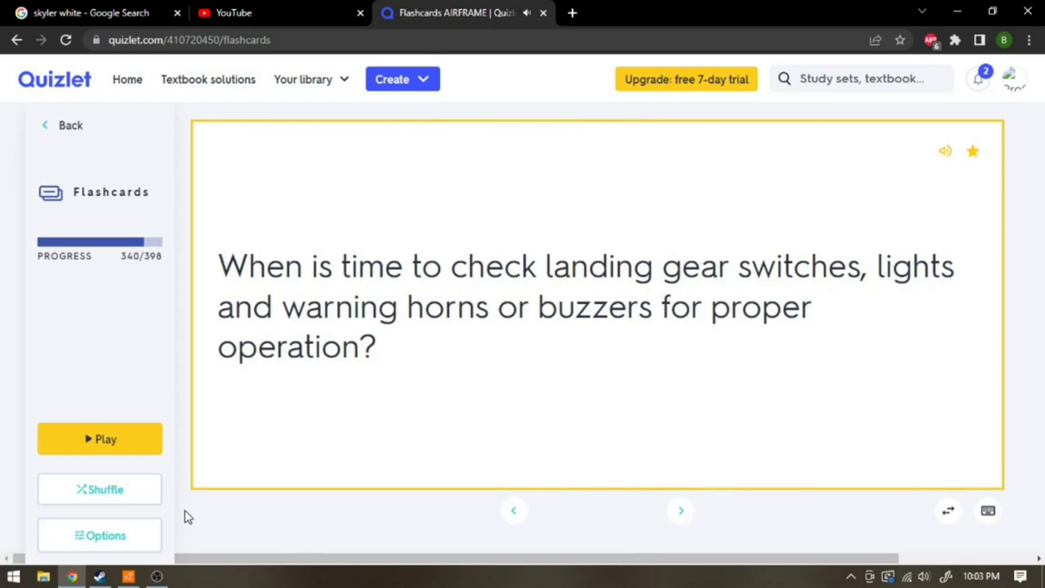
click(596, 306)
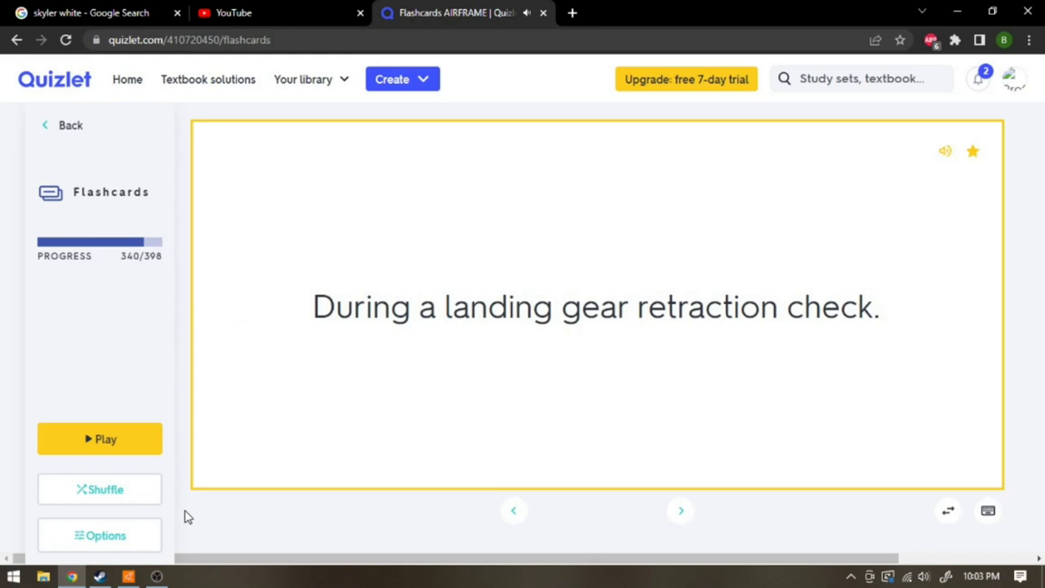
click(679, 509)
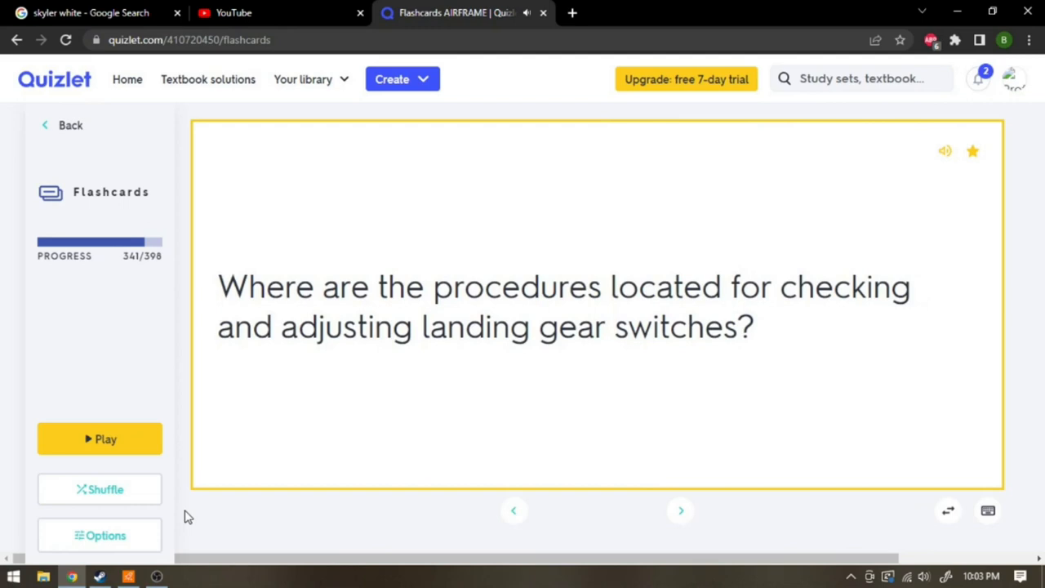
click(596, 306)
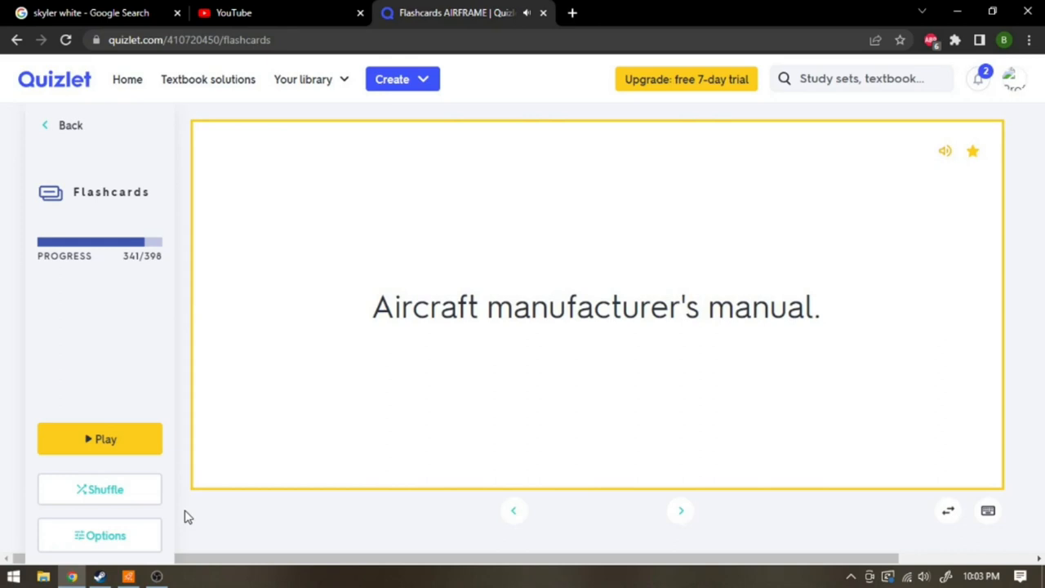
click(680, 509)
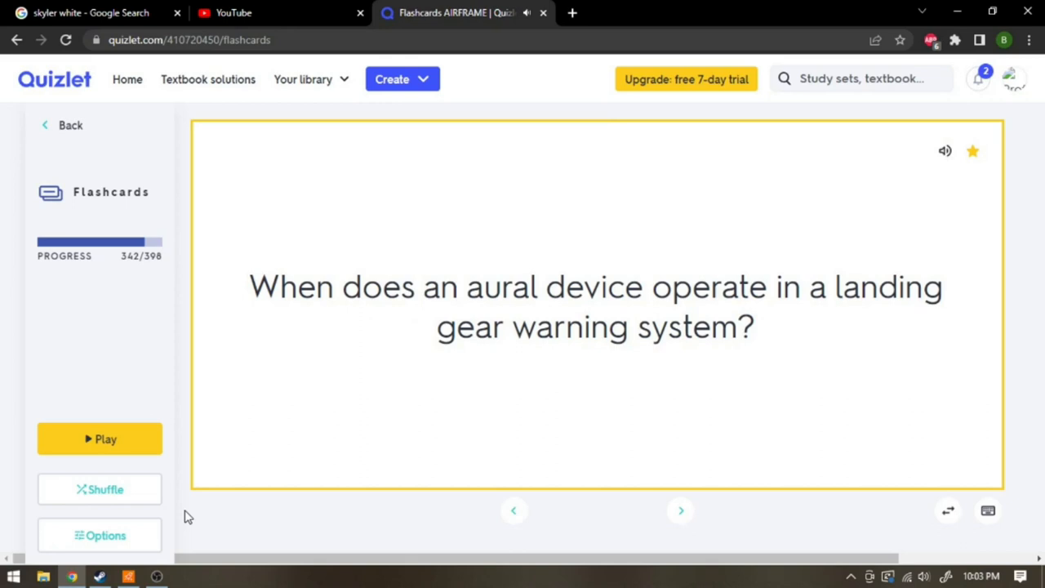
click(596, 314)
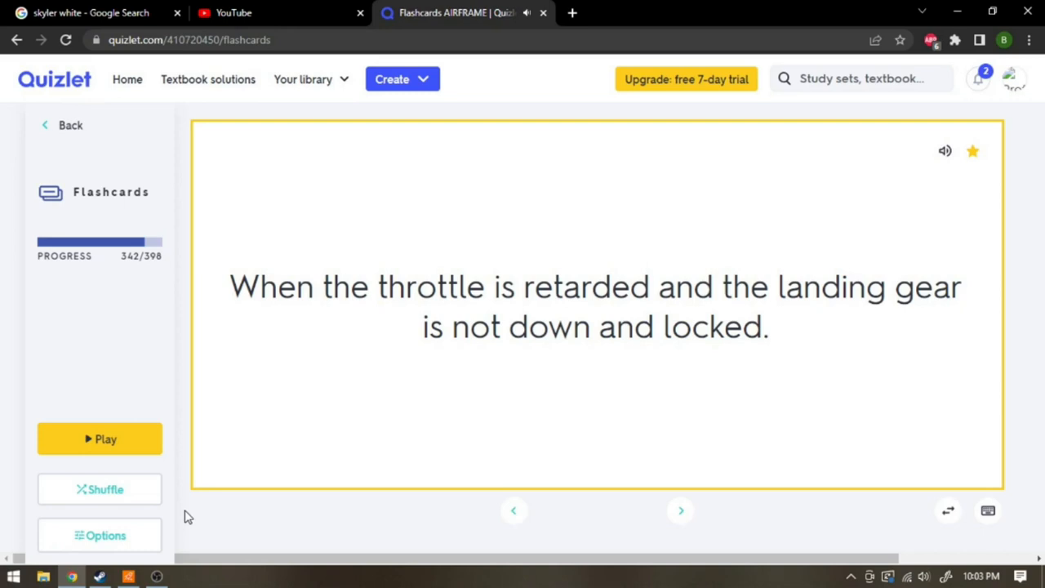
click(679, 510)
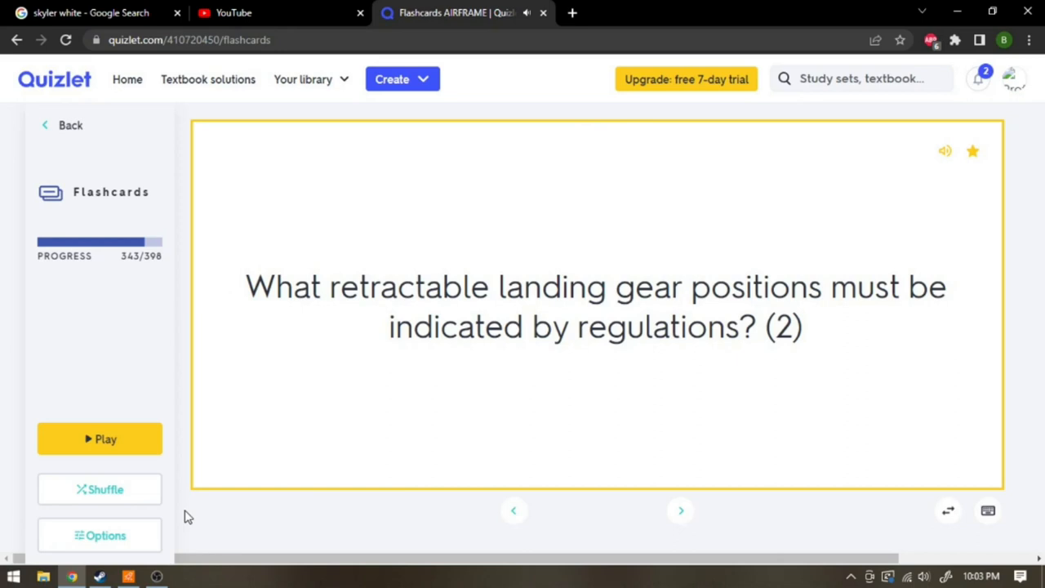
- Reveal the required gear positions, series-or-parallel and gear-locked confirmation answers, reaching card 347
click(596, 306)
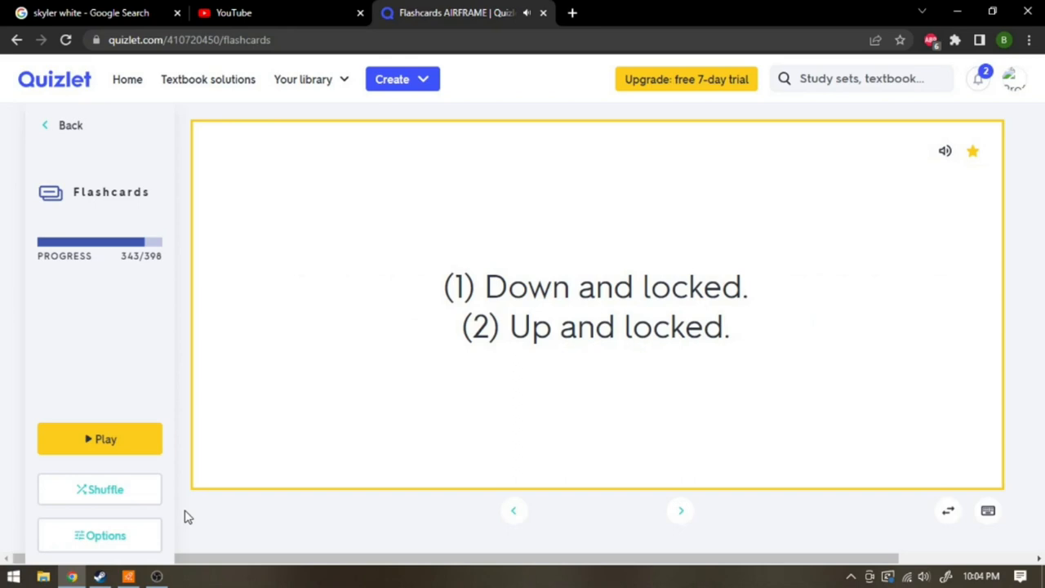
click(680, 511)
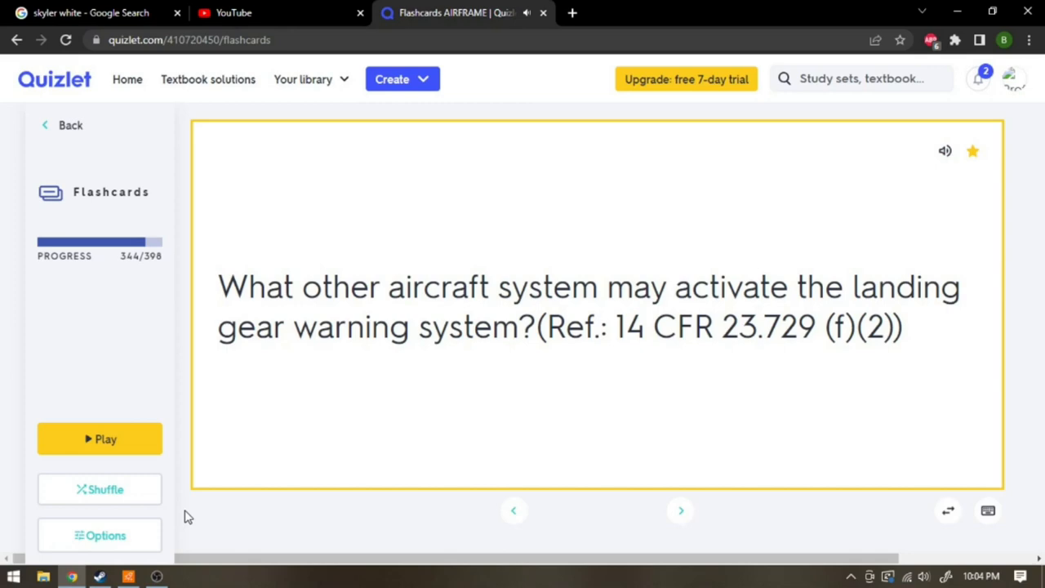
click(679, 509)
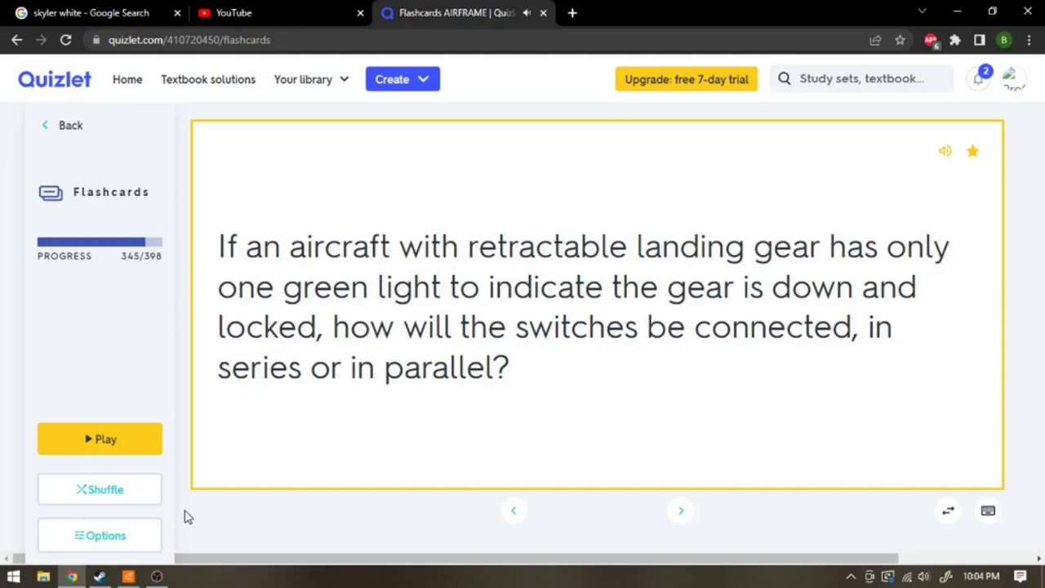
click(596, 306)
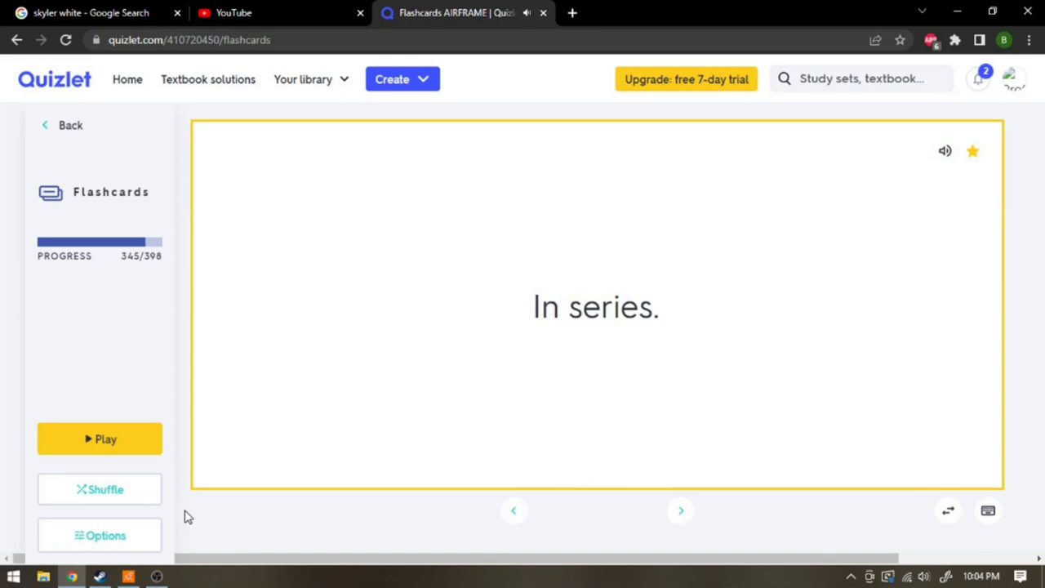
click(680, 511)
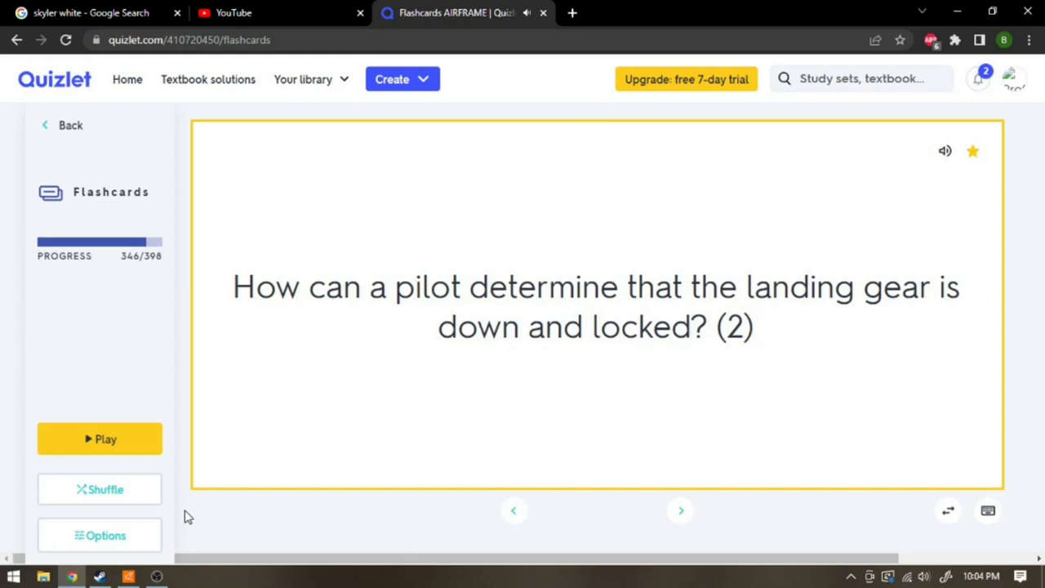
click(596, 306)
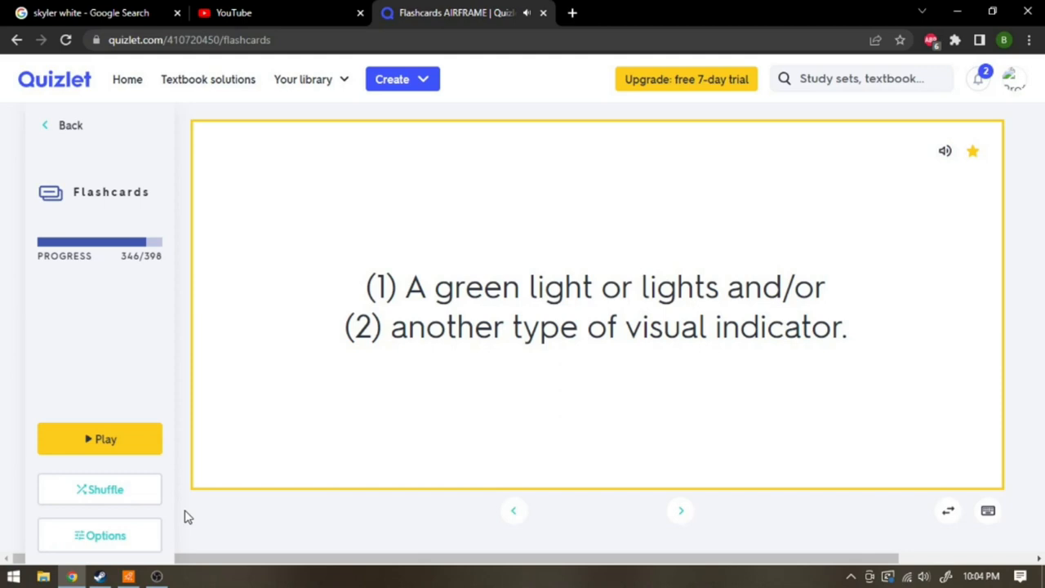
click(680, 510)
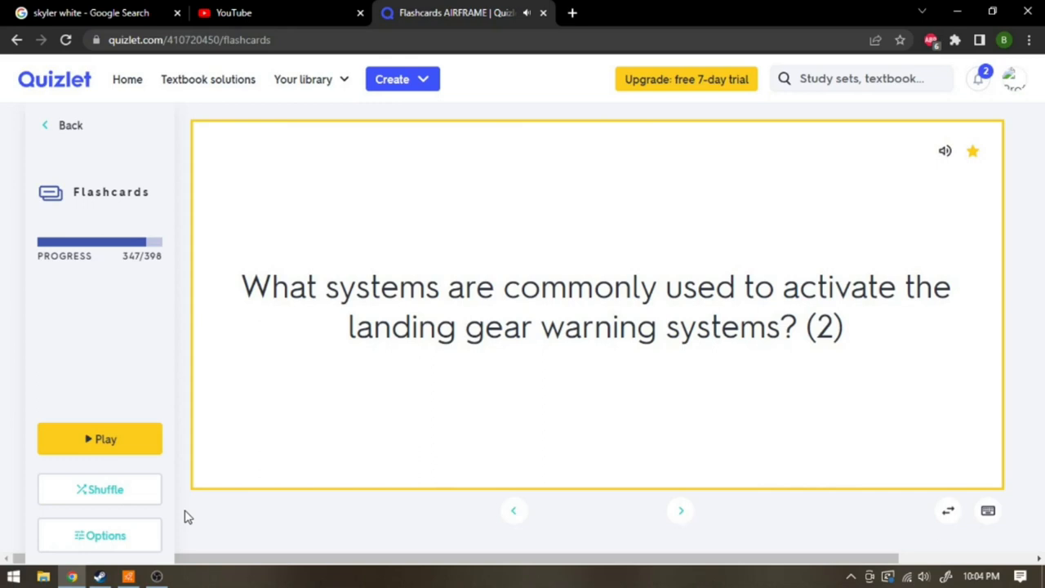
- Reveal the anti-skid signal source, pilot alert and battery over-temperature answers, reaching the ice-and-rain header
click(680, 510)
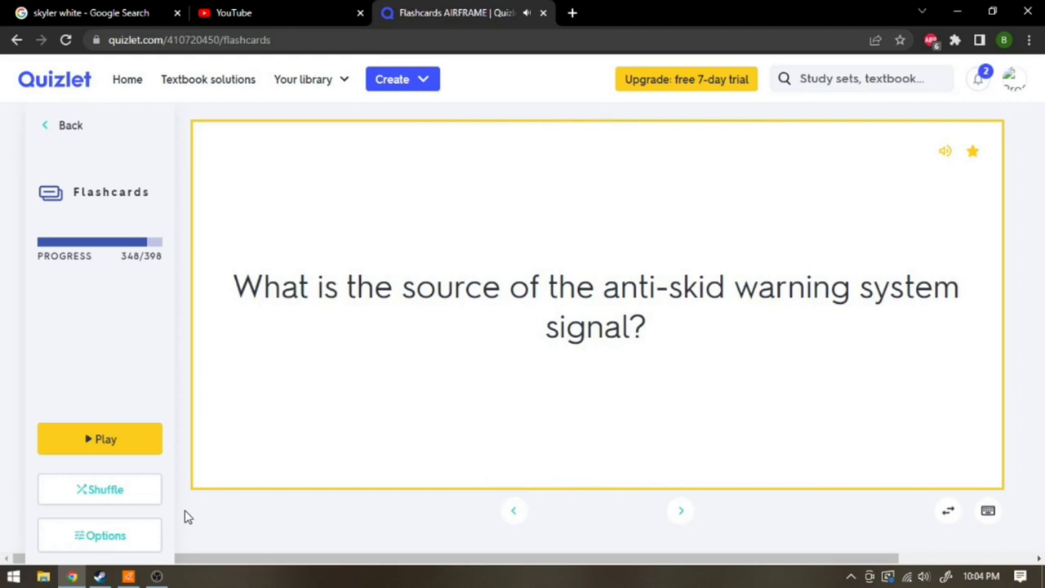
click(596, 306)
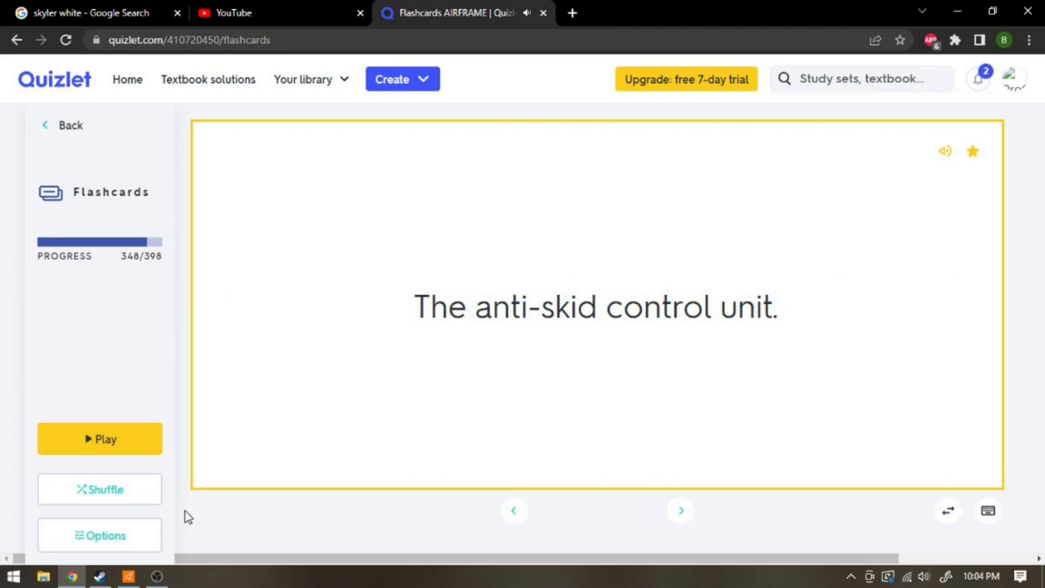
click(679, 511)
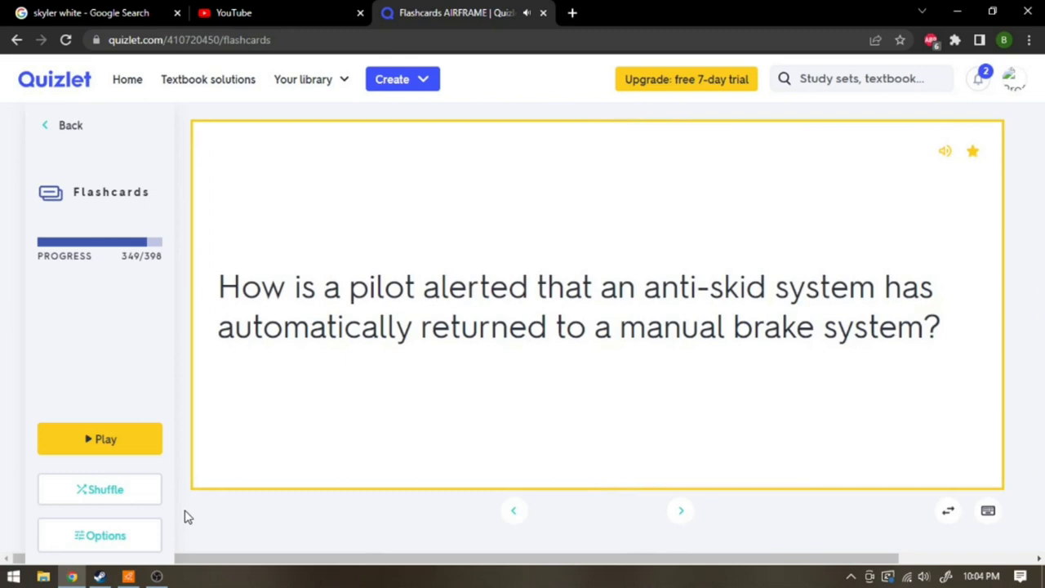
click(596, 306)
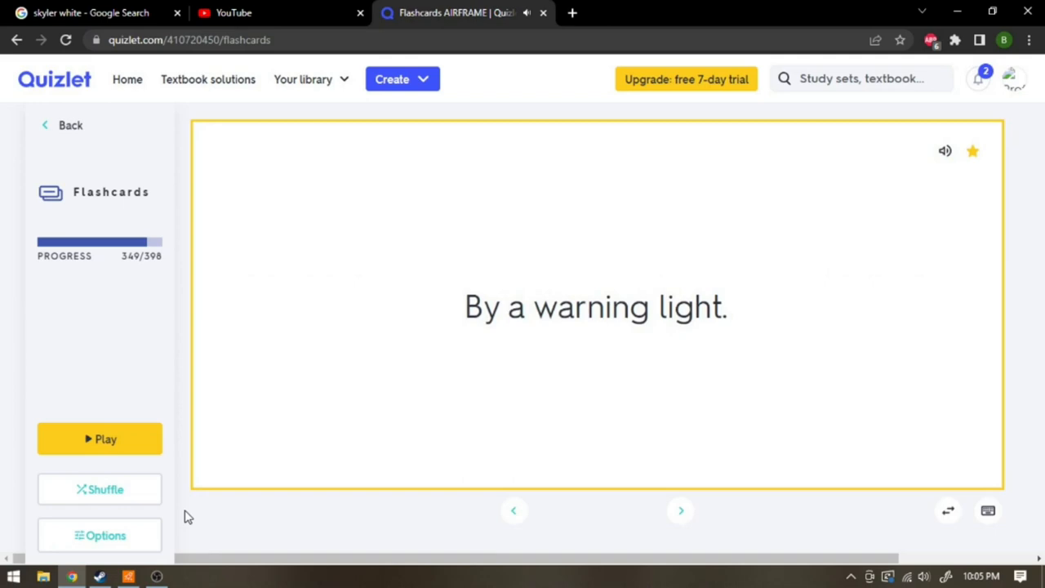
click(679, 509)
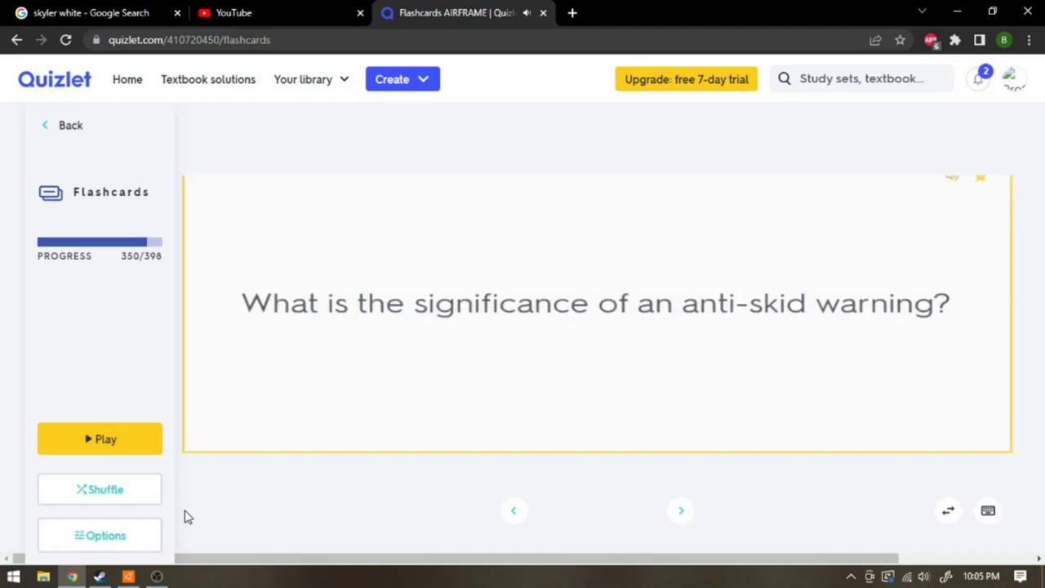
click(680, 509)
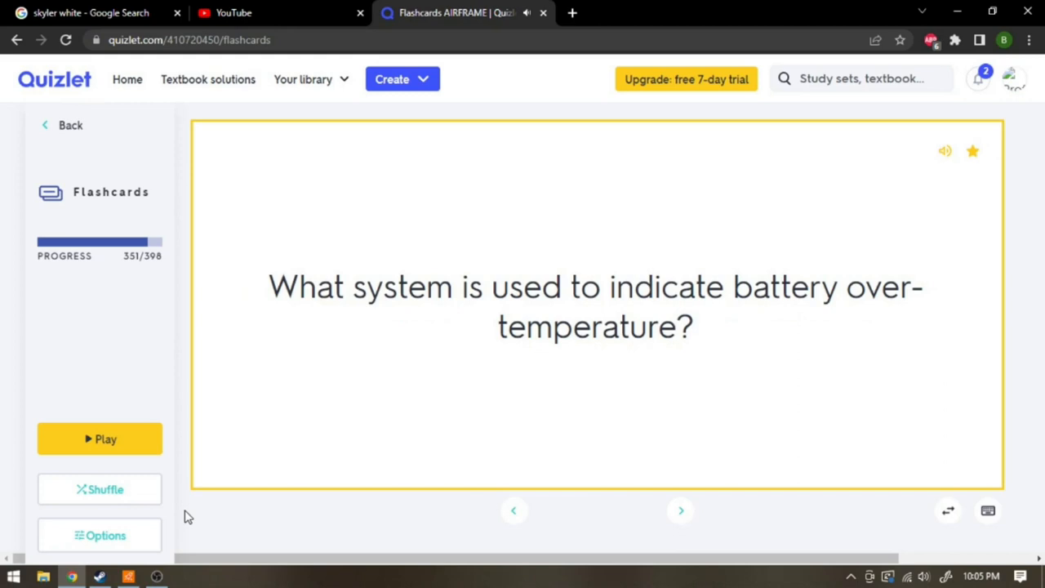
click(596, 306)
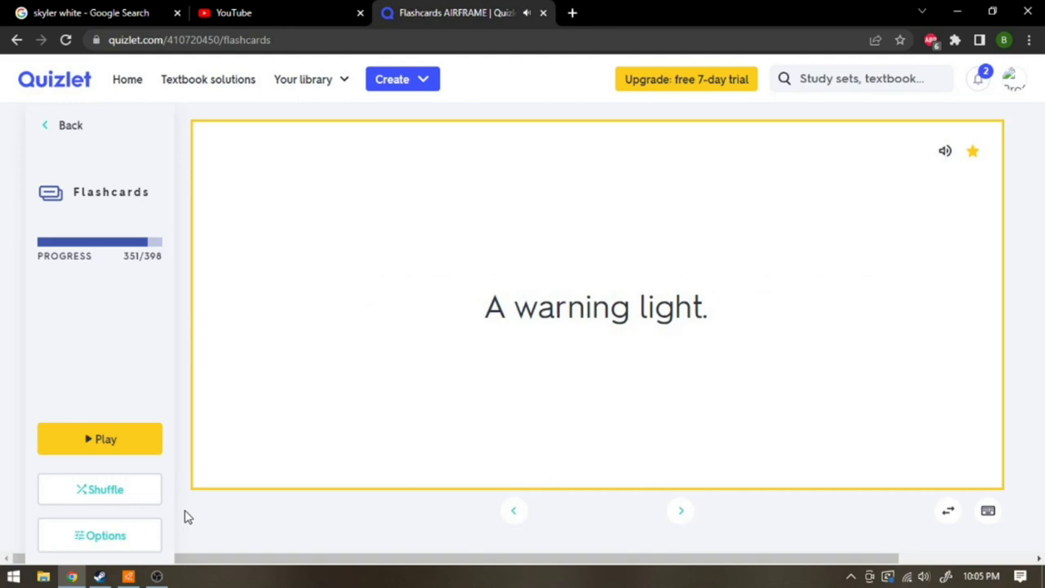
click(680, 510)
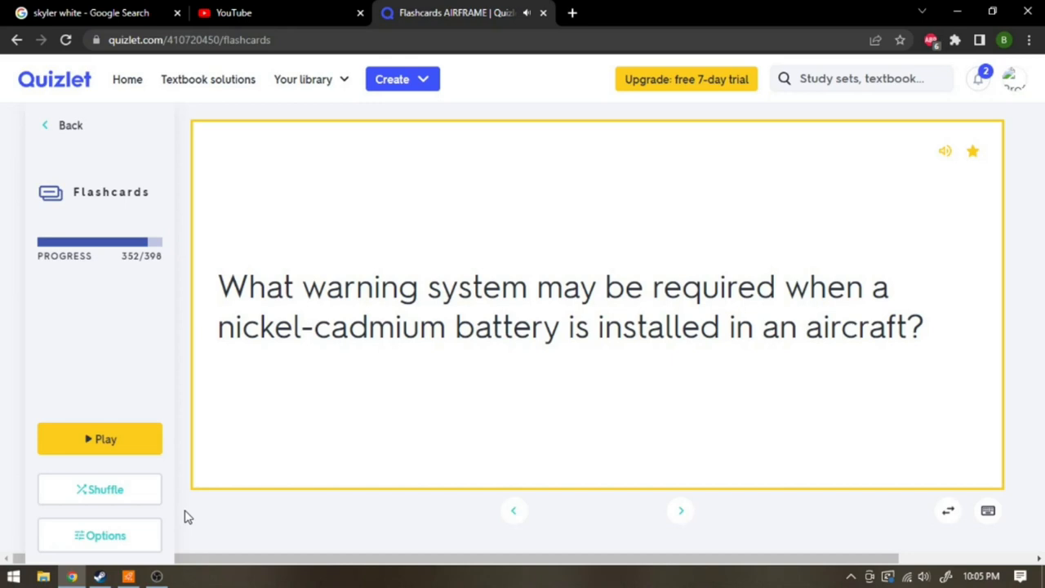
click(680, 511)
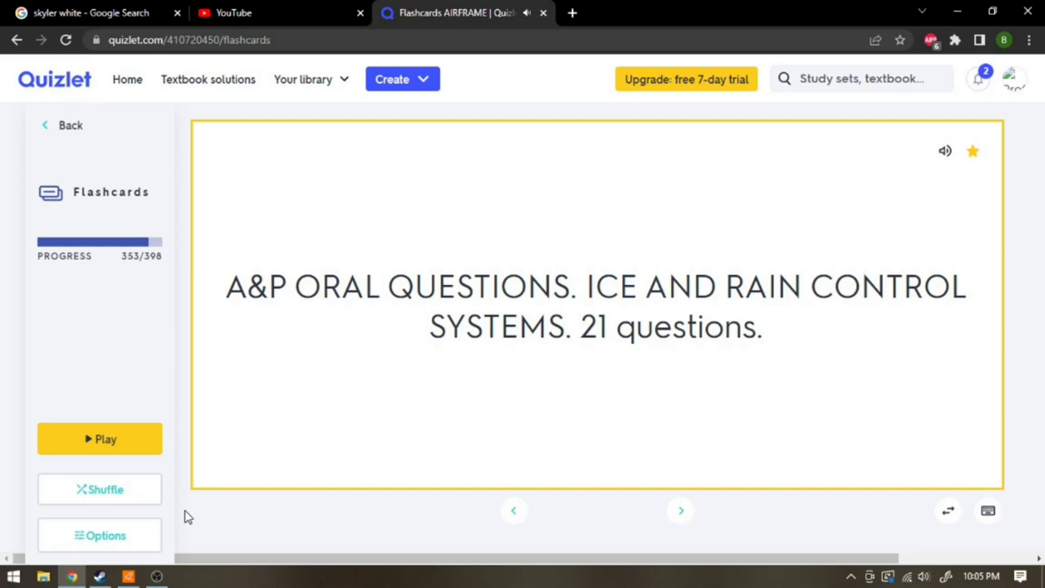
- Reveal the anti-icing temperature, leading-edge overheat and airflow destination answers, advancing to card 359
click(680, 510)
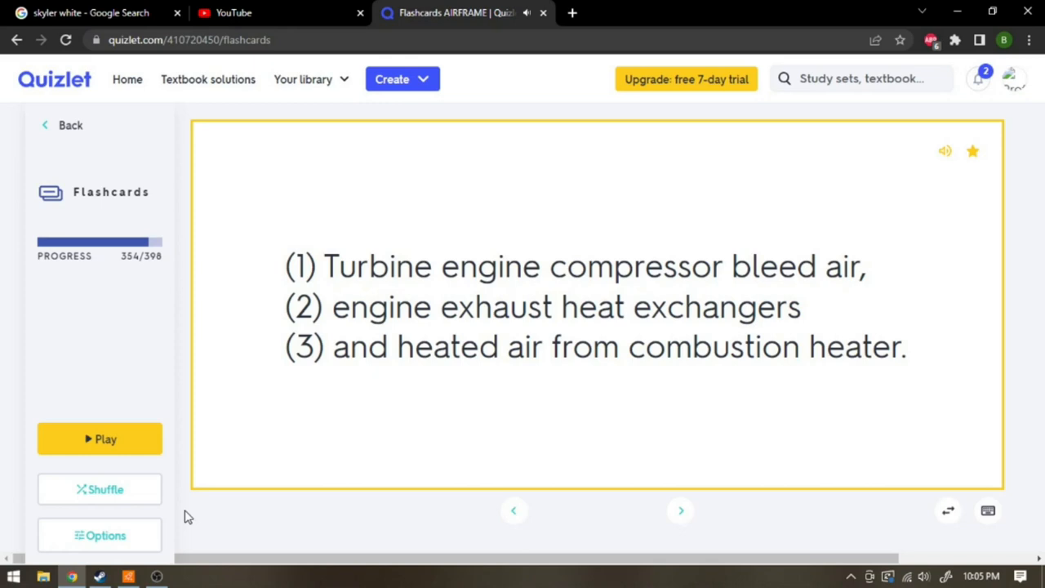
click(680, 509)
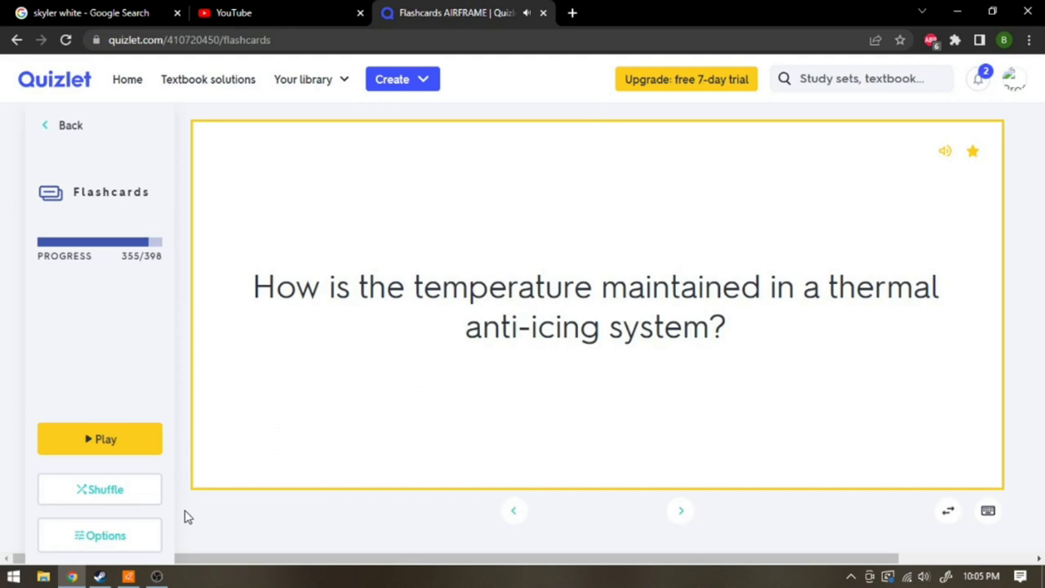
click(596, 306)
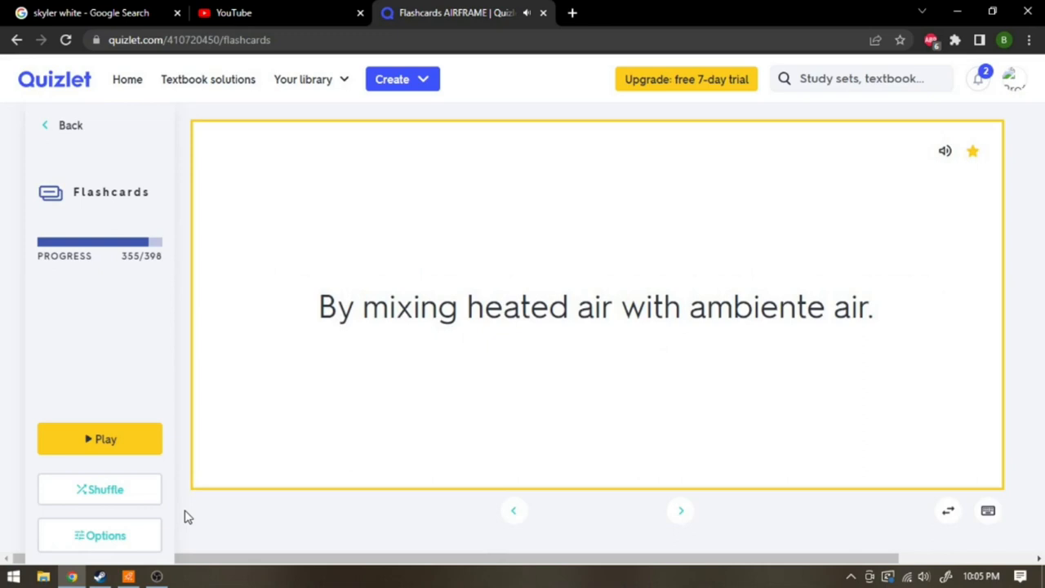
click(678, 510)
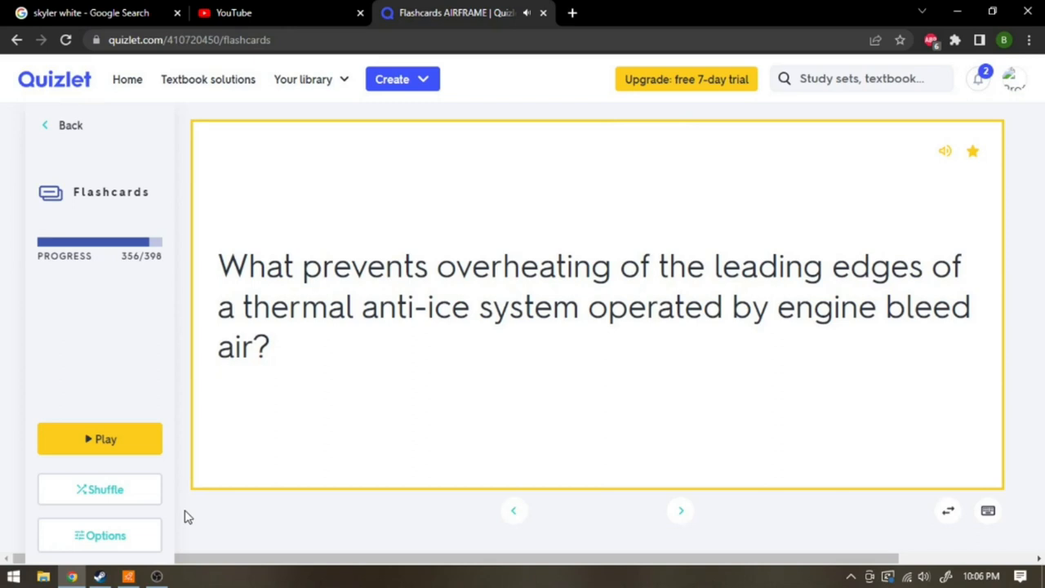
click(596, 306)
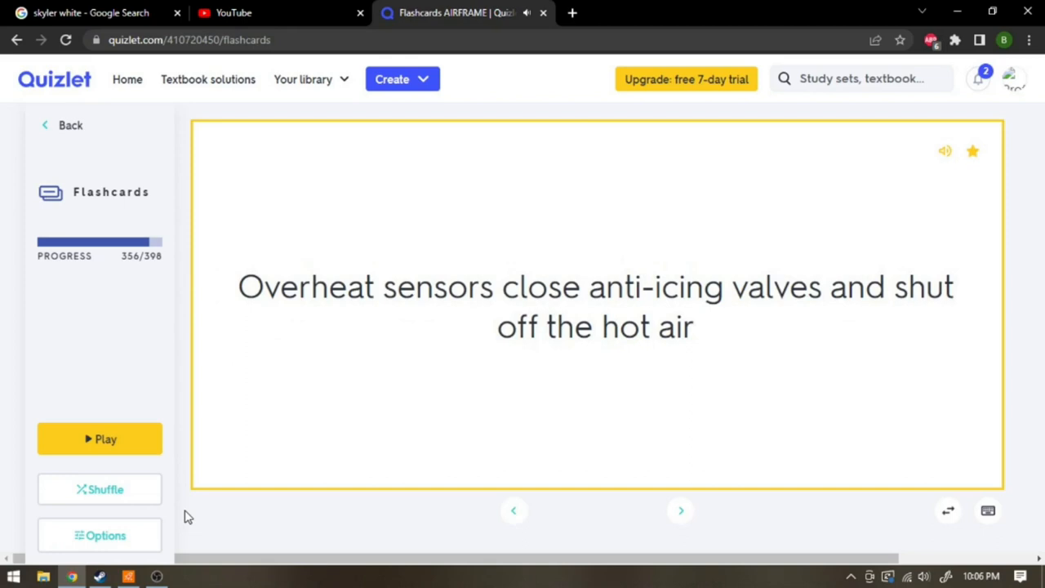
click(678, 510)
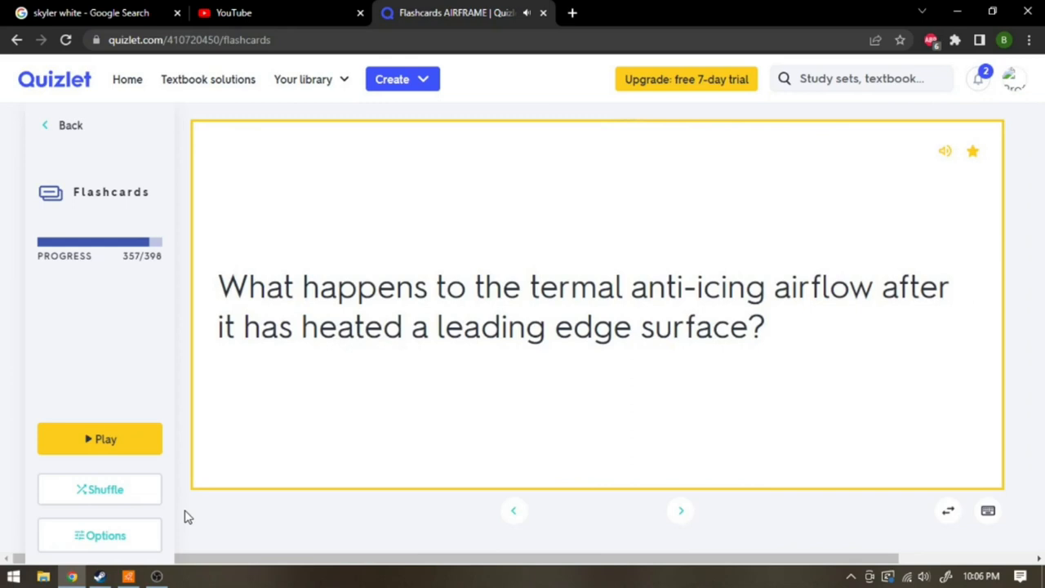
click(596, 306)
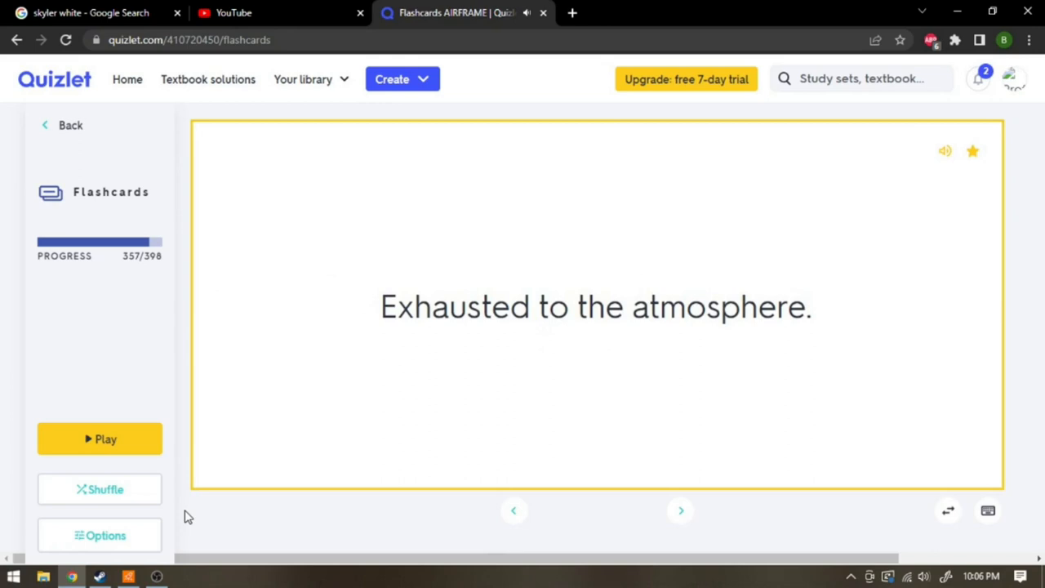
click(680, 510)
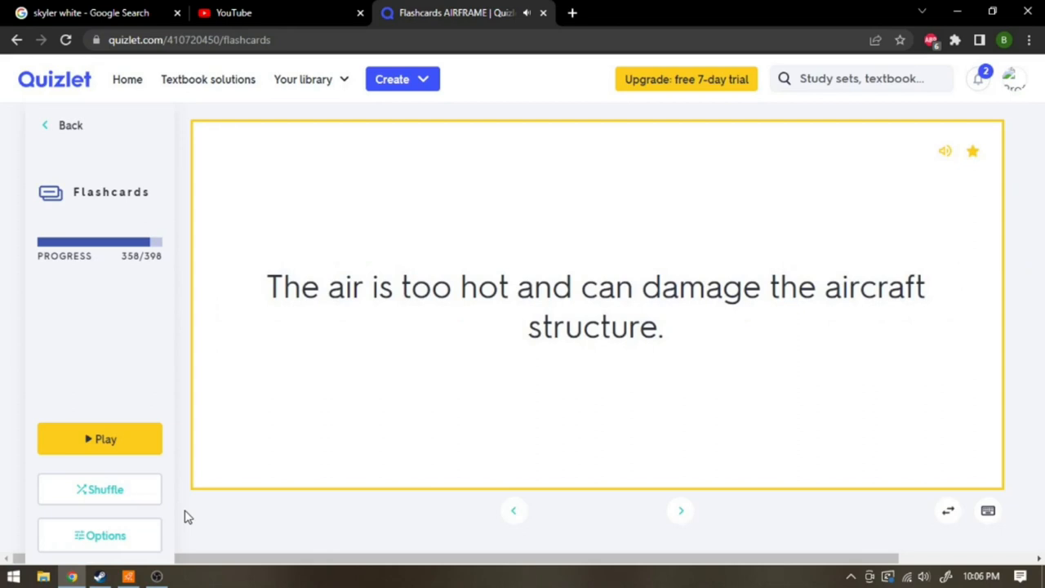
click(680, 510)
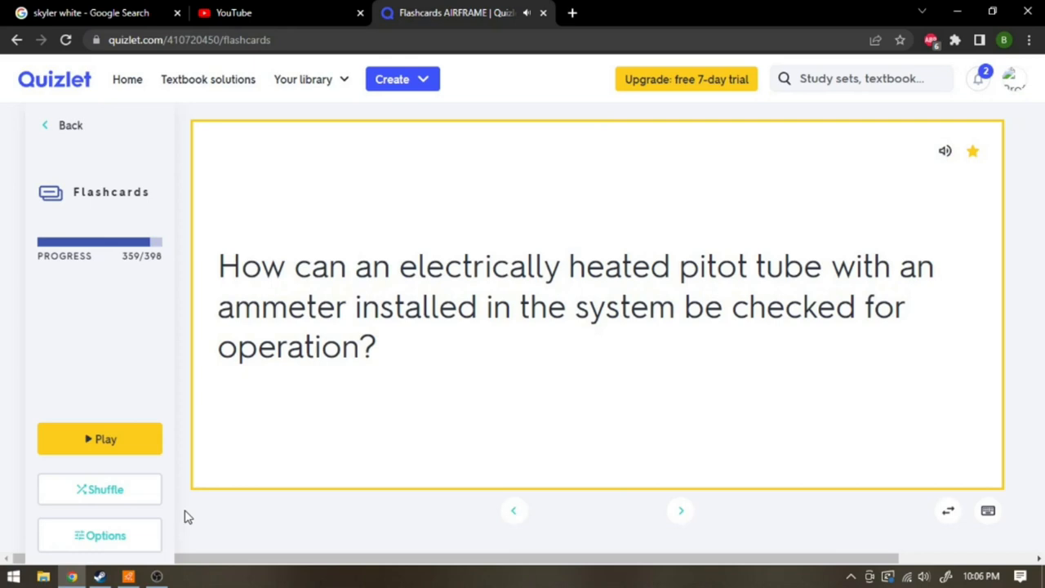
- Reveal the heated pitot tube check and oil separator answers while advancing past card 361
click(596, 306)
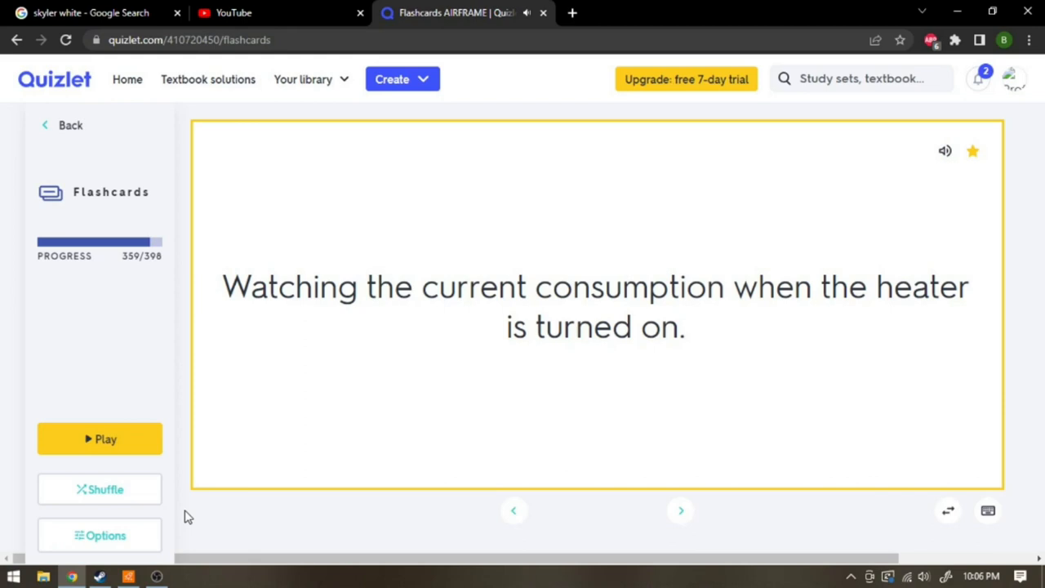
click(680, 509)
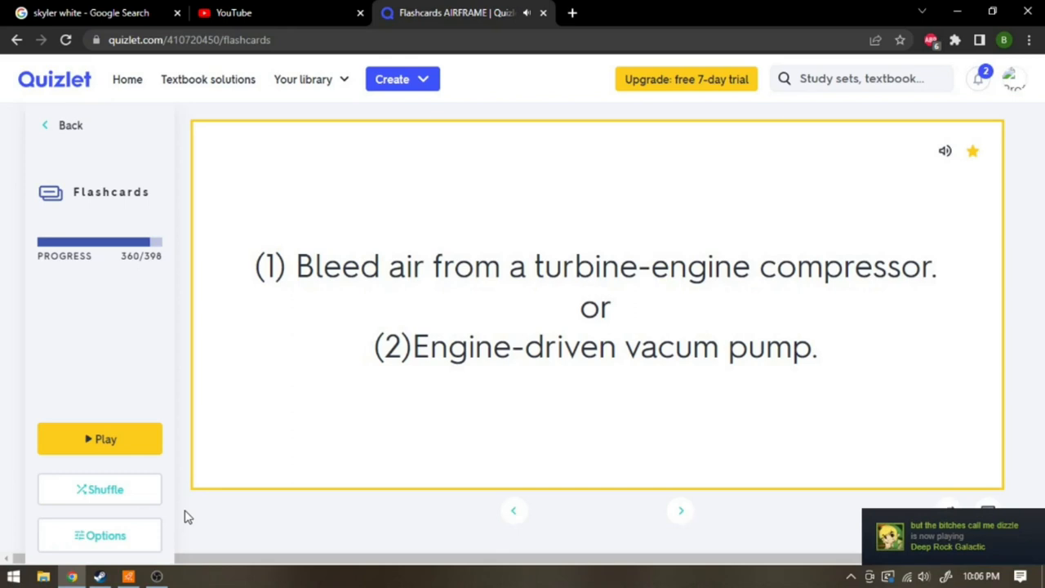
click(680, 510)
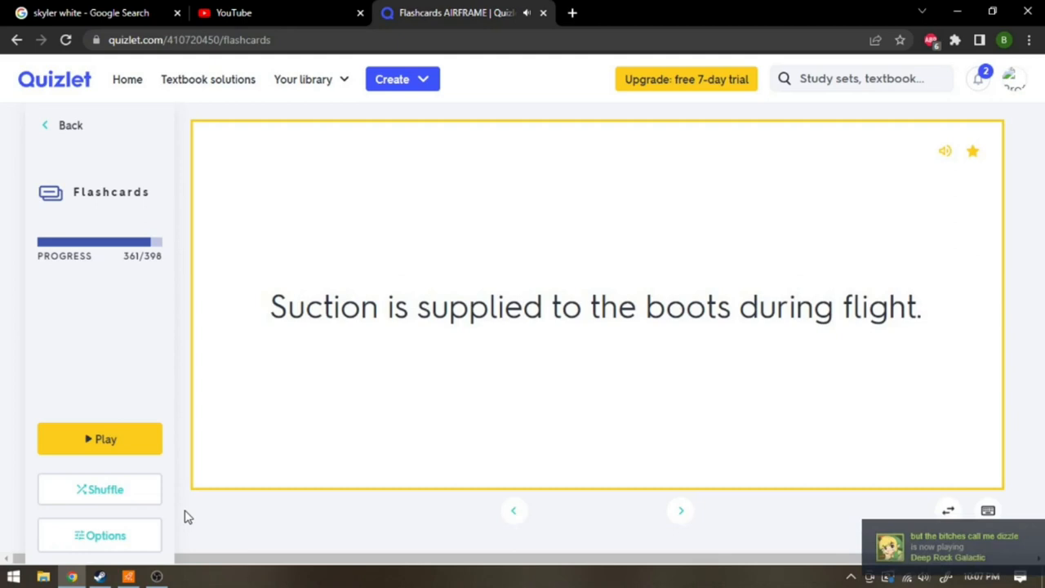
click(679, 510)
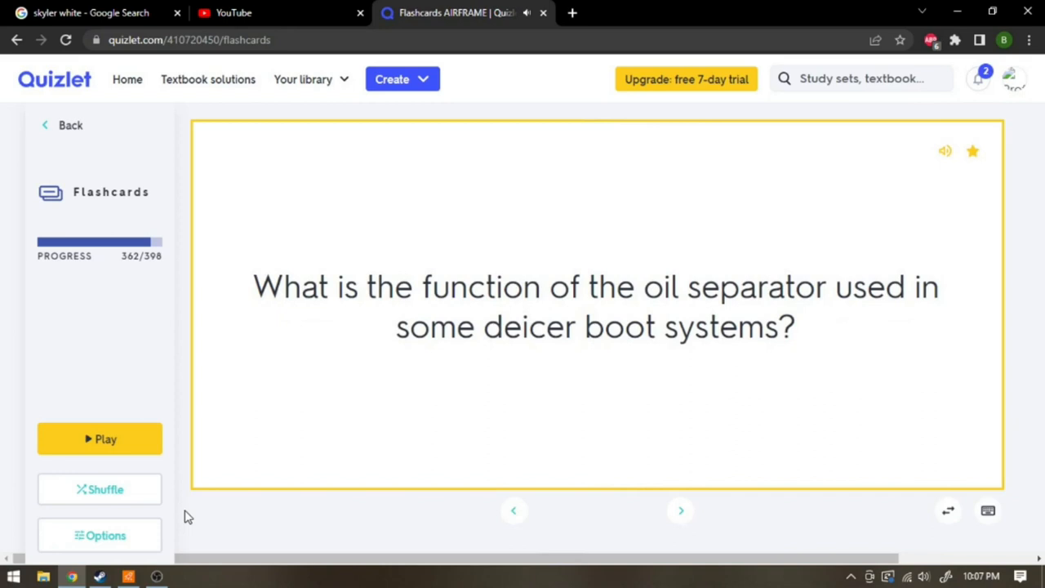
click(596, 306)
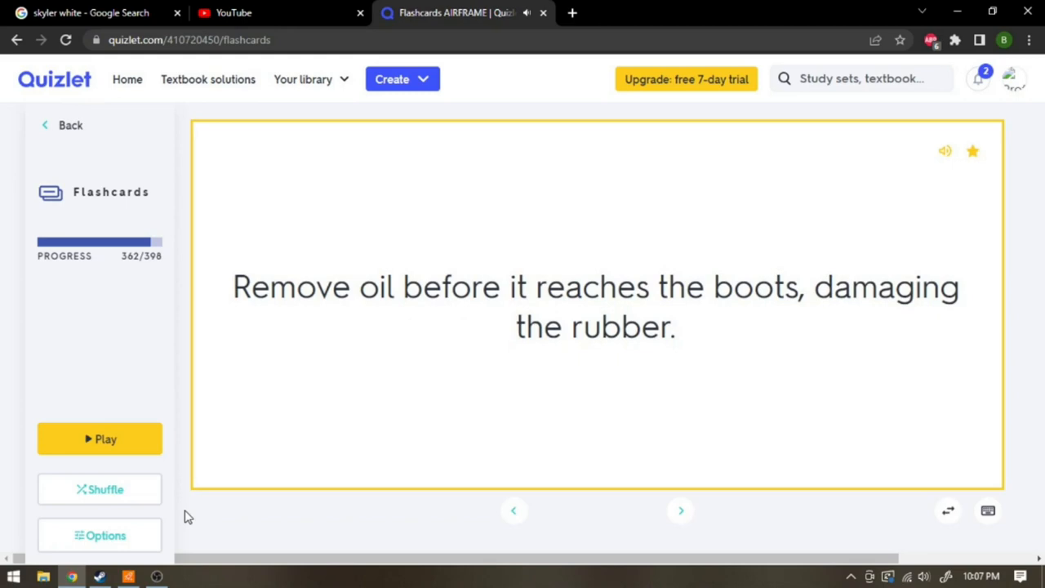
click(680, 511)
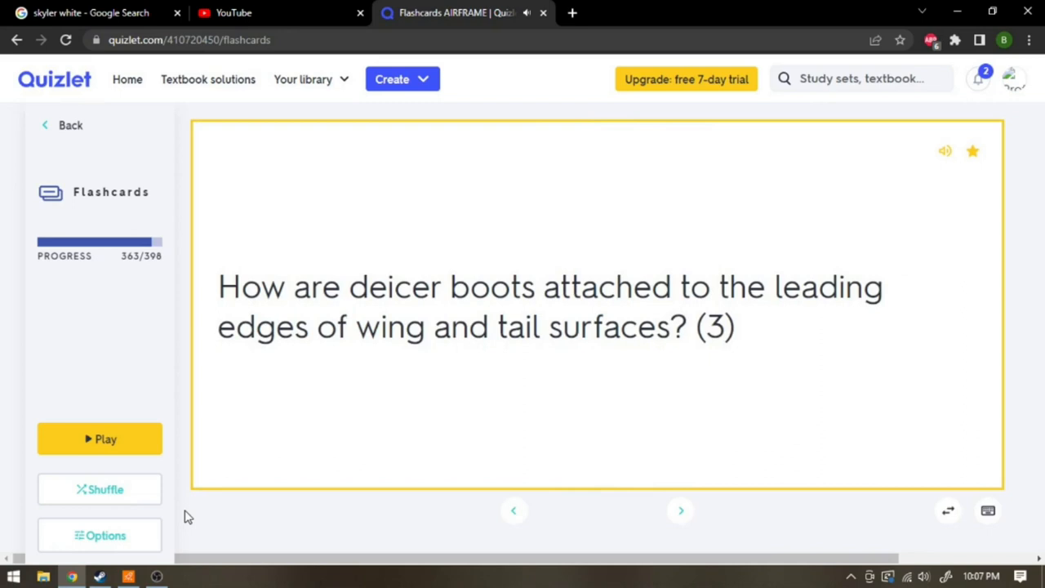
- Reveal the deicer boot attachment, electronic timer and cold-patch repair answers, reaching card 367
click(597, 314)
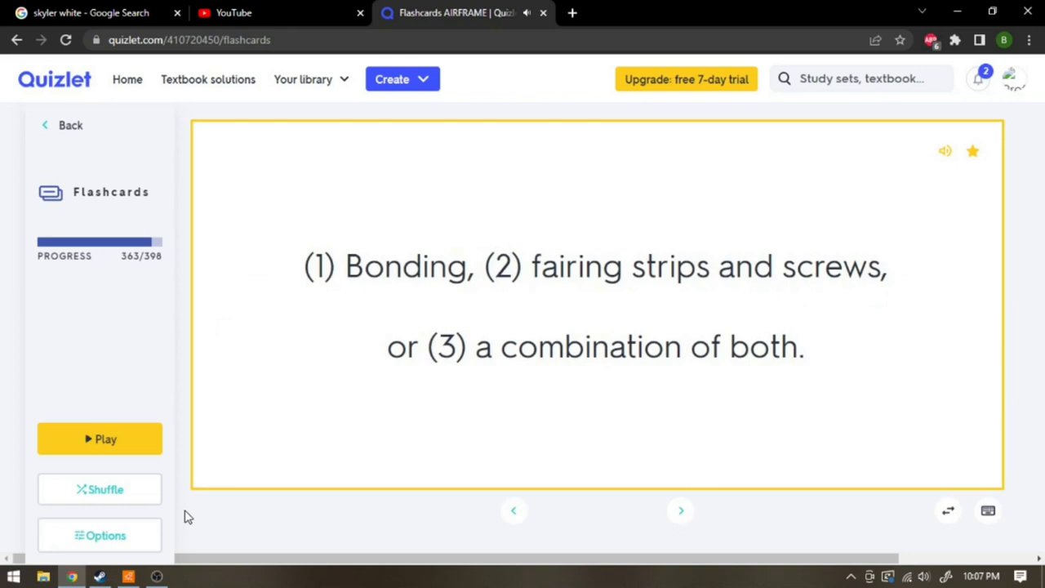
click(679, 511)
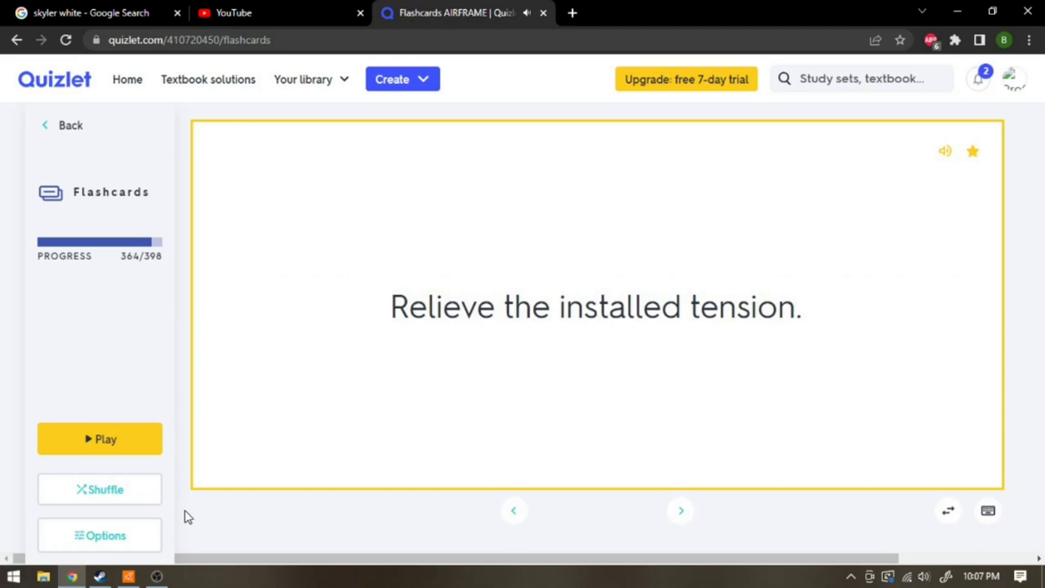
click(680, 510)
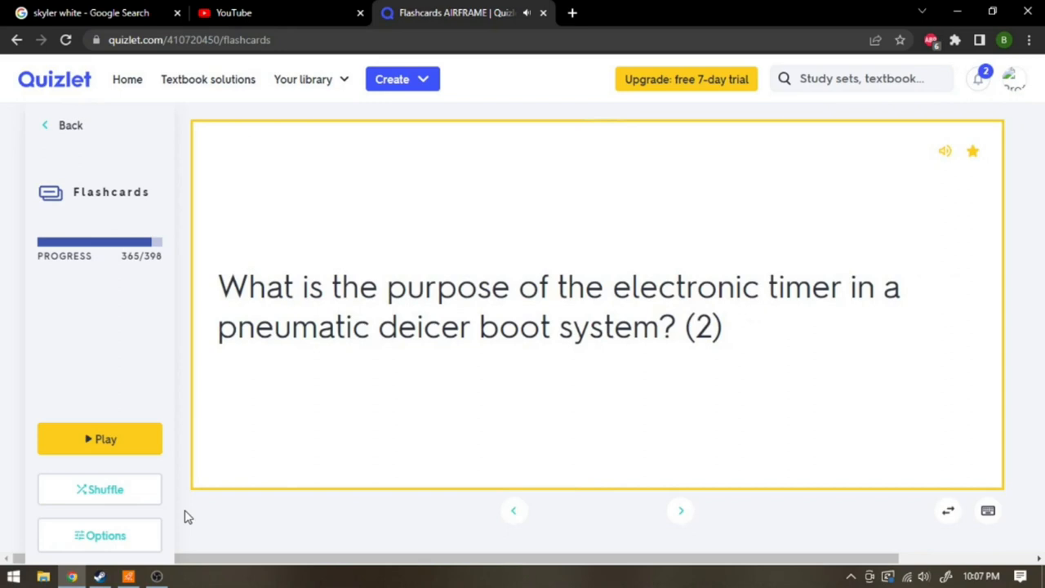
click(595, 306)
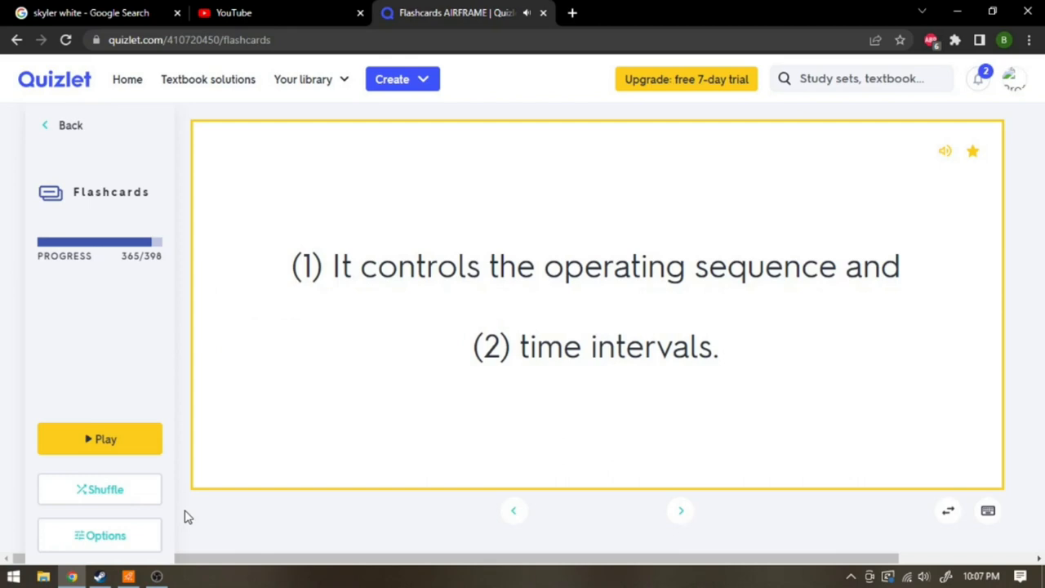
click(678, 511)
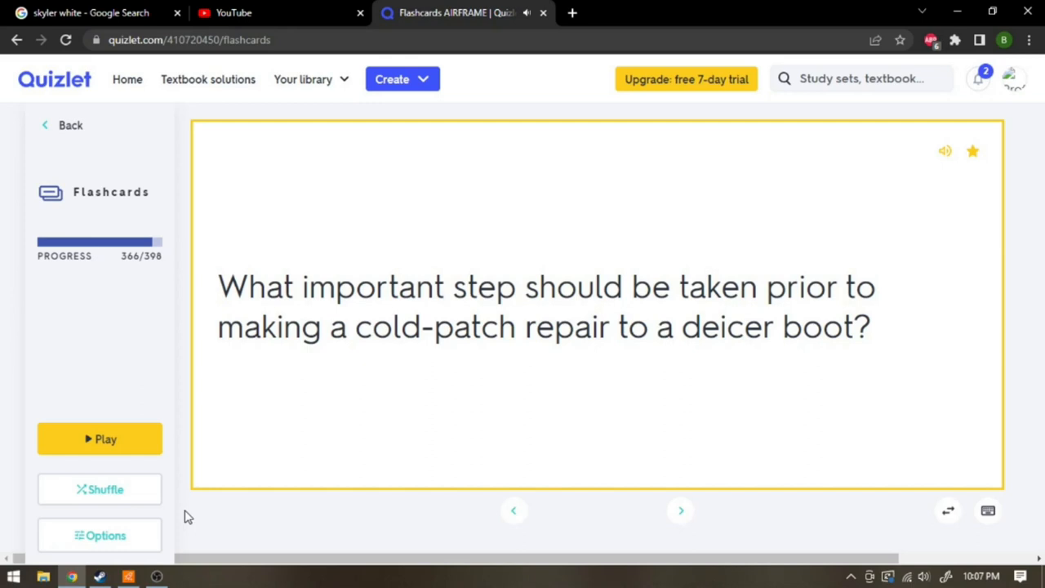
click(596, 306)
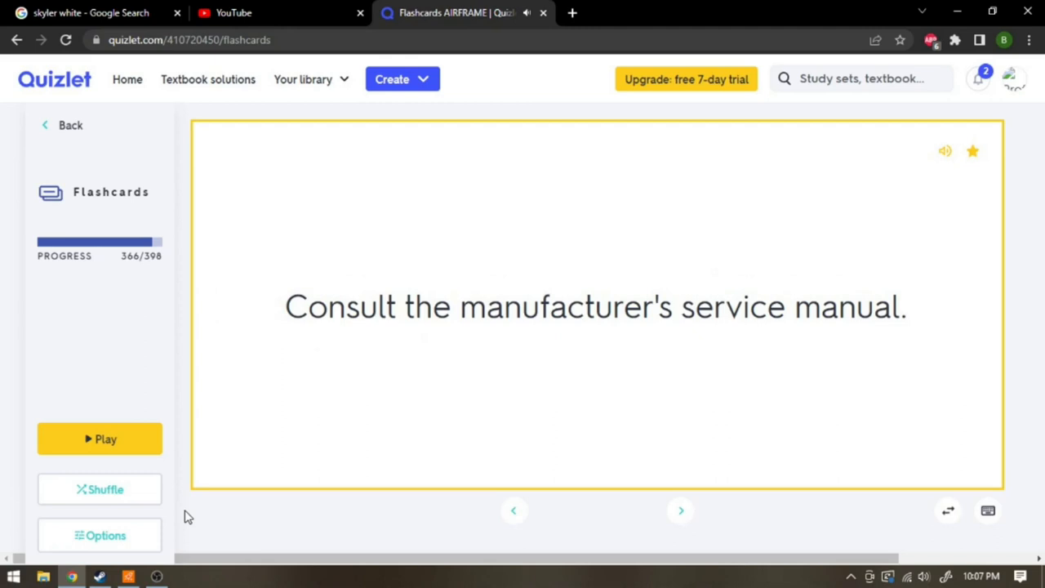
click(680, 510)
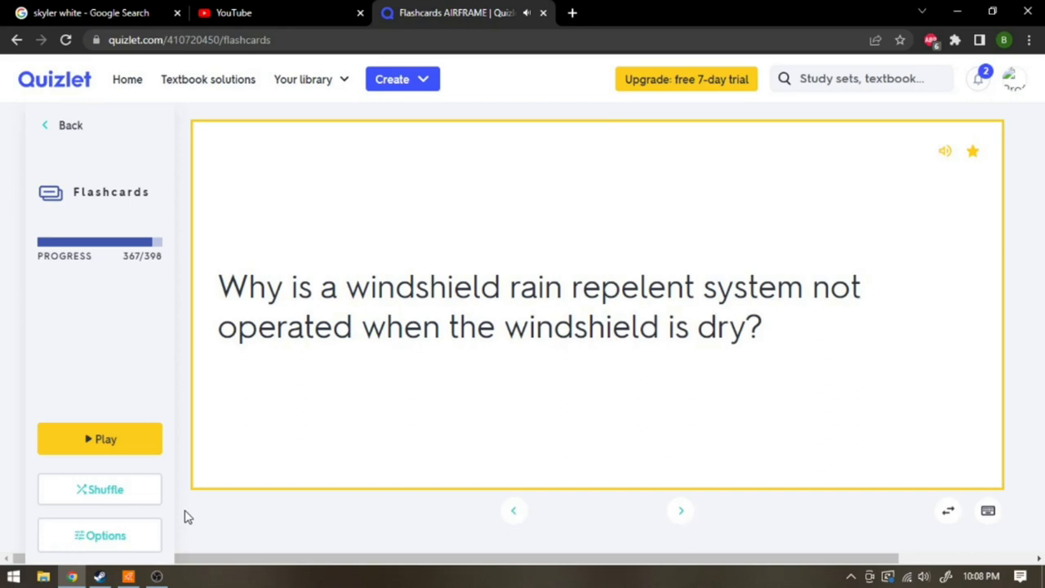
- Reveal the rain repellent, four rain removal methods, wiper power and two wiper problems answers
click(596, 307)
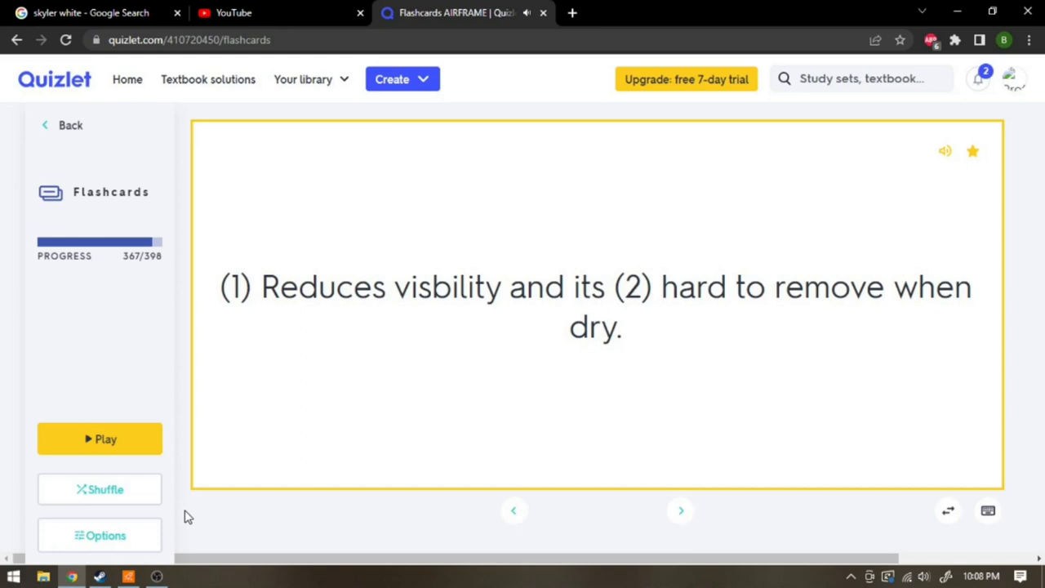
click(679, 510)
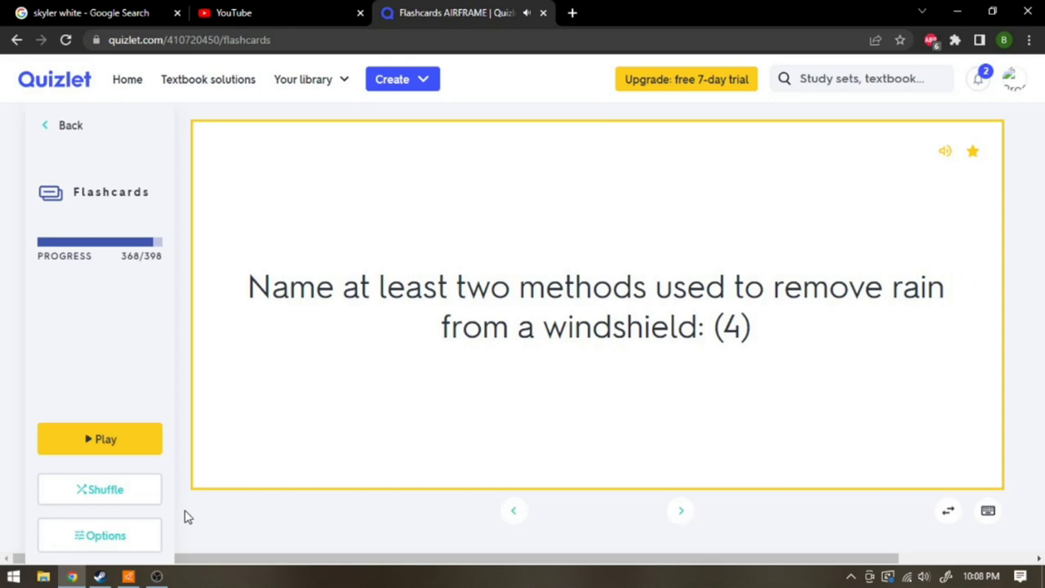
click(596, 306)
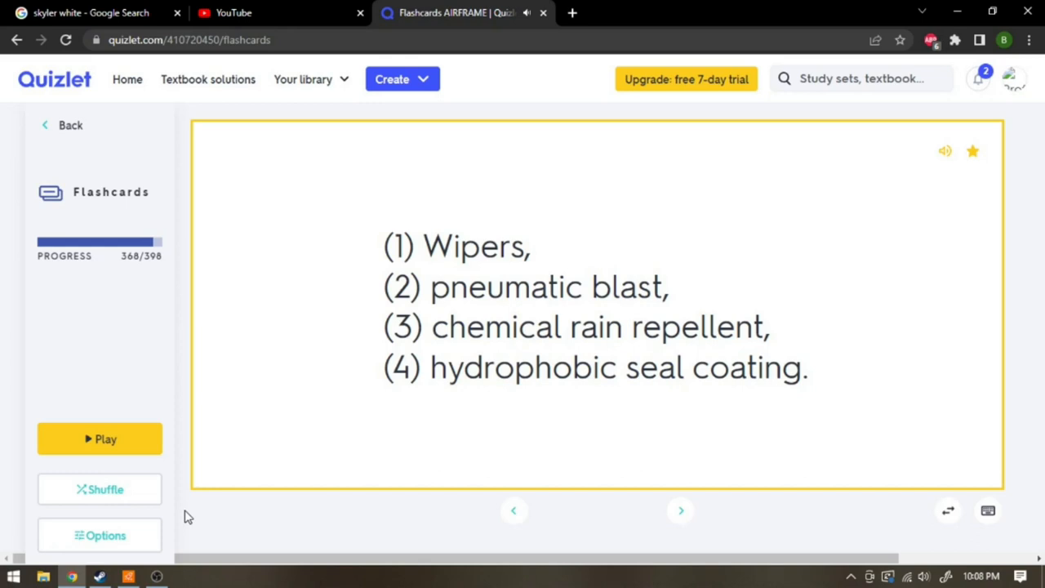
click(680, 510)
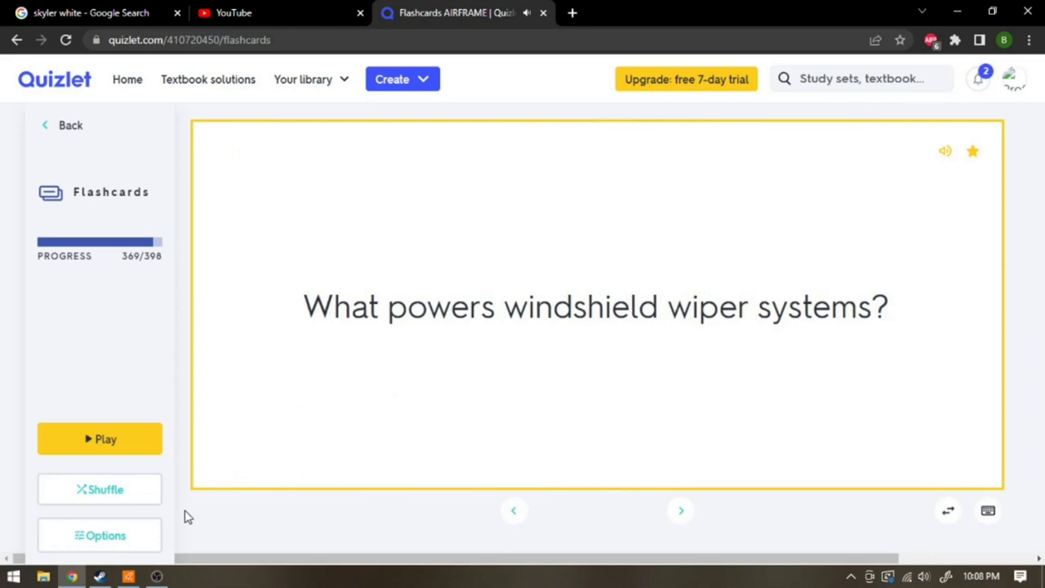
click(596, 306)
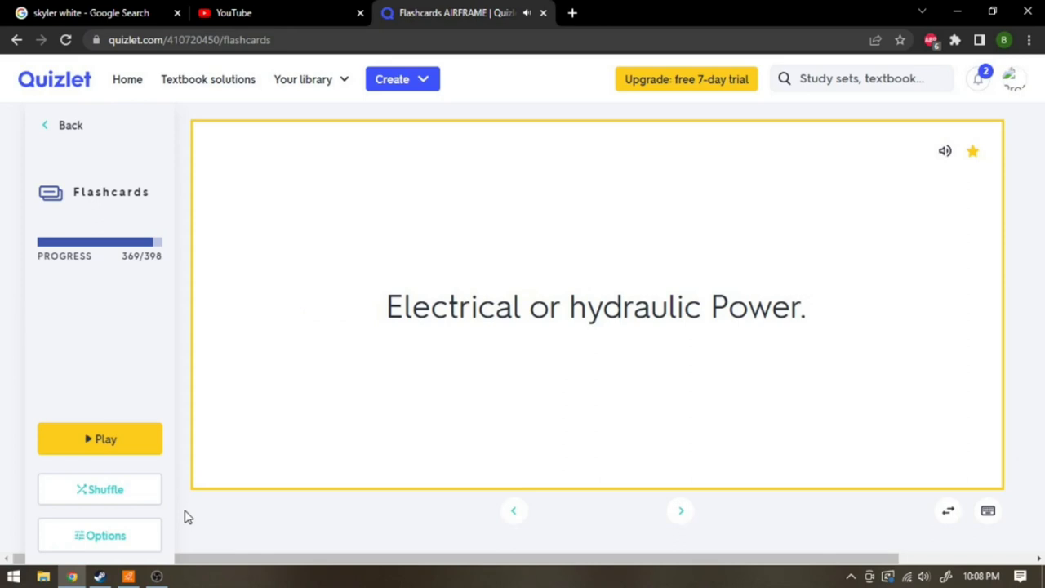
click(679, 510)
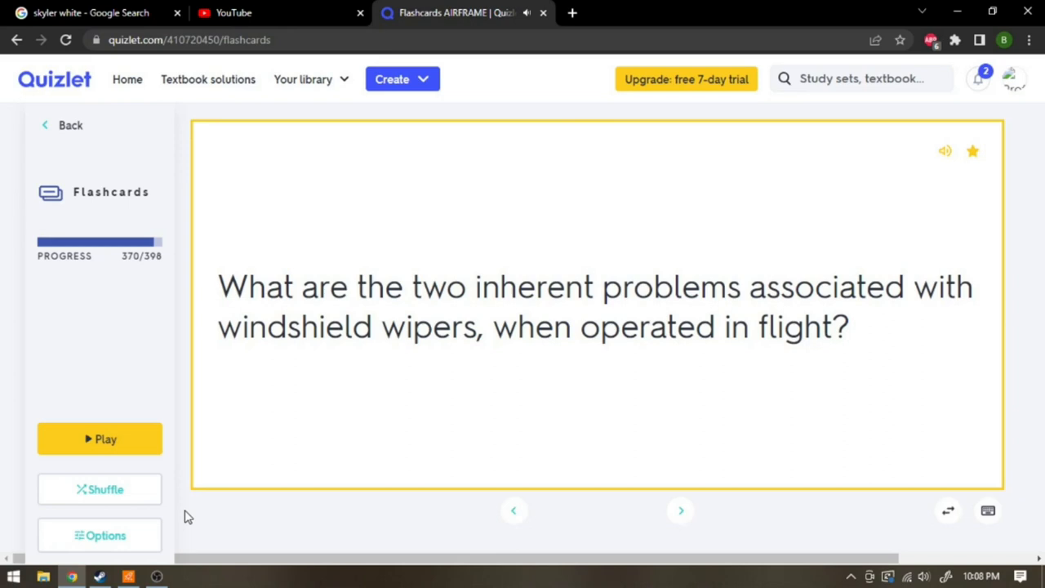
click(596, 306)
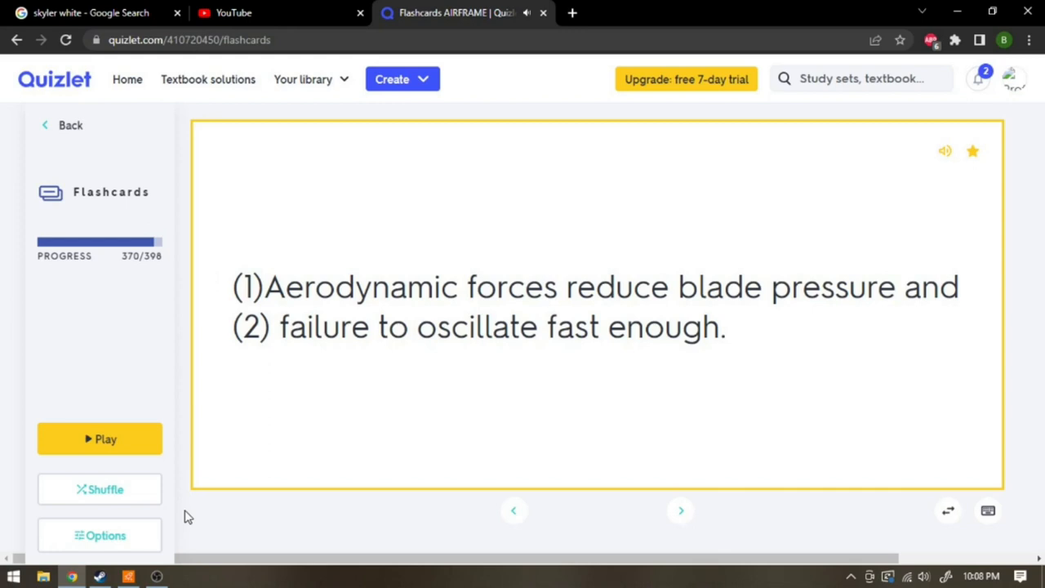
click(679, 510)
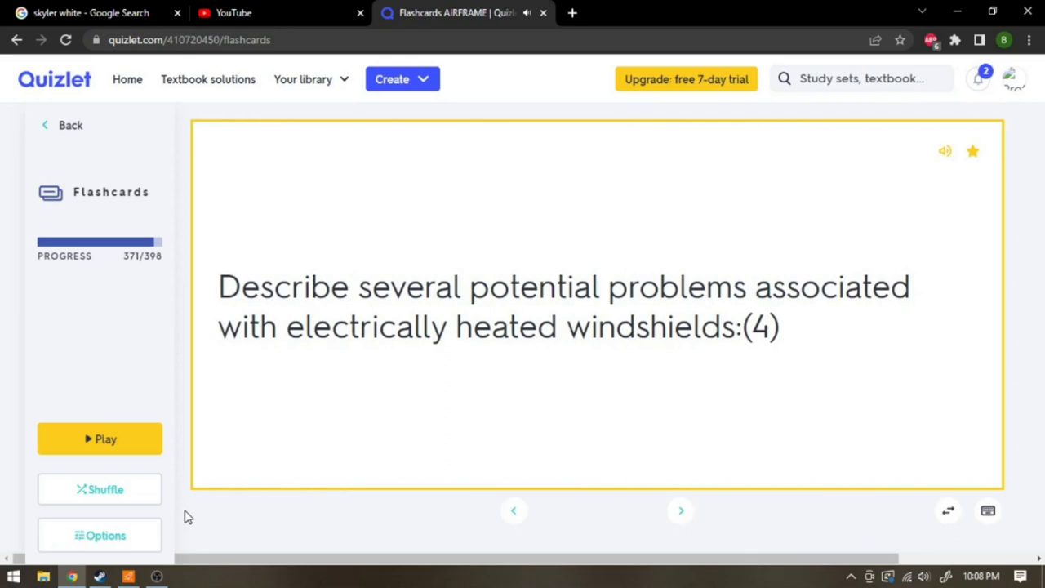
- Reveal the heated windshield, delamination limits, arcing and pneumatic rain removal answers, reaching card 375
click(596, 306)
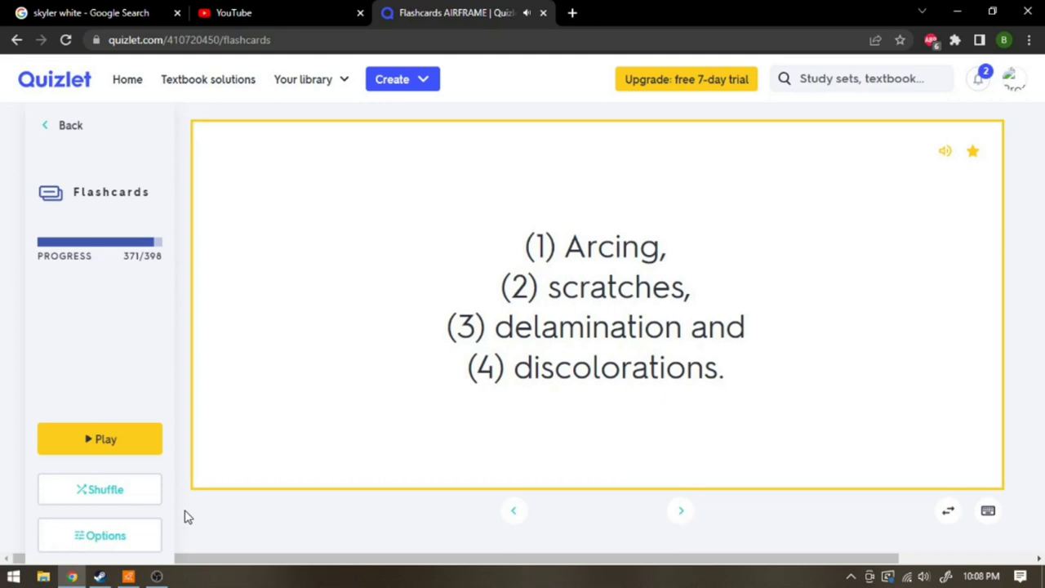
click(678, 511)
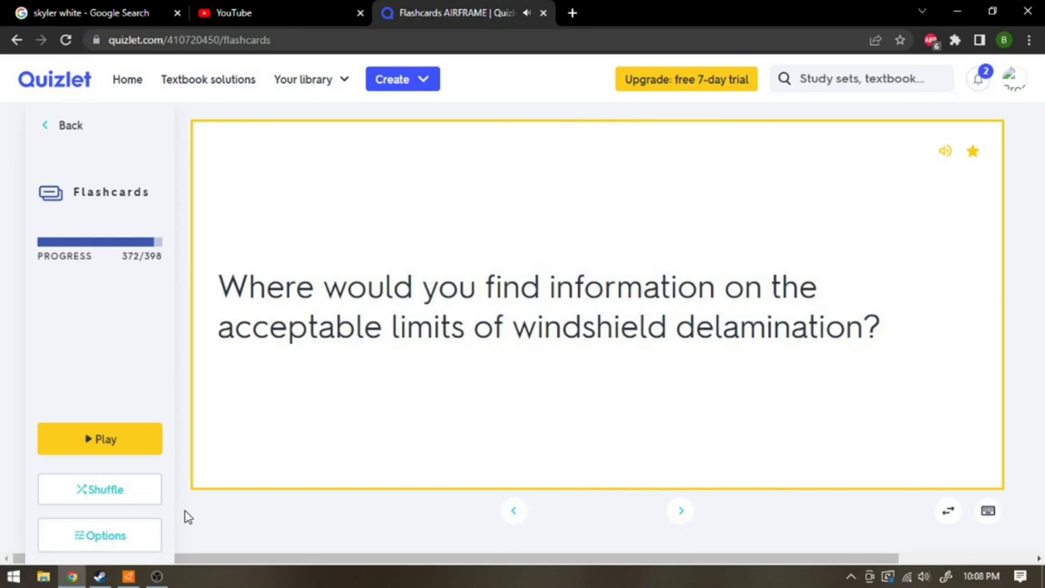
click(596, 314)
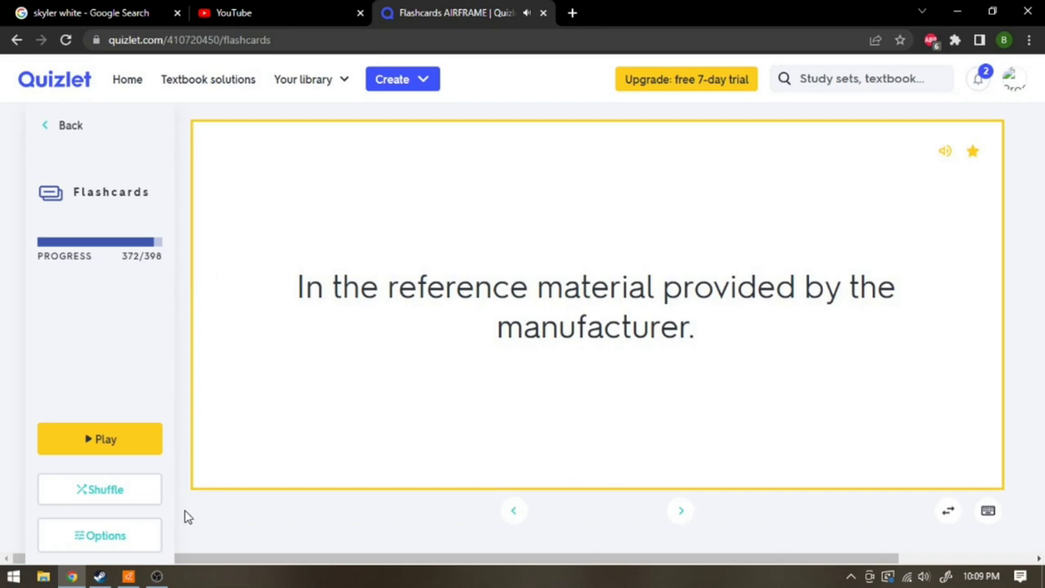
click(680, 509)
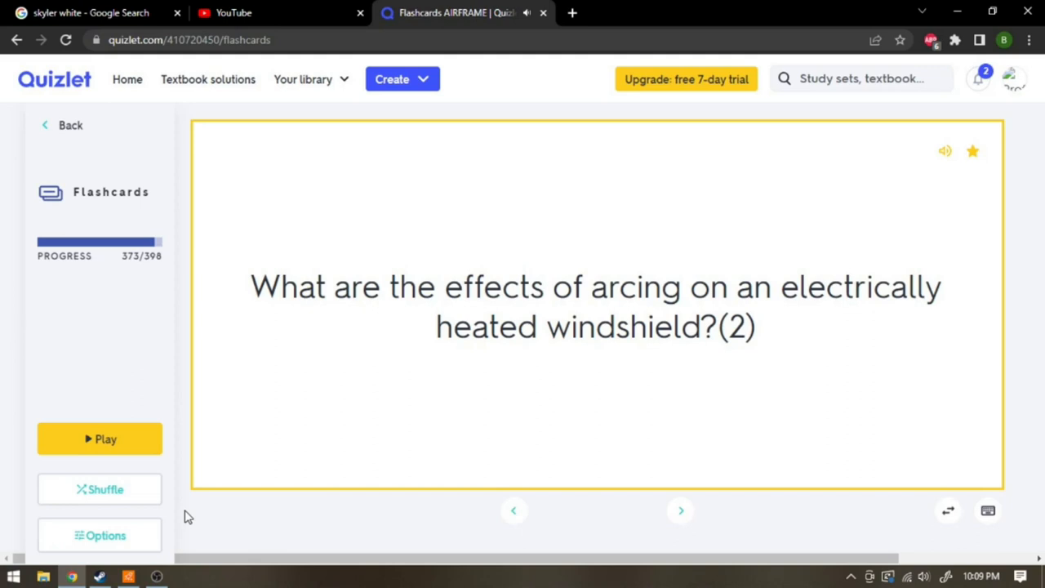
click(596, 306)
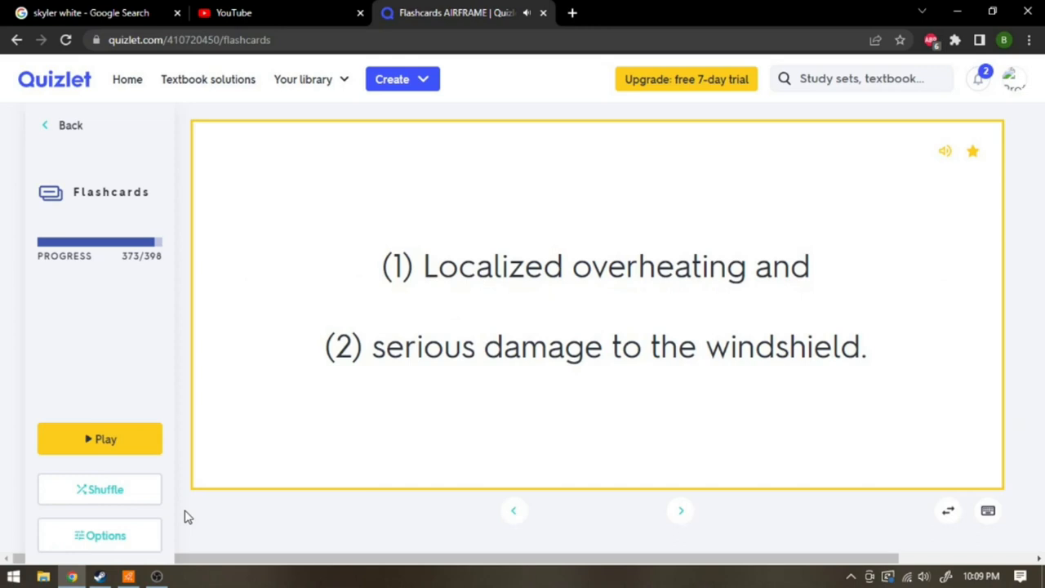
click(678, 511)
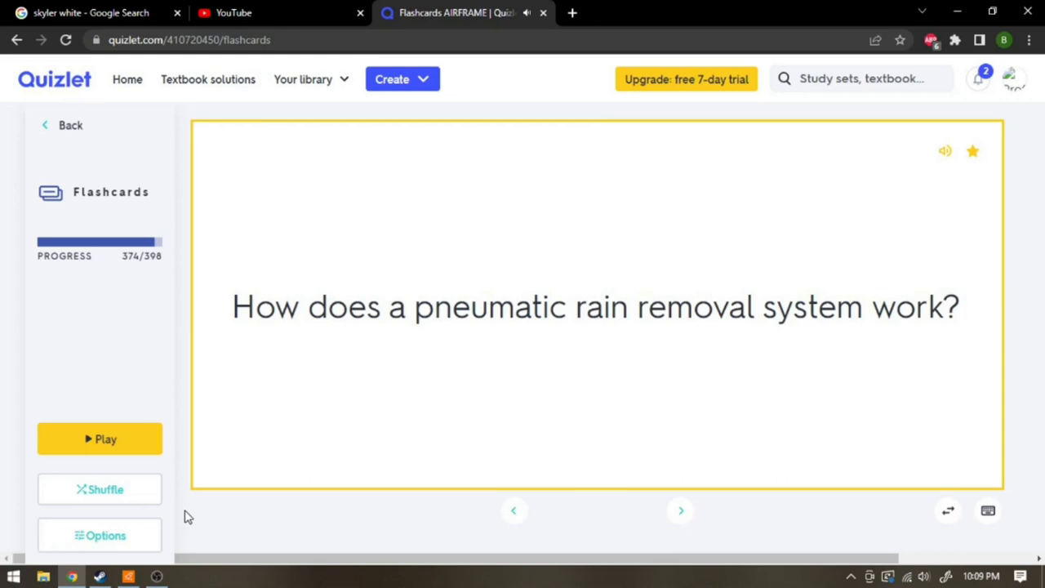
click(596, 307)
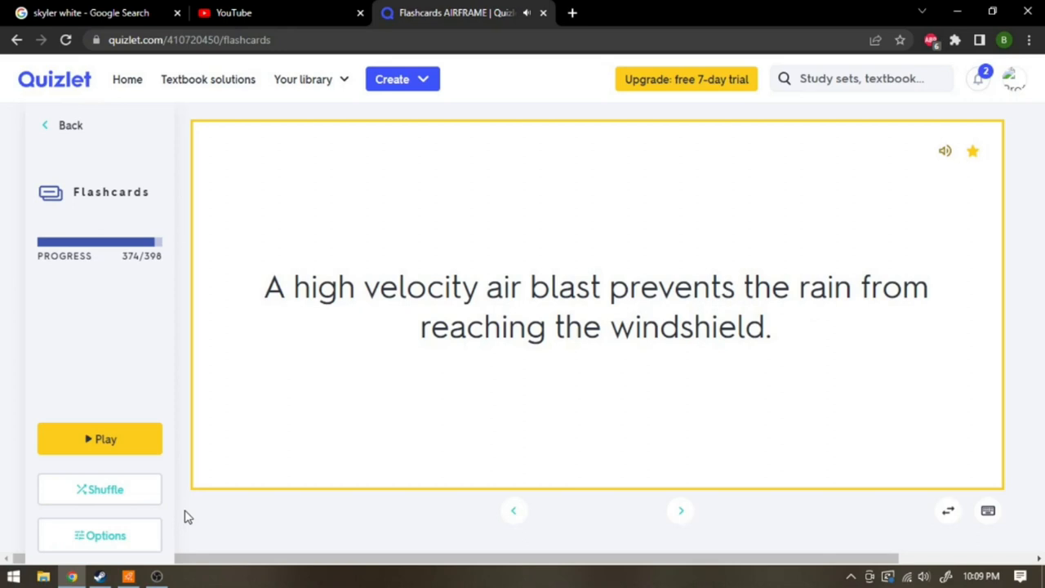
click(680, 510)
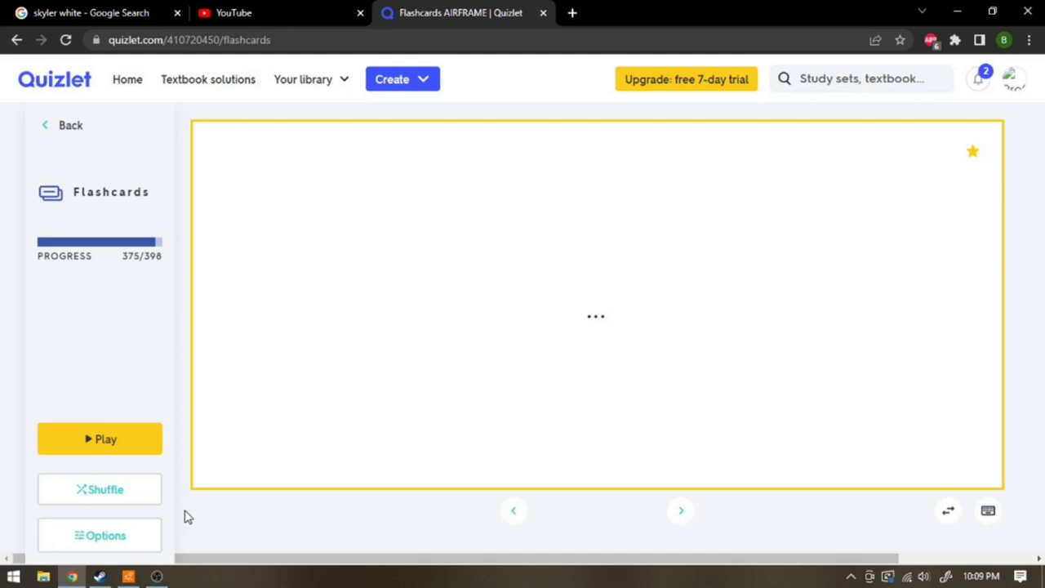
- Reveal the kinked sensing elements and two fire extinguishing system types answers
click(680, 510)
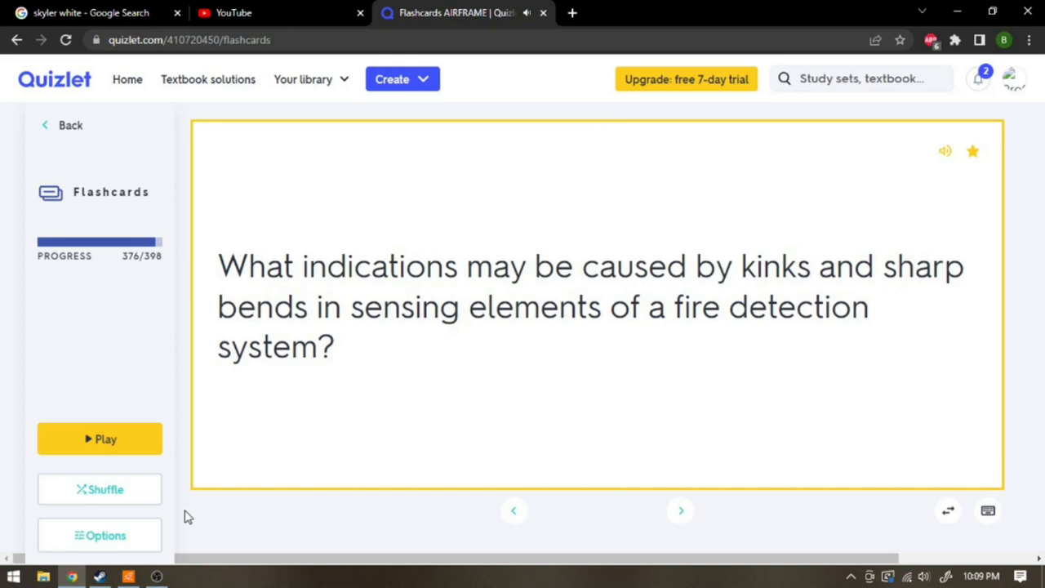
click(596, 306)
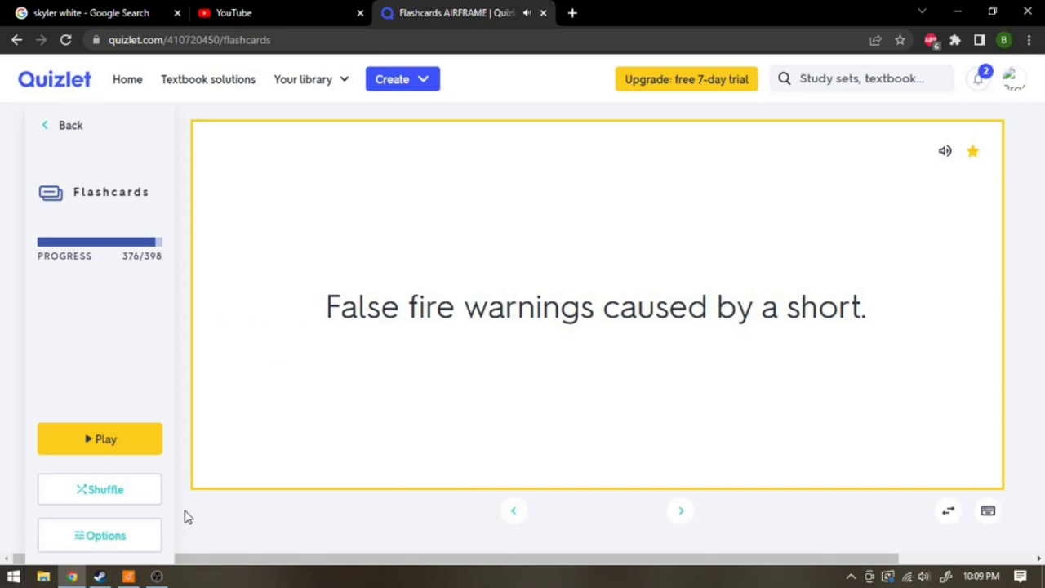
click(680, 509)
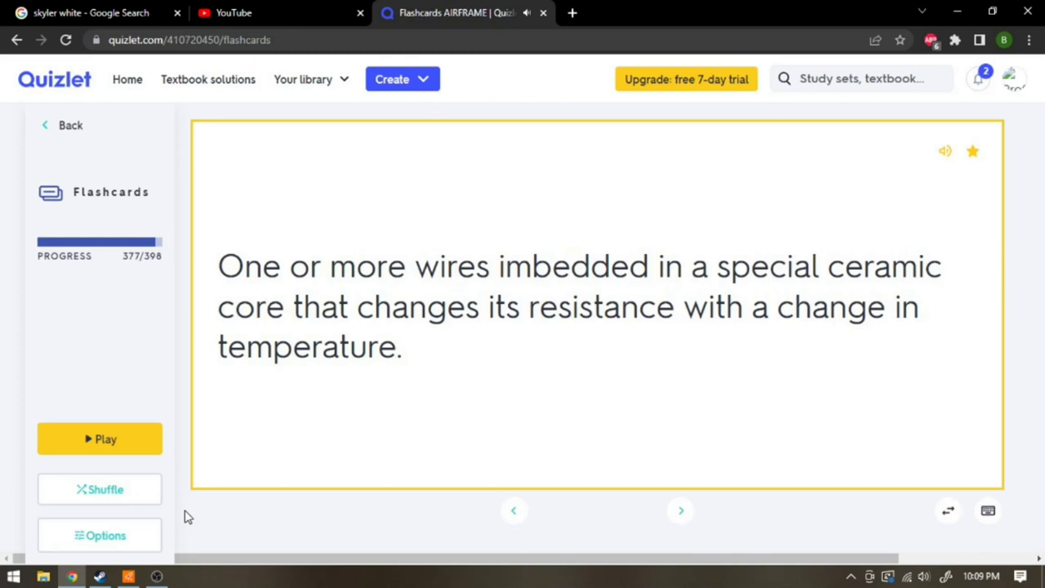
click(680, 511)
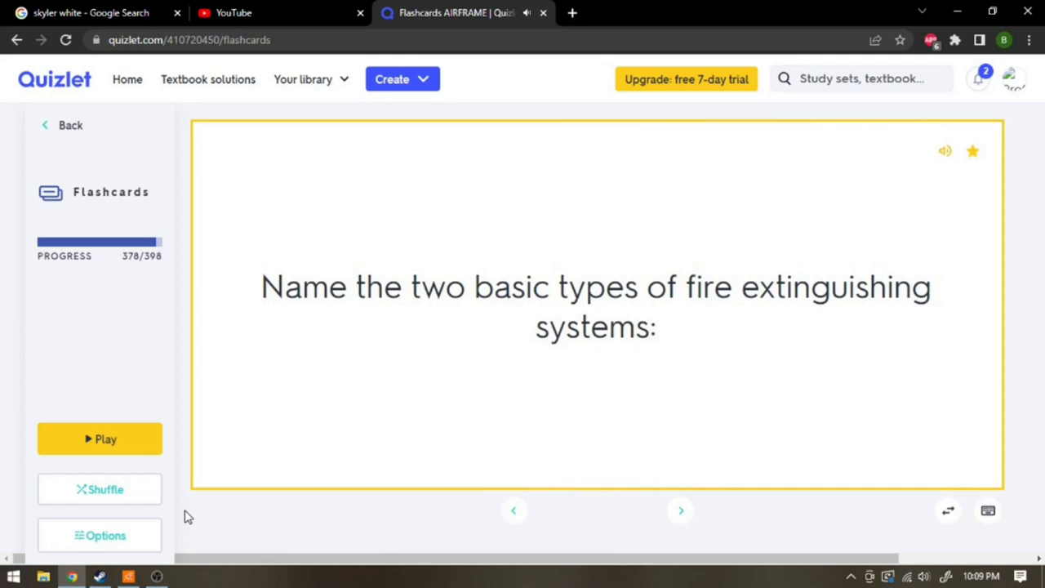
click(596, 306)
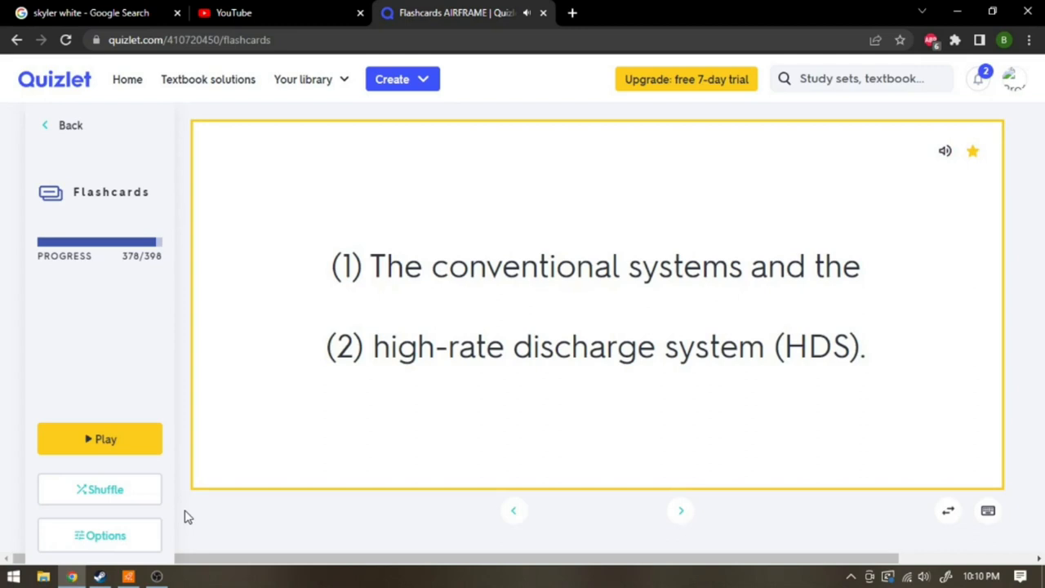
- Reveal the thermal switch and thermocouple-versus-thermal answers, reaching the FENWAL wiring card 382
click(679, 510)
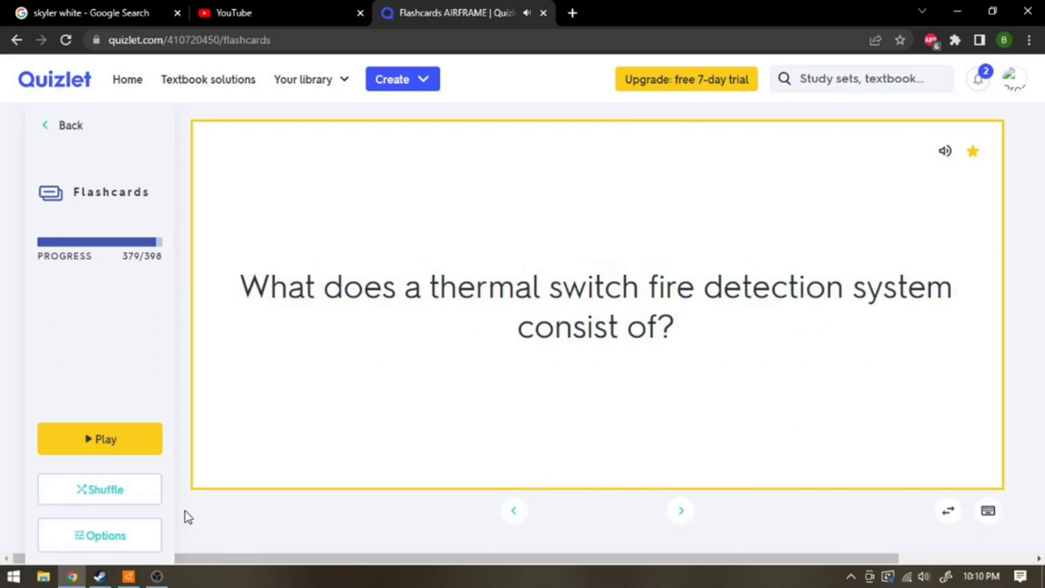
click(596, 306)
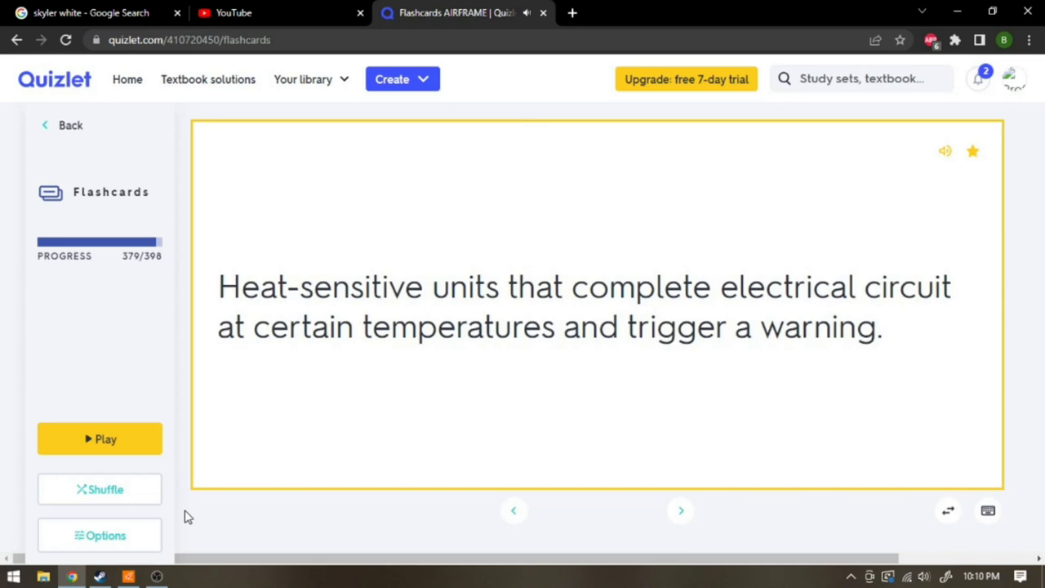
click(680, 510)
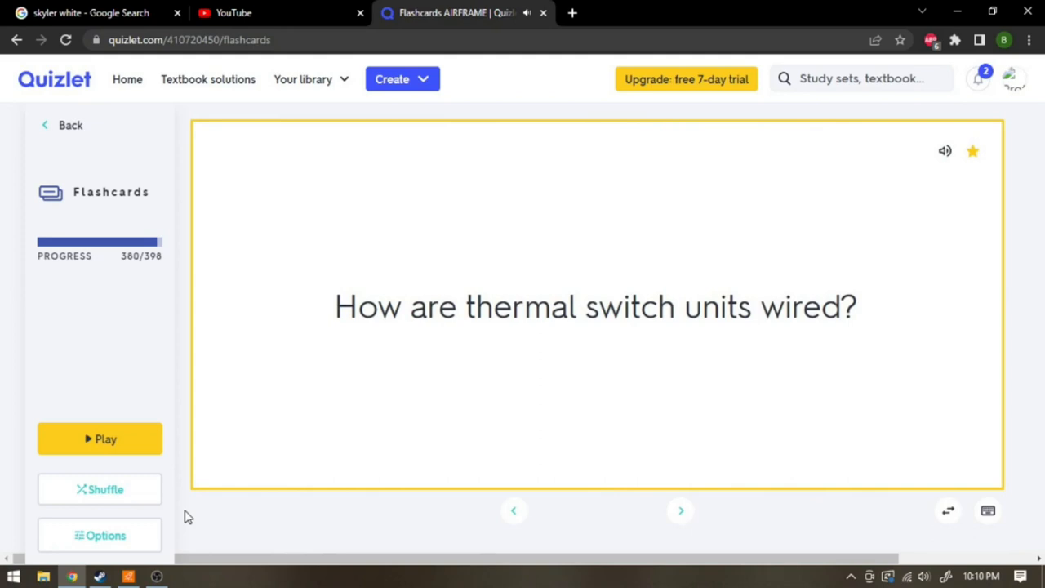
click(680, 510)
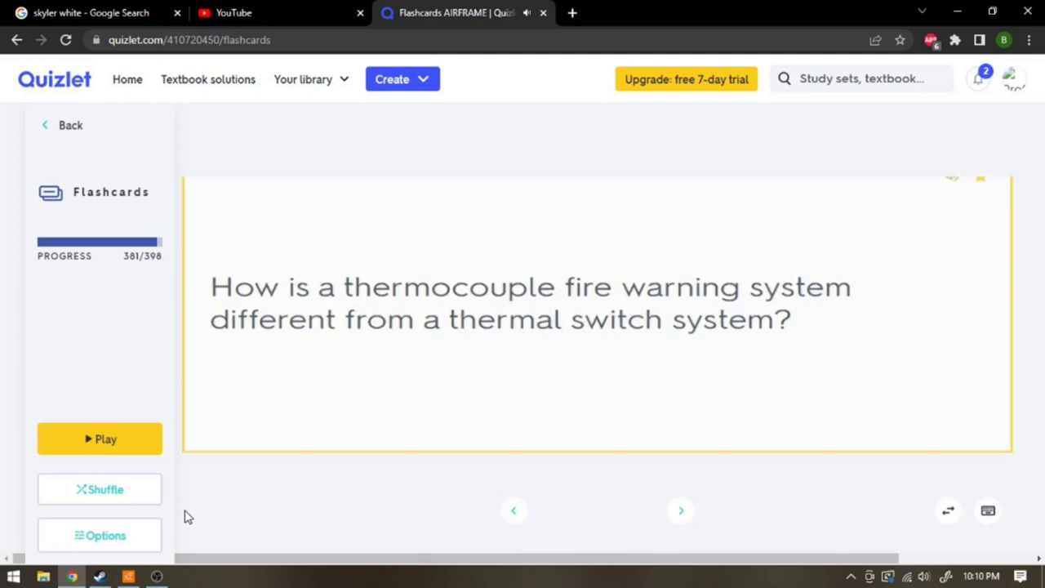
click(588, 314)
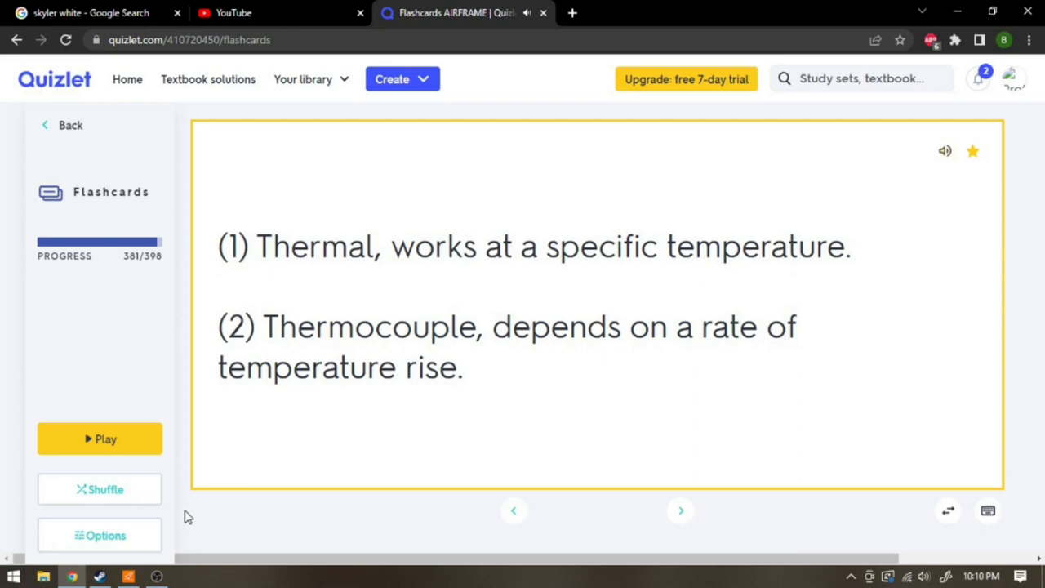
click(679, 510)
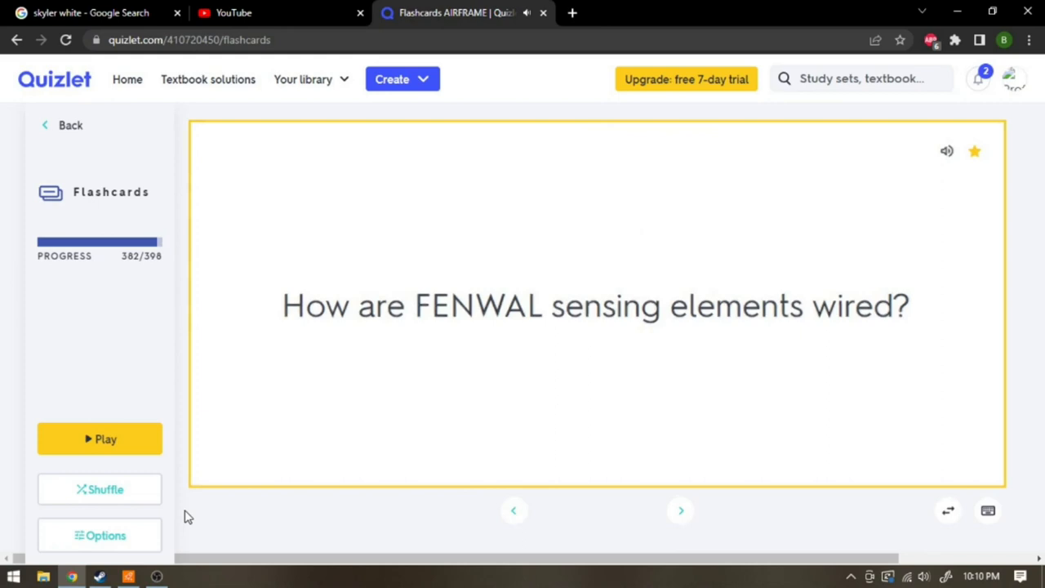
- Reveal the double-loop FENWAL wiring and KIDDE components answers, passing LINDBERG to card 386
click(680, 511)
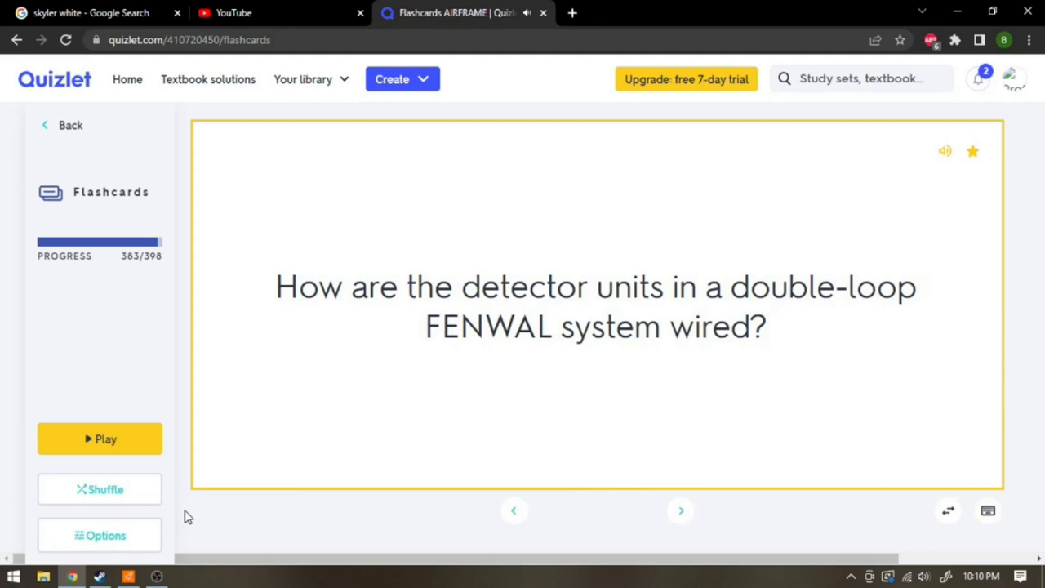
click(596, 306)
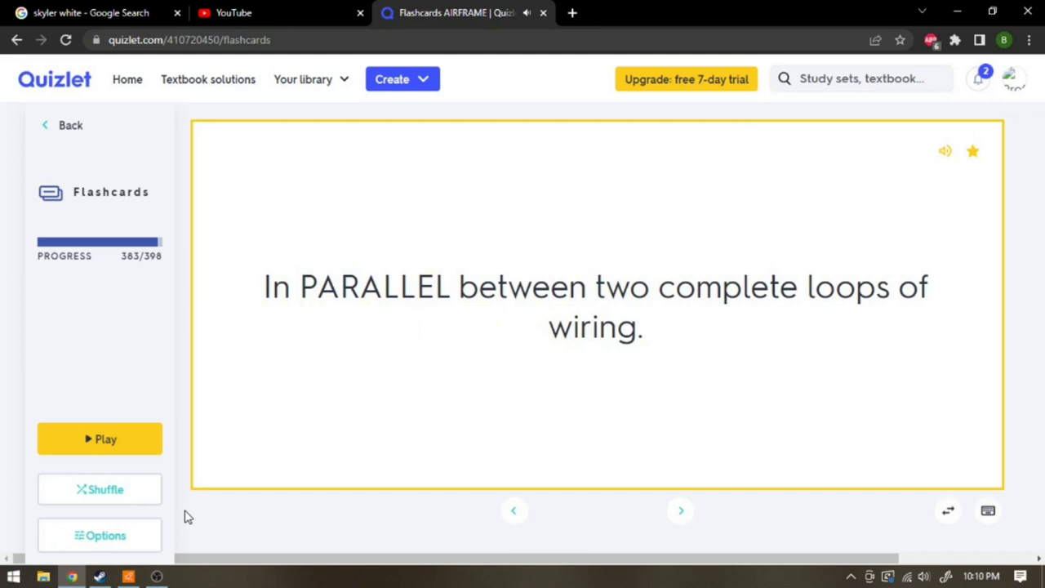
click(680, 511)
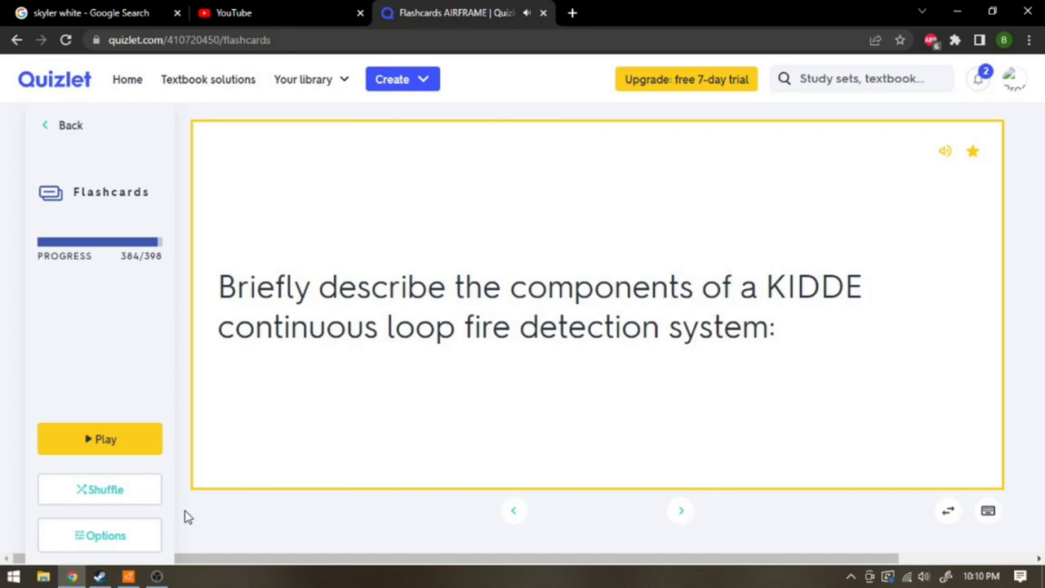
click(596, 306)
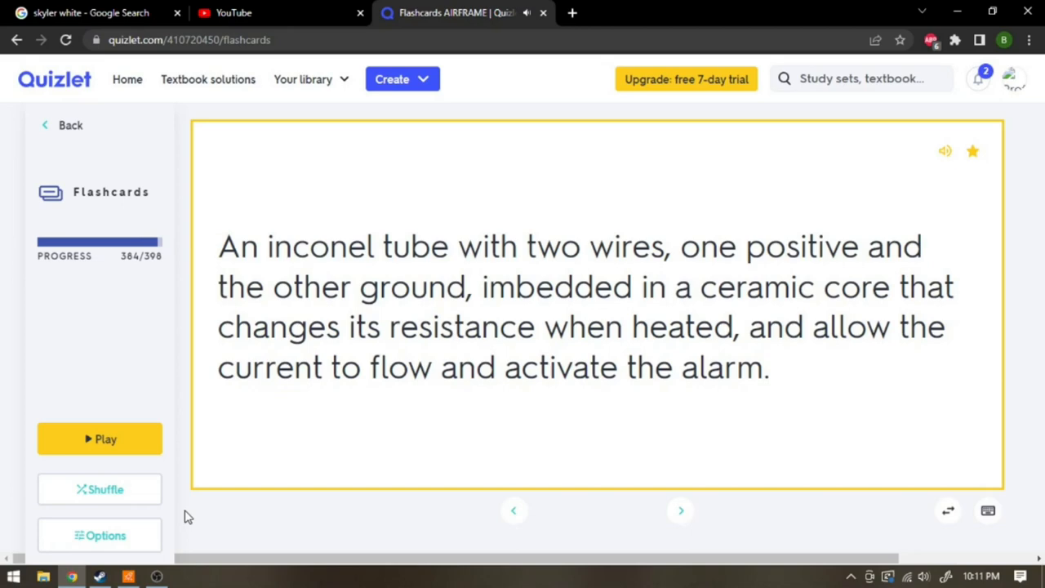
click(680, 510)
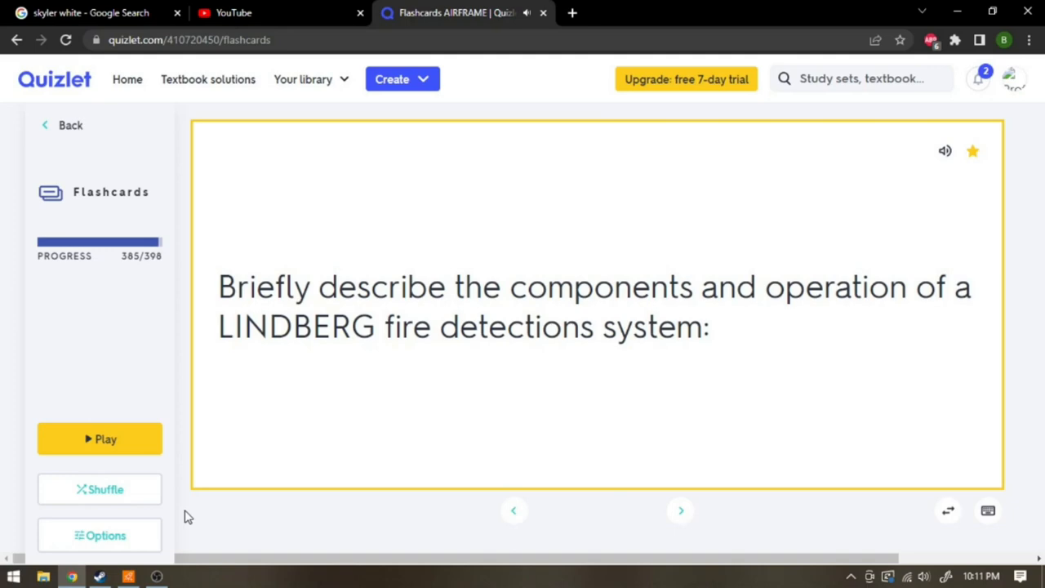
click(596, 315)
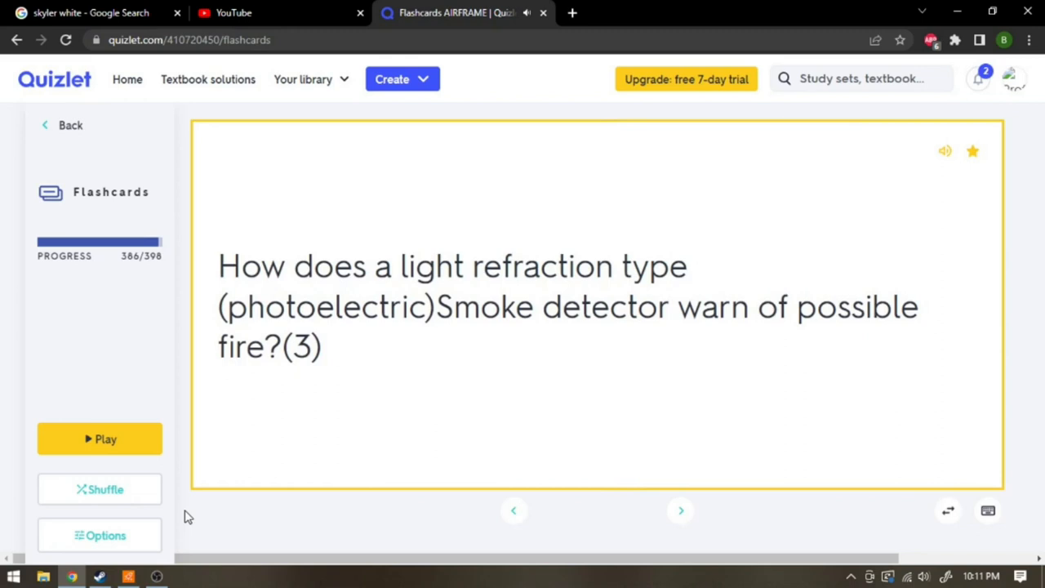
- Reveal the photoelectric smoke detector warning and two smoke detection system types answers
click(596, 306)
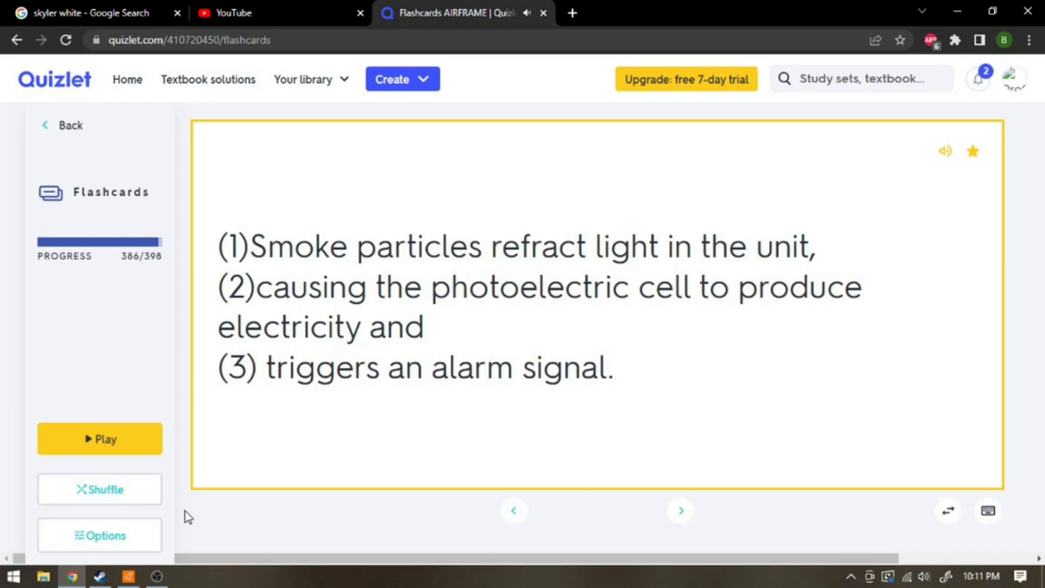
click(679, 510)
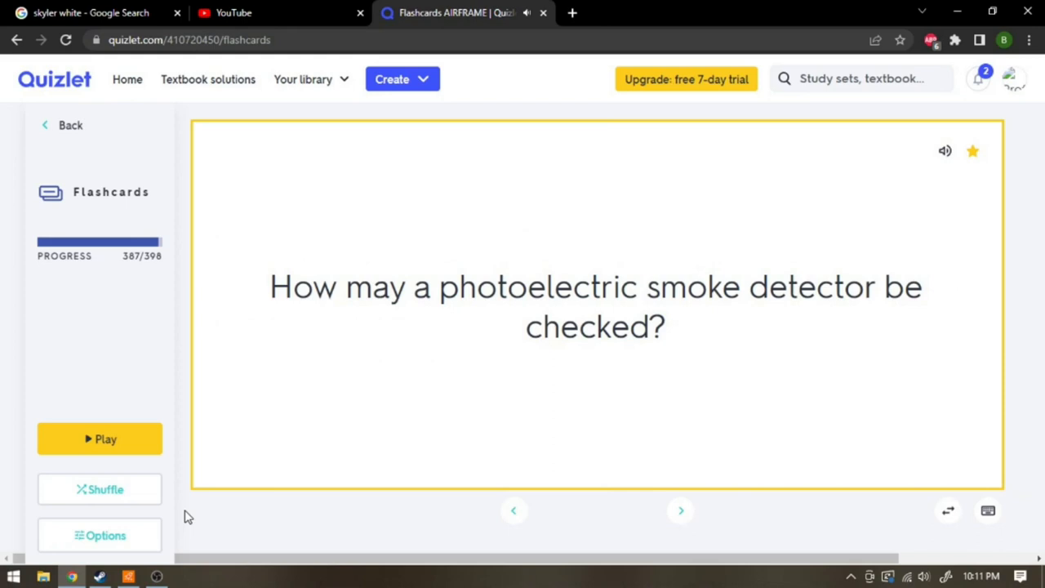
click(680, 510)
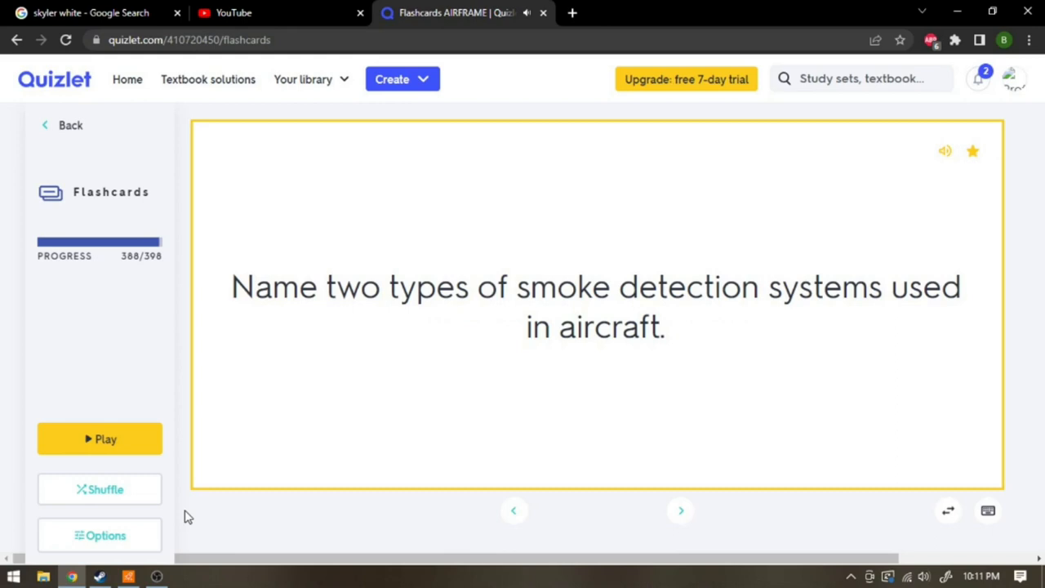
click(596, 306)
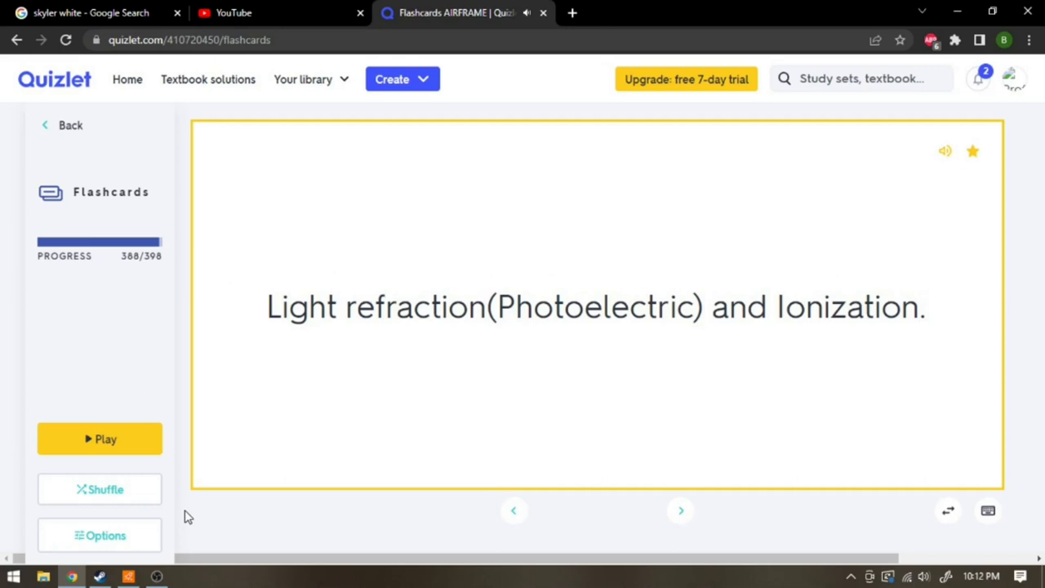
- Reveal the high-rate-of-discharge agent, container pressure check and CO2 conventional agent answers
click(680, 510)
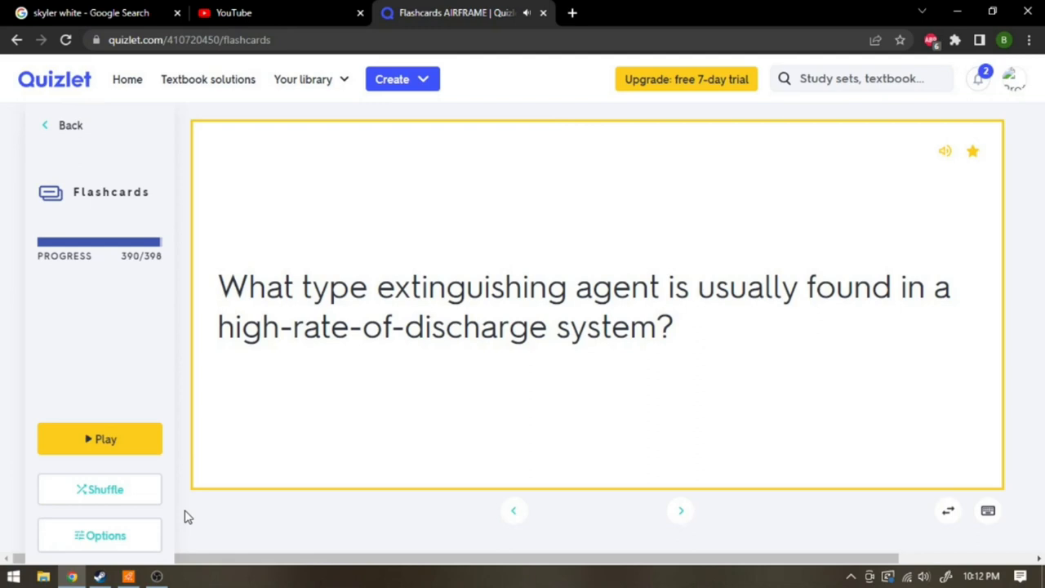
click(596, 306)
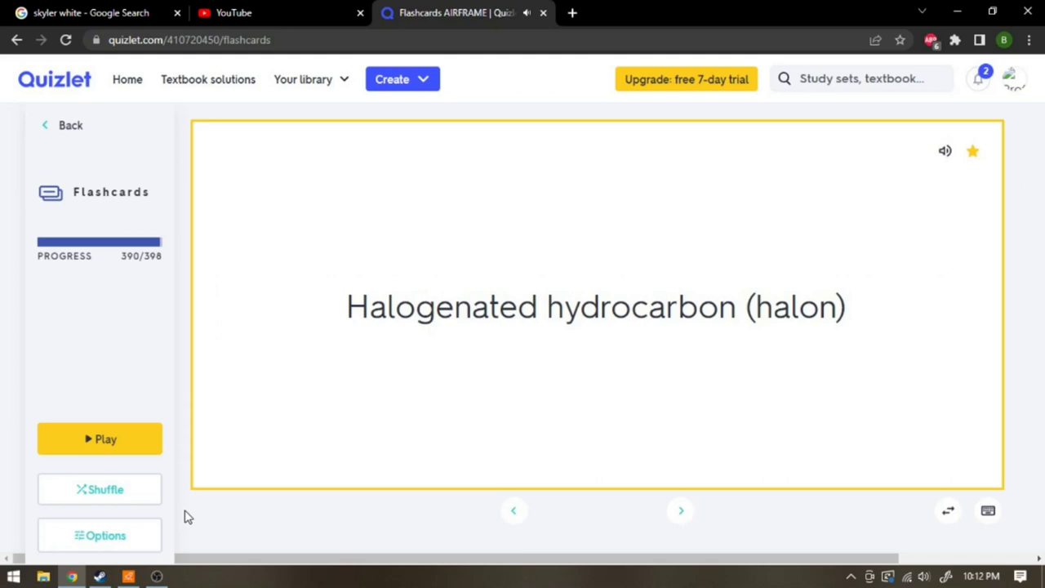
click(679, 510)
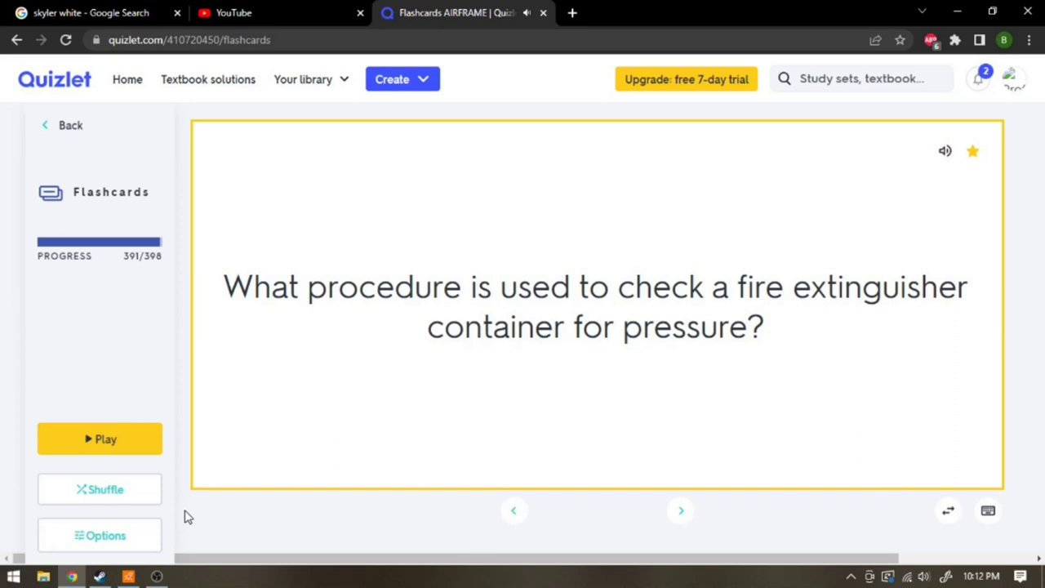
click(596, 306)
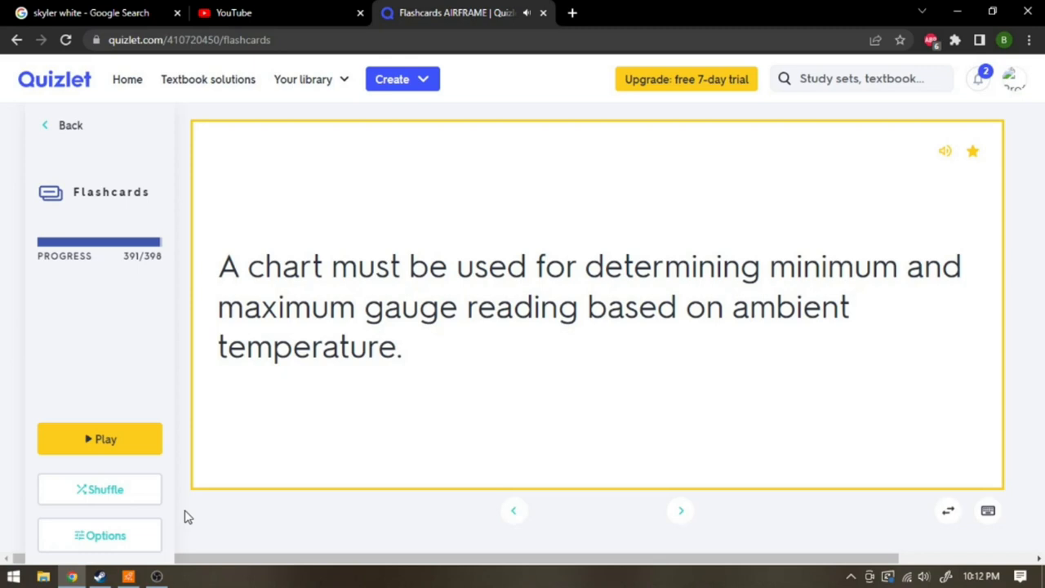
click(680, 510)
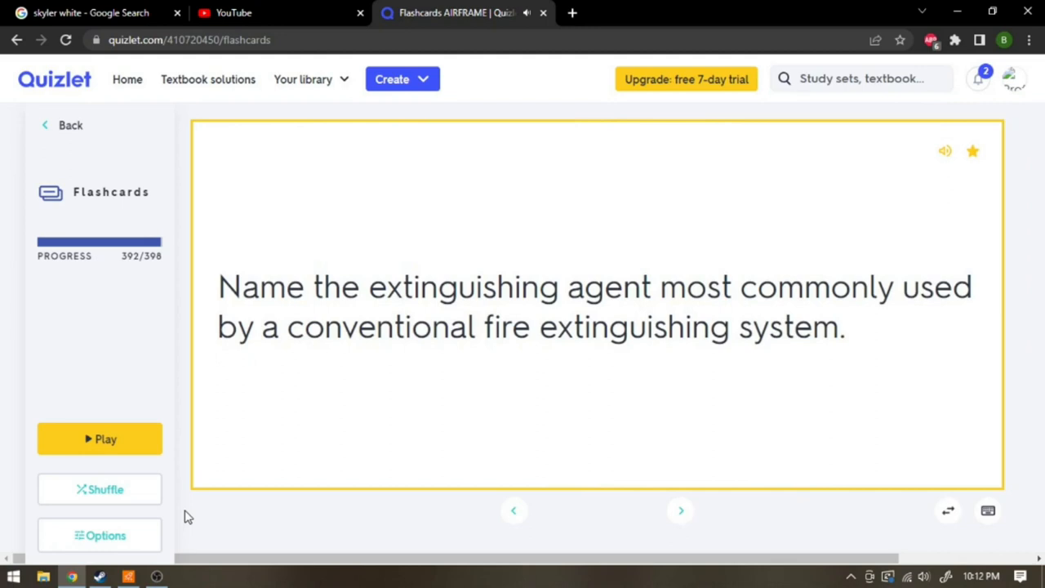
click(596, 306)
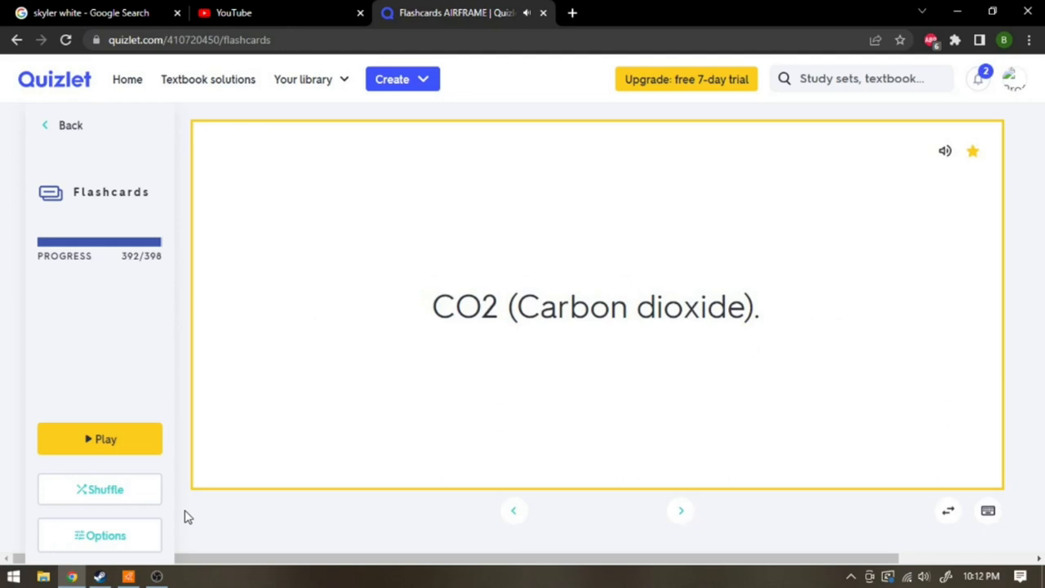
- Reveal the extinguisher bottle overheat protection and discharge cartridge service life answers
click(680, 509)
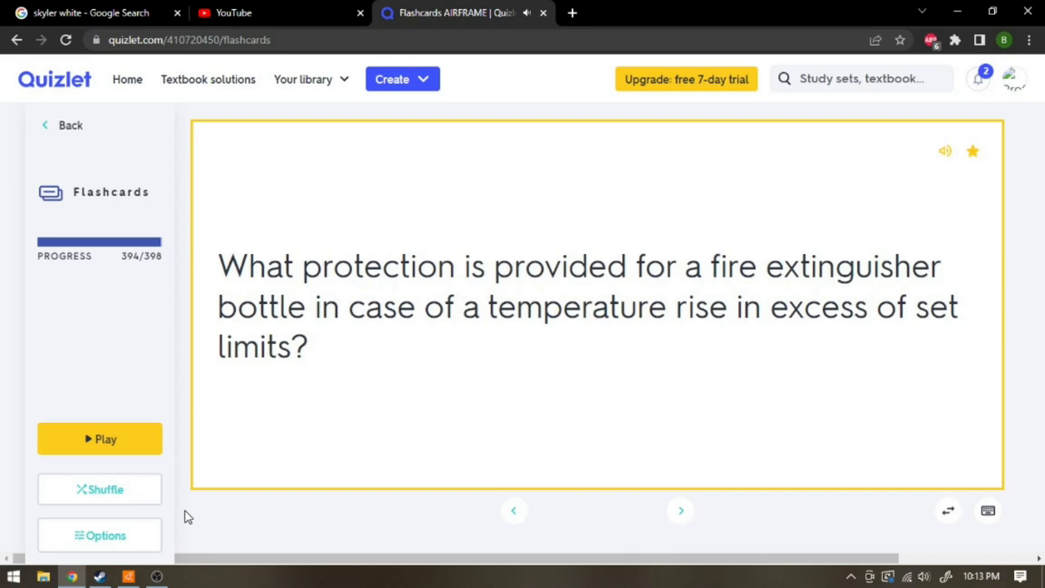
click(596, 306)
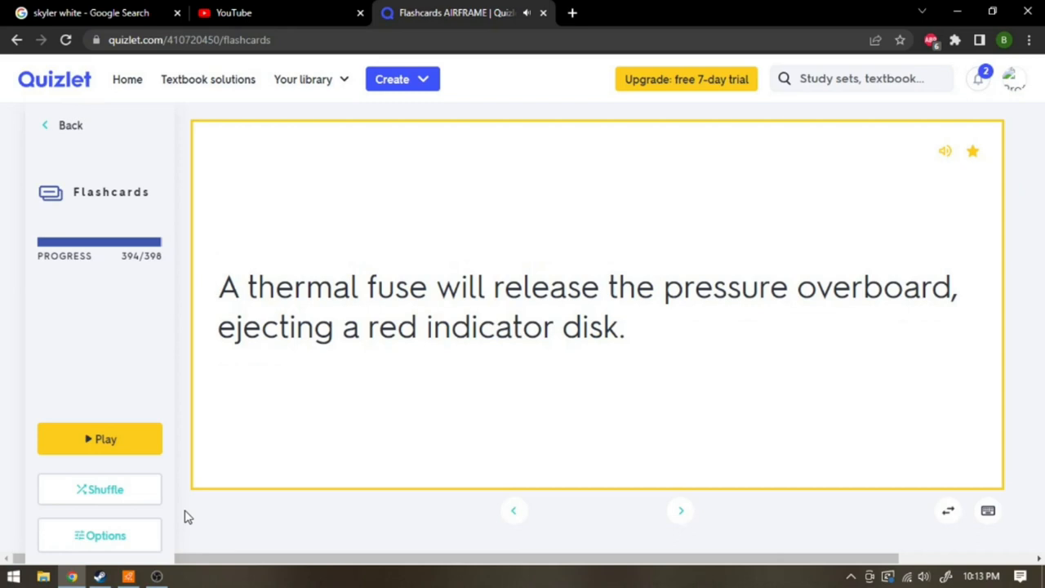
click(680, 510)
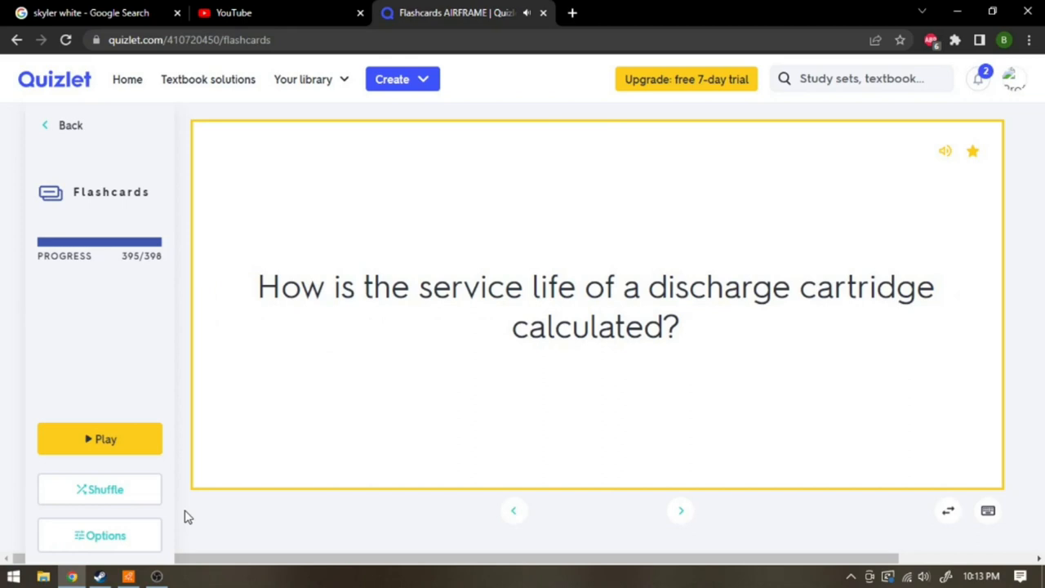
click(596, 314)
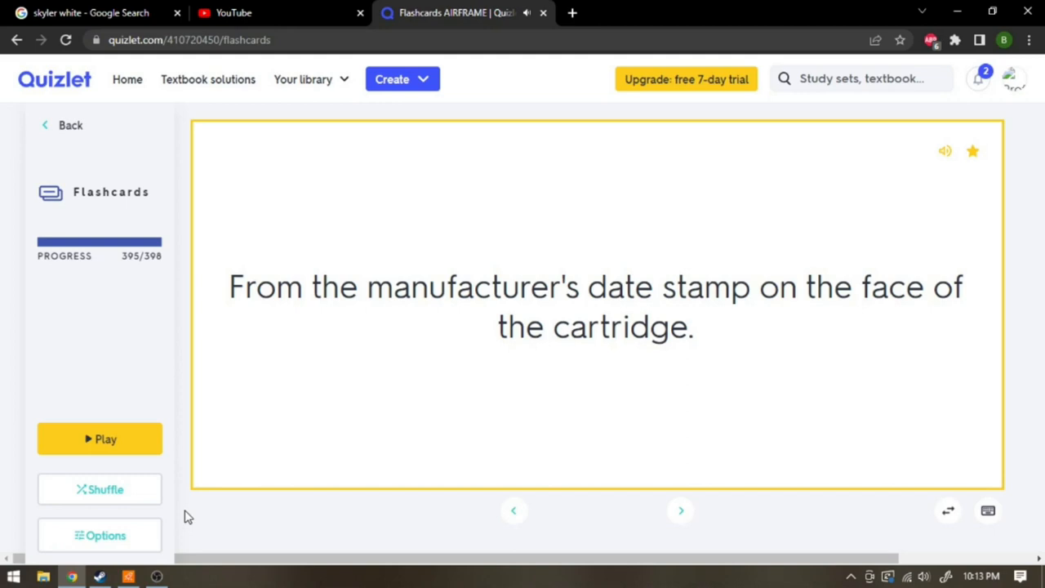
- Reveal where CO detectors are used, then the final card 398's crystal answer
click(680, 510)
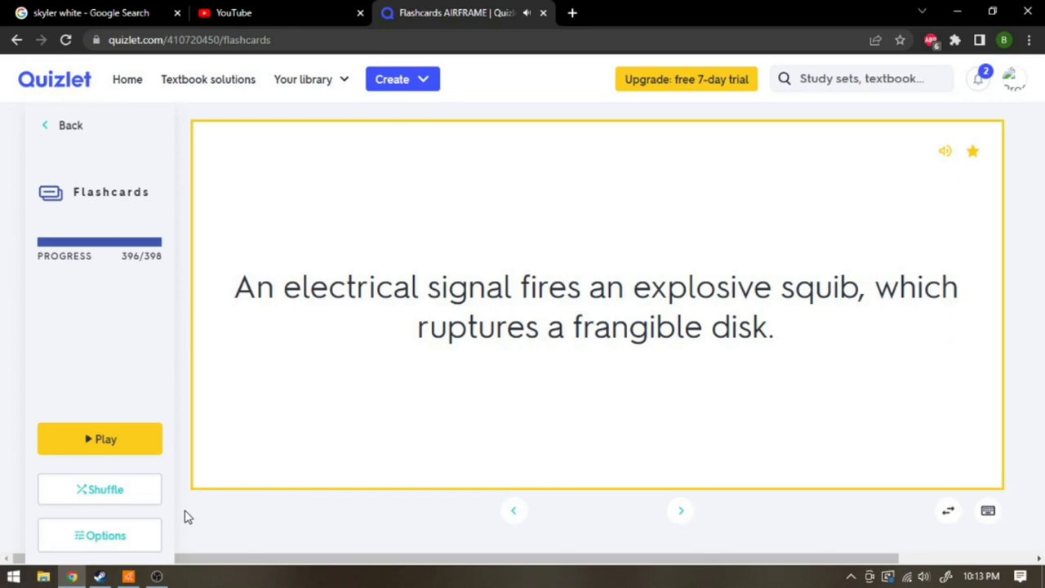
click(680, 510)
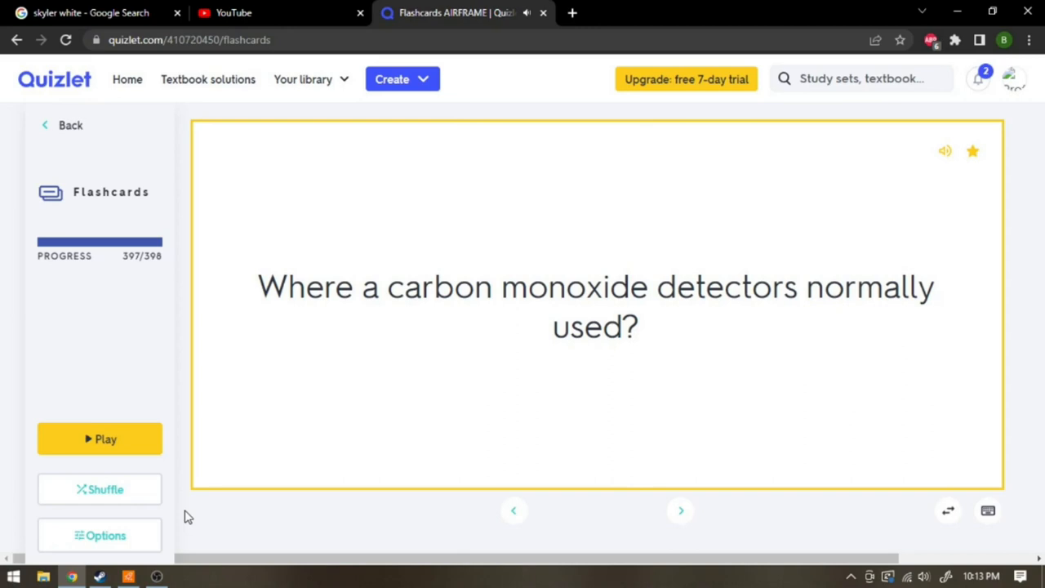
click(595, 306)
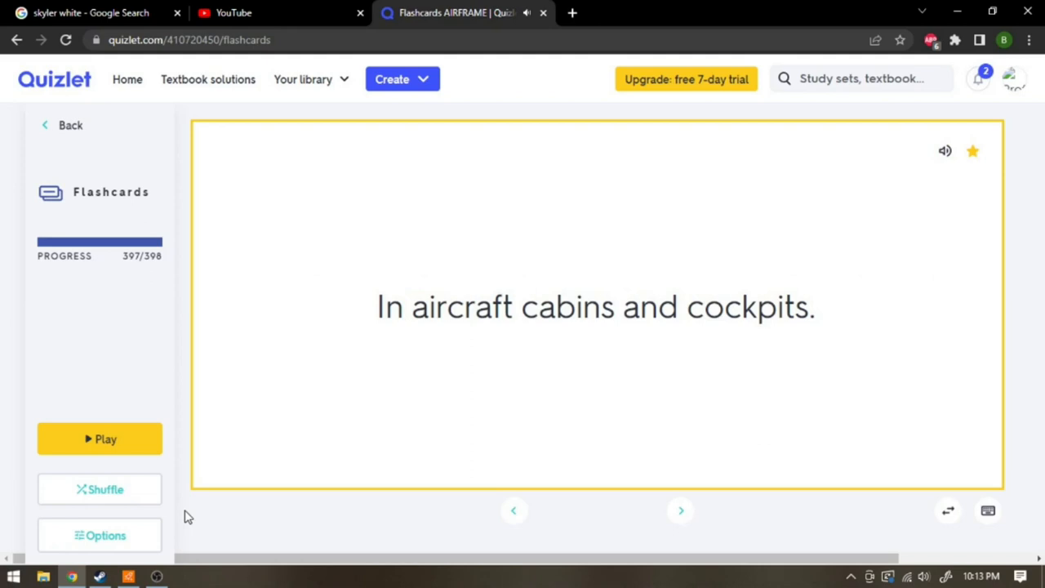
click(680, 510)
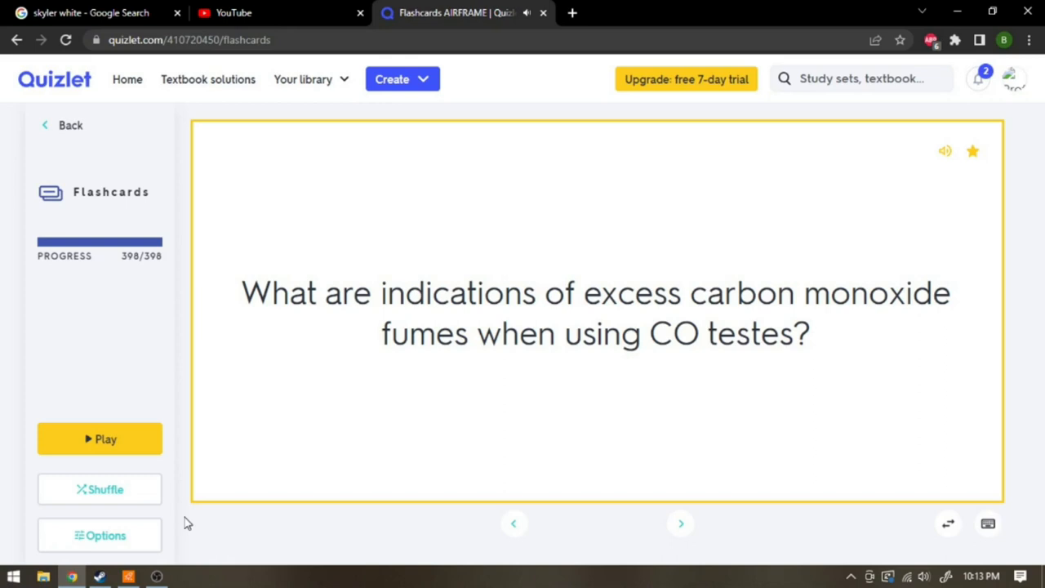
click(596, 318)
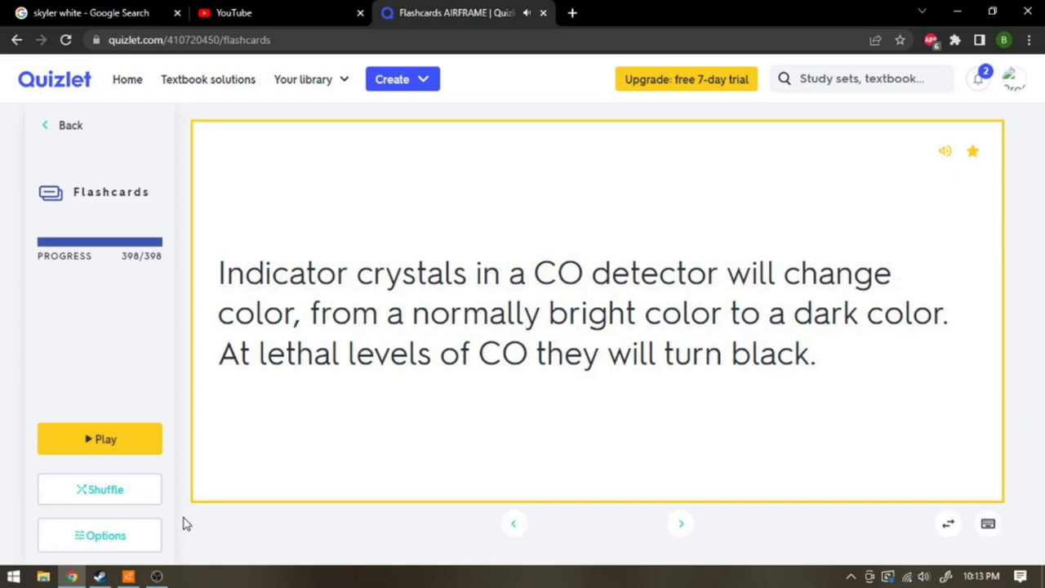